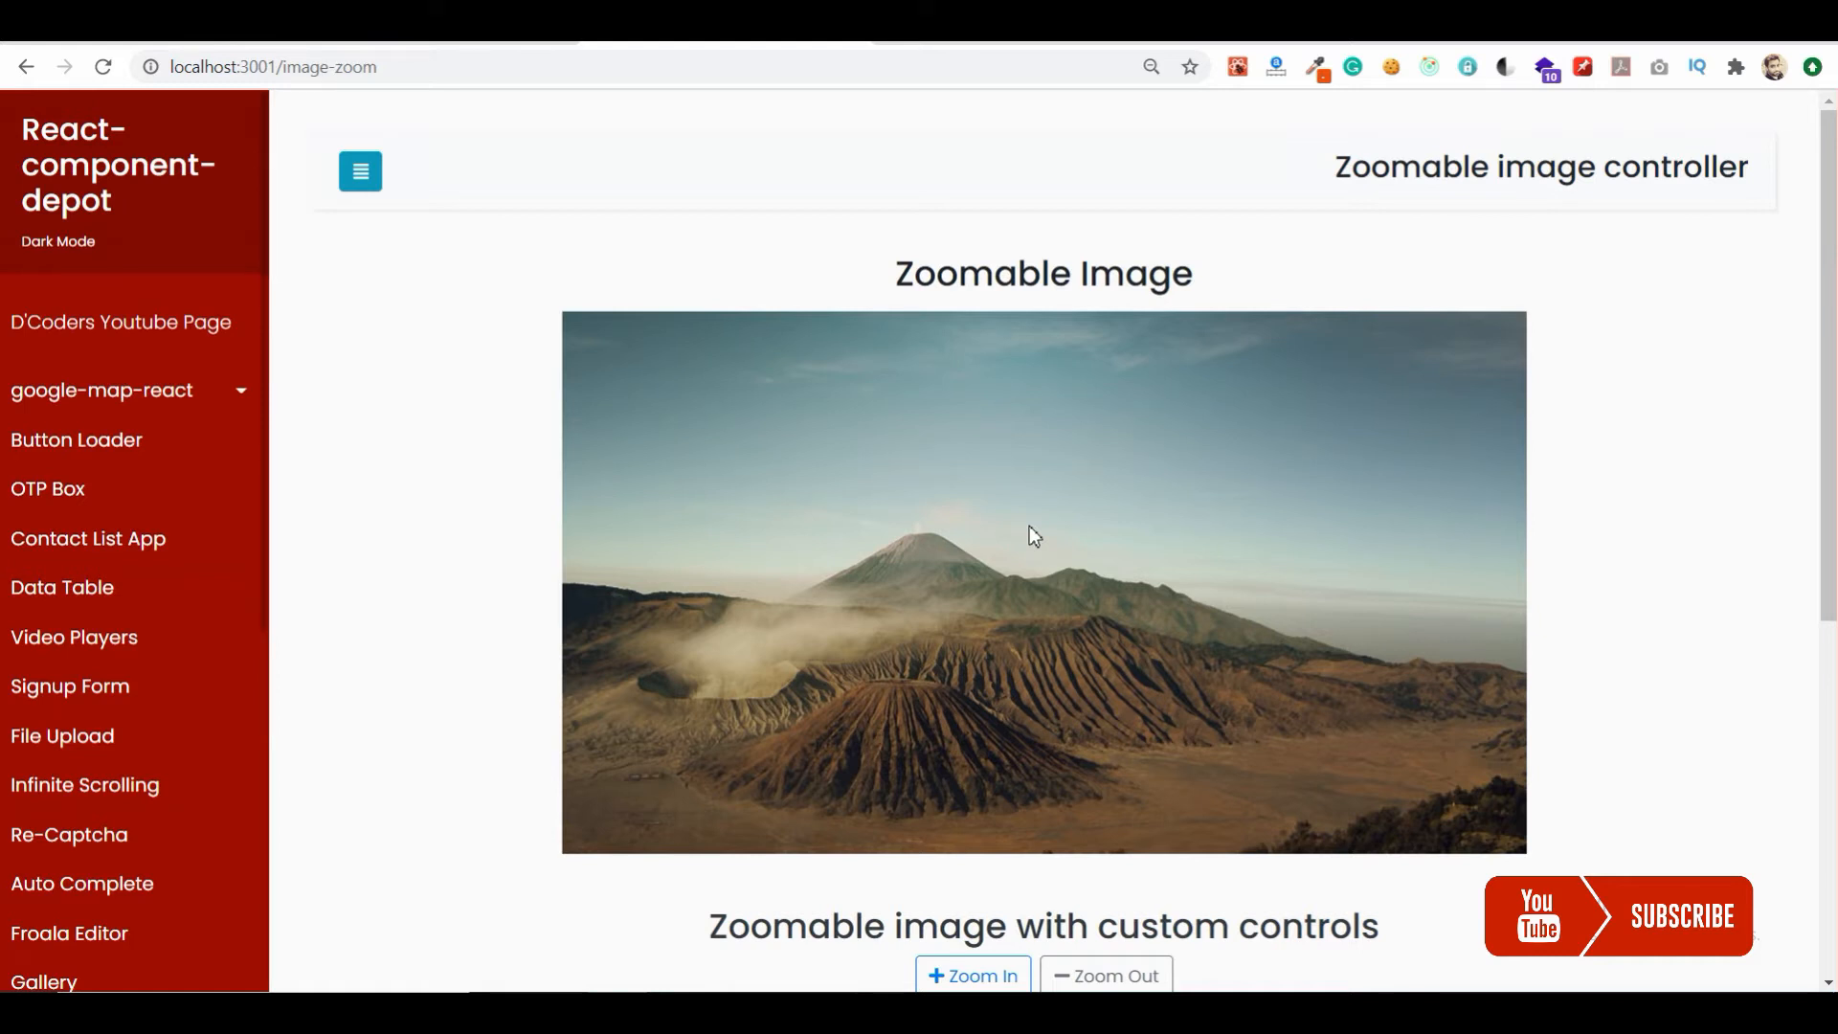
mouse_move(1030, 538)
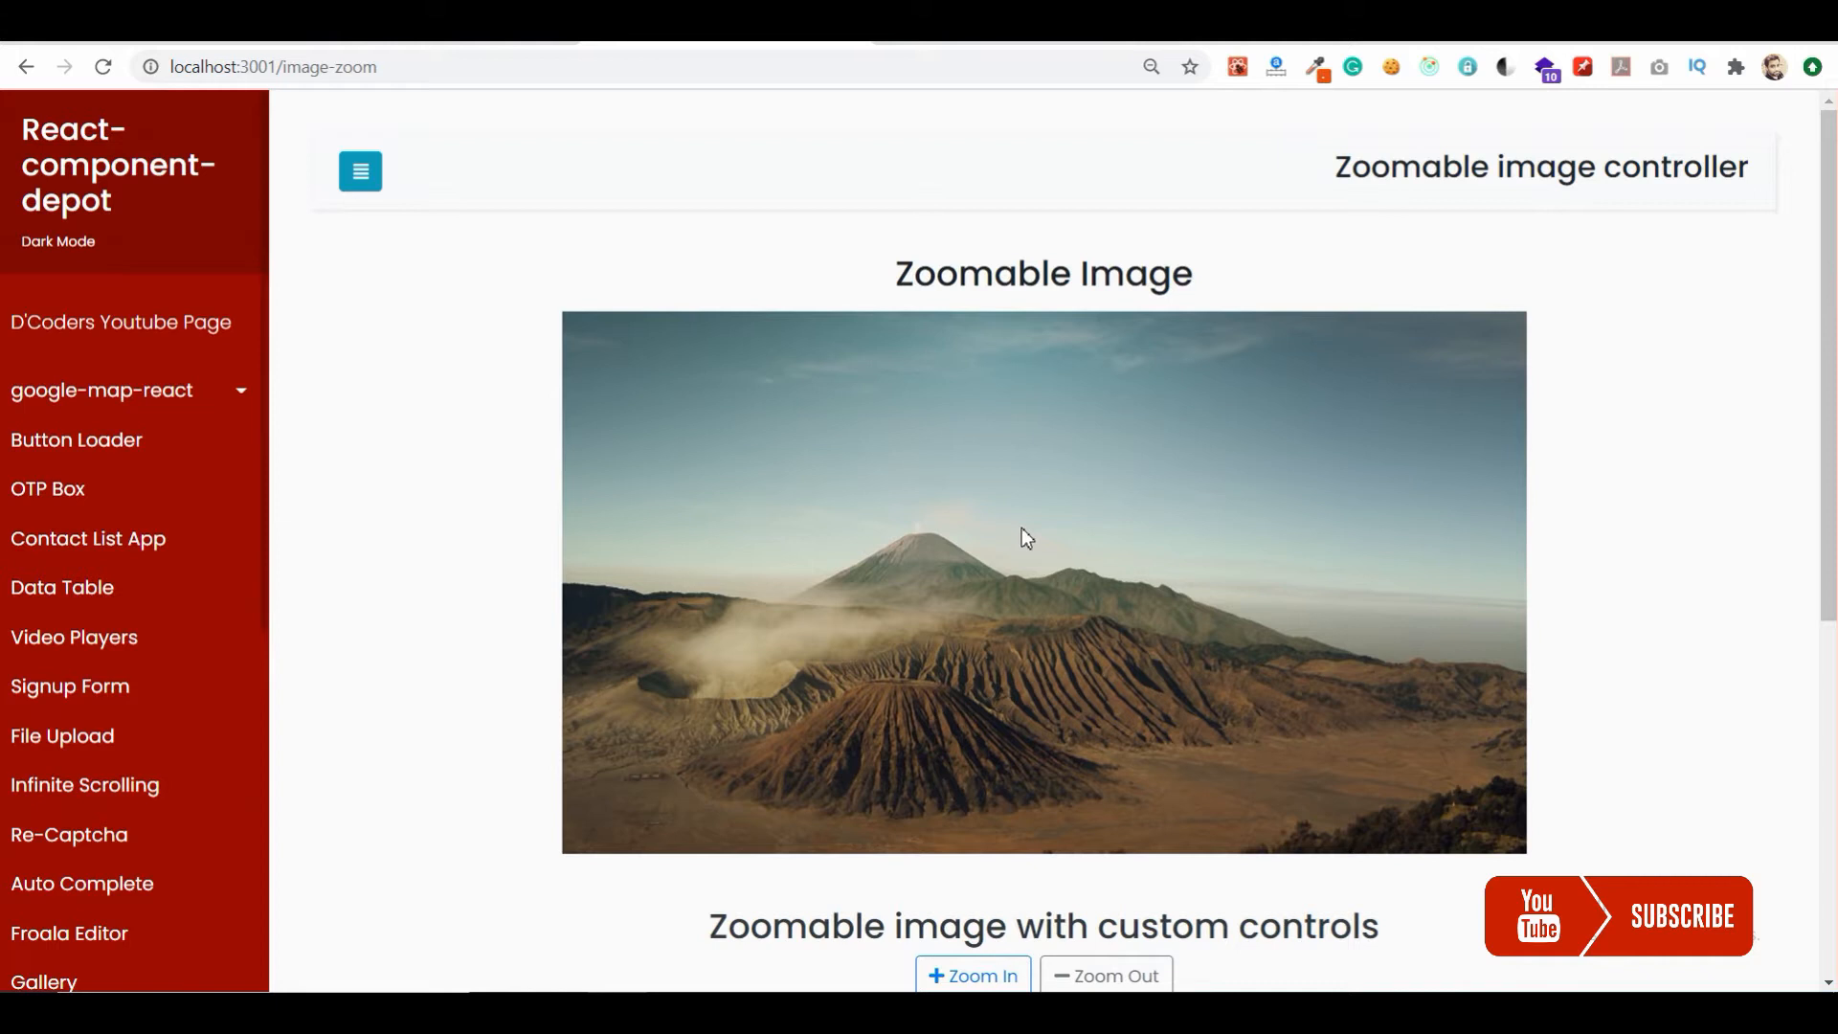
mouse_move(1092, 628)
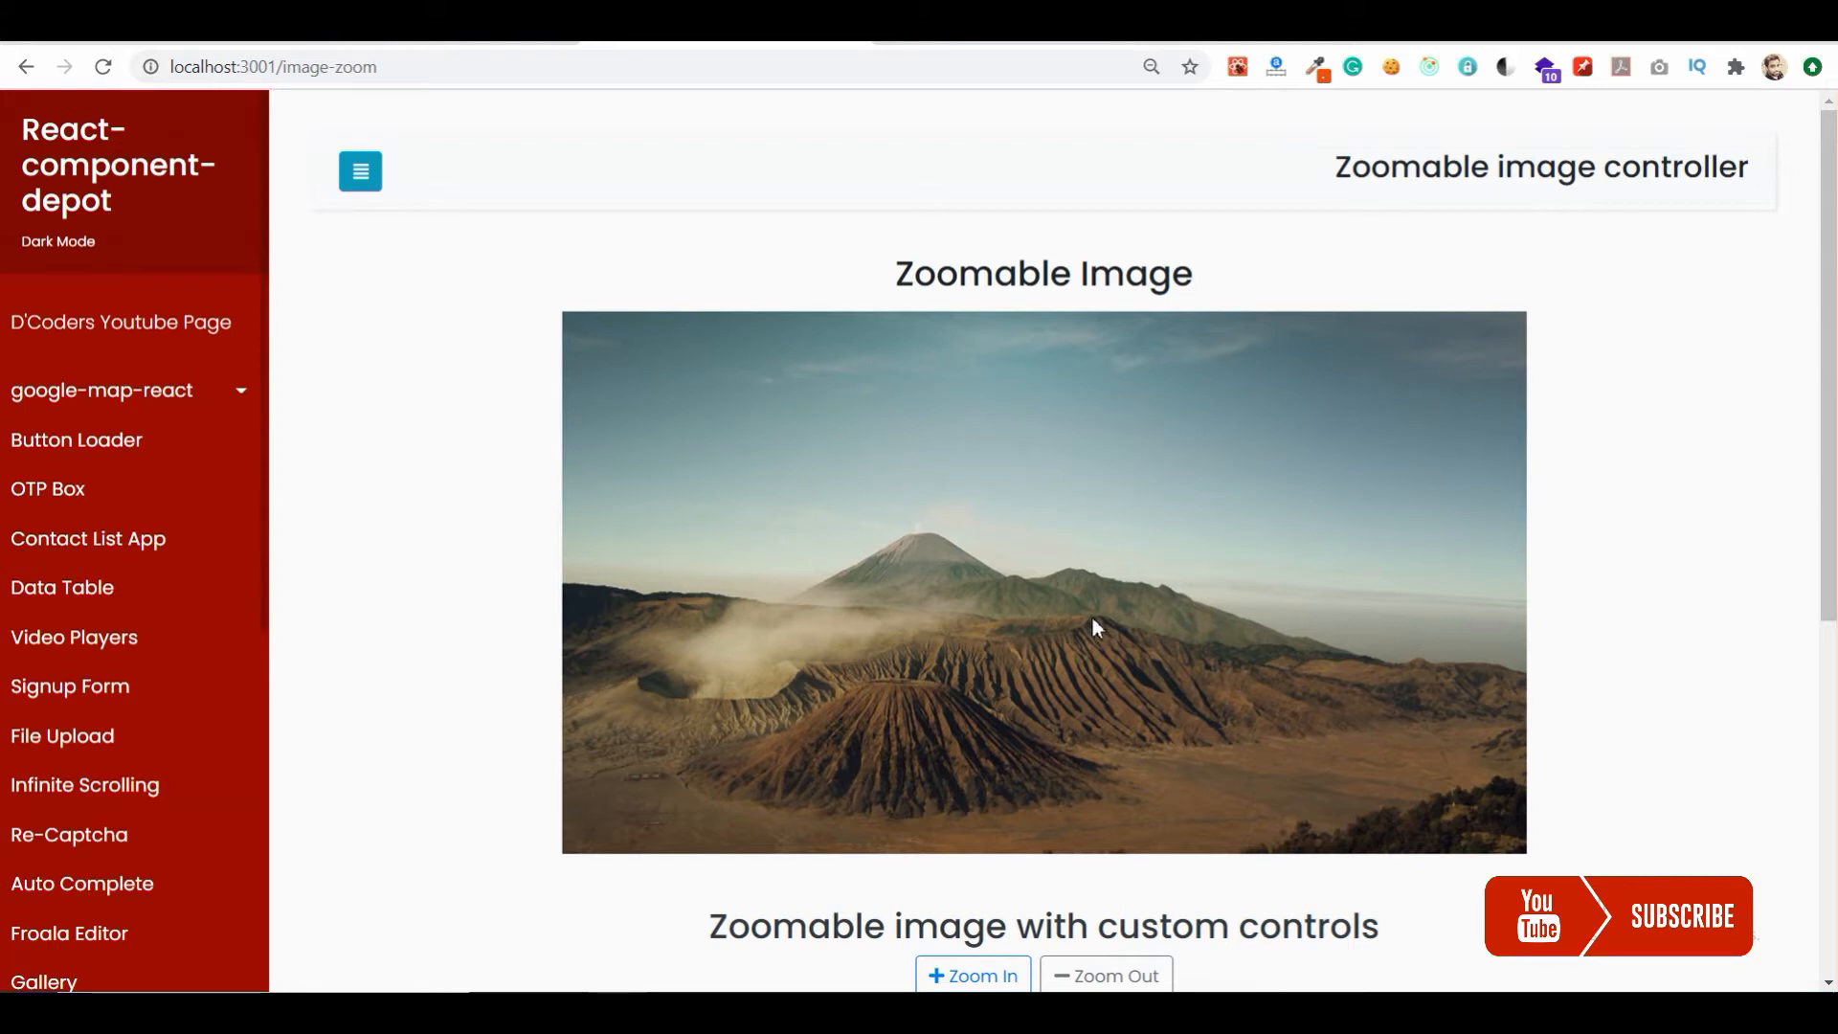
mouse_move(909, 653)
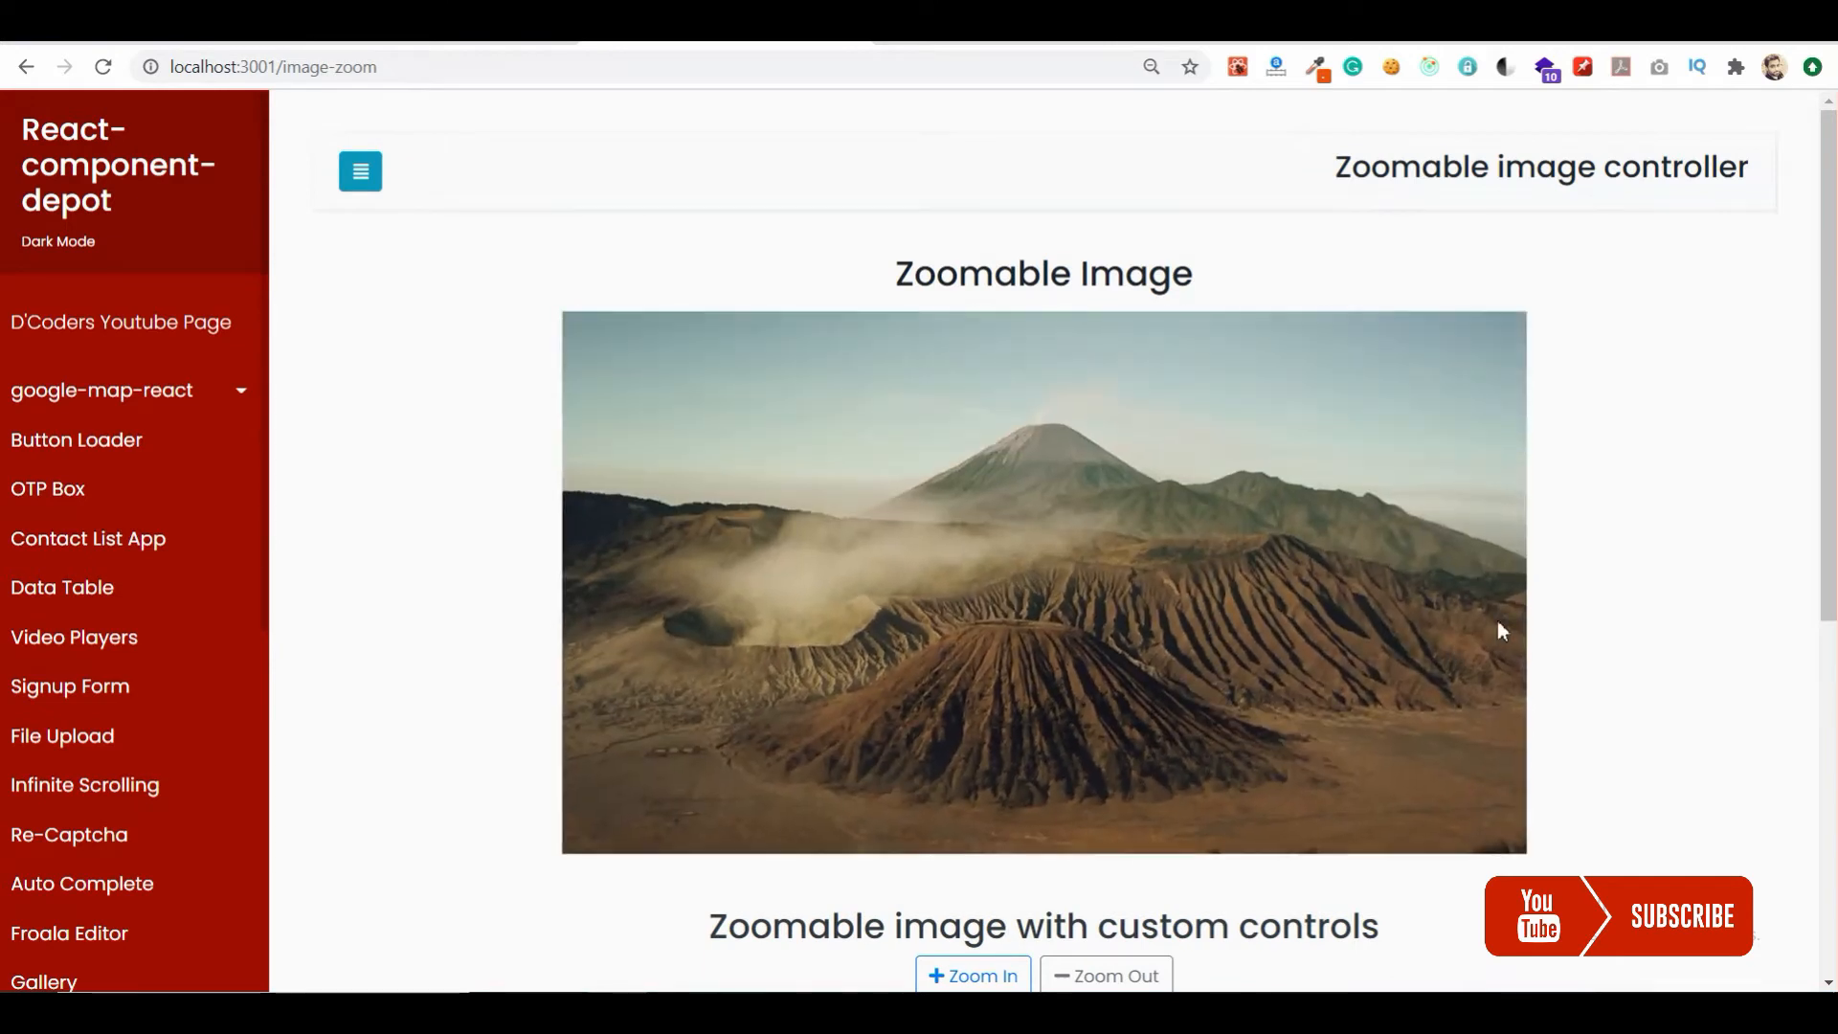
- Test Zoom In and Zoom Out on the desk photo, ending zoomed on the keyboard
scroll(down, 3)
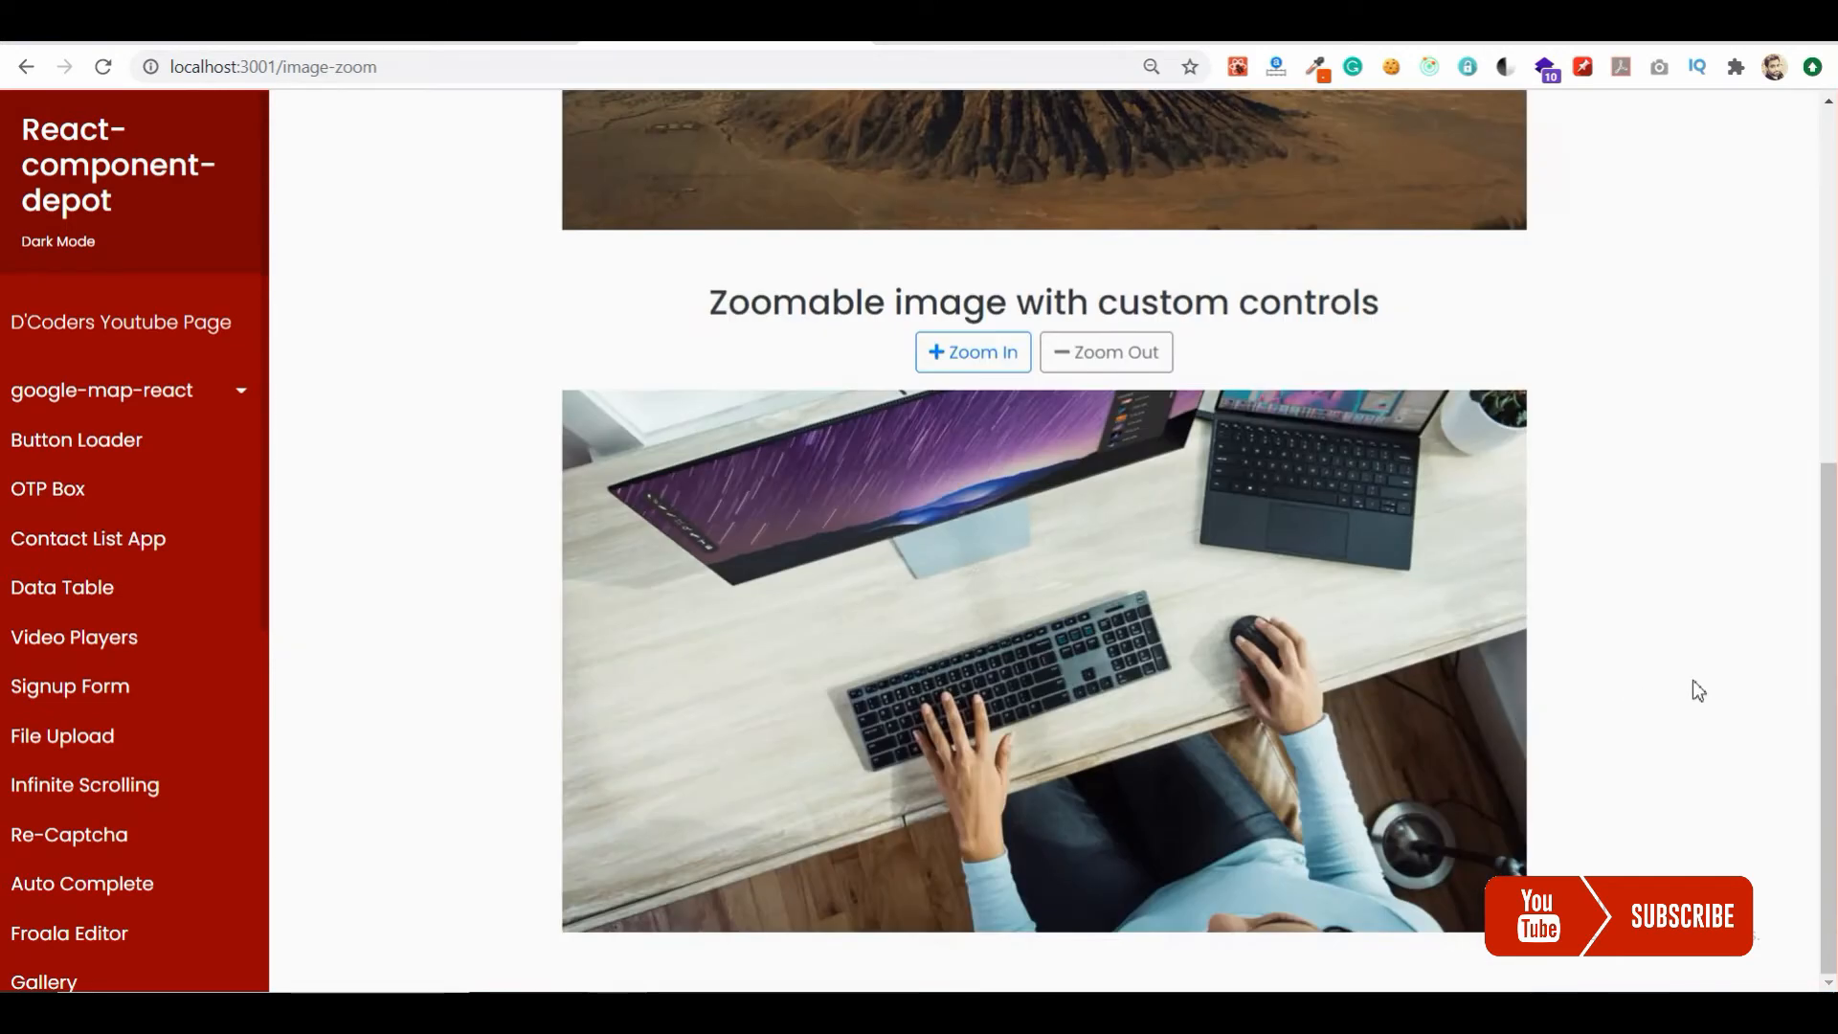
click(972, 351)
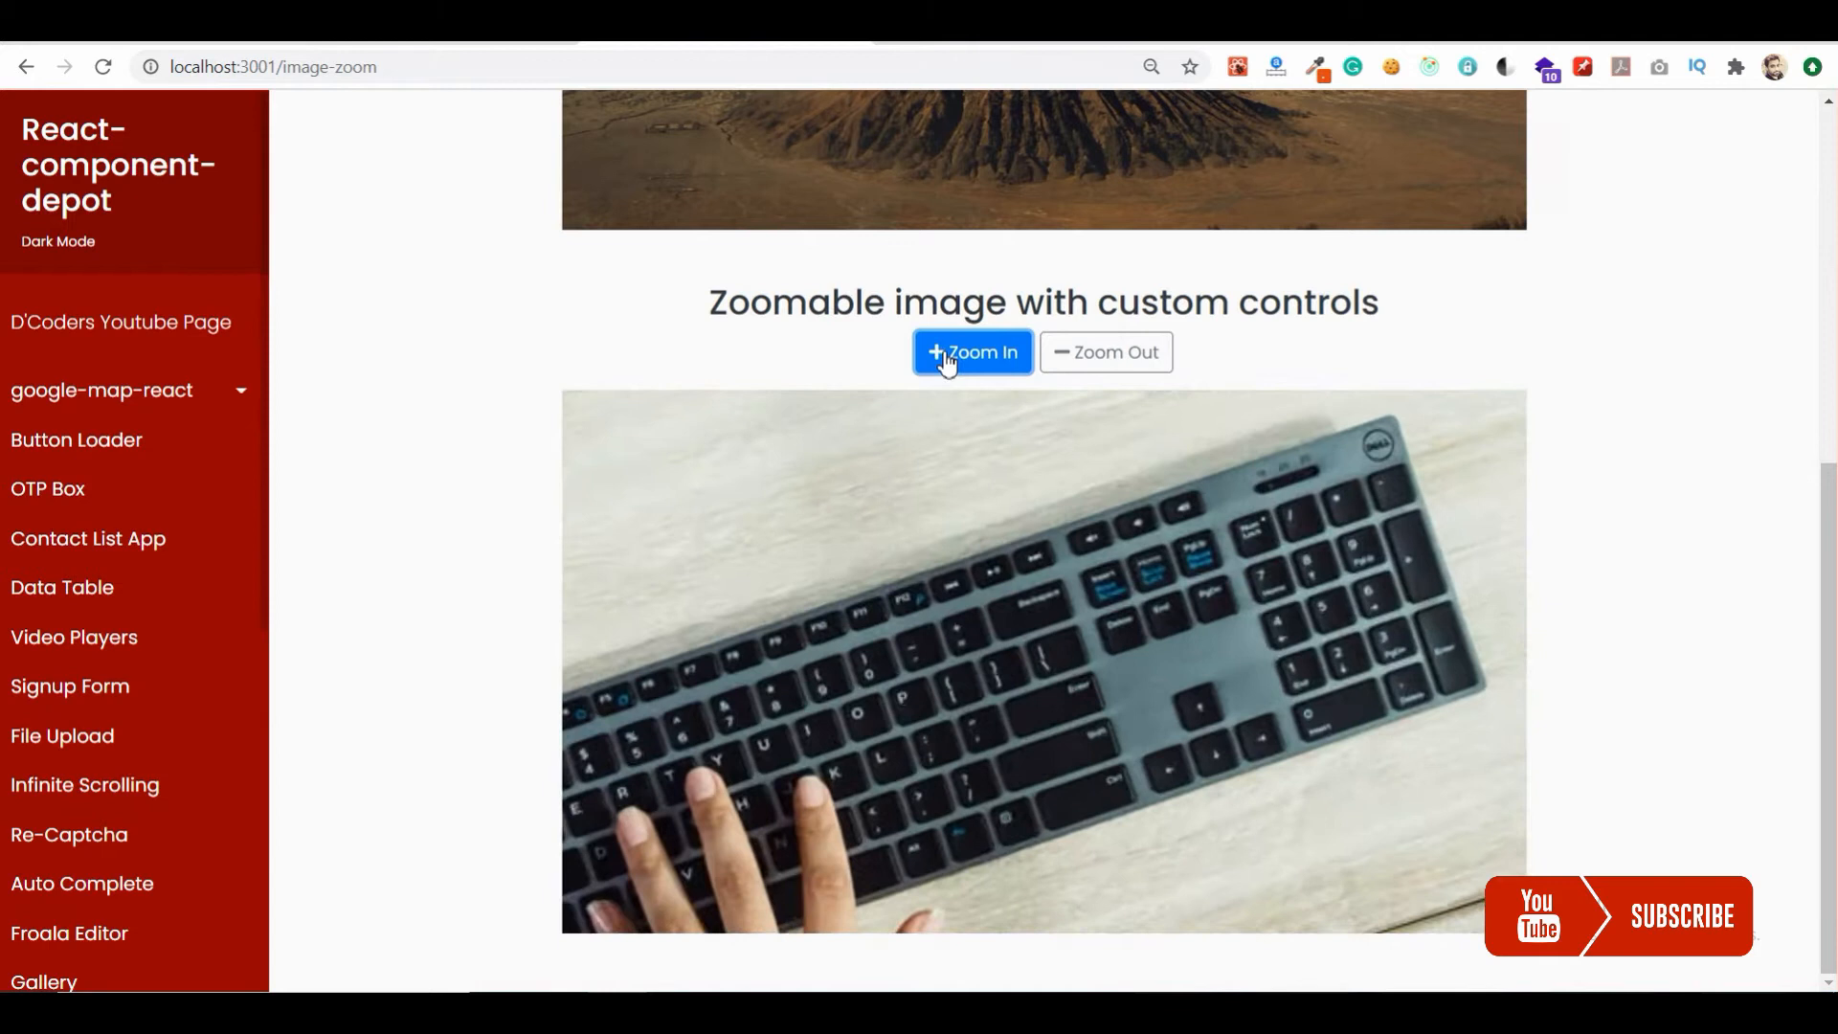
click(971, 352)
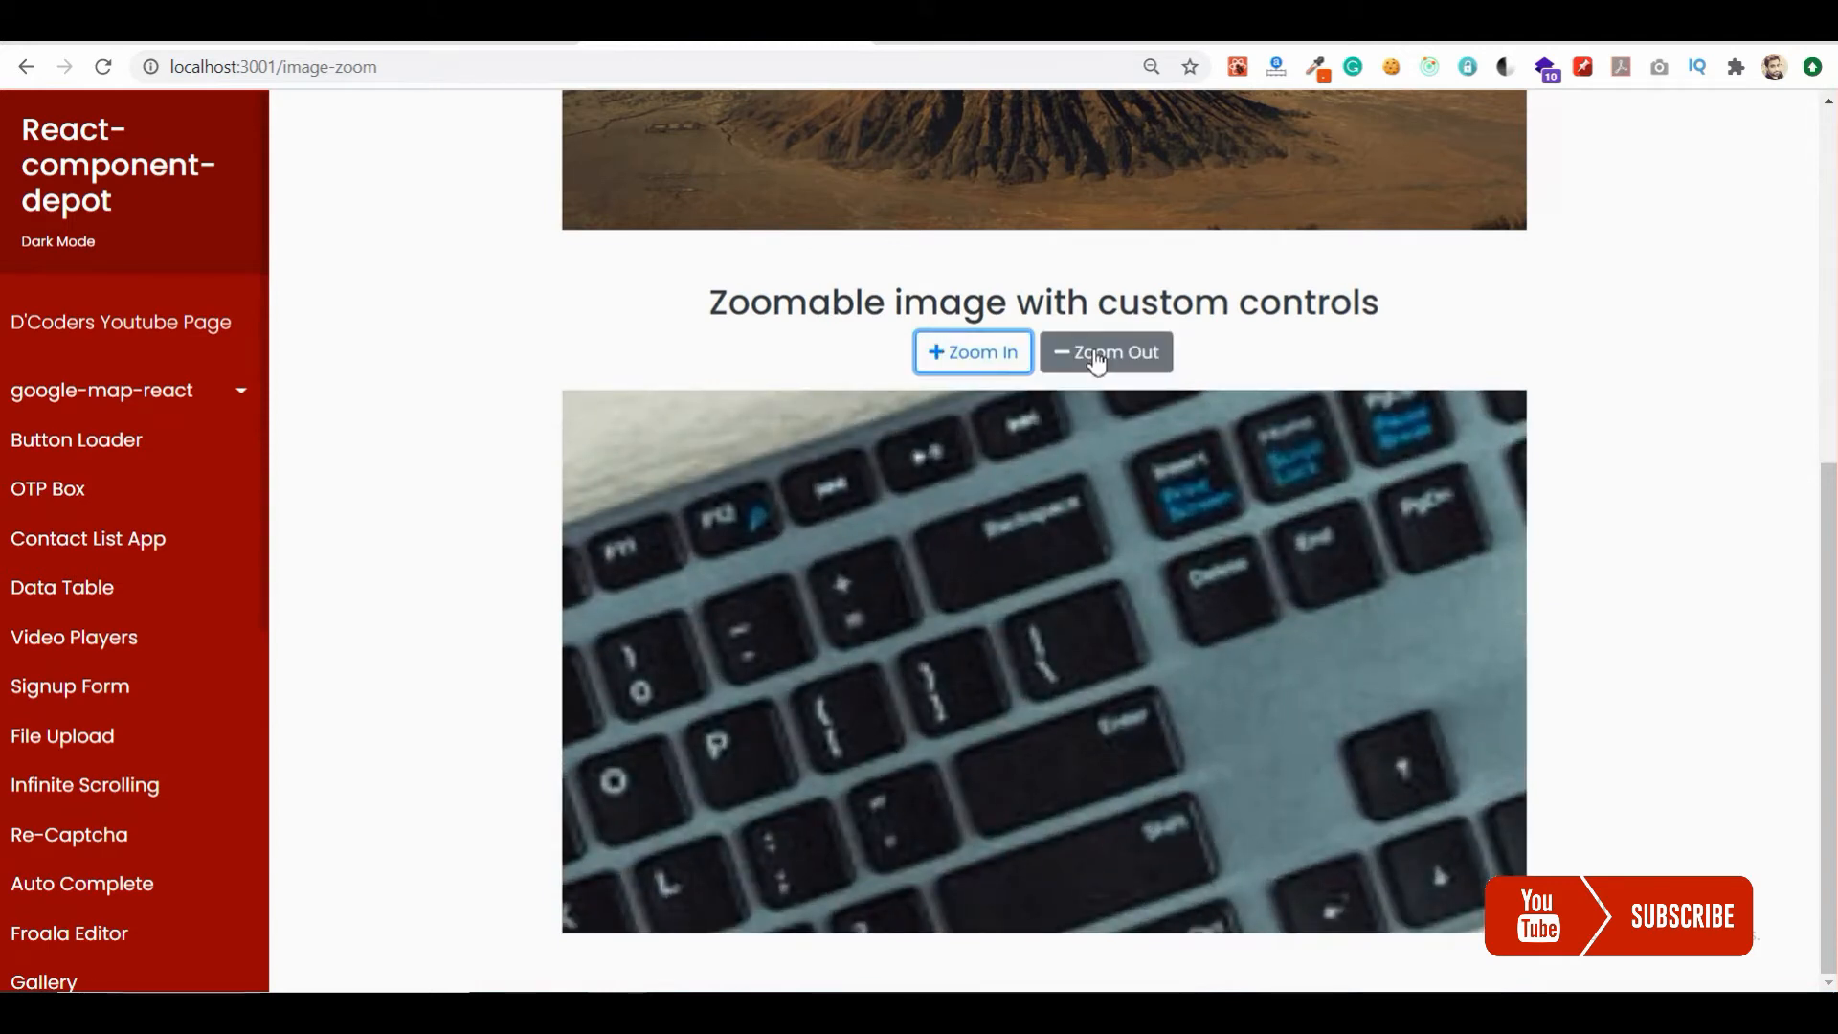
click(1104, 352)
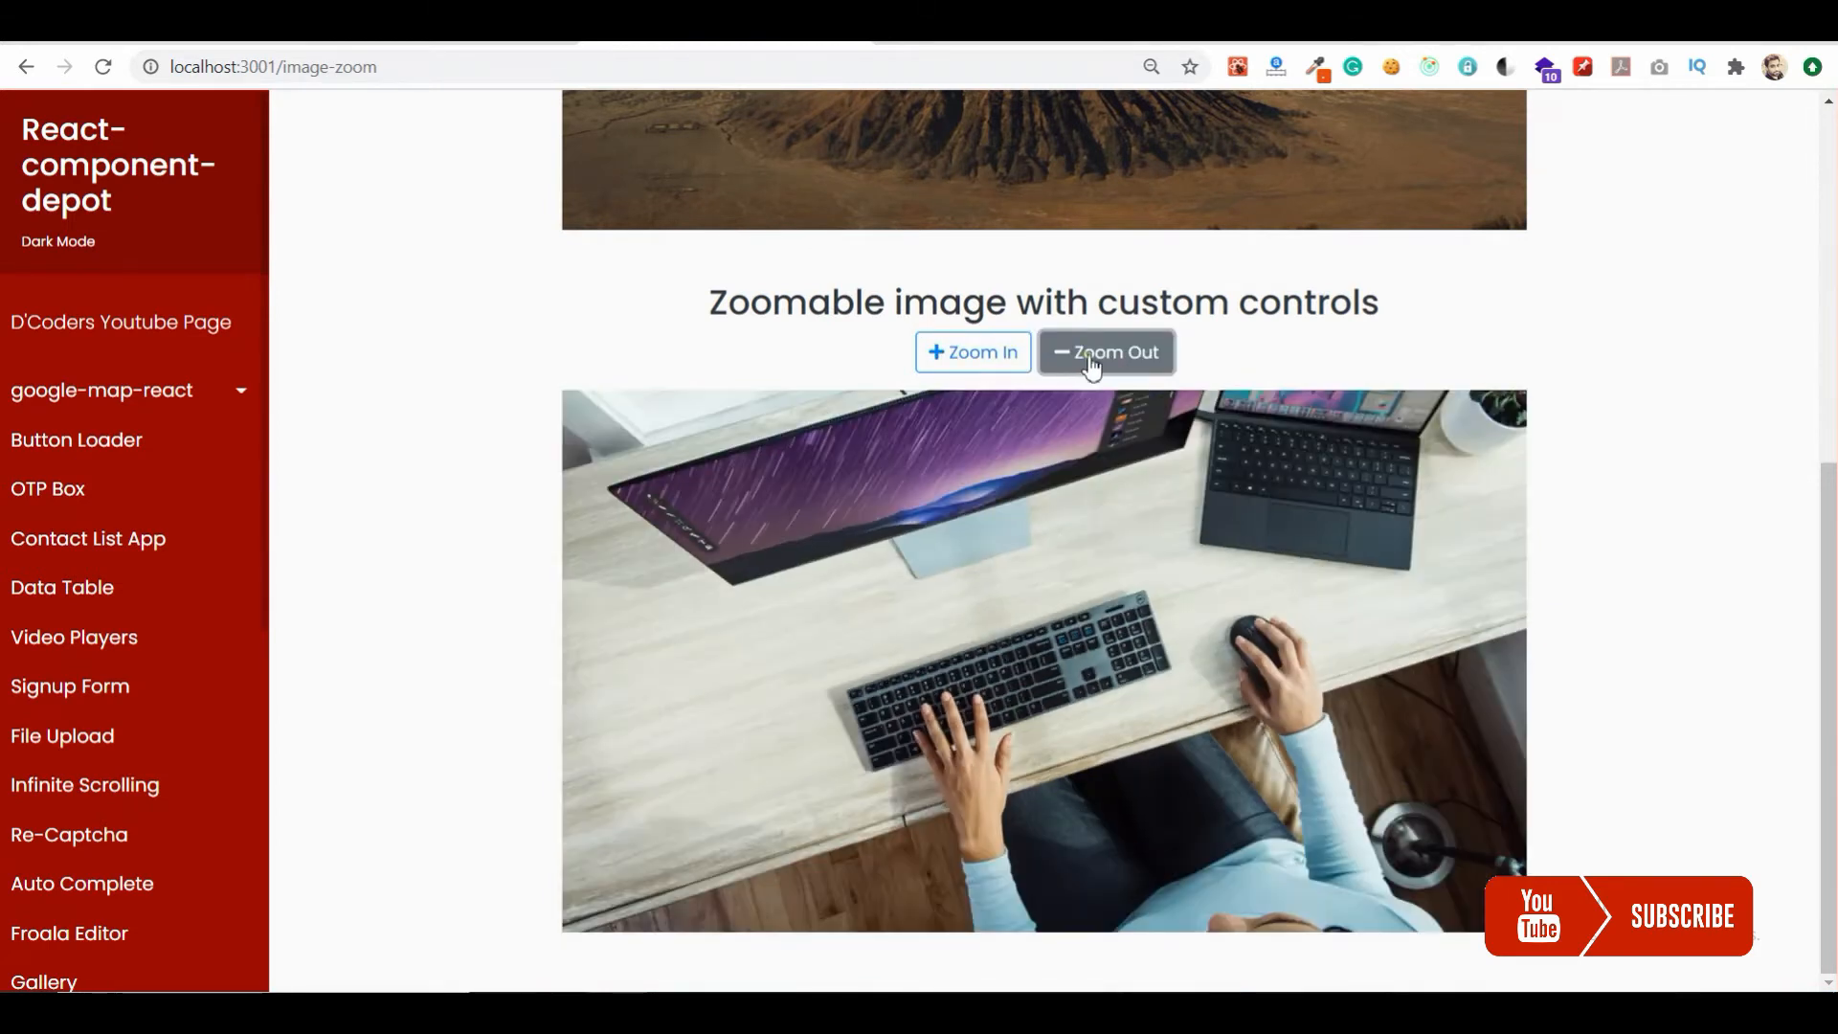
click(972, 351)
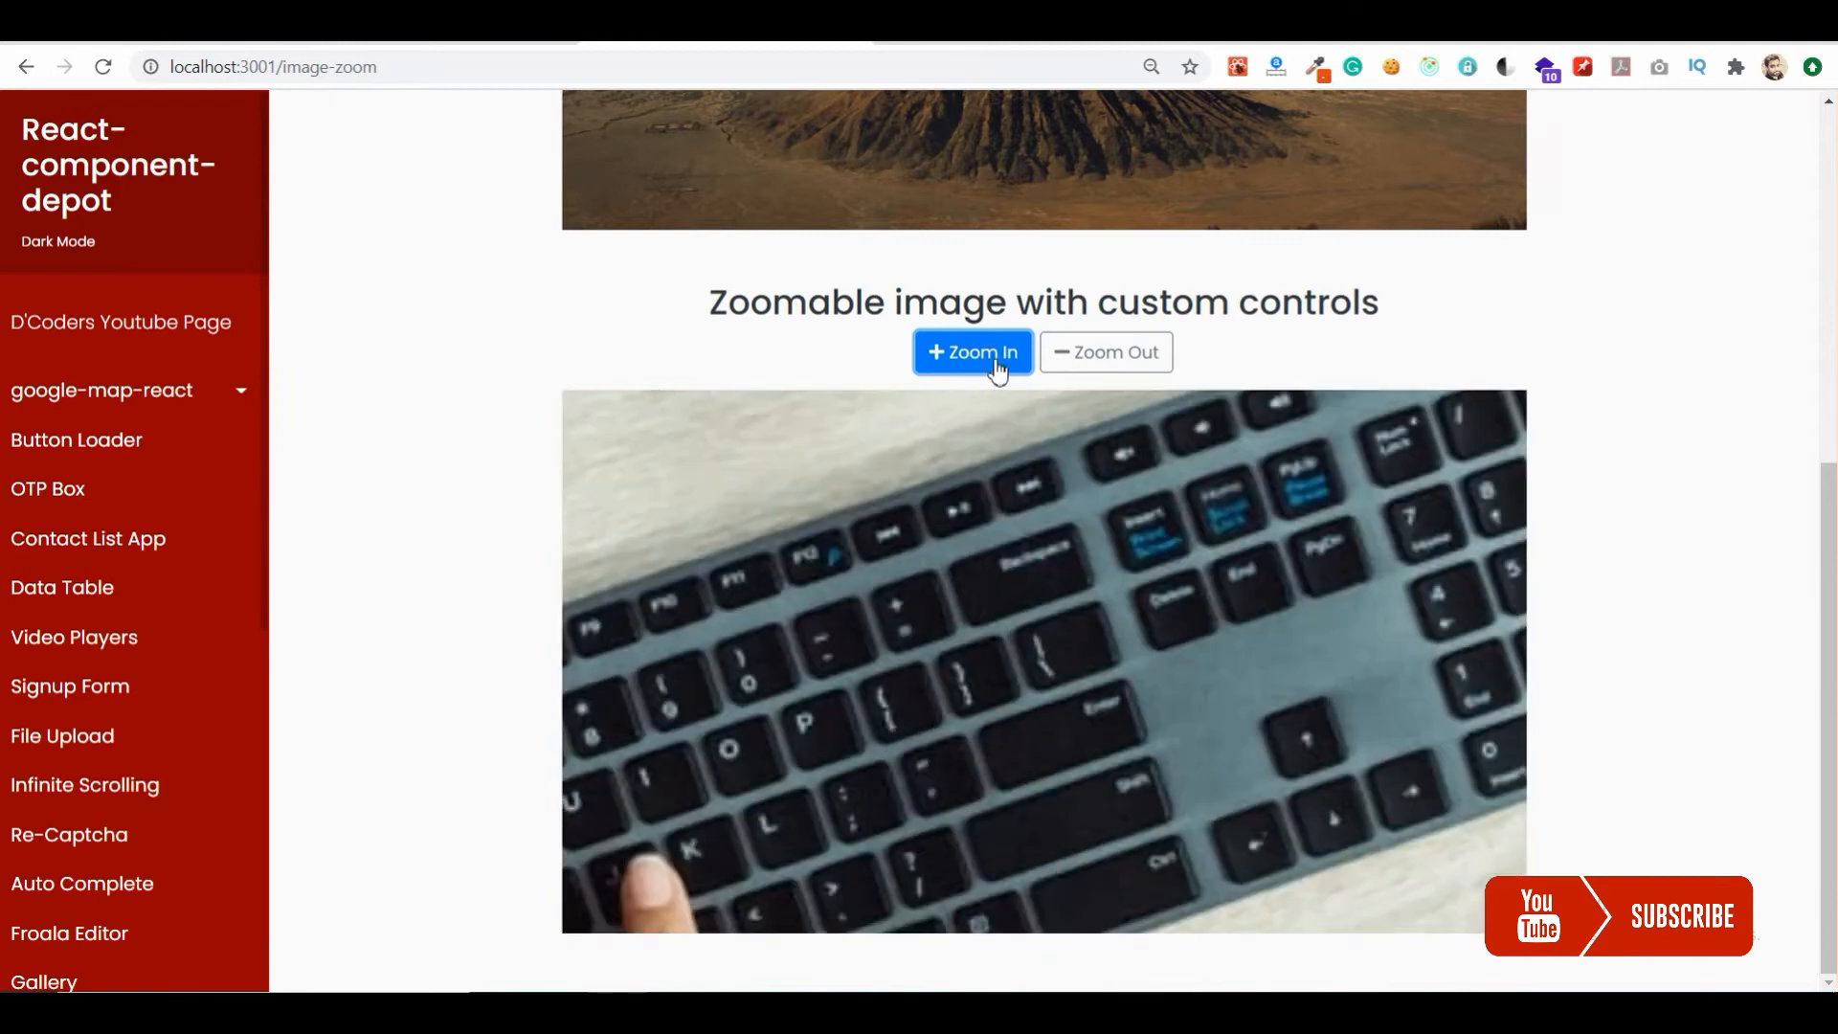
click(1104, 352)
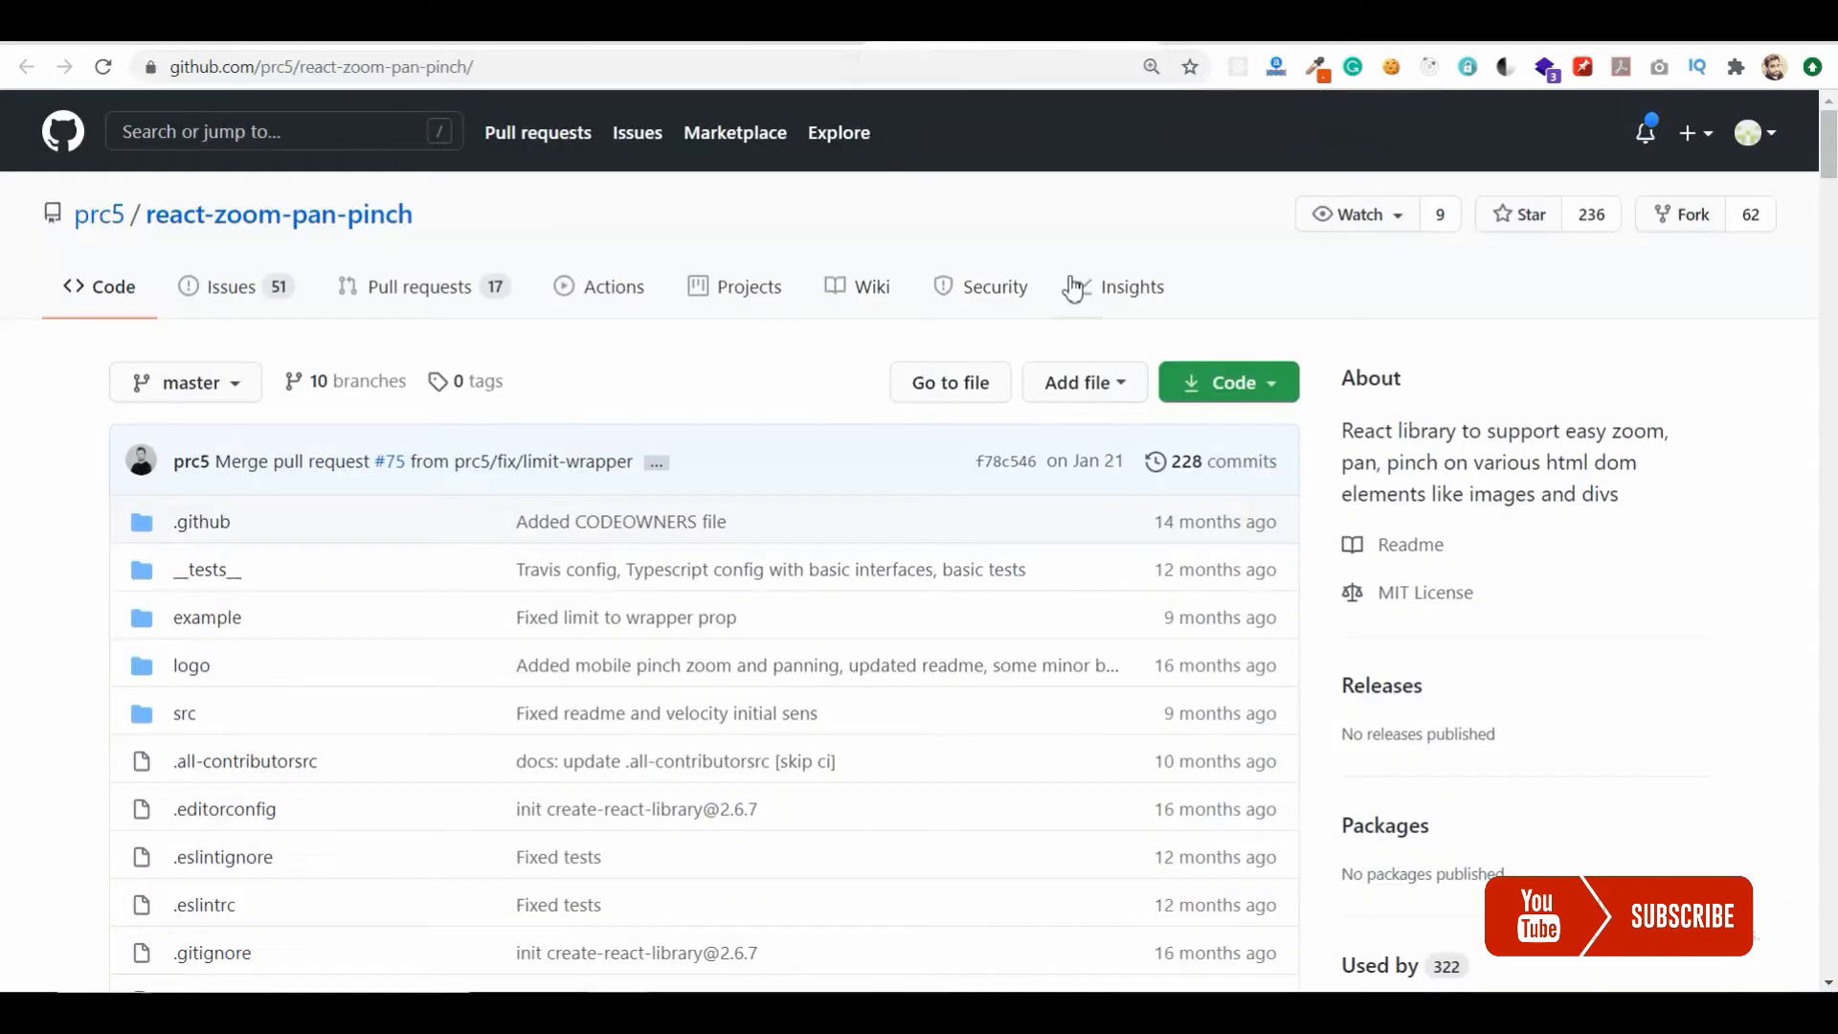
- Scroll the react-zoom-pan-pinch README down to the Install and Usage npm command
scroll(down, 3)
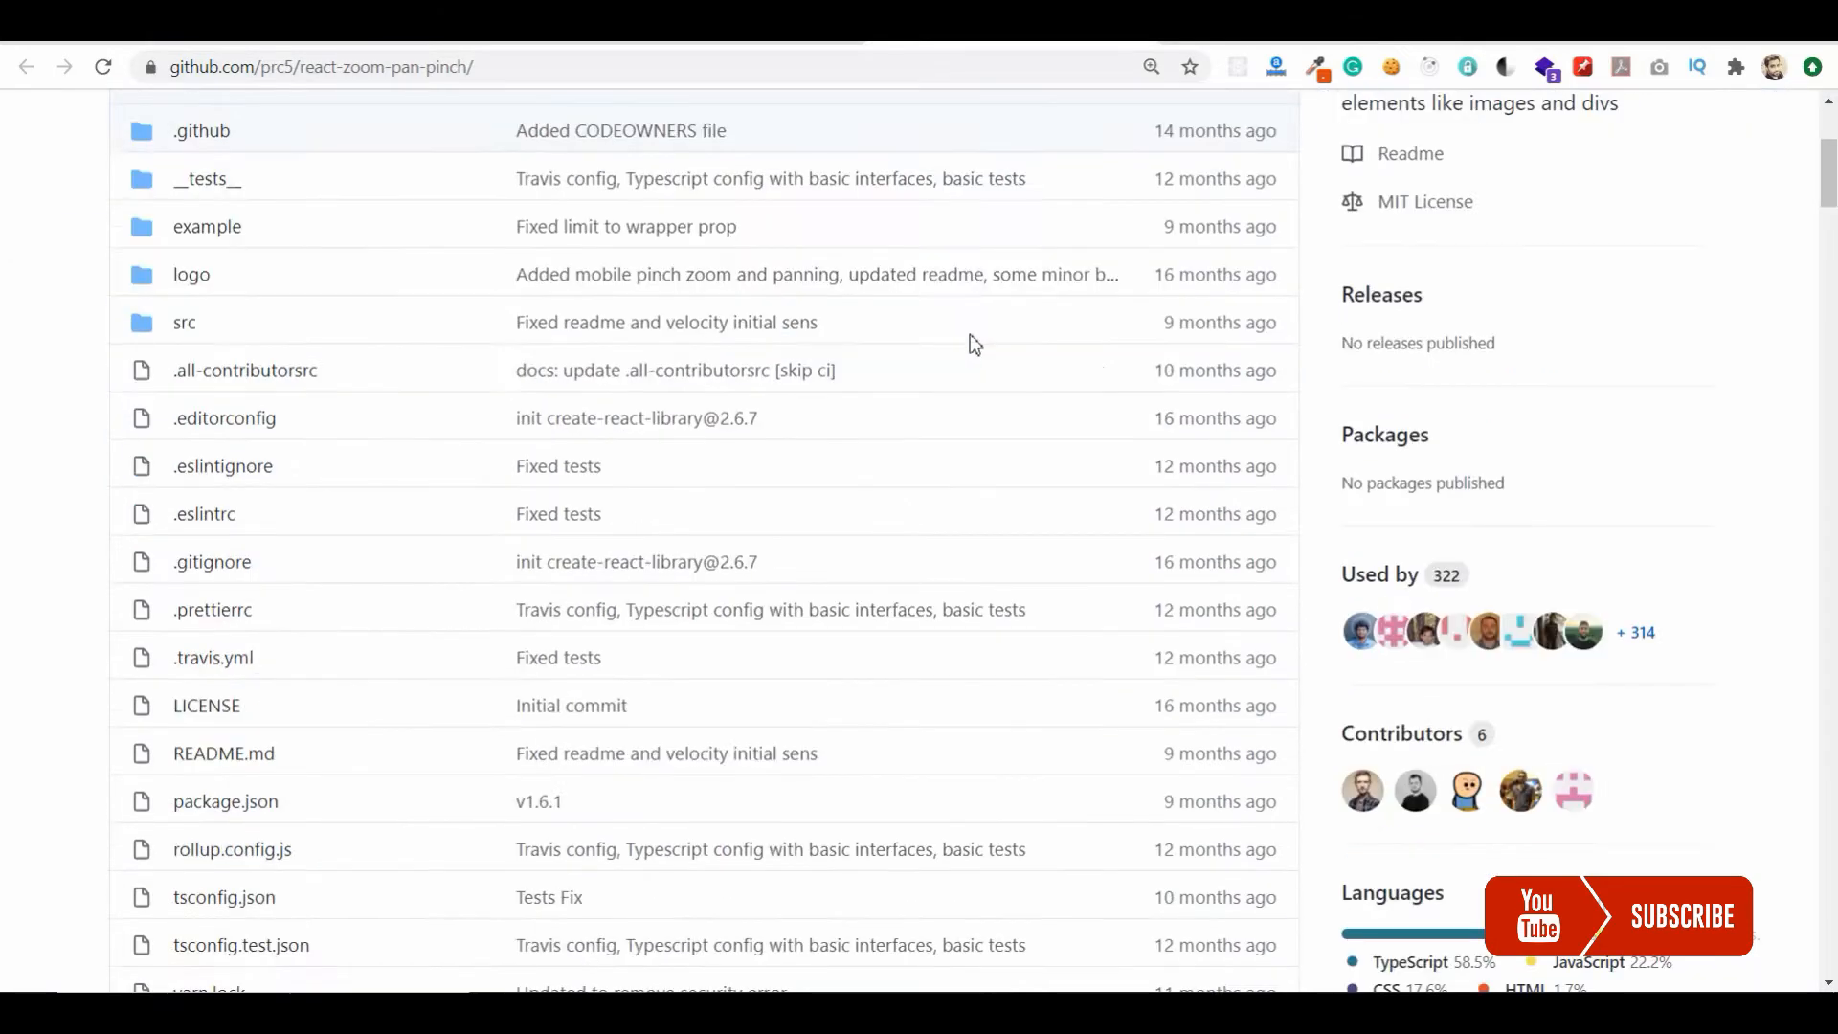
scroll(down, 3)
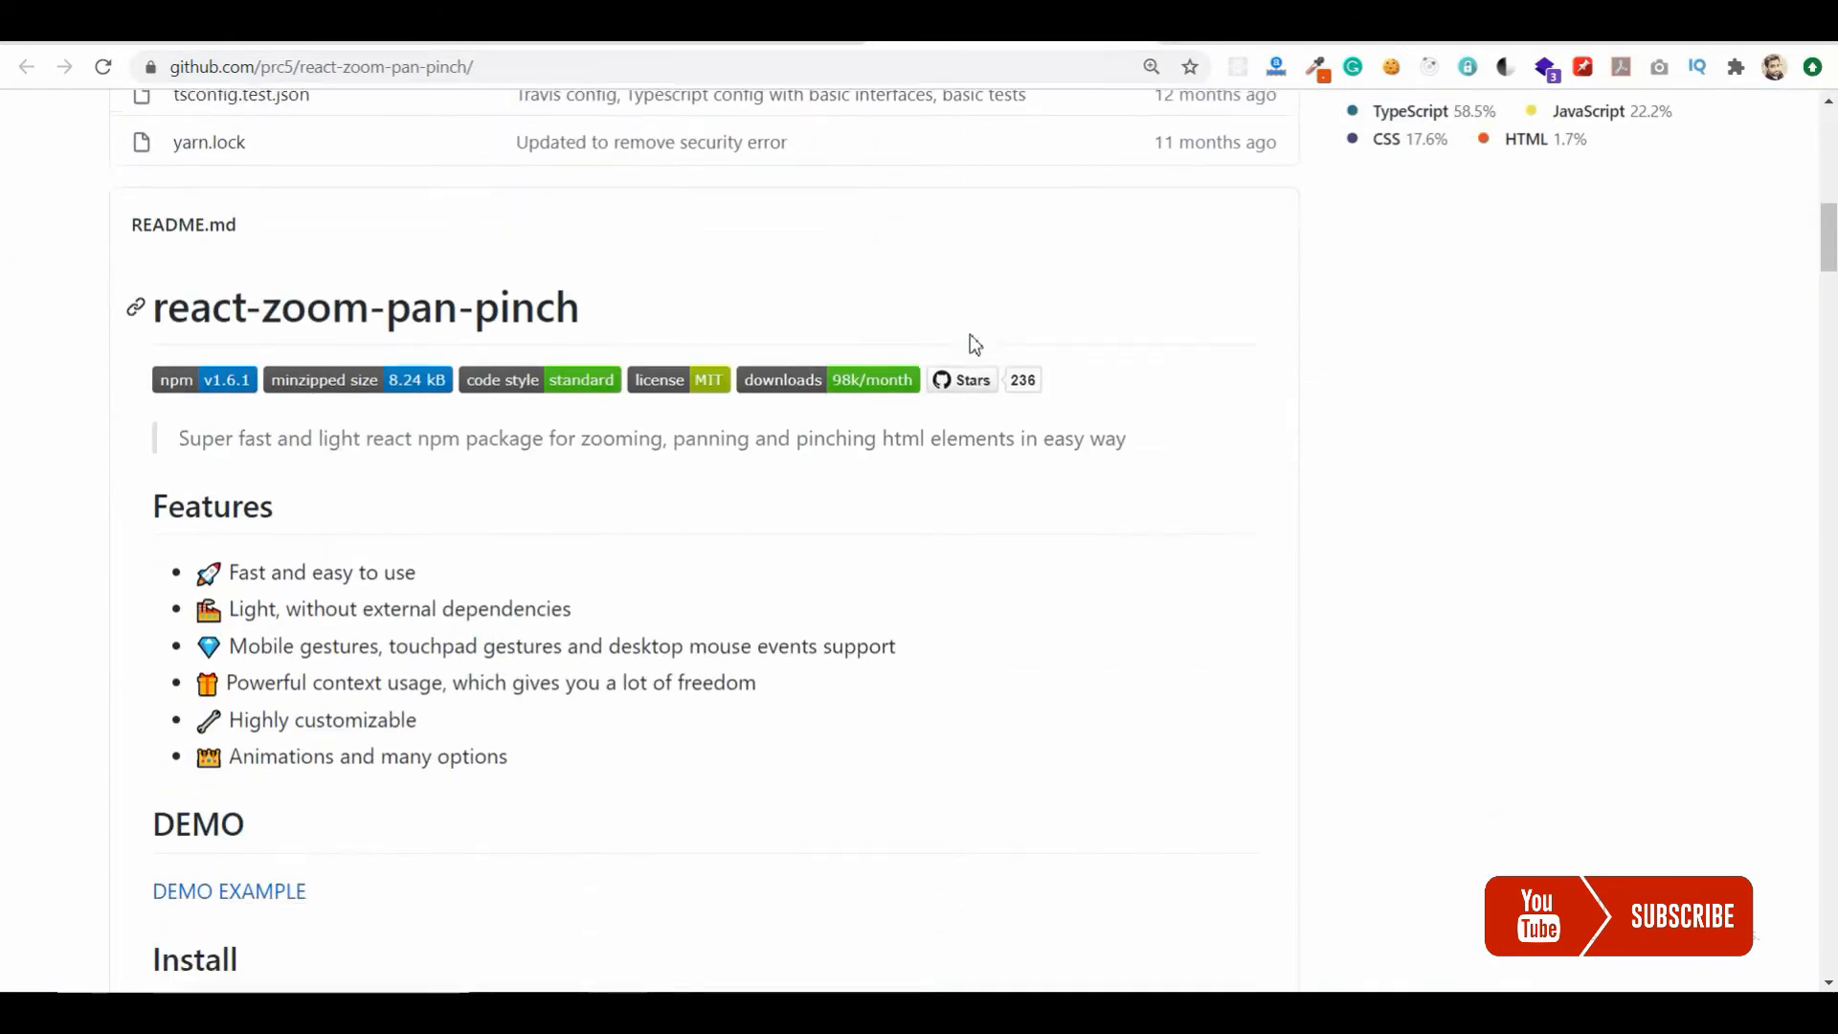
scroll(down, 3)
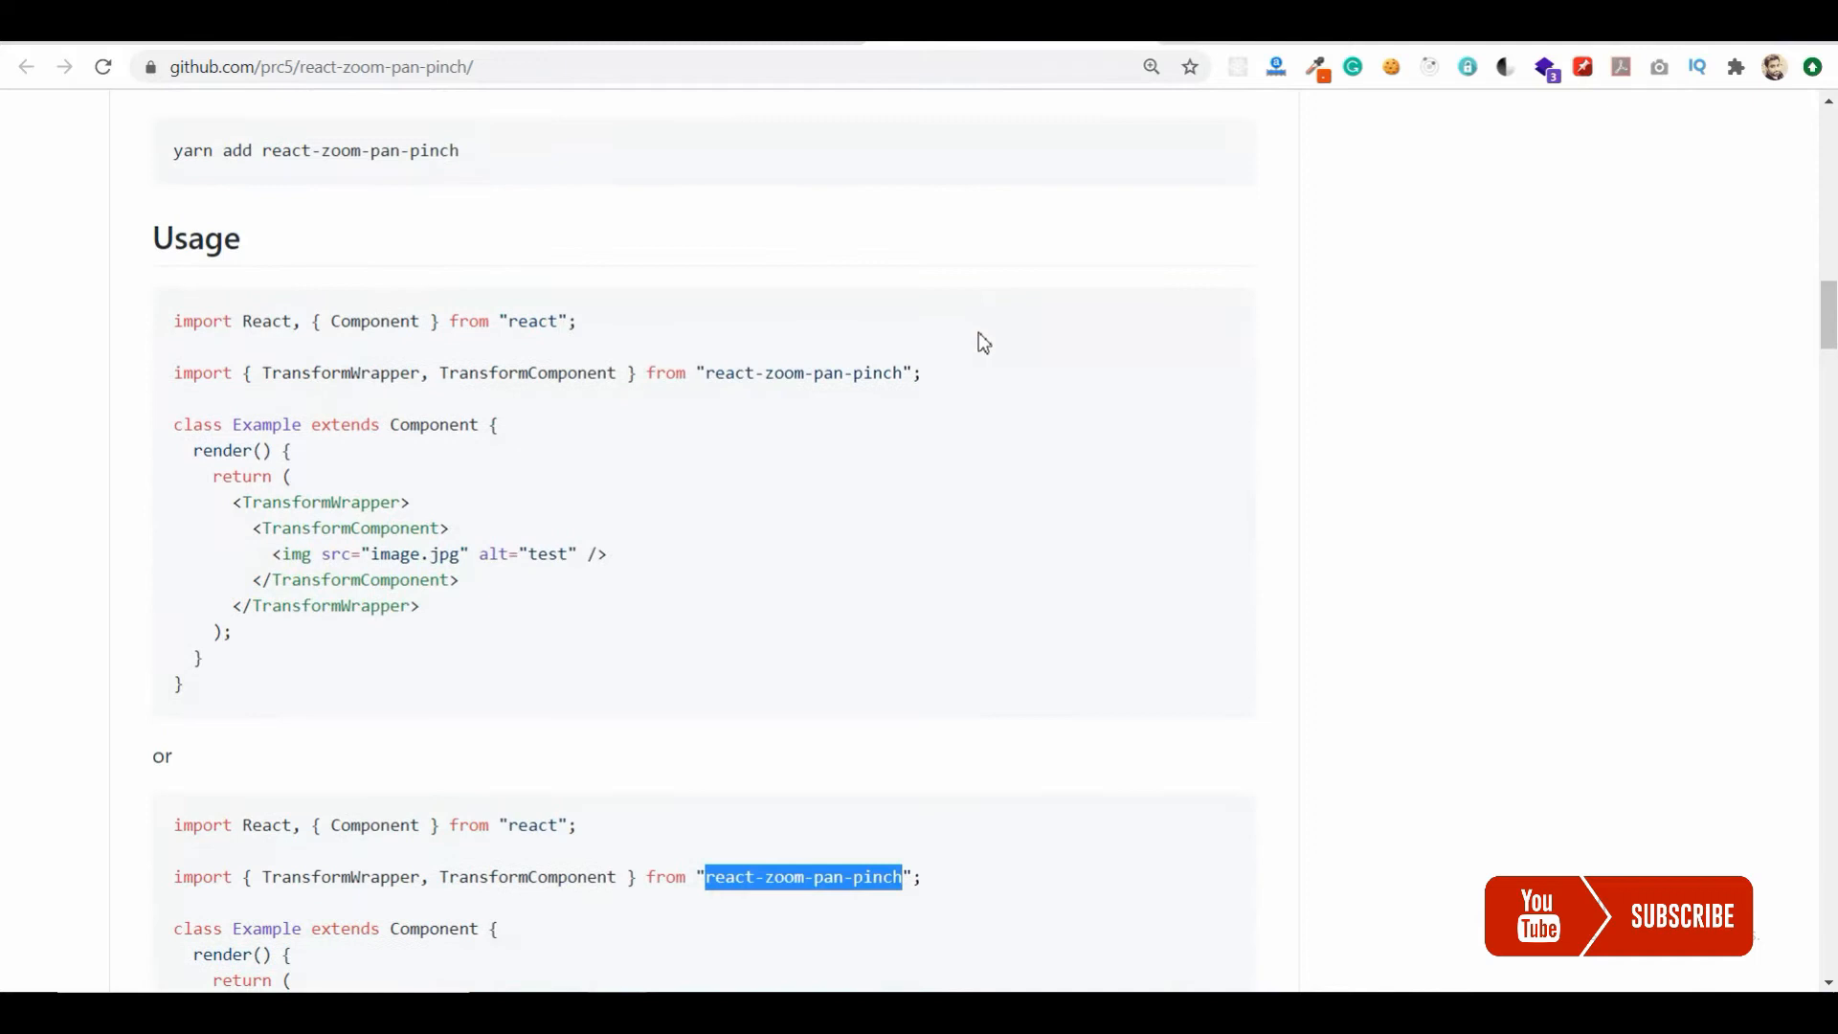
scroll(up, 3)
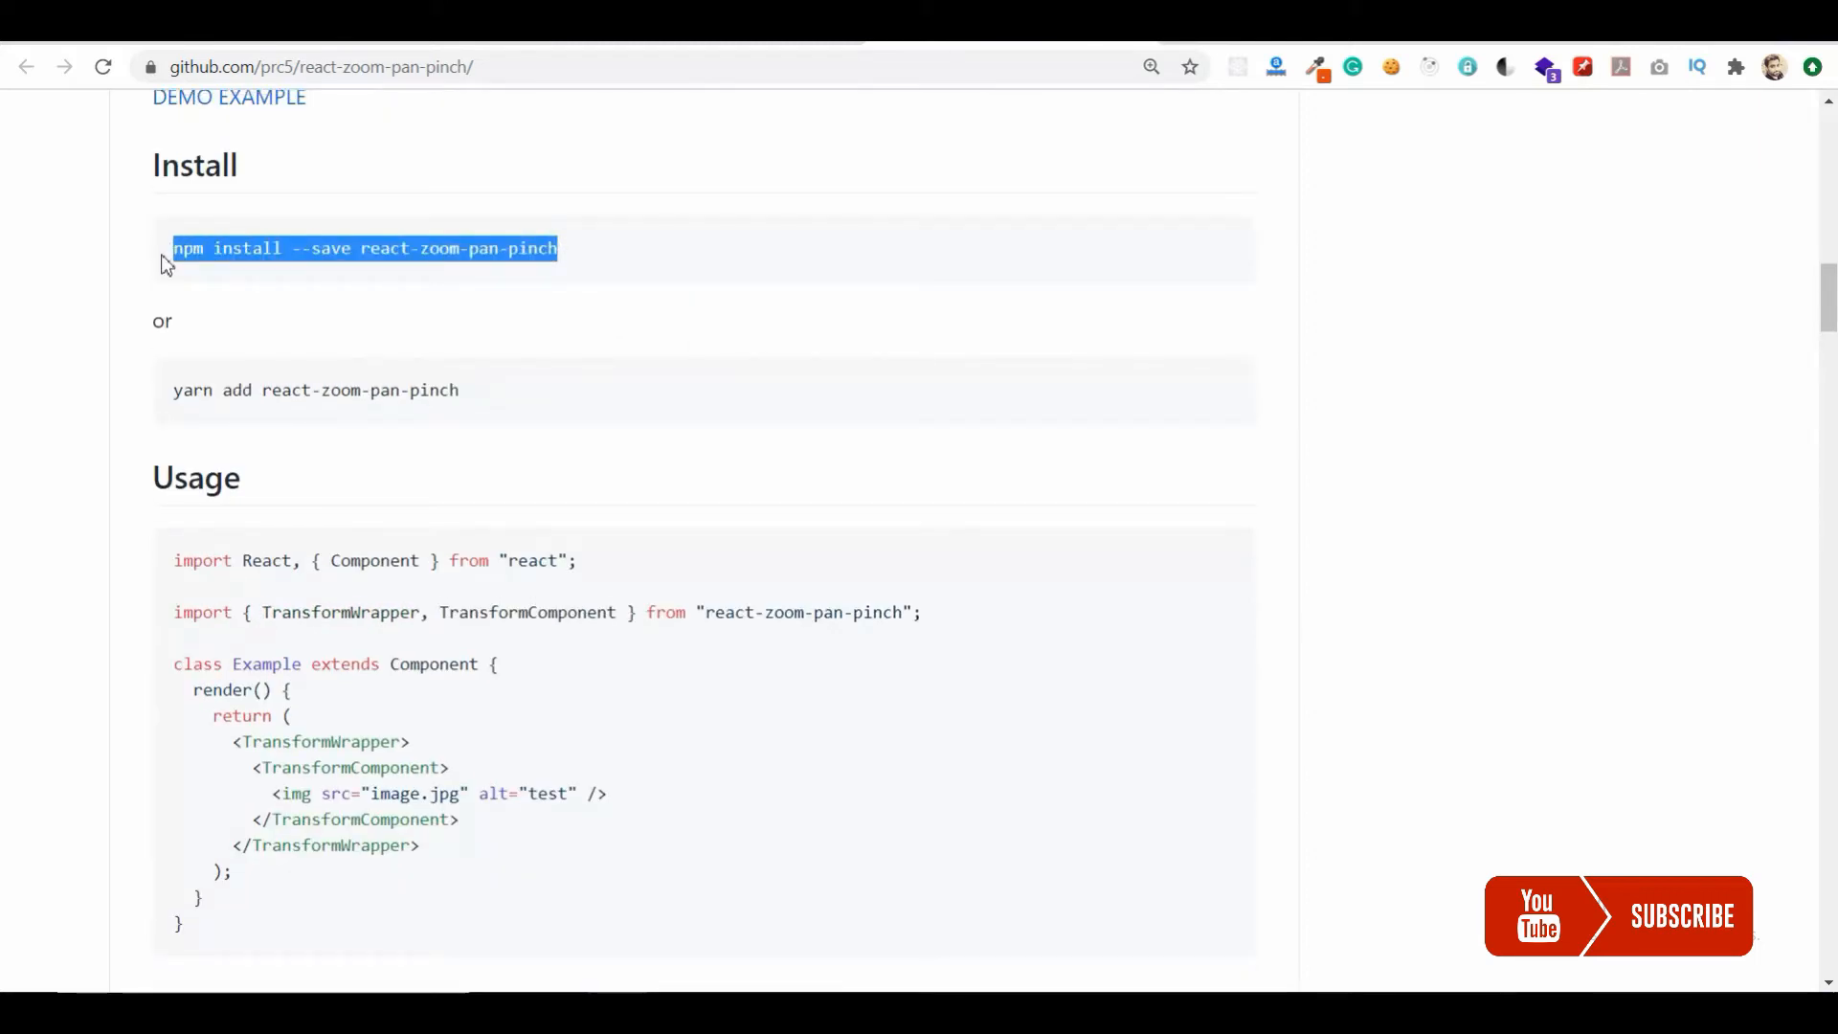
mouse_move(494, 224)
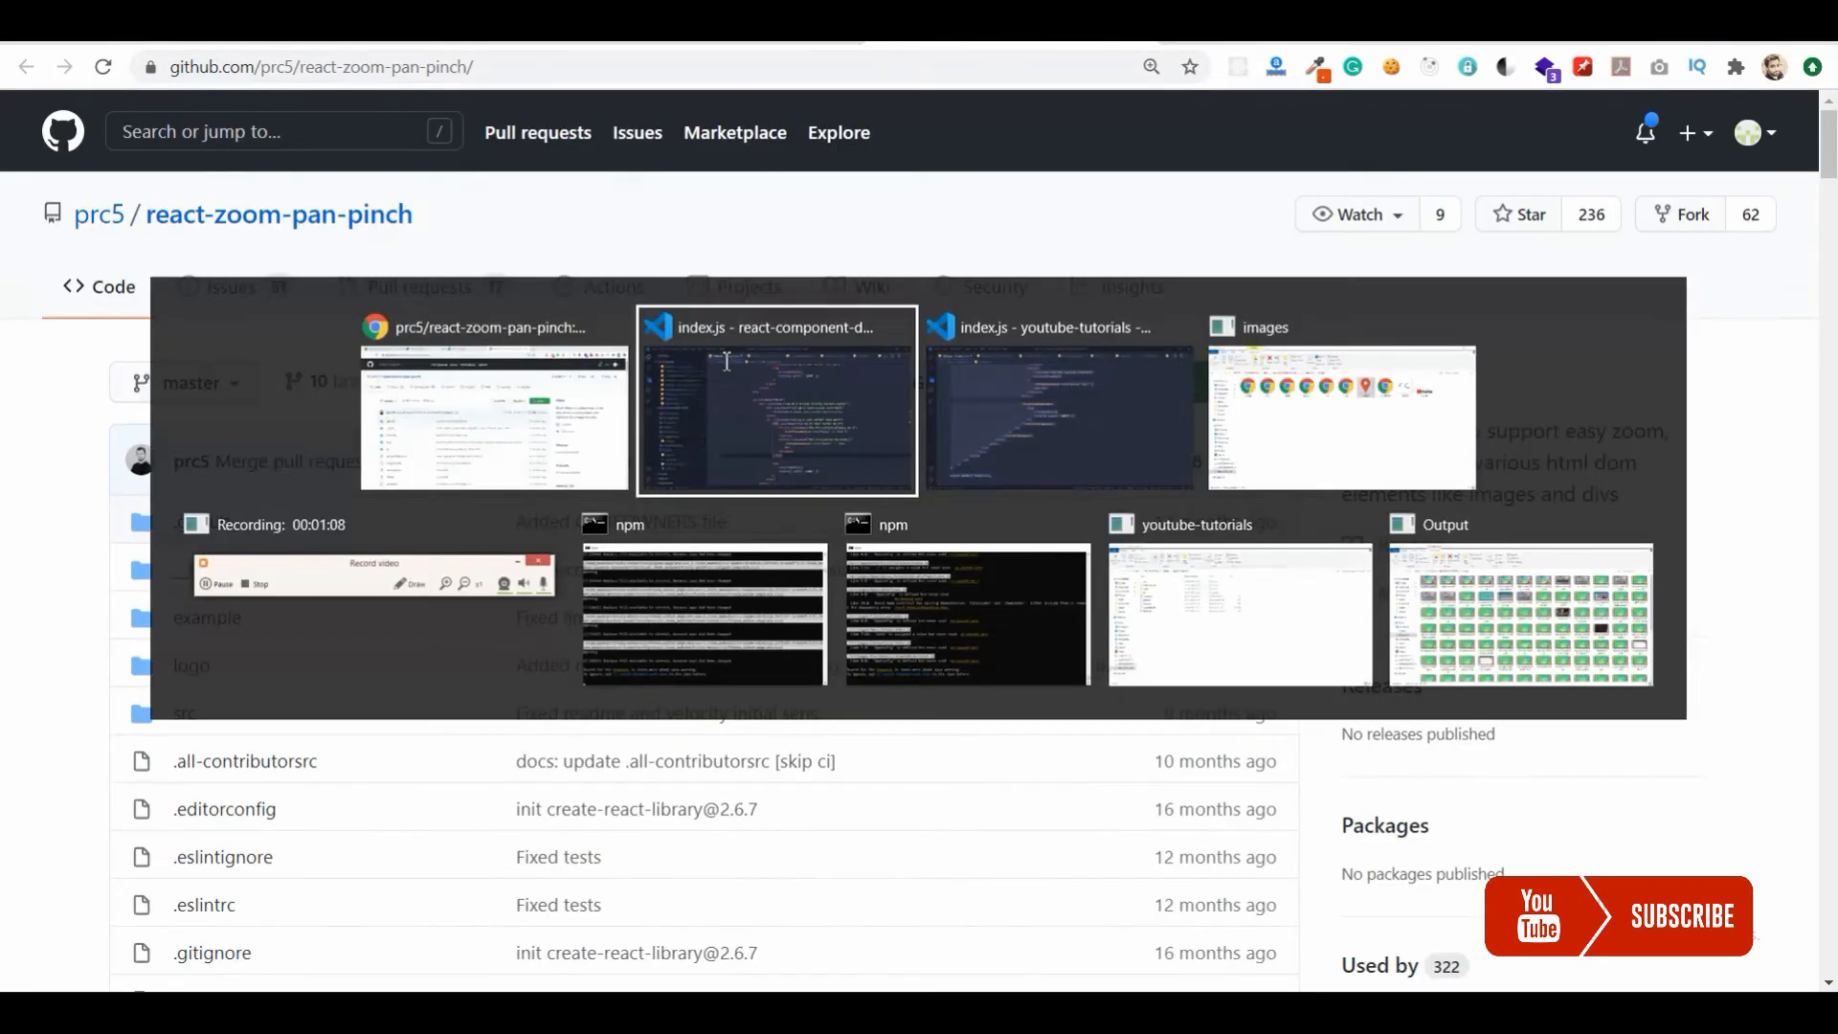
- Switch to VS Code and run npm install --save react-zoom-pan-pinch in the terminal
click(776, 401)
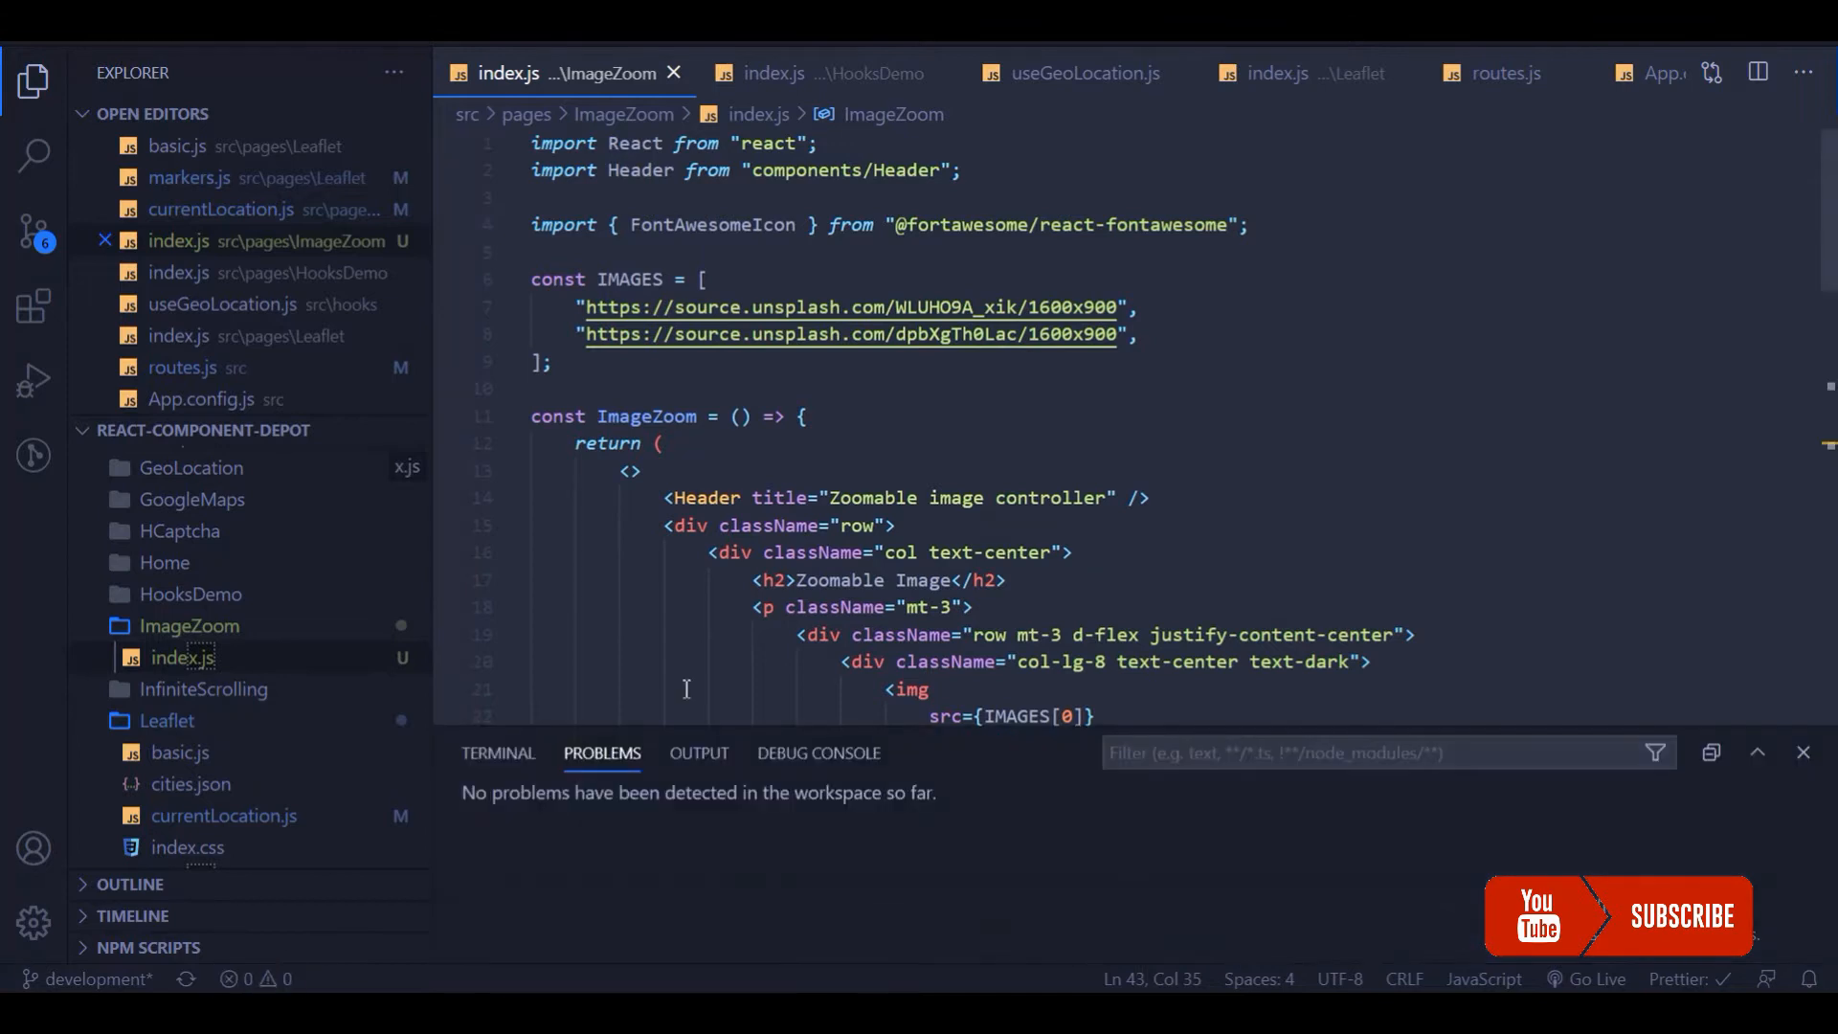
mouse_move(562, 720)
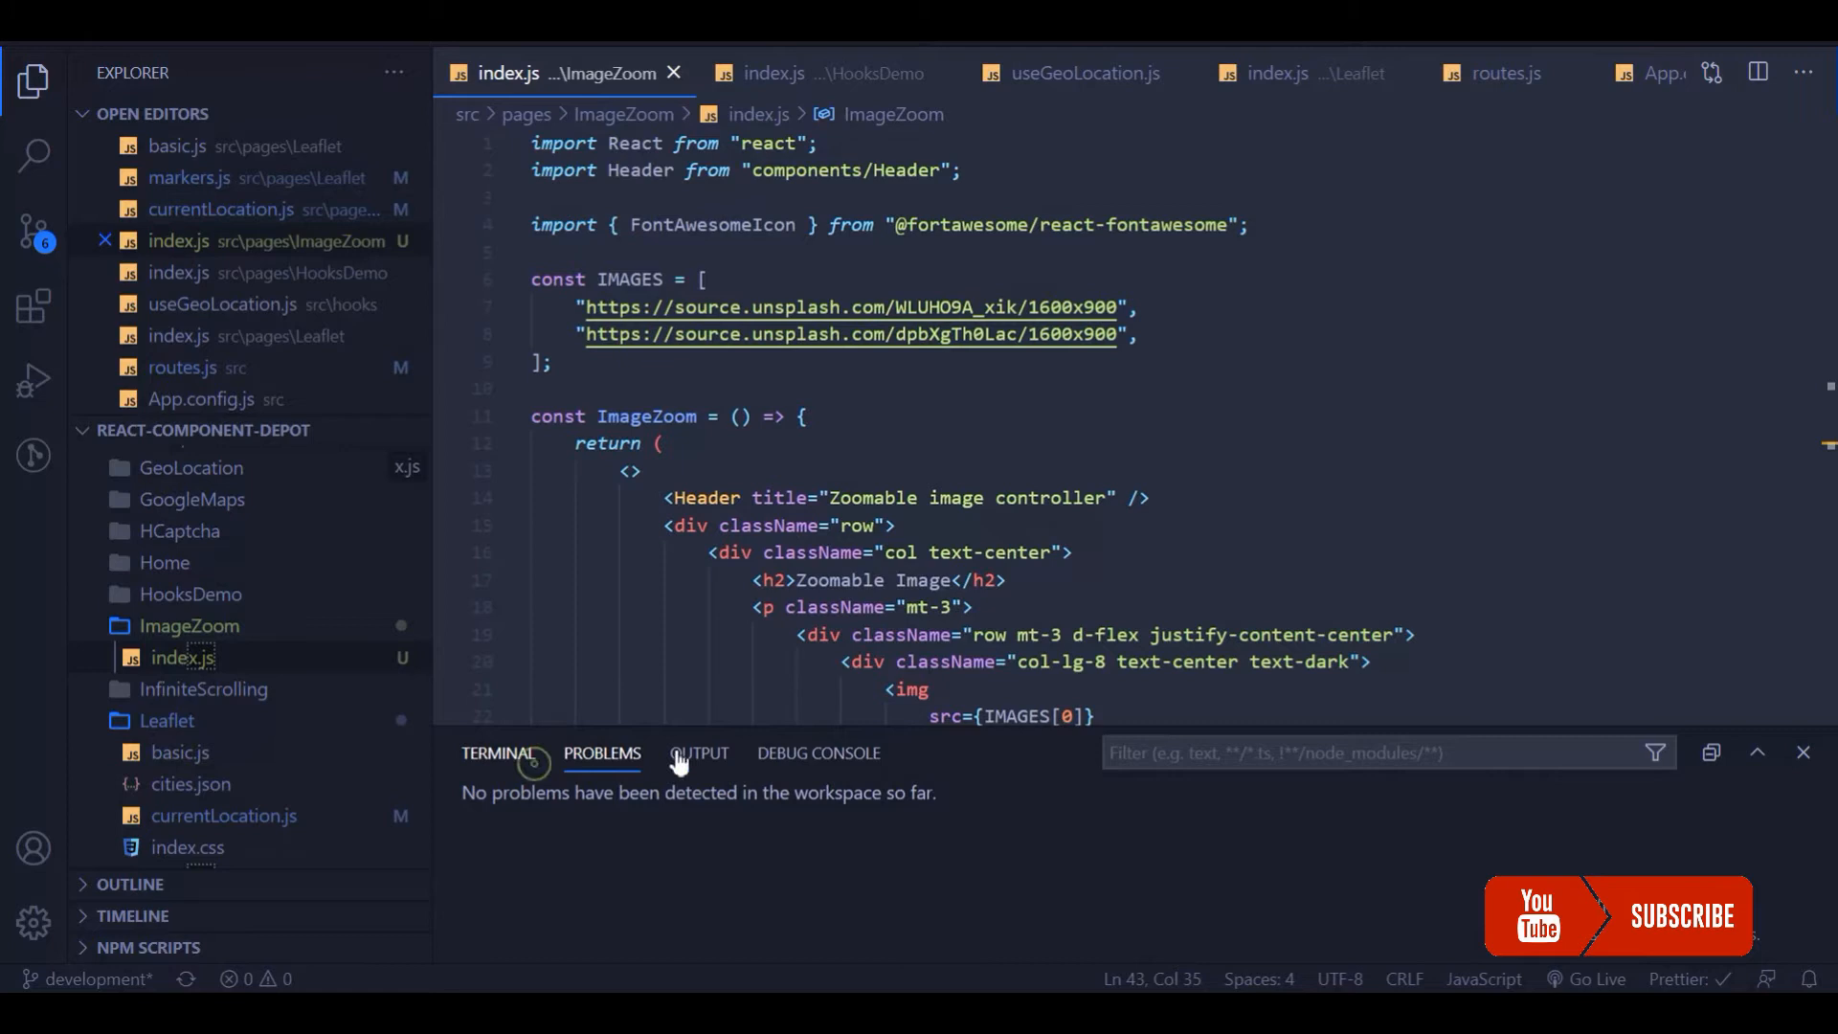
click(497, 753)
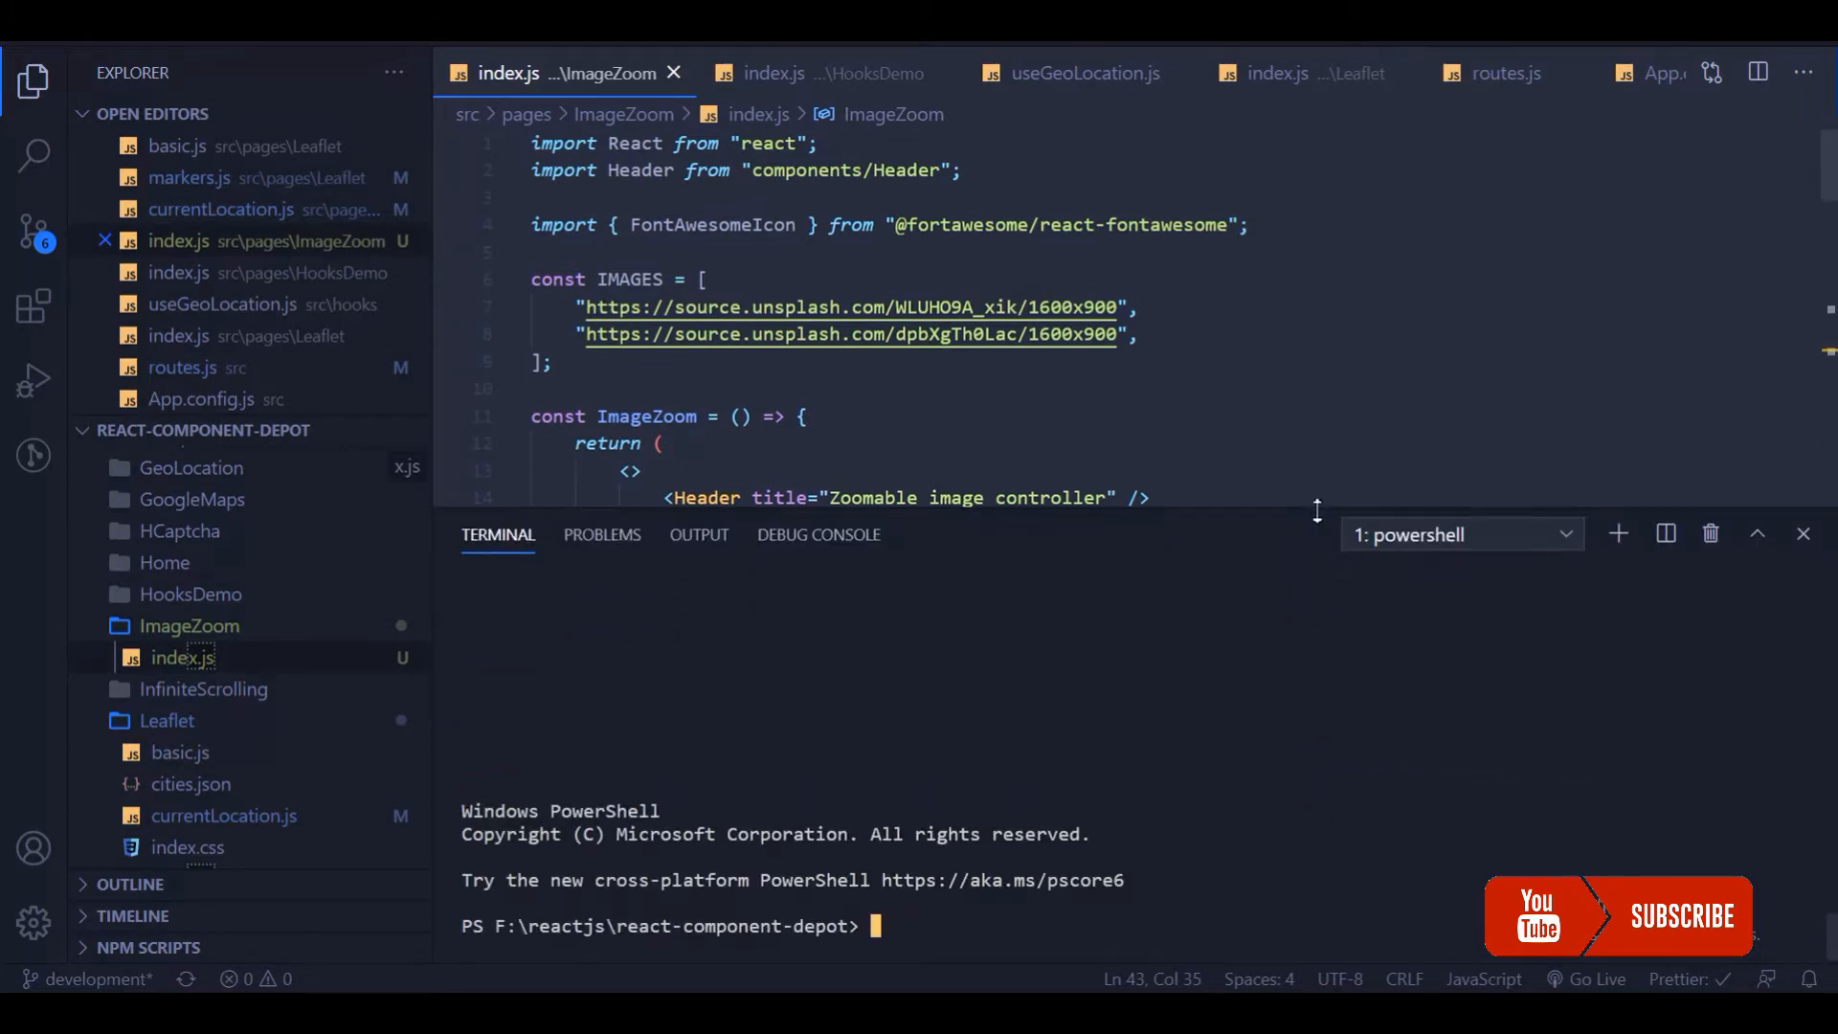
text(npm install --save react-zoom-pan-pinch)
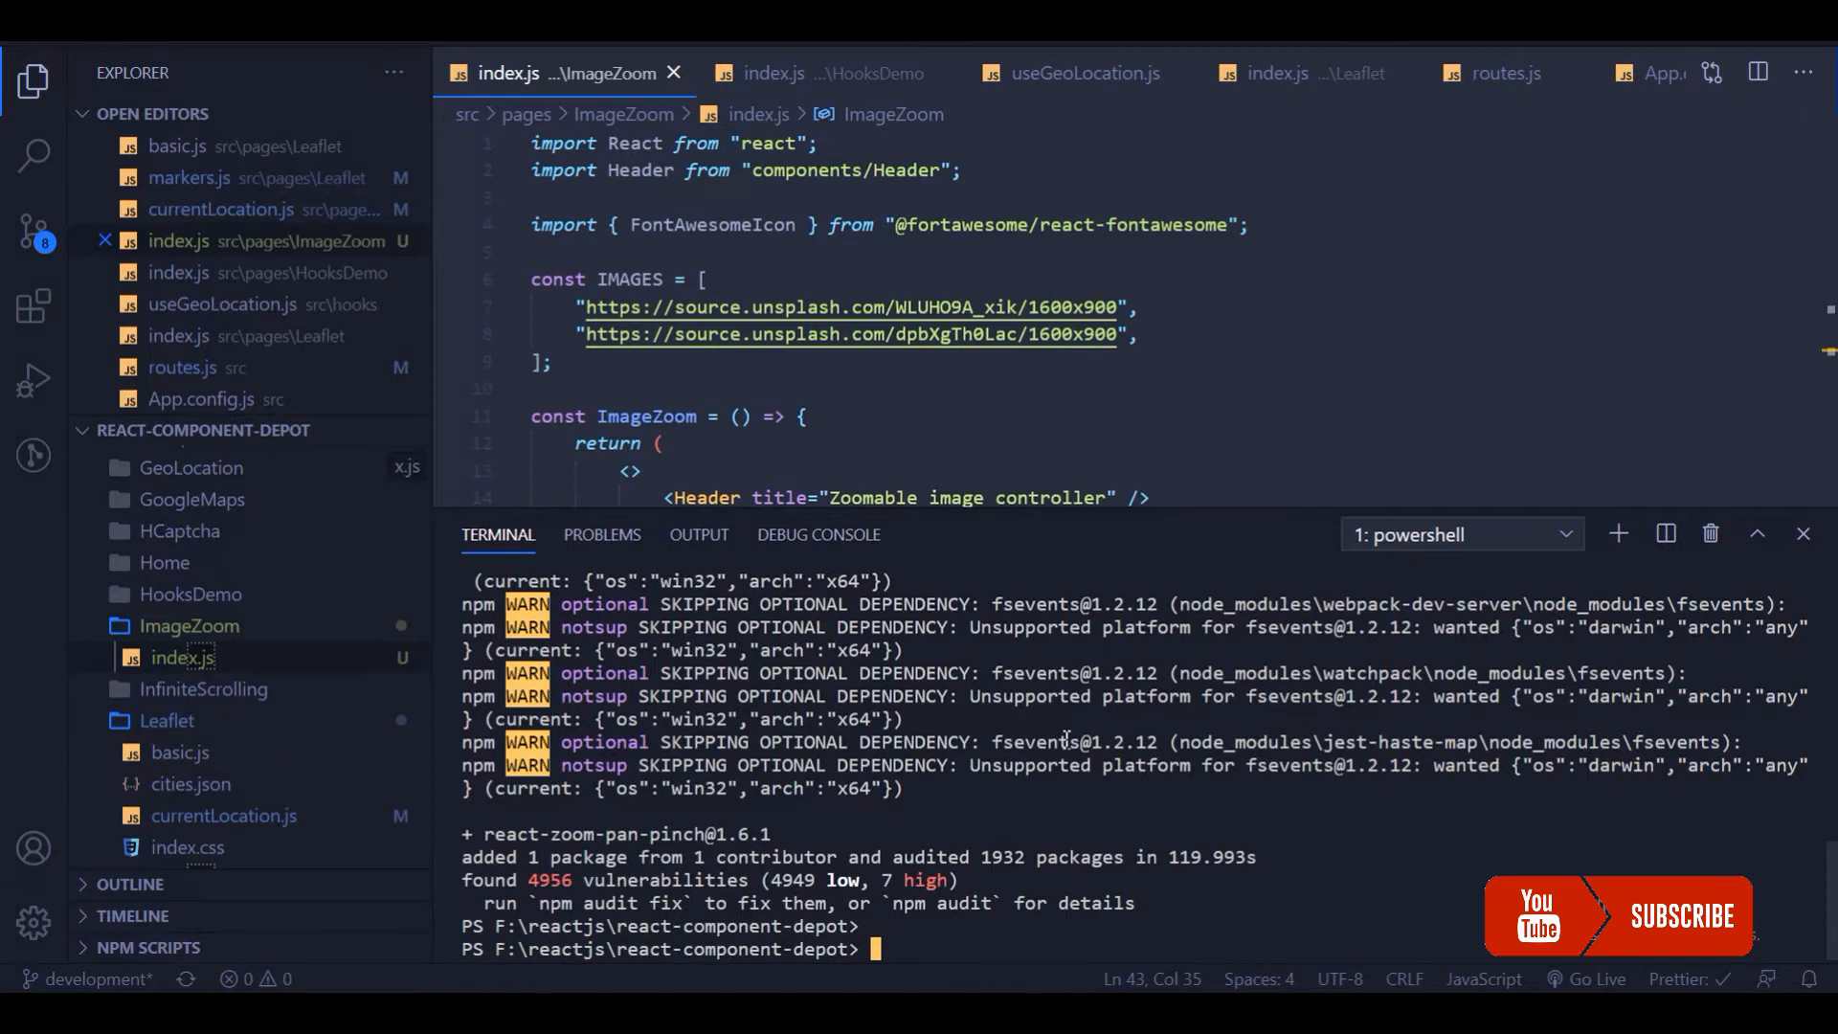
mouse_move(1803, 534)
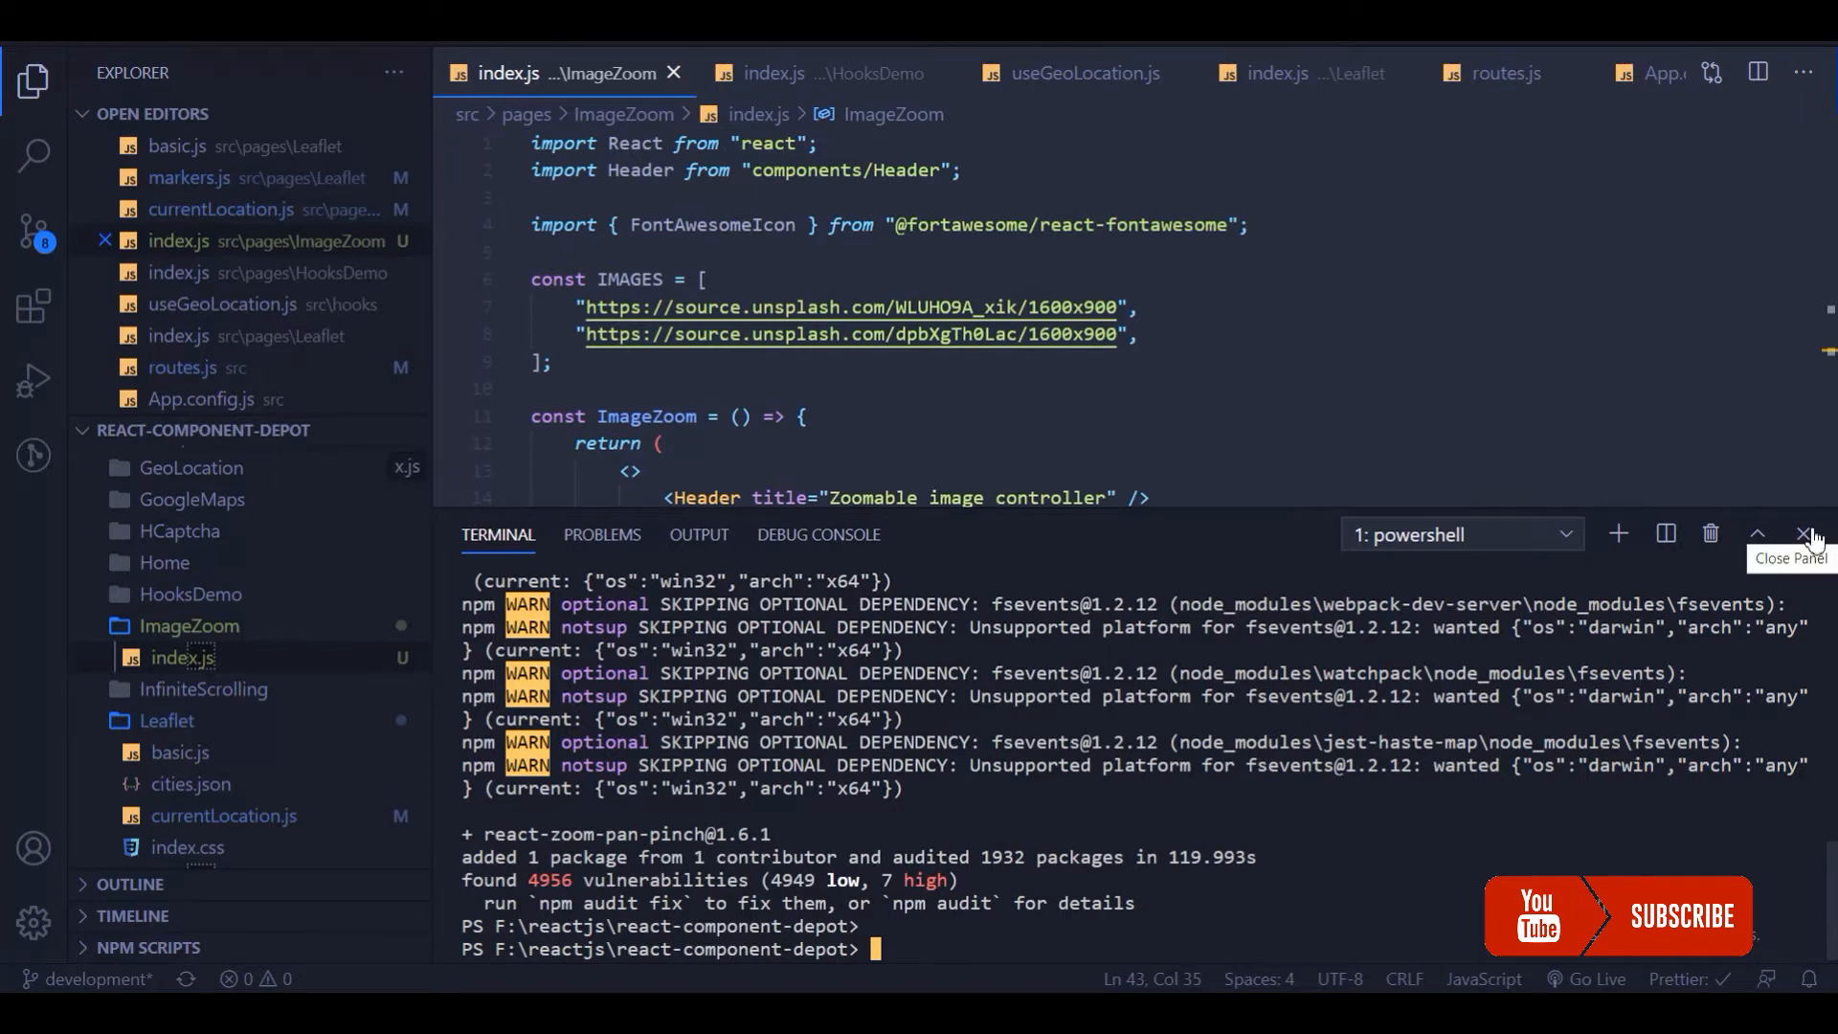
- Hide the terminal and import TransformWrapper, TransformComponent from "react-zoom-pan-pinch" on line 5
click(1804, 534)
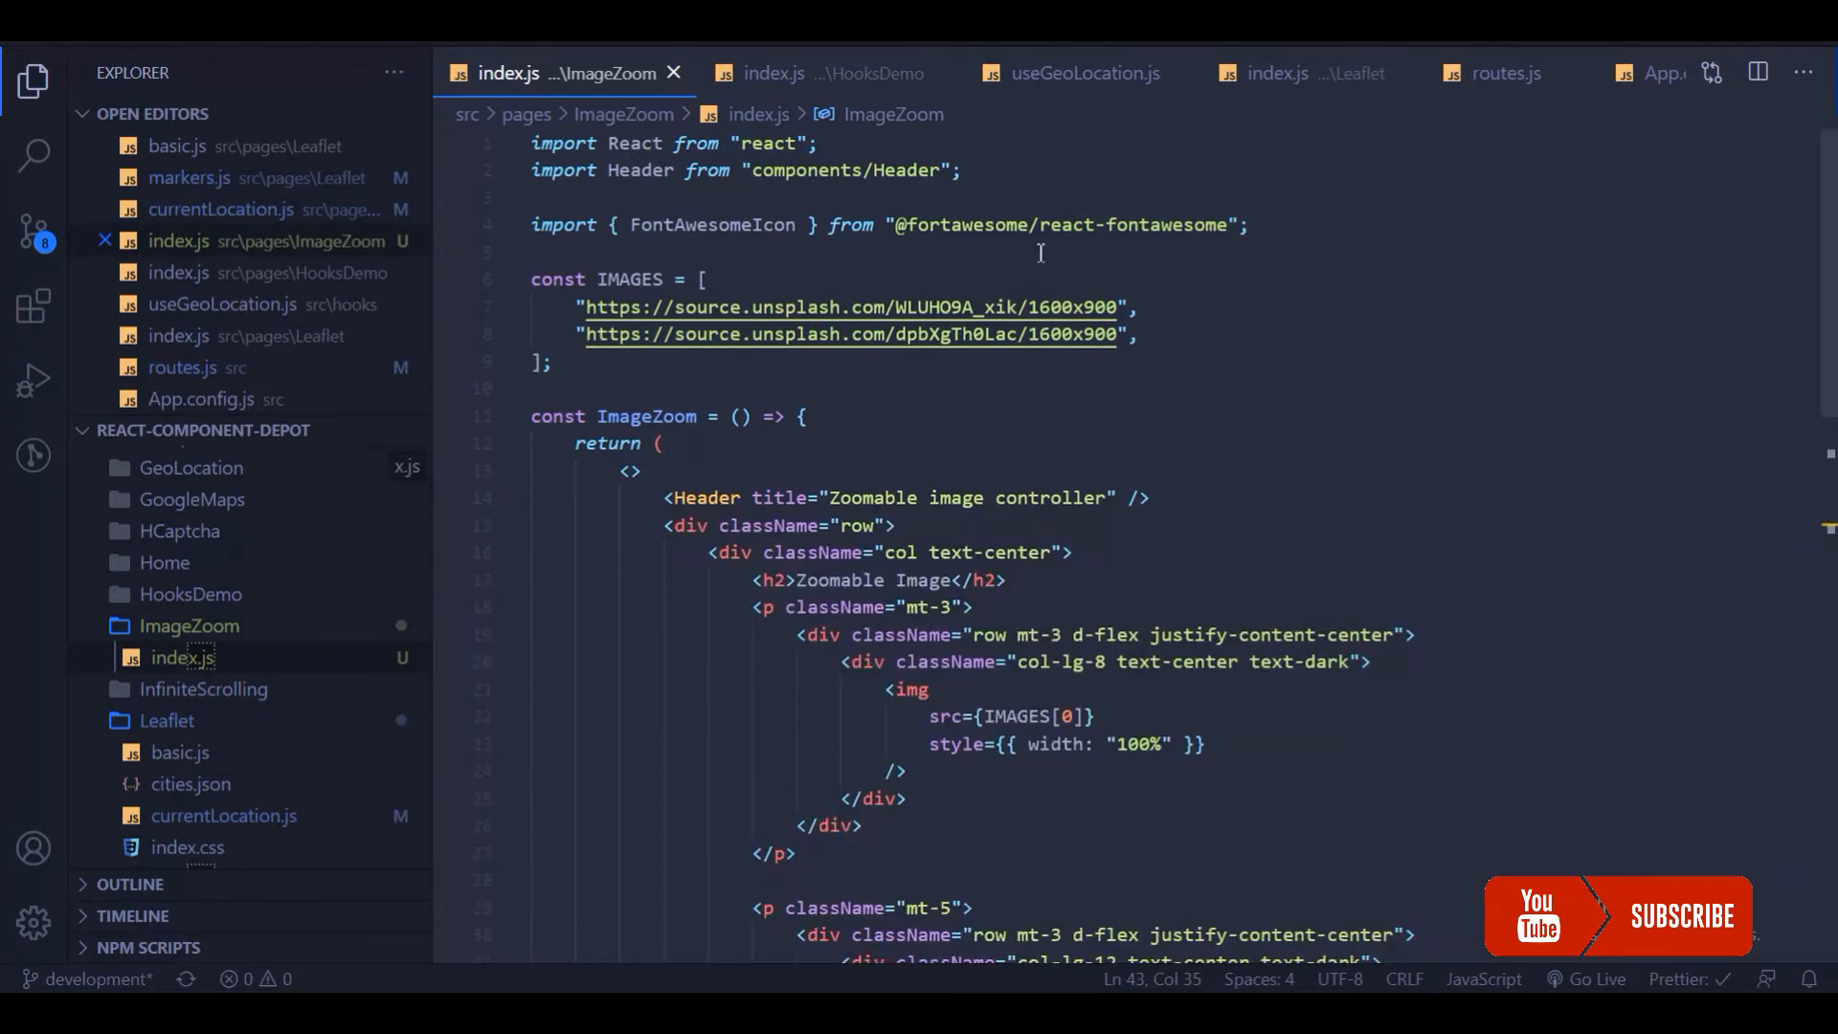
click(947, 251)
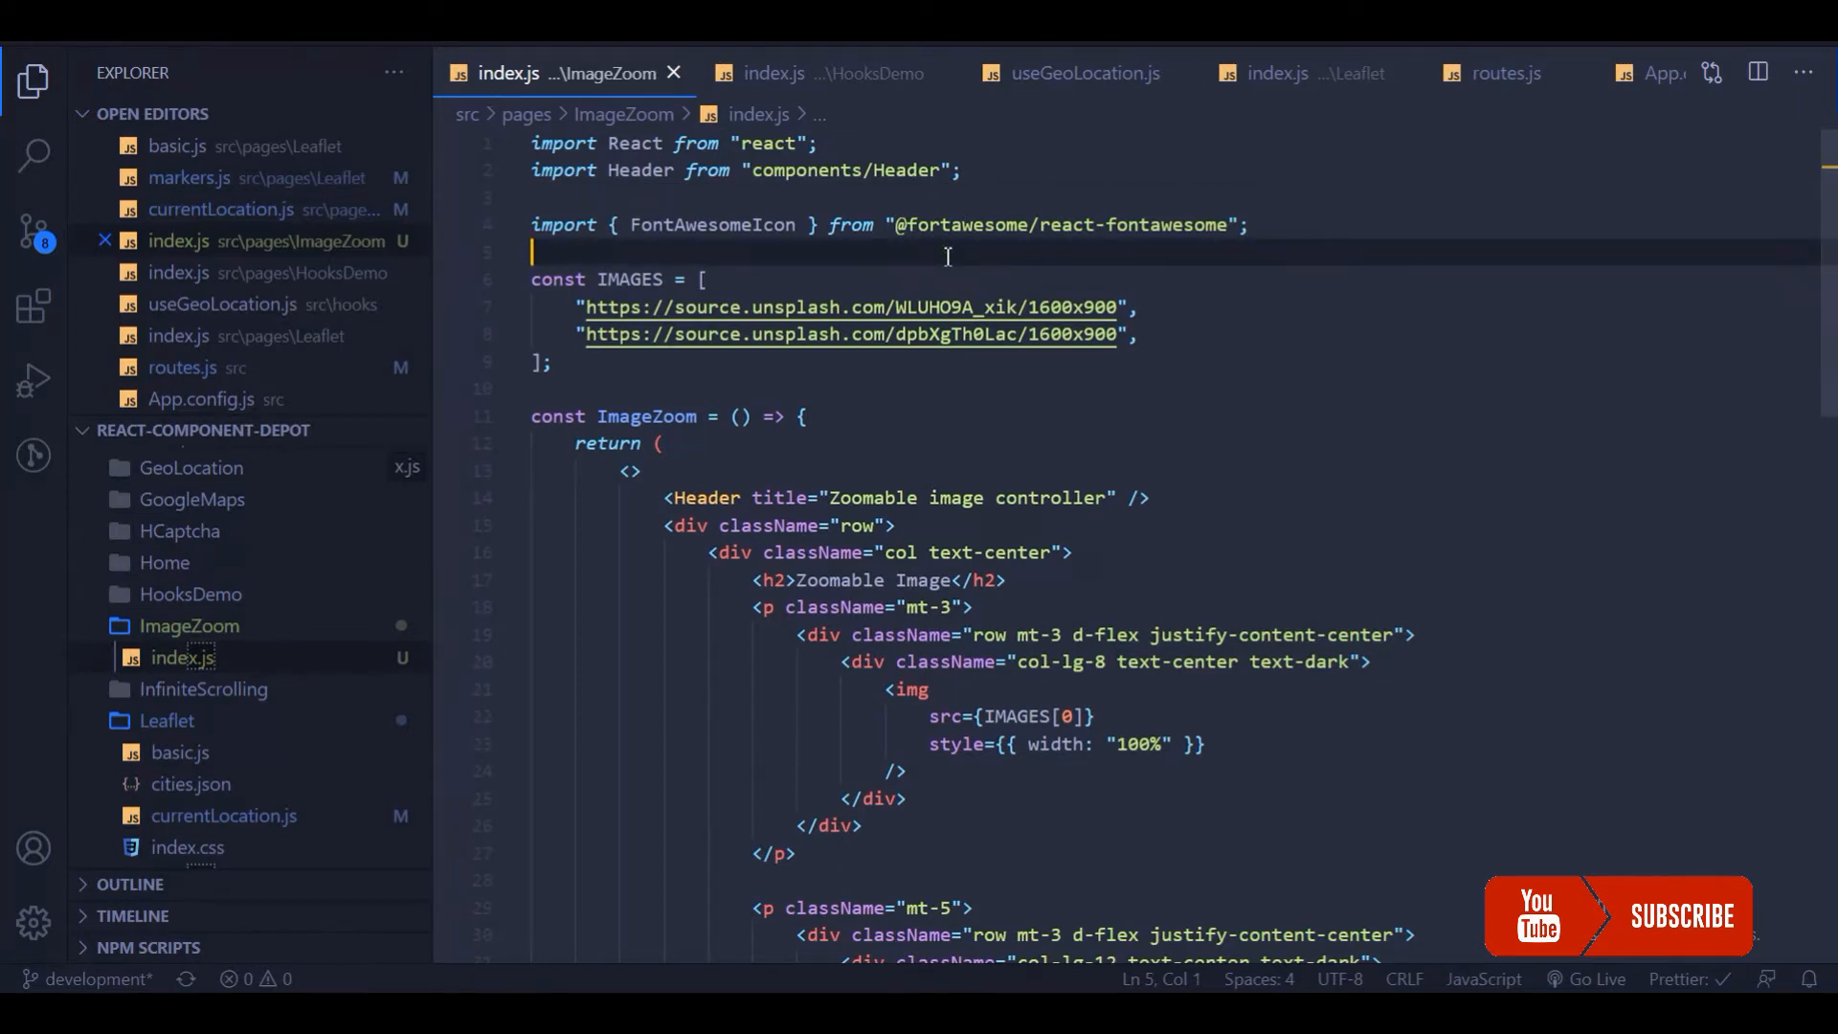
text(import {)
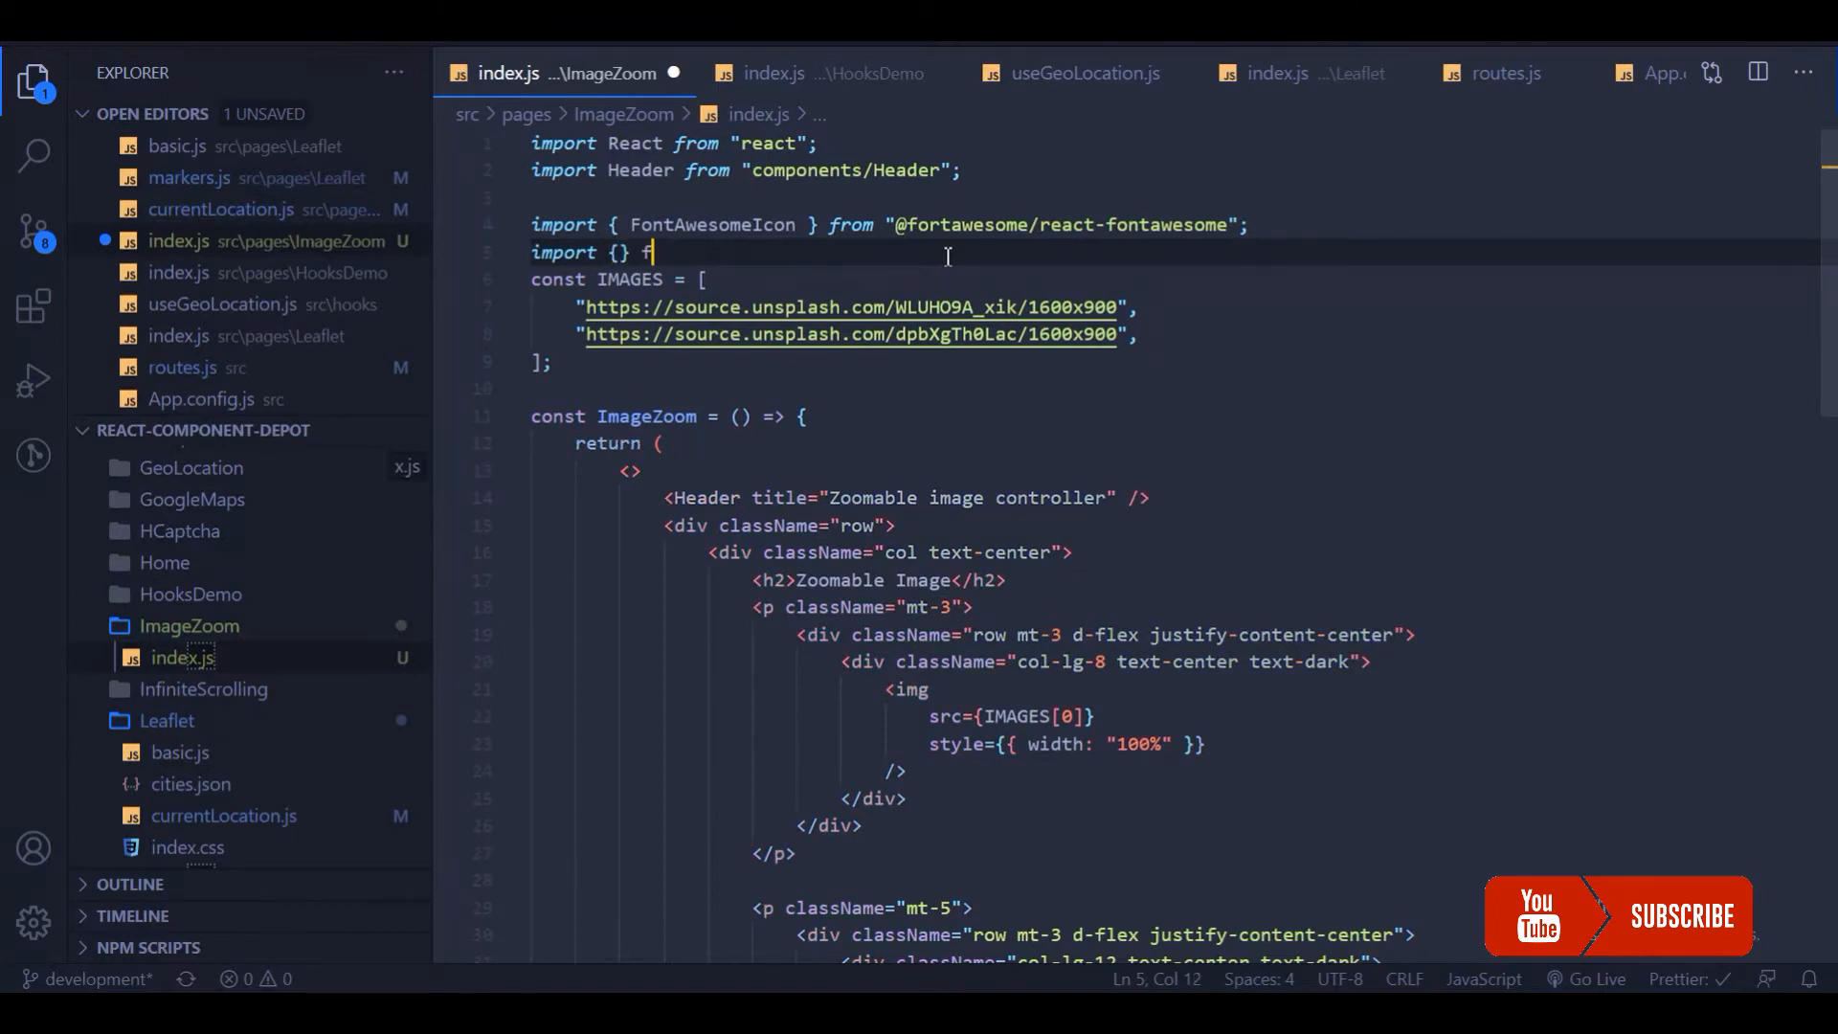
text(from "react-zoom-pan-pinch";)
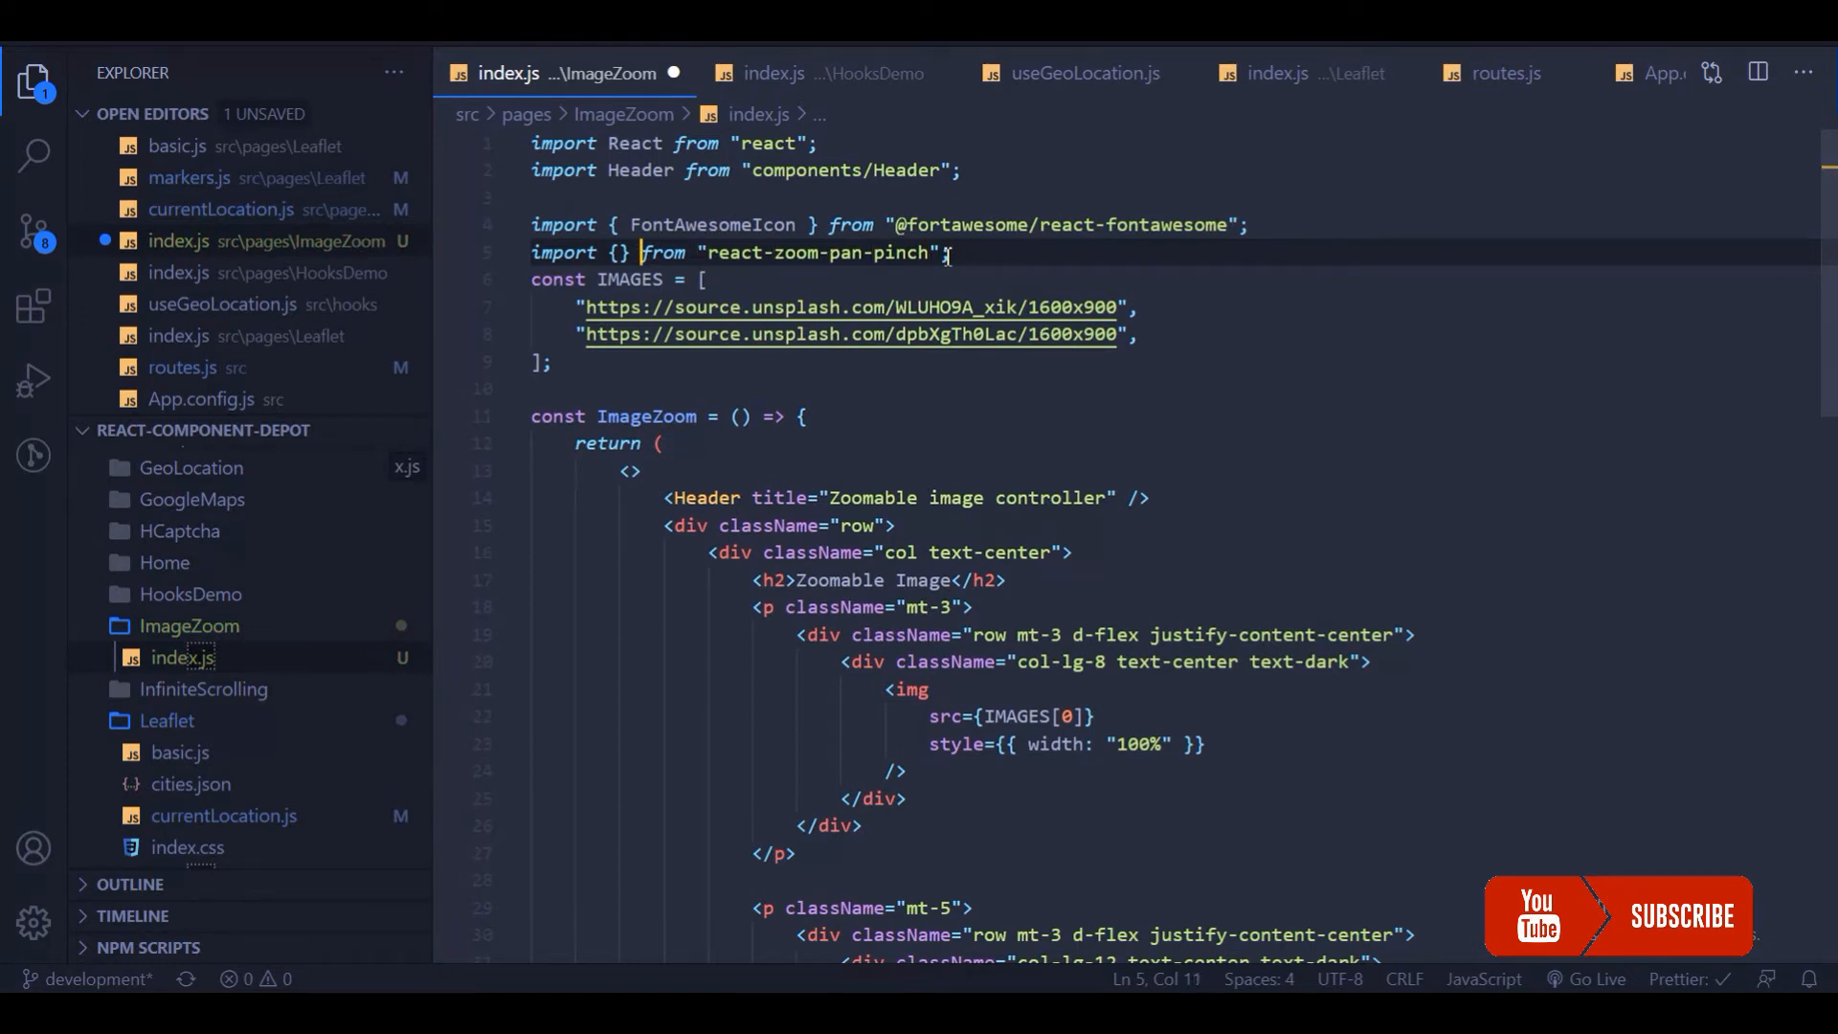
text(Tr)
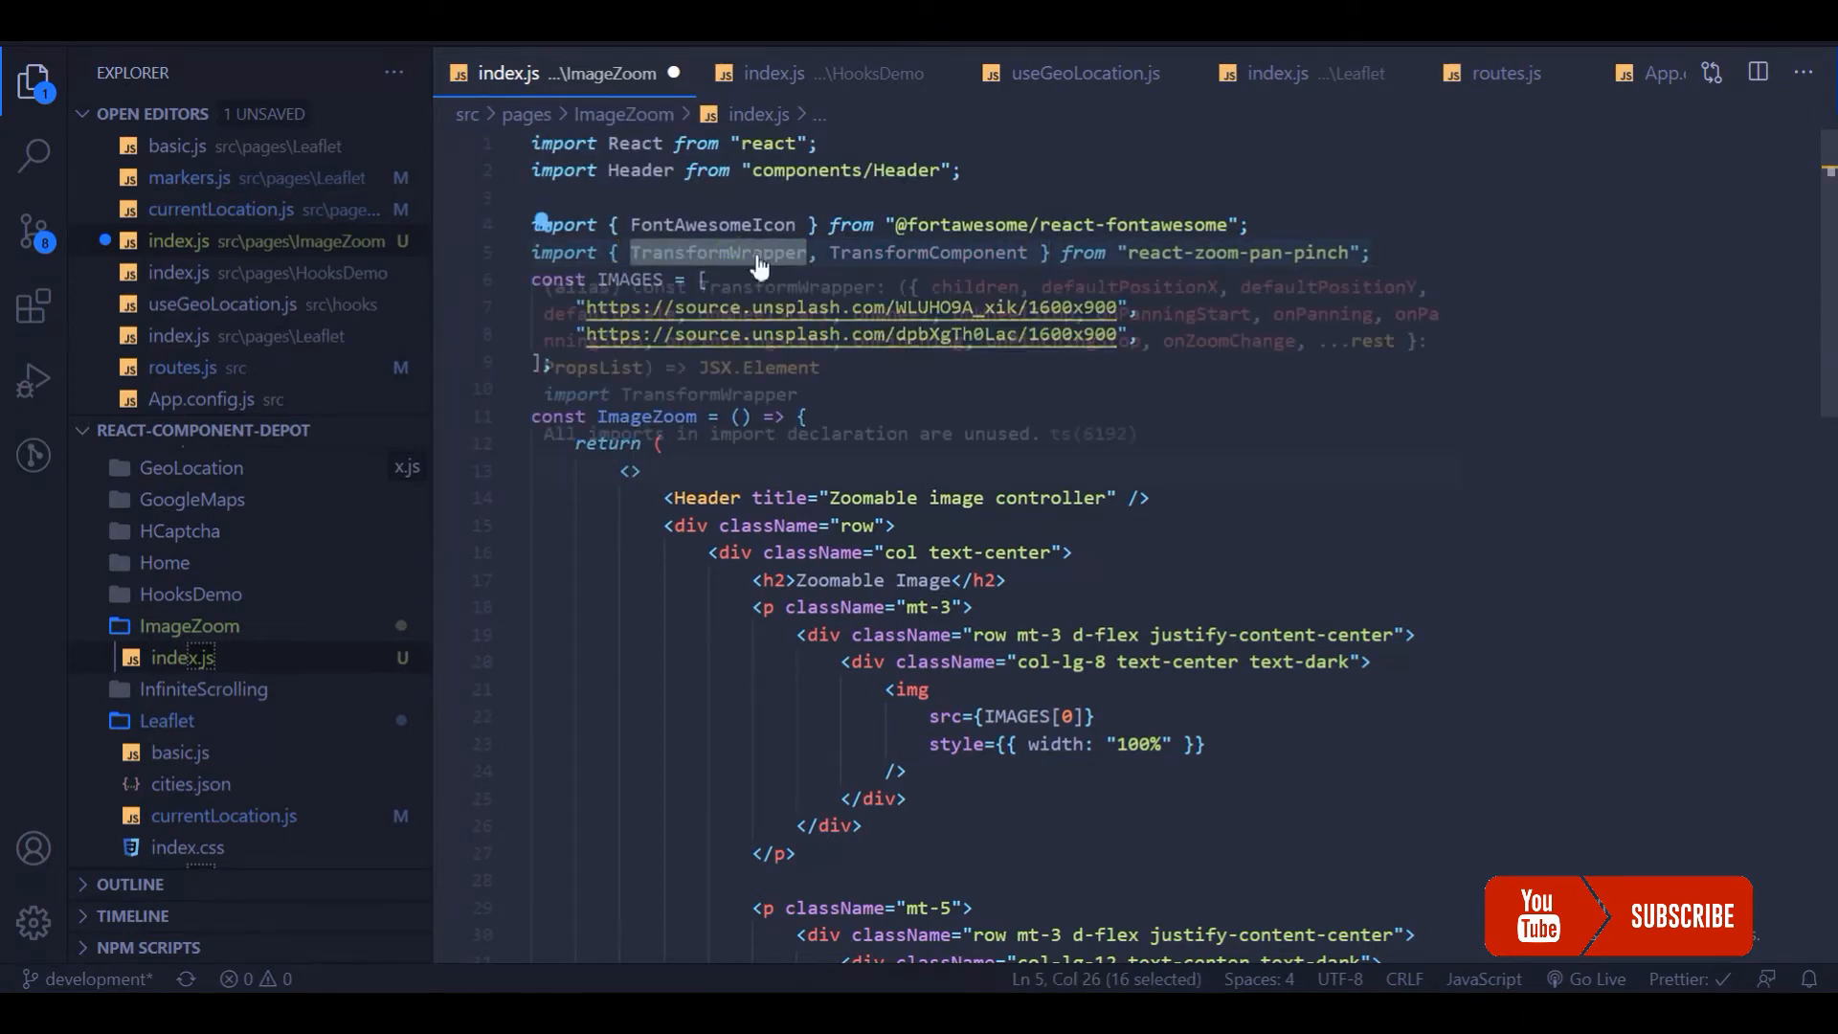
- Wrap the first image in TransformWrapper with defaultScale={1} and a TransformComponent
click(905, 689)
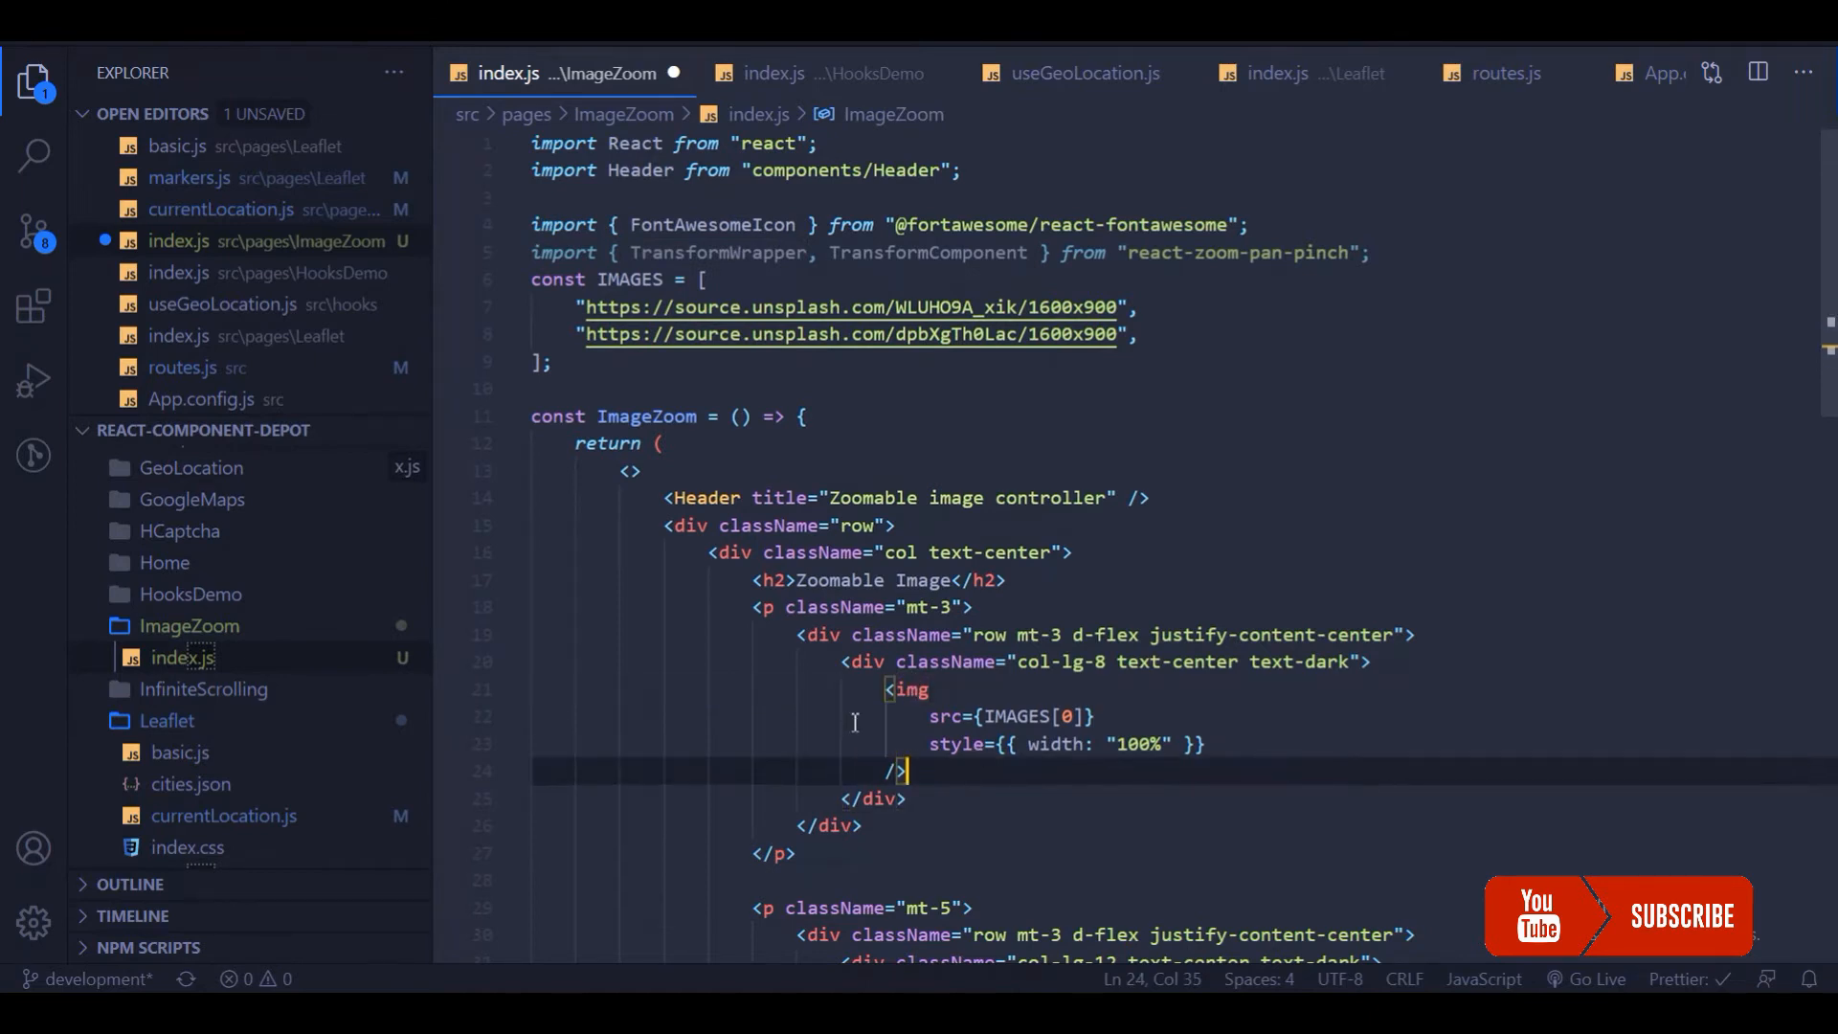
click(1390, 662)
text(<TransformWrapper)
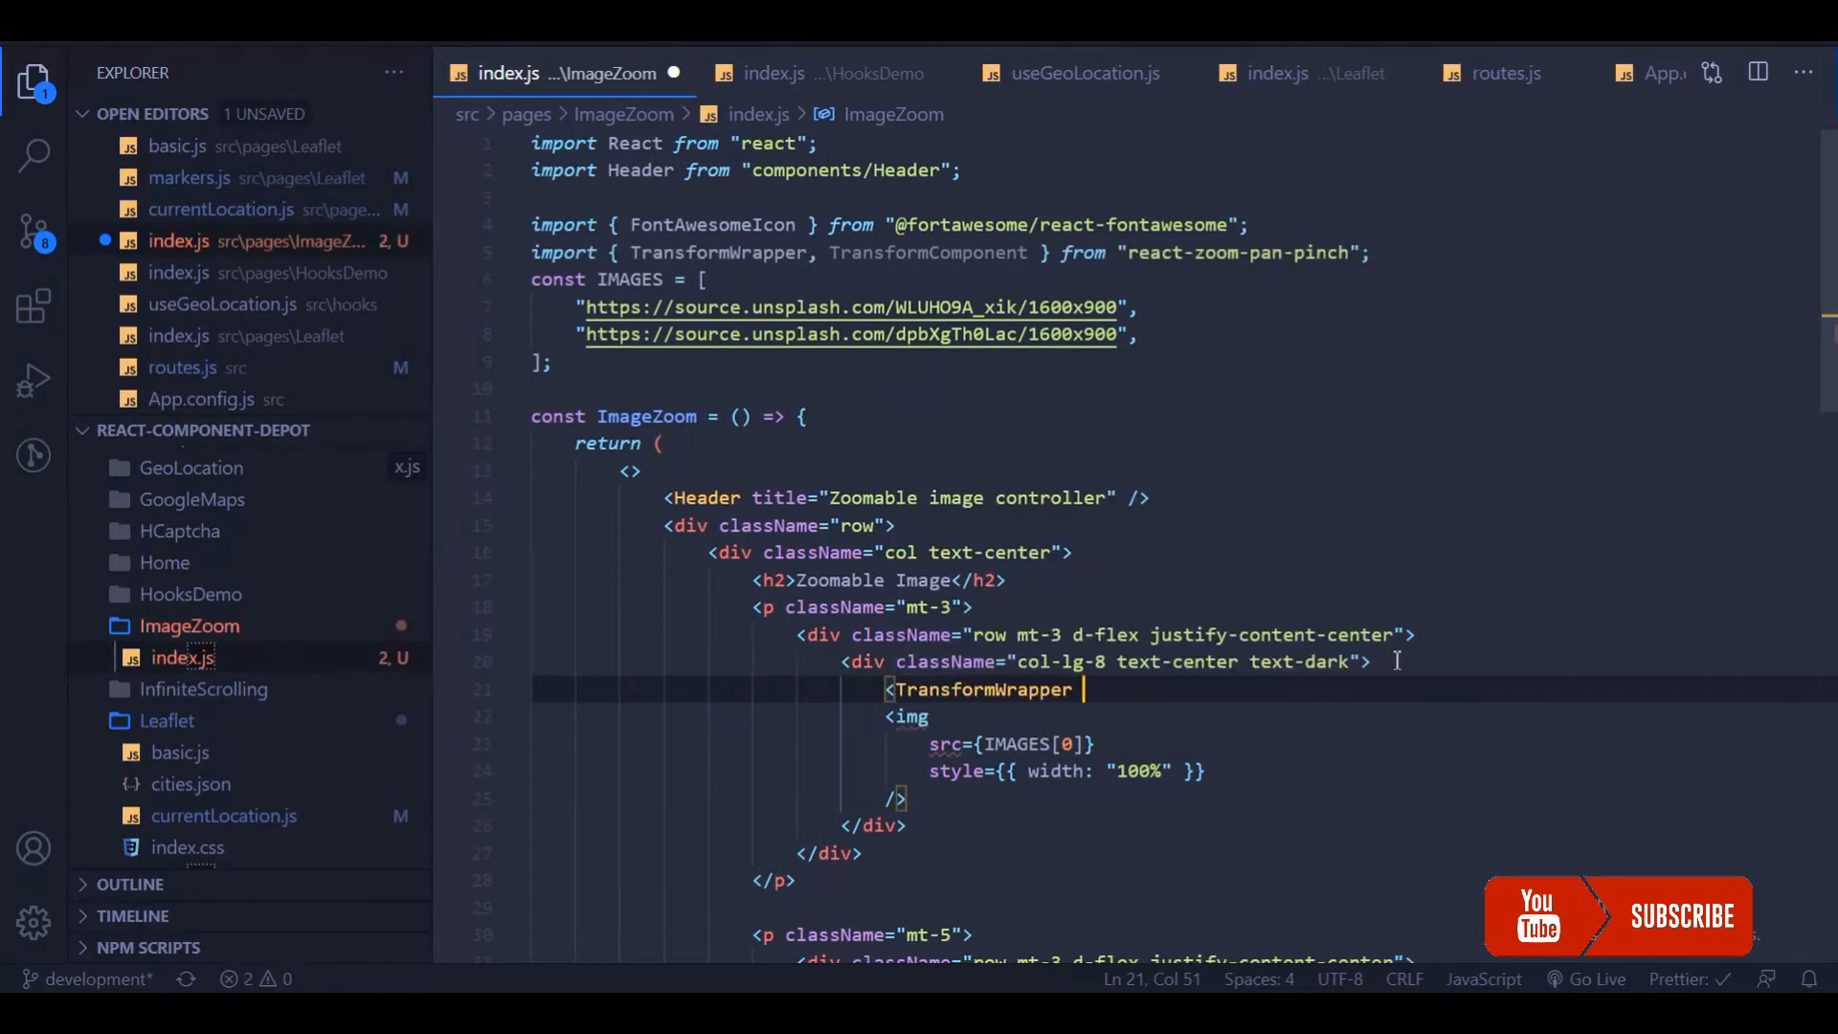
text(>)
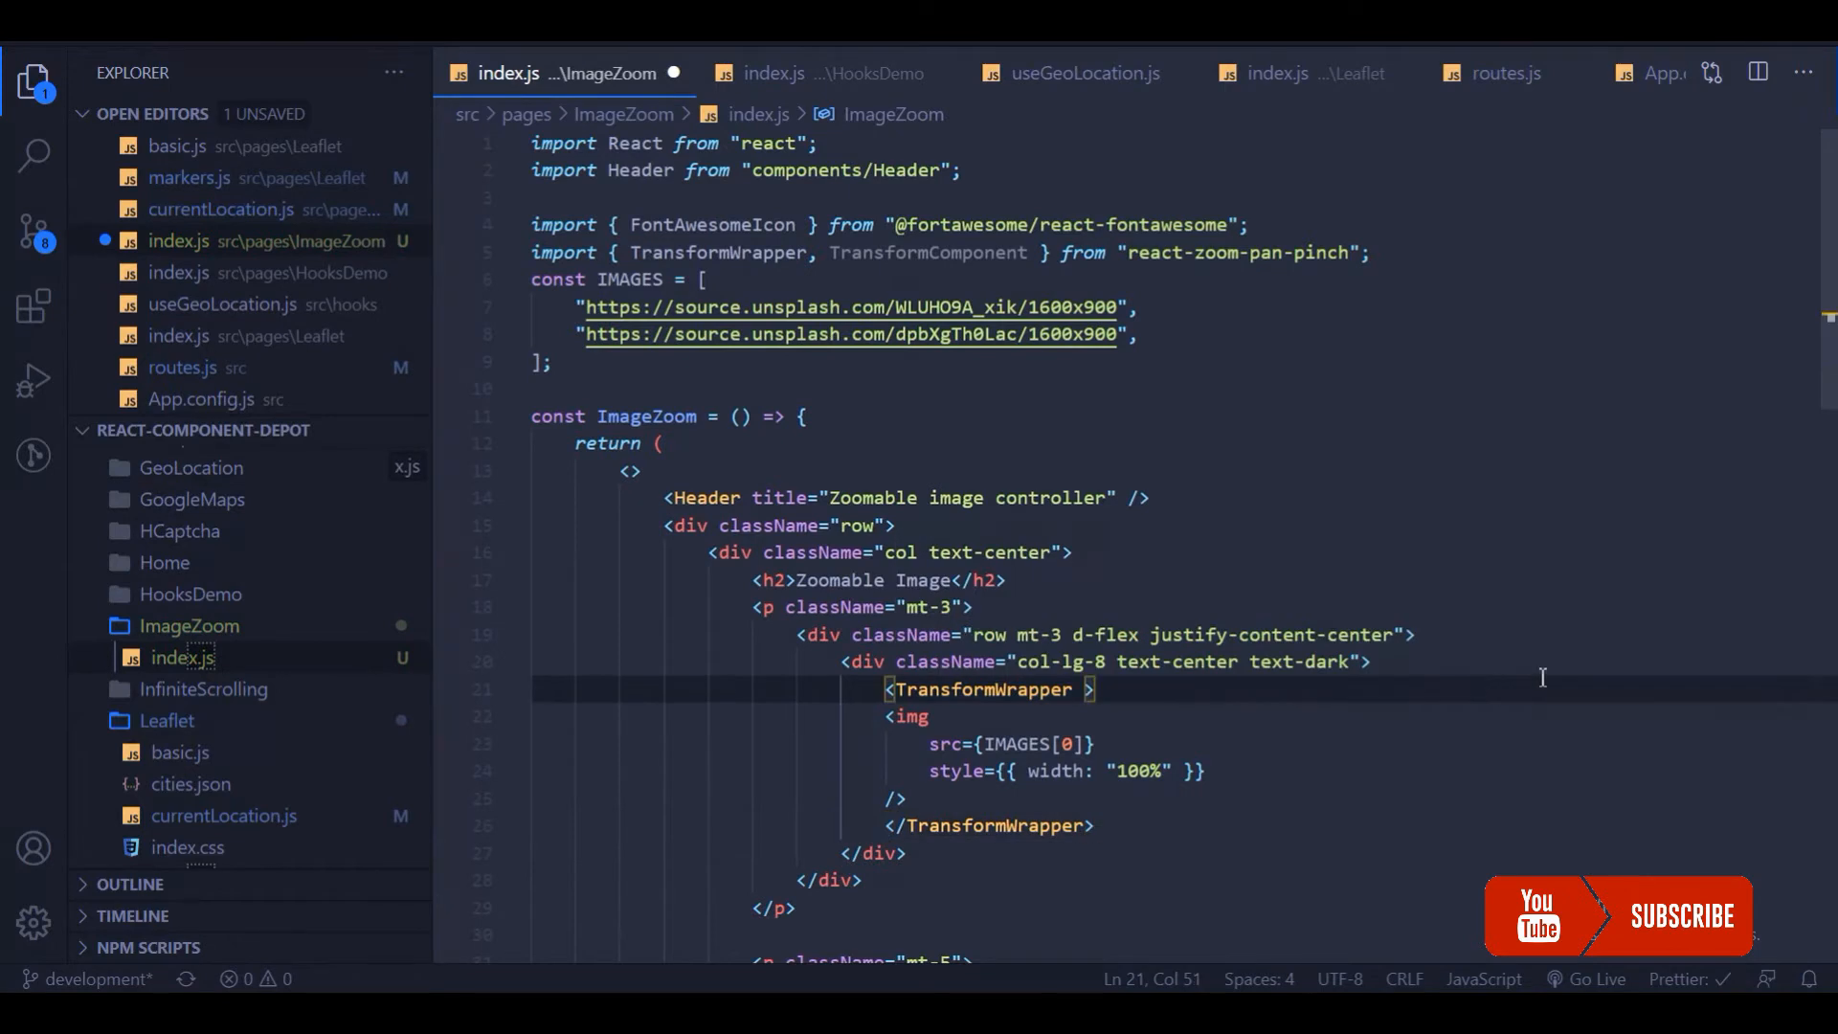
text(defa)
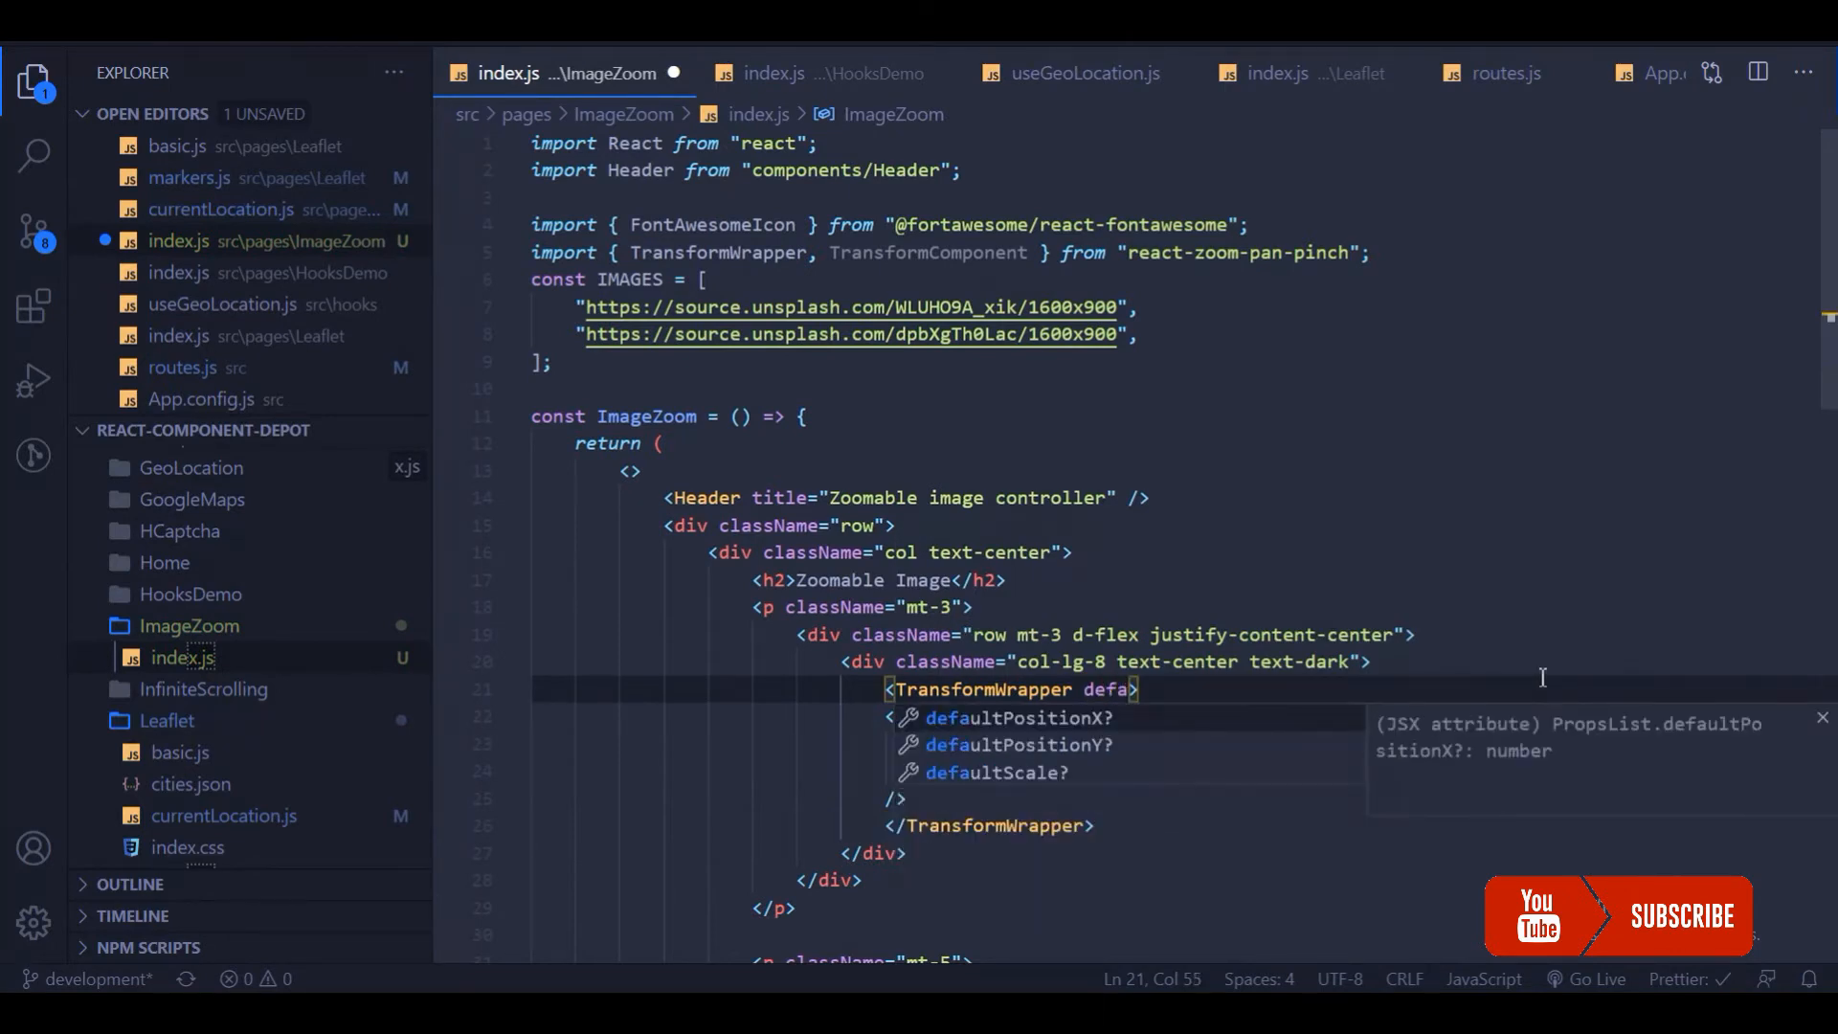
text(defaultScale={})
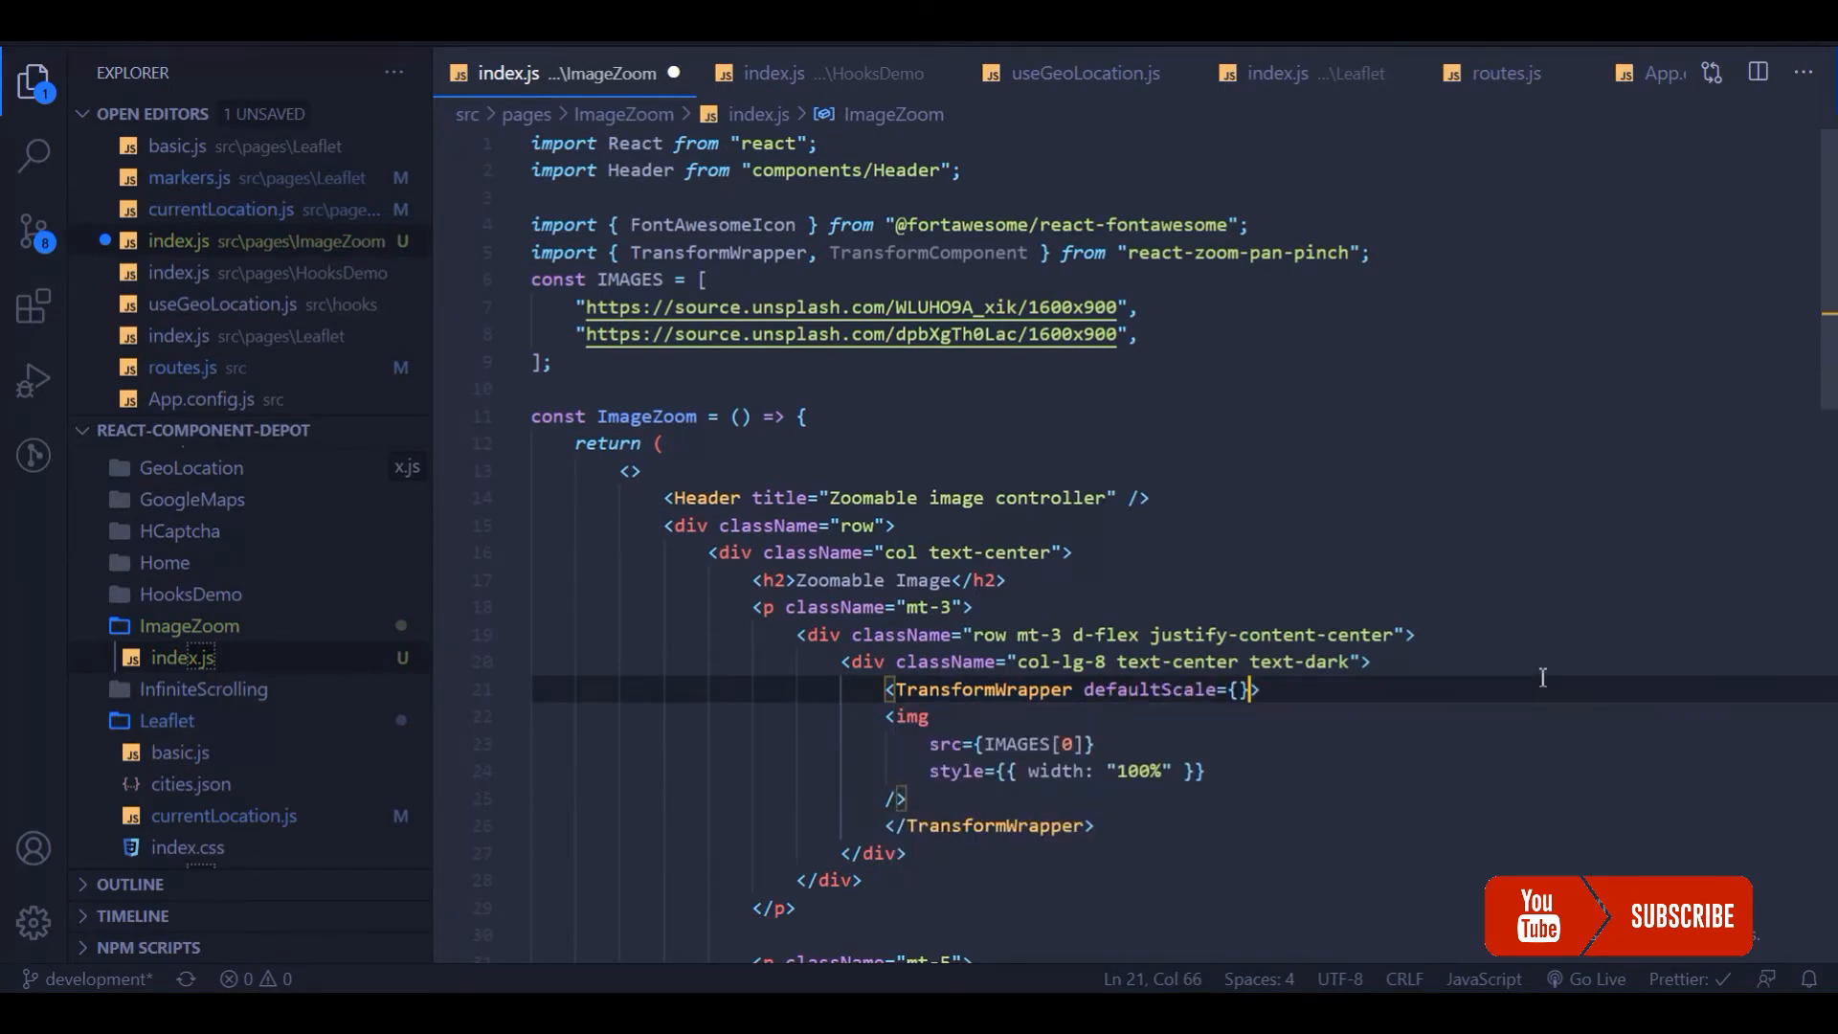
text(1)
text(<)
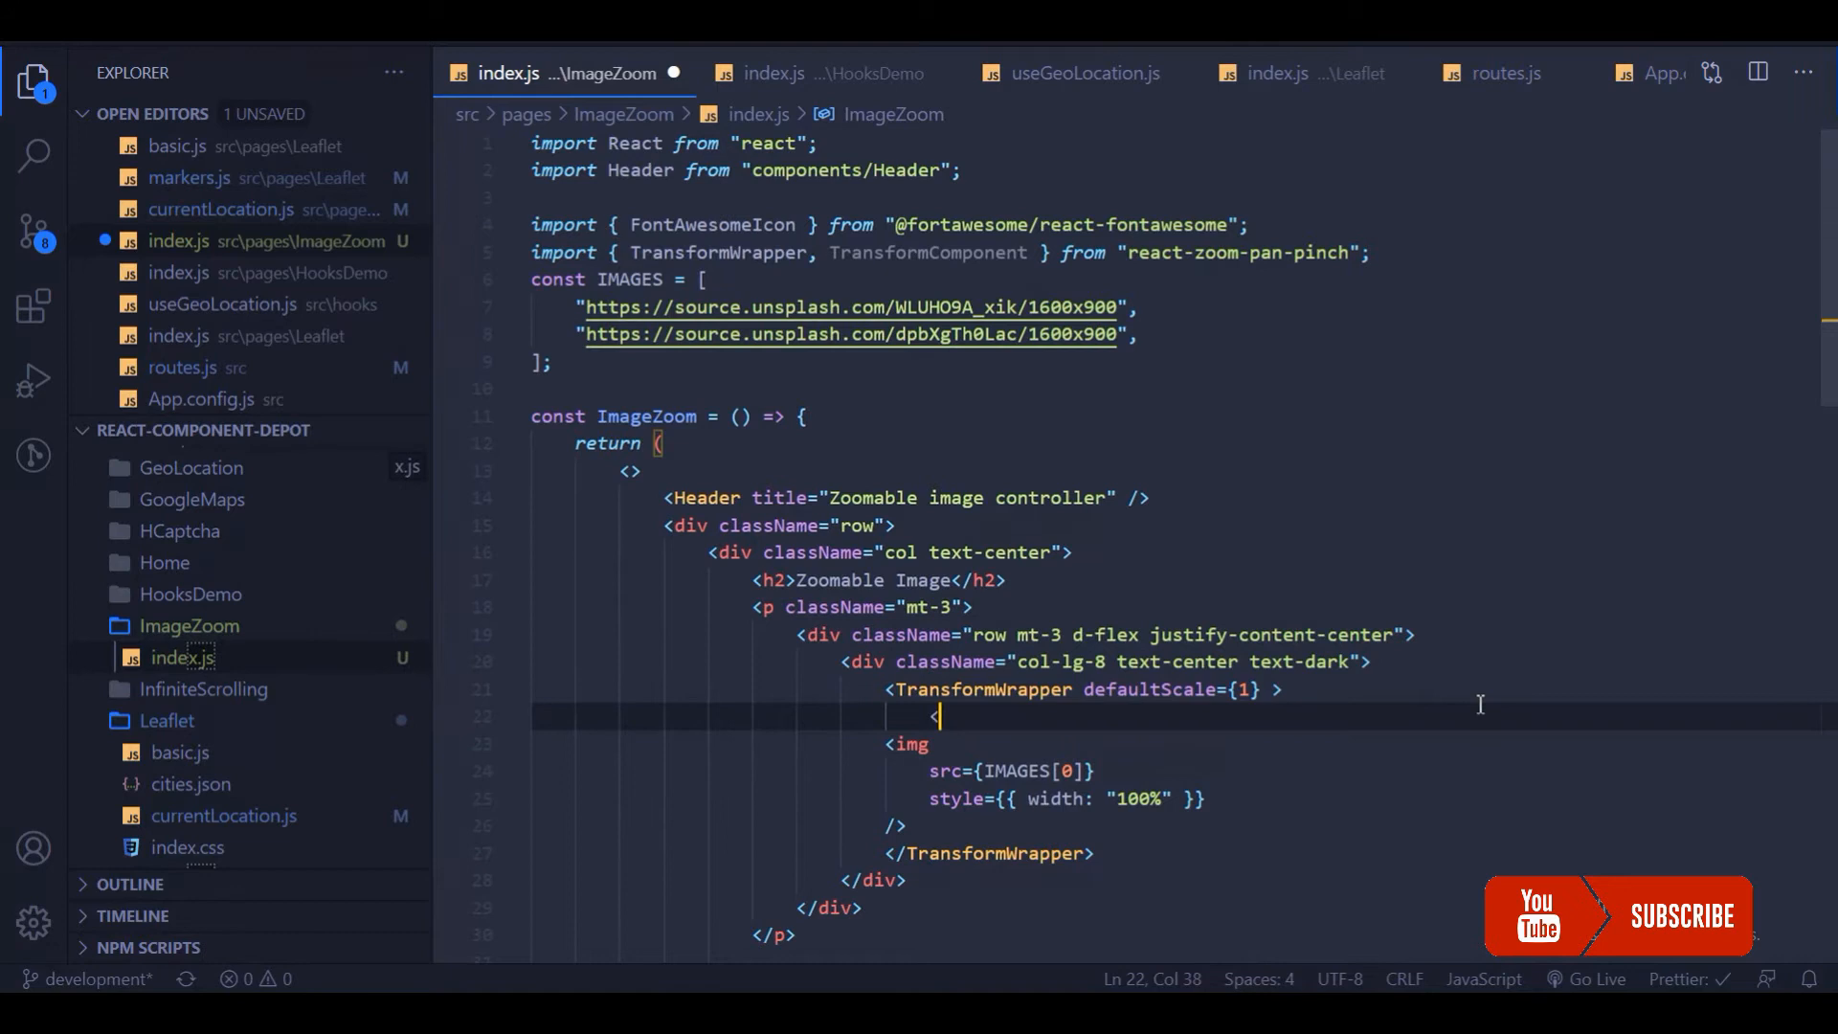
text(TransformComponent)
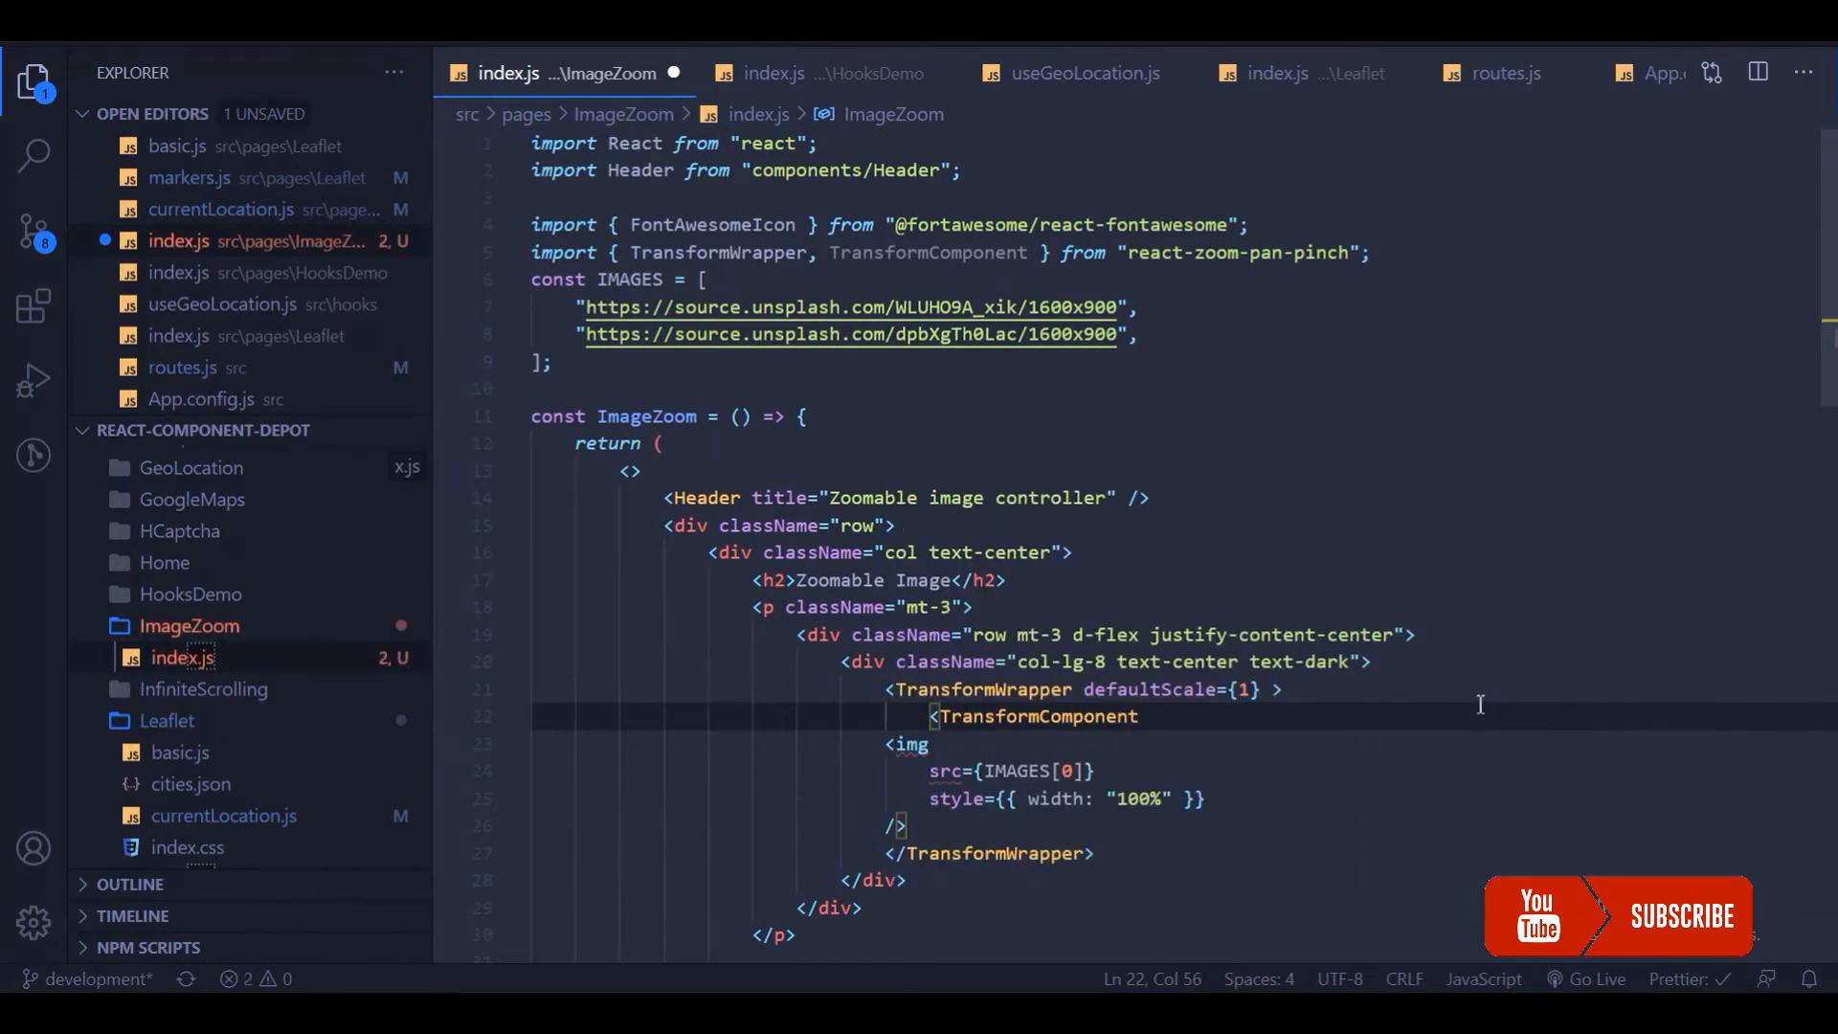
text(>)
text(</TransformComponent>)
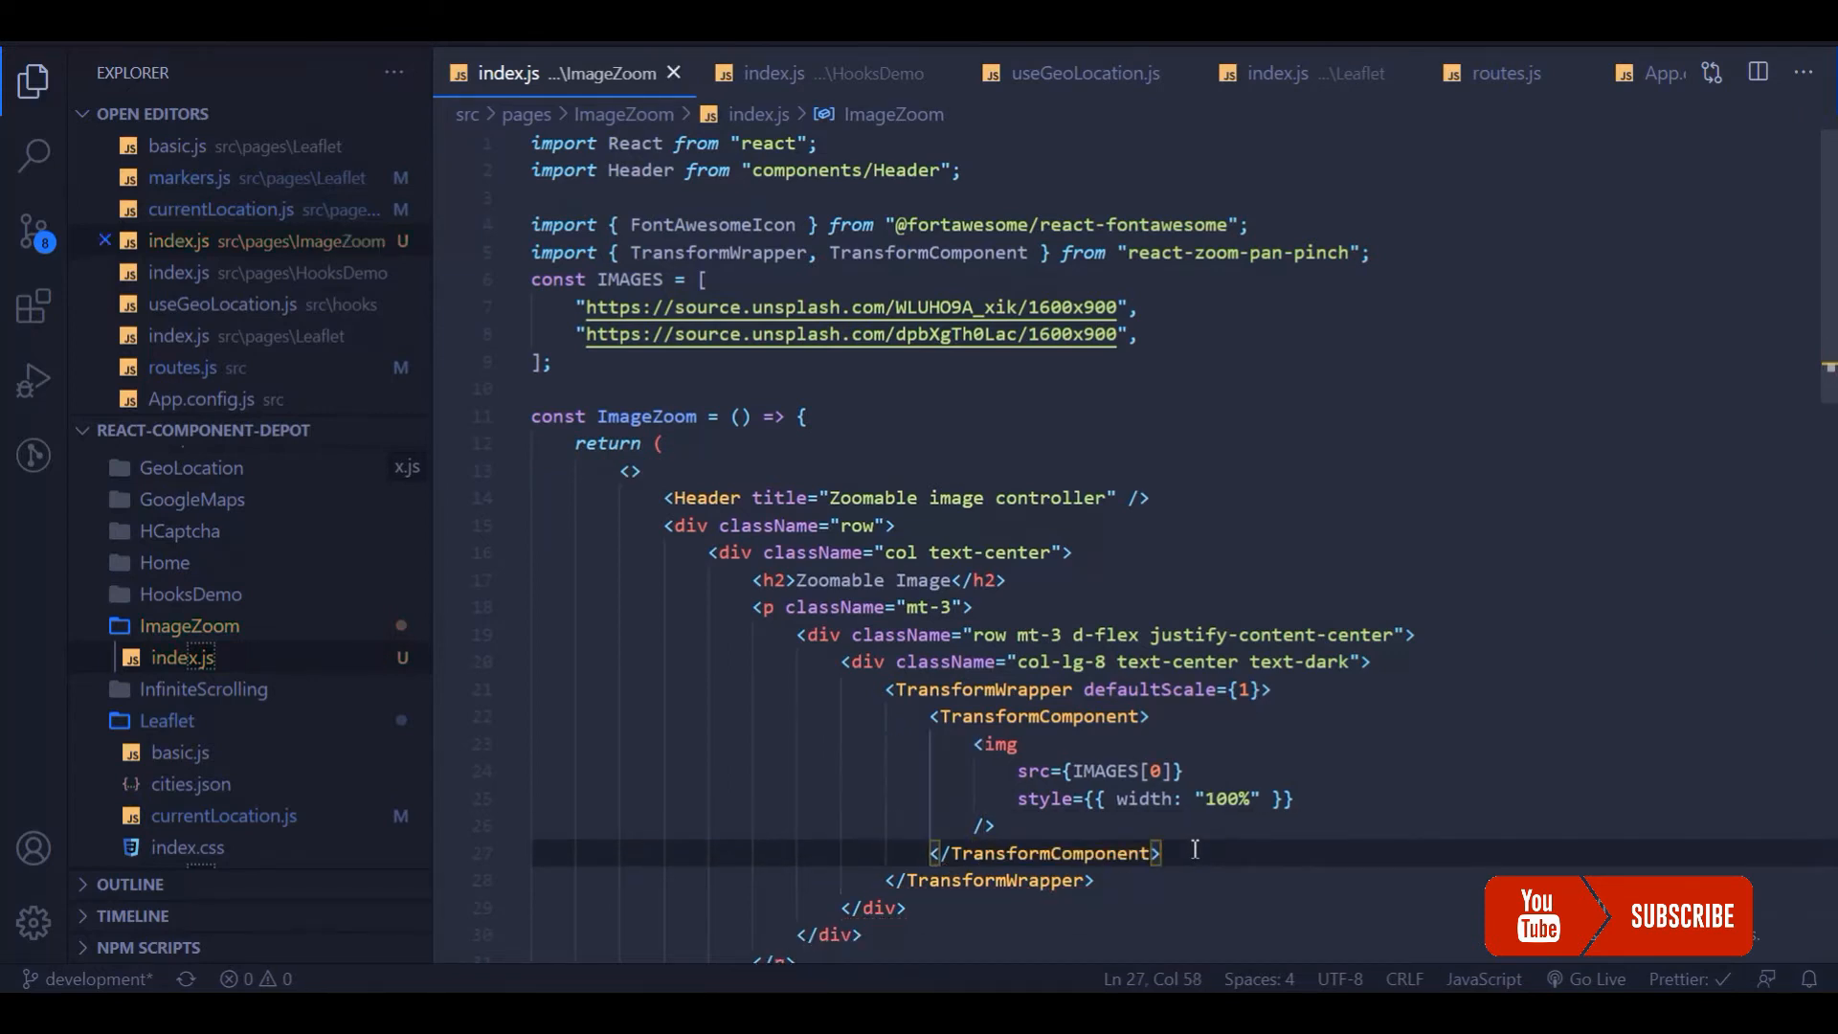
mouse_move(1217, 838)
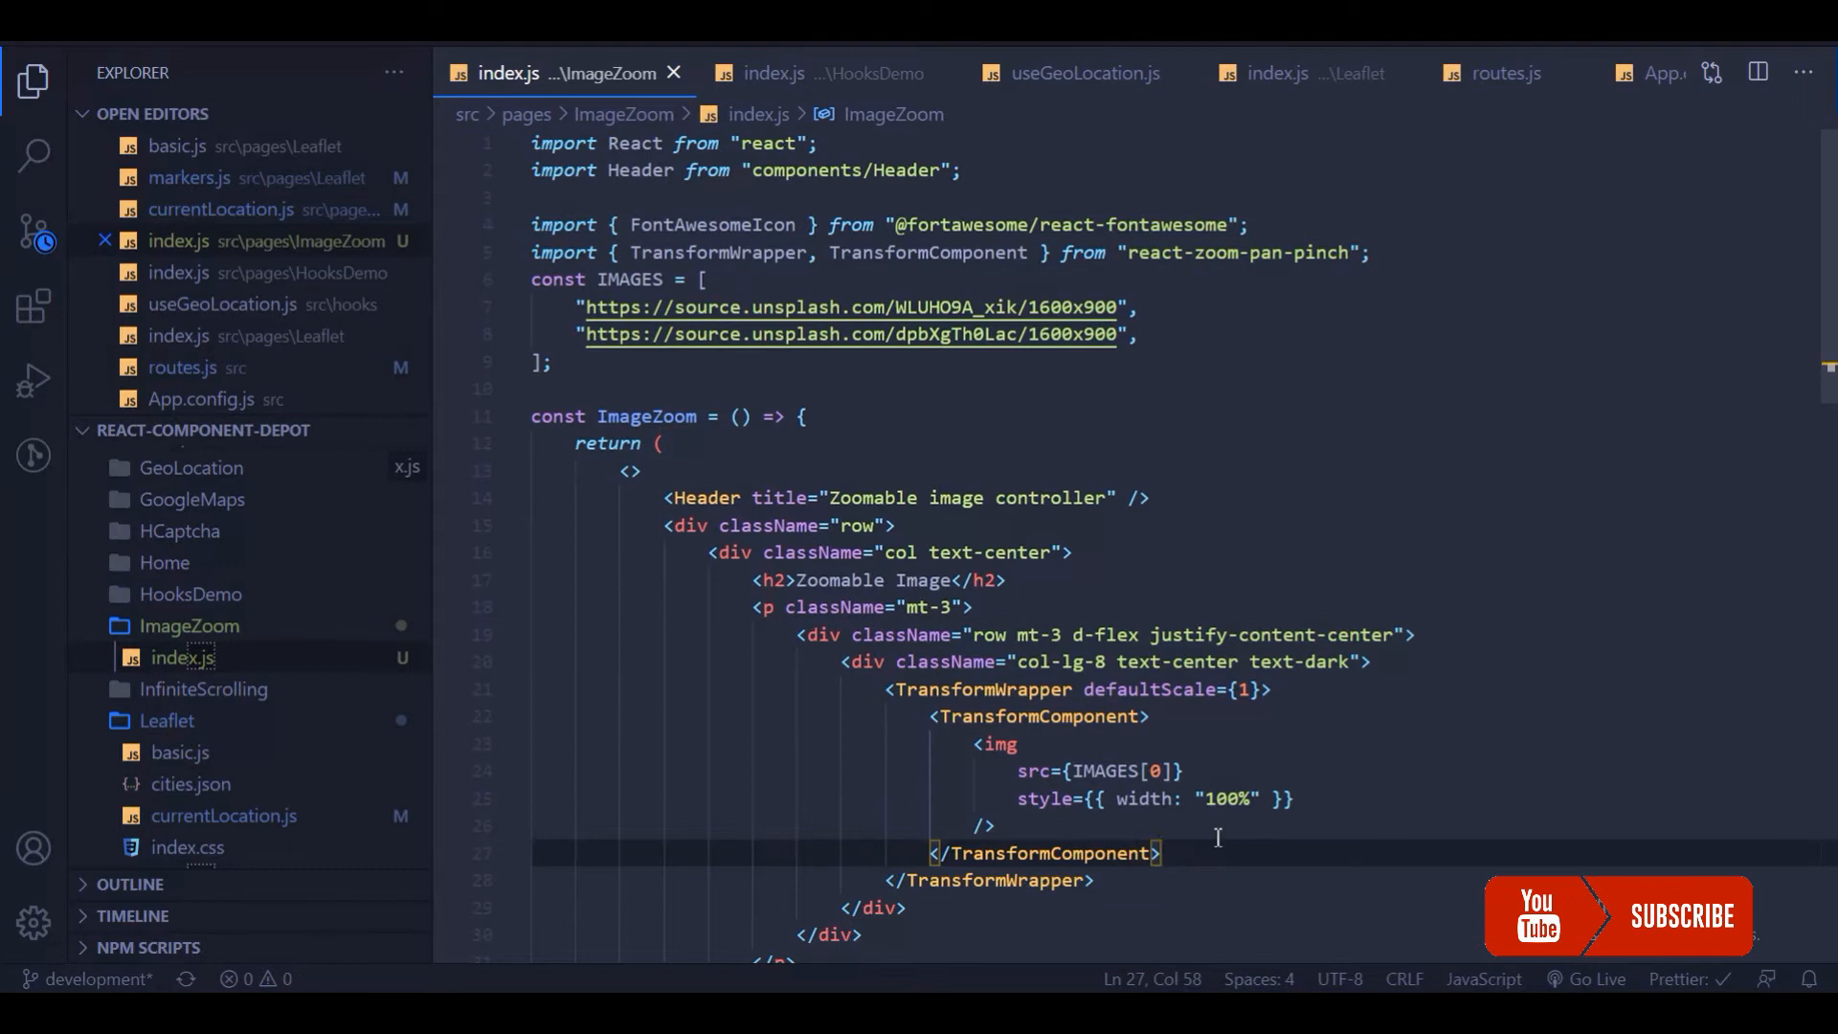
- Add defaultPositionX={100} and a defaultPositionY prop to TransformWrapper, then save
click(991, 825)
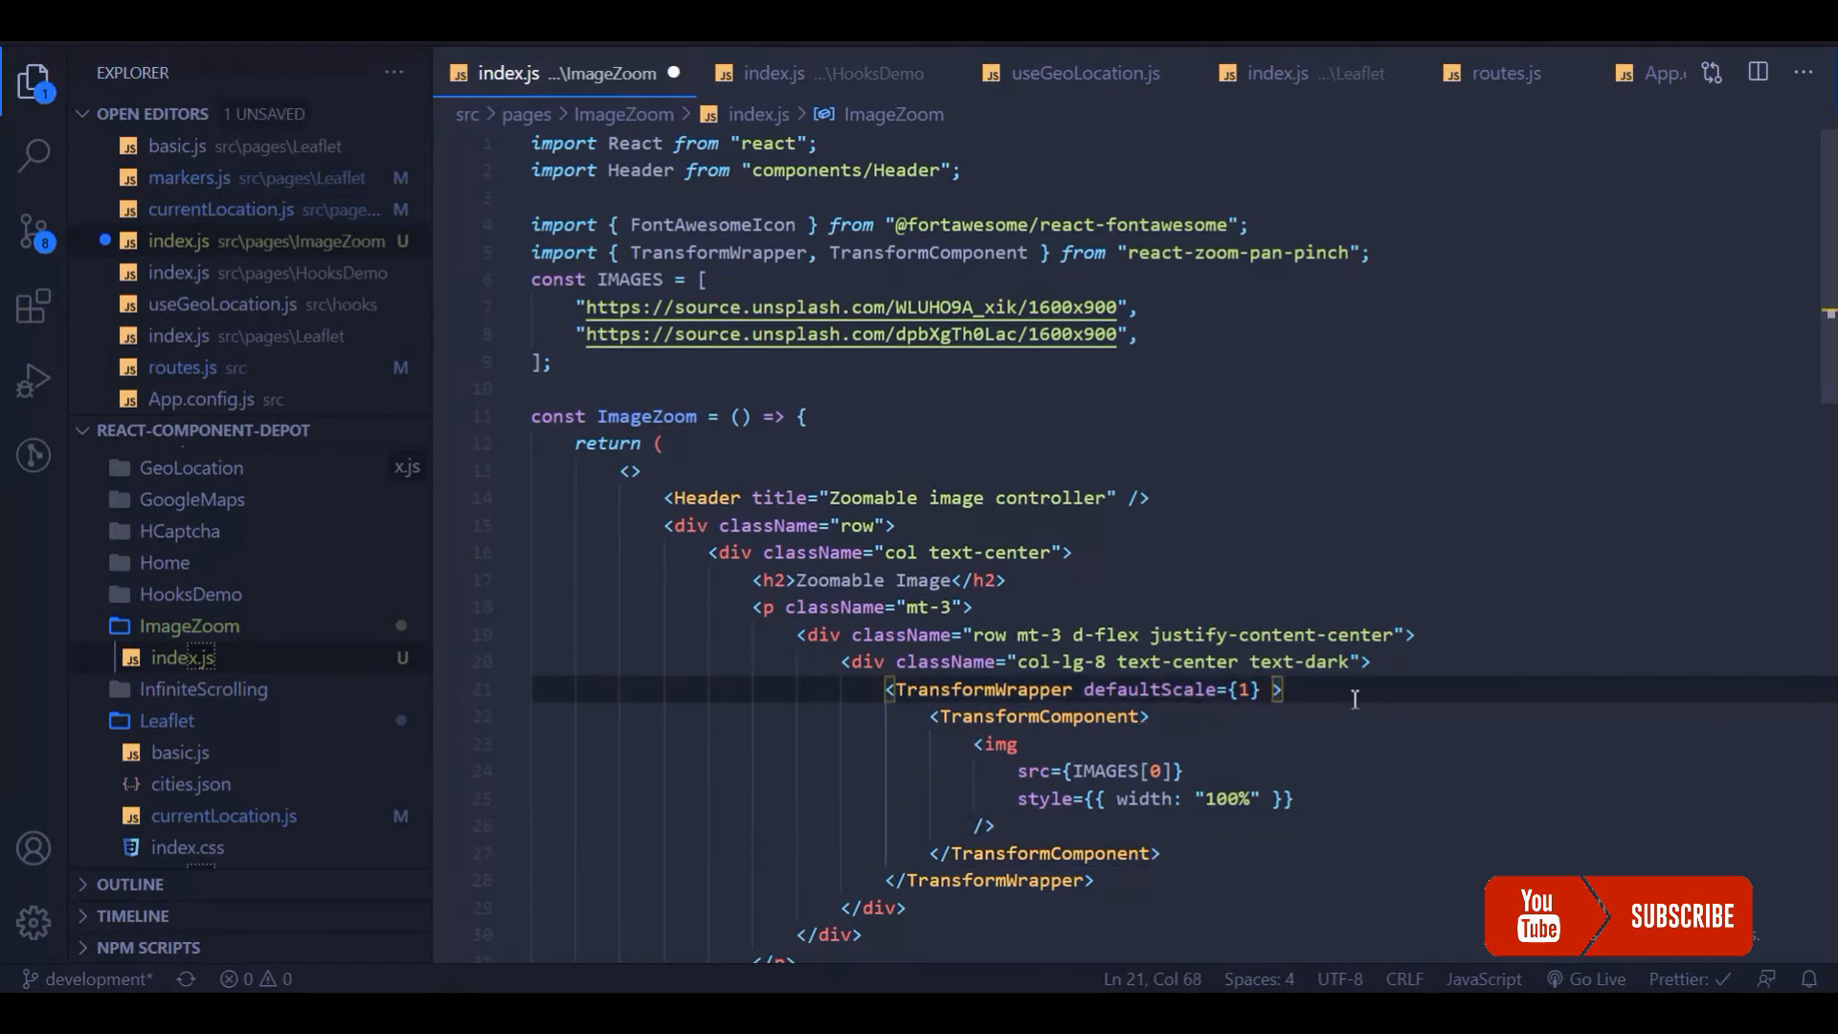
text(defaultPositionX)
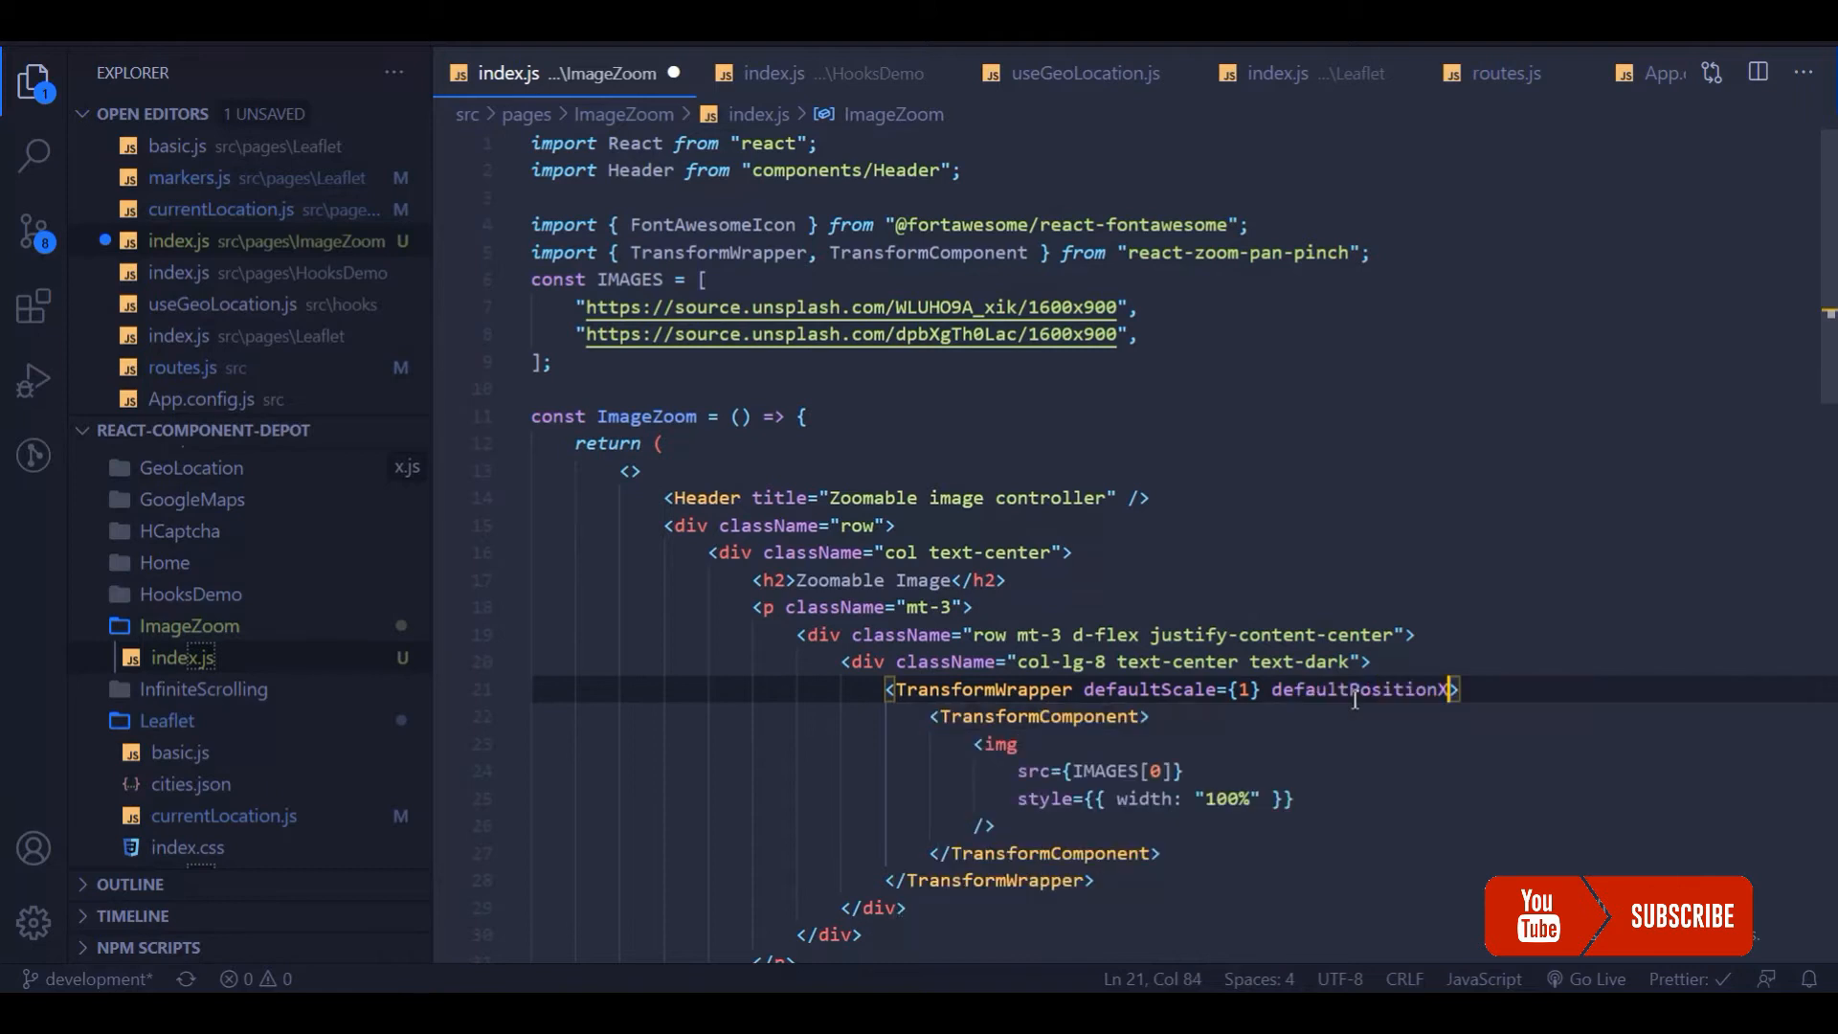
text({})
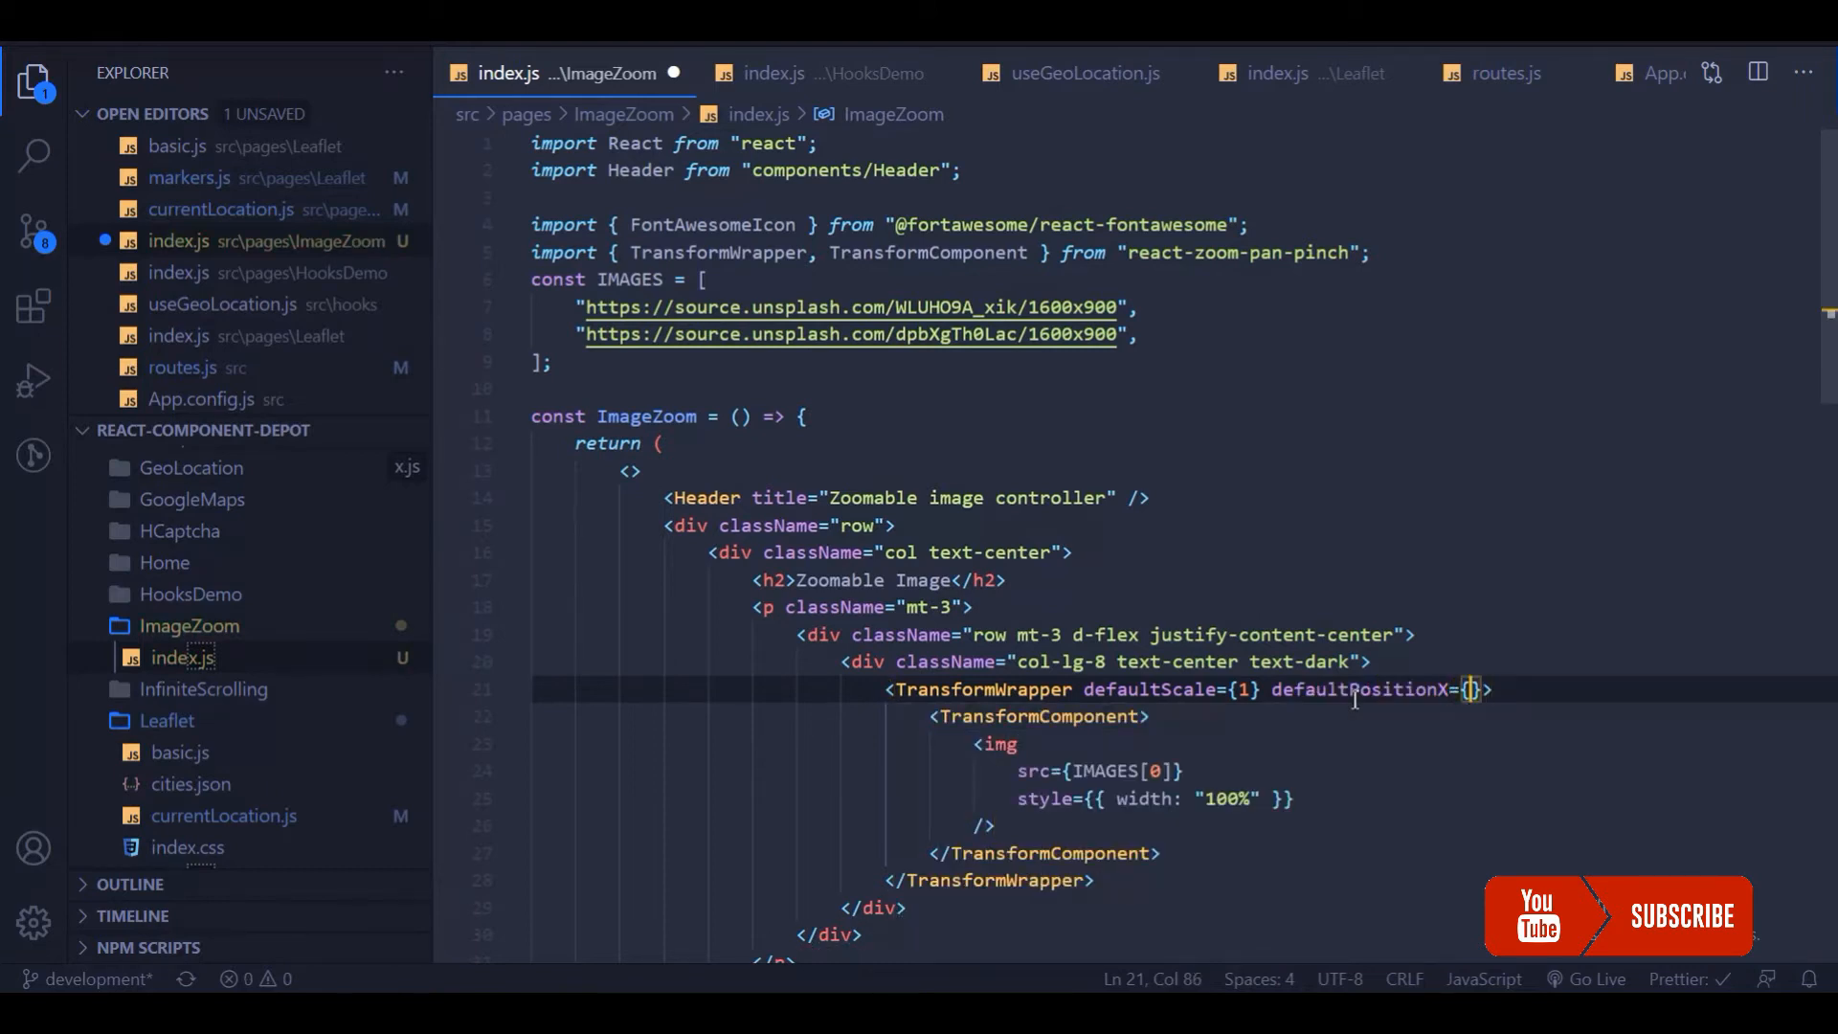
text(100} d)
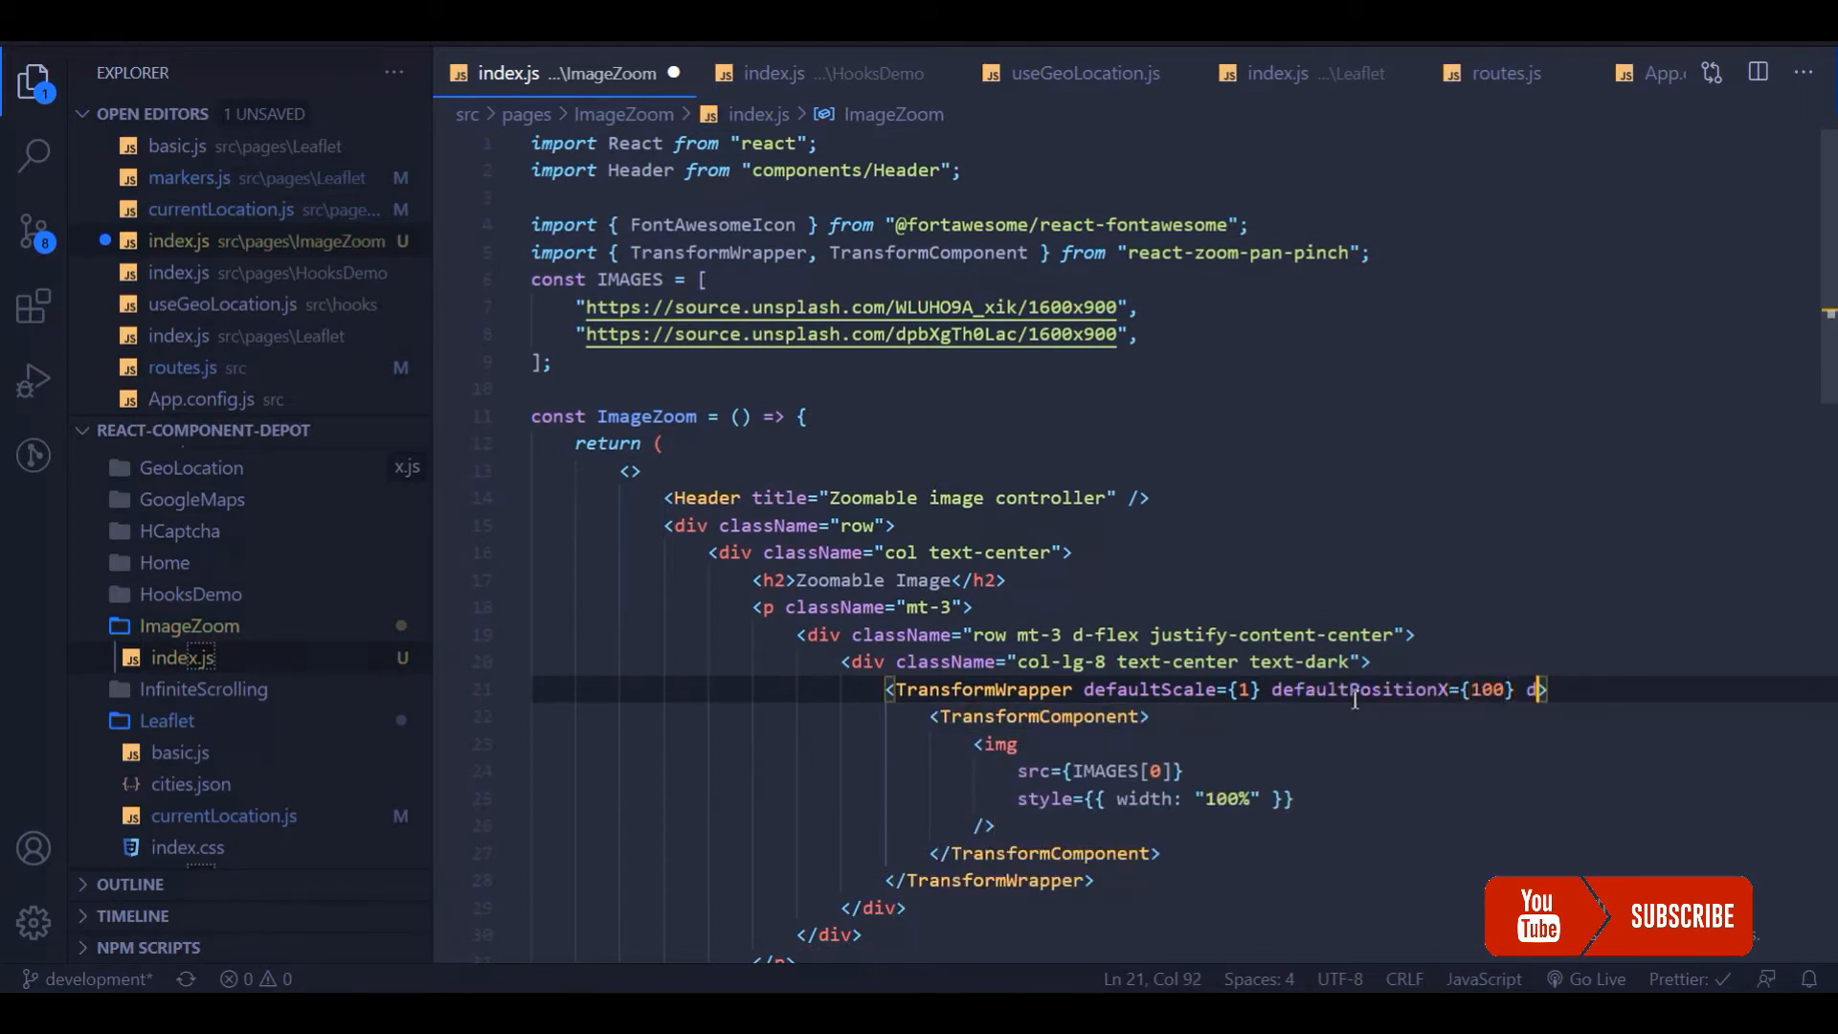
text(defaultPositionY={})
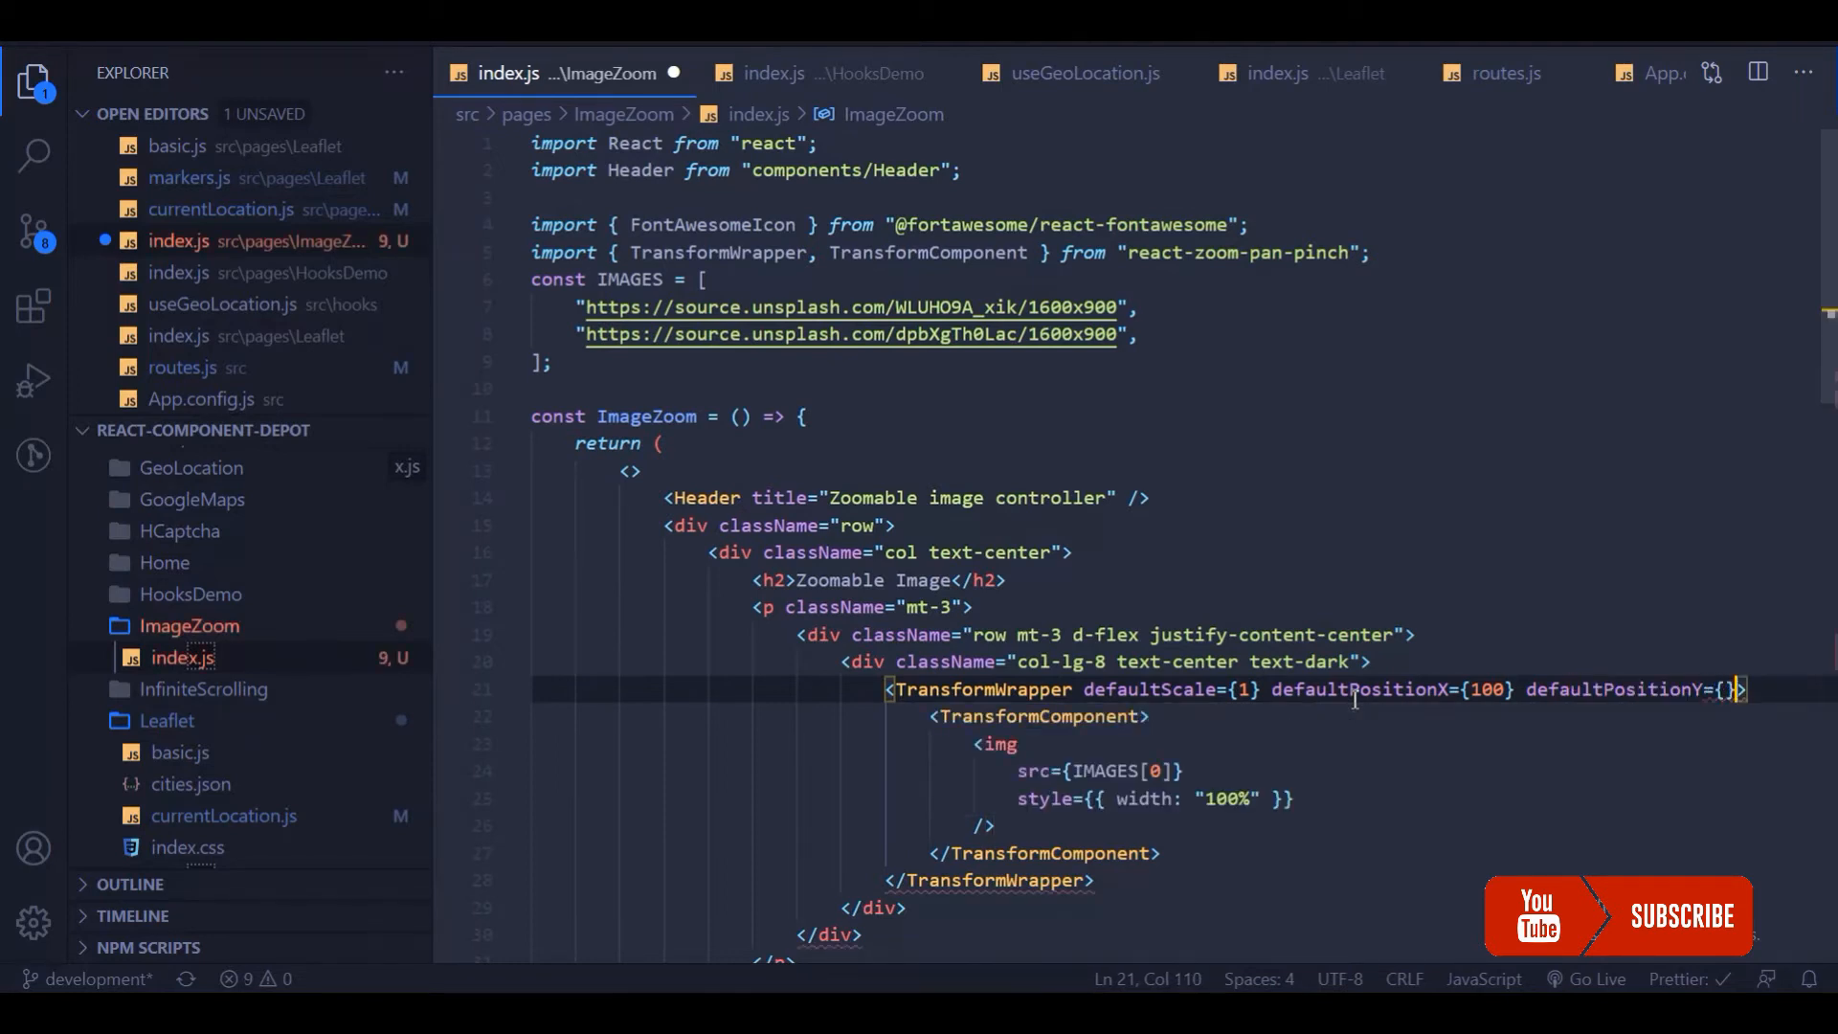
key(Backspace)
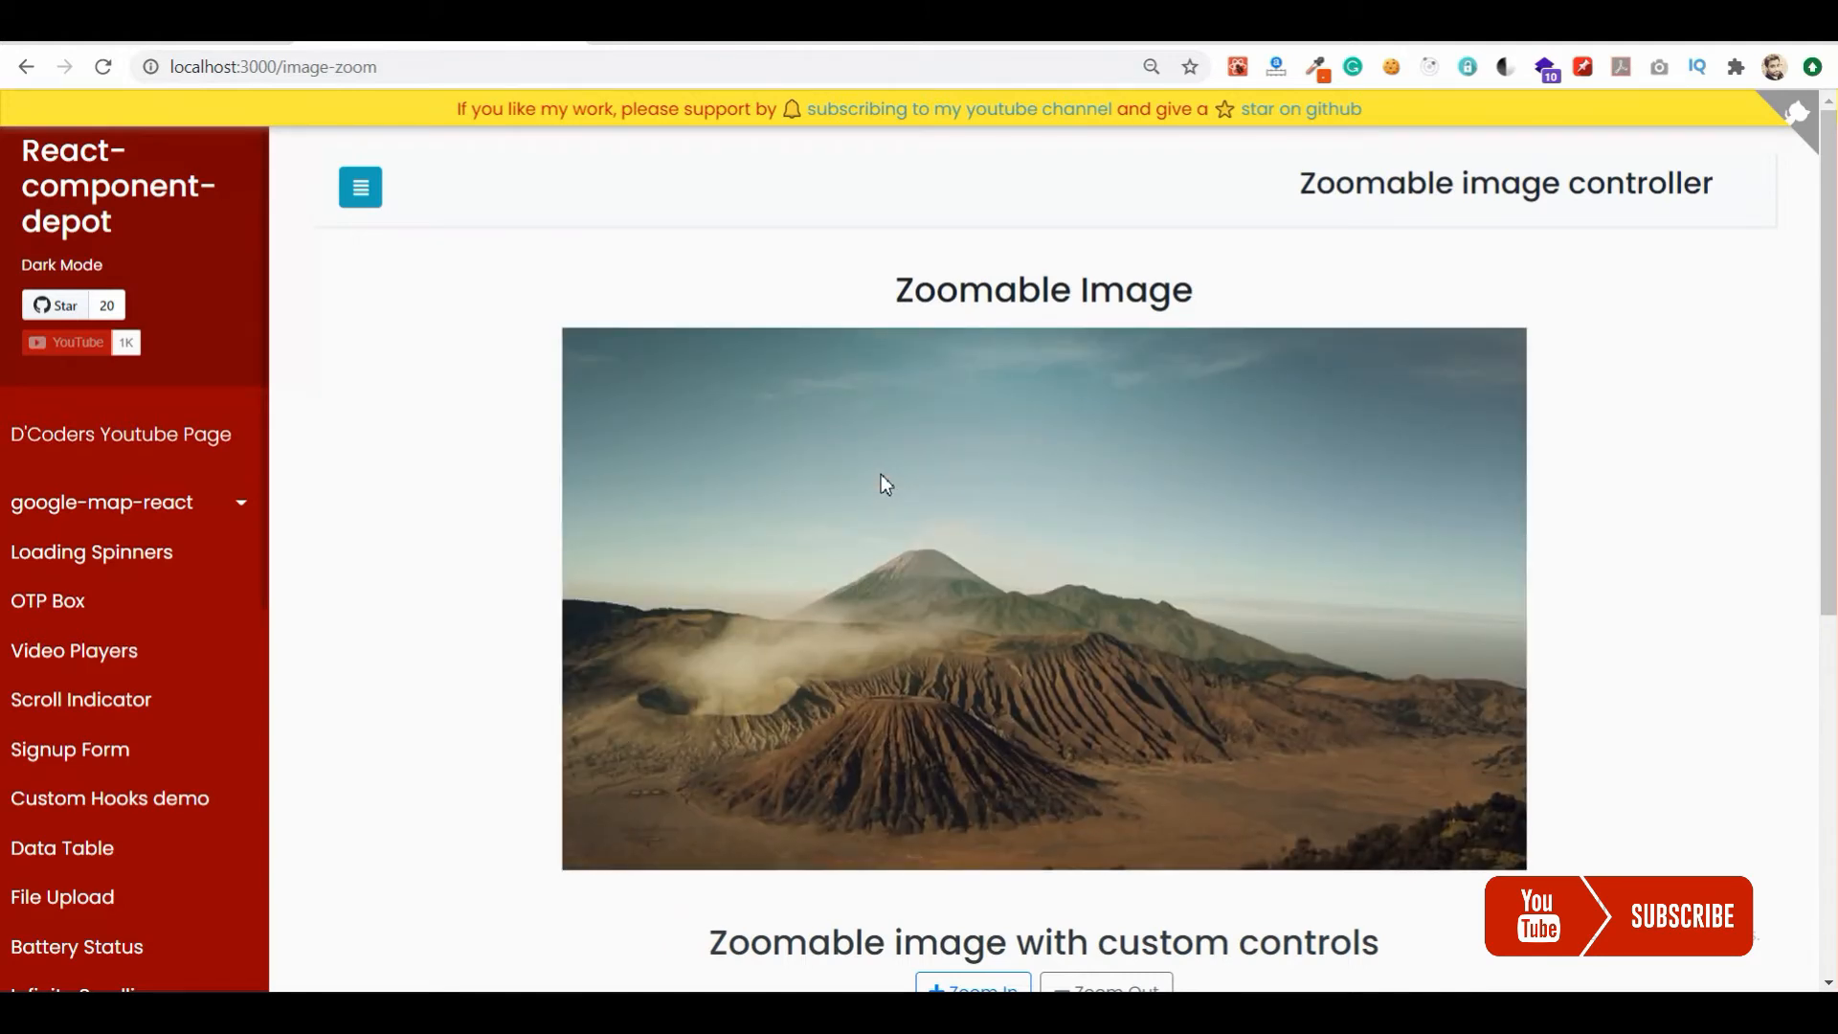
- Scroll to the second image, test Zoom Out, and switch back to VS Code
scroll(down, 3)
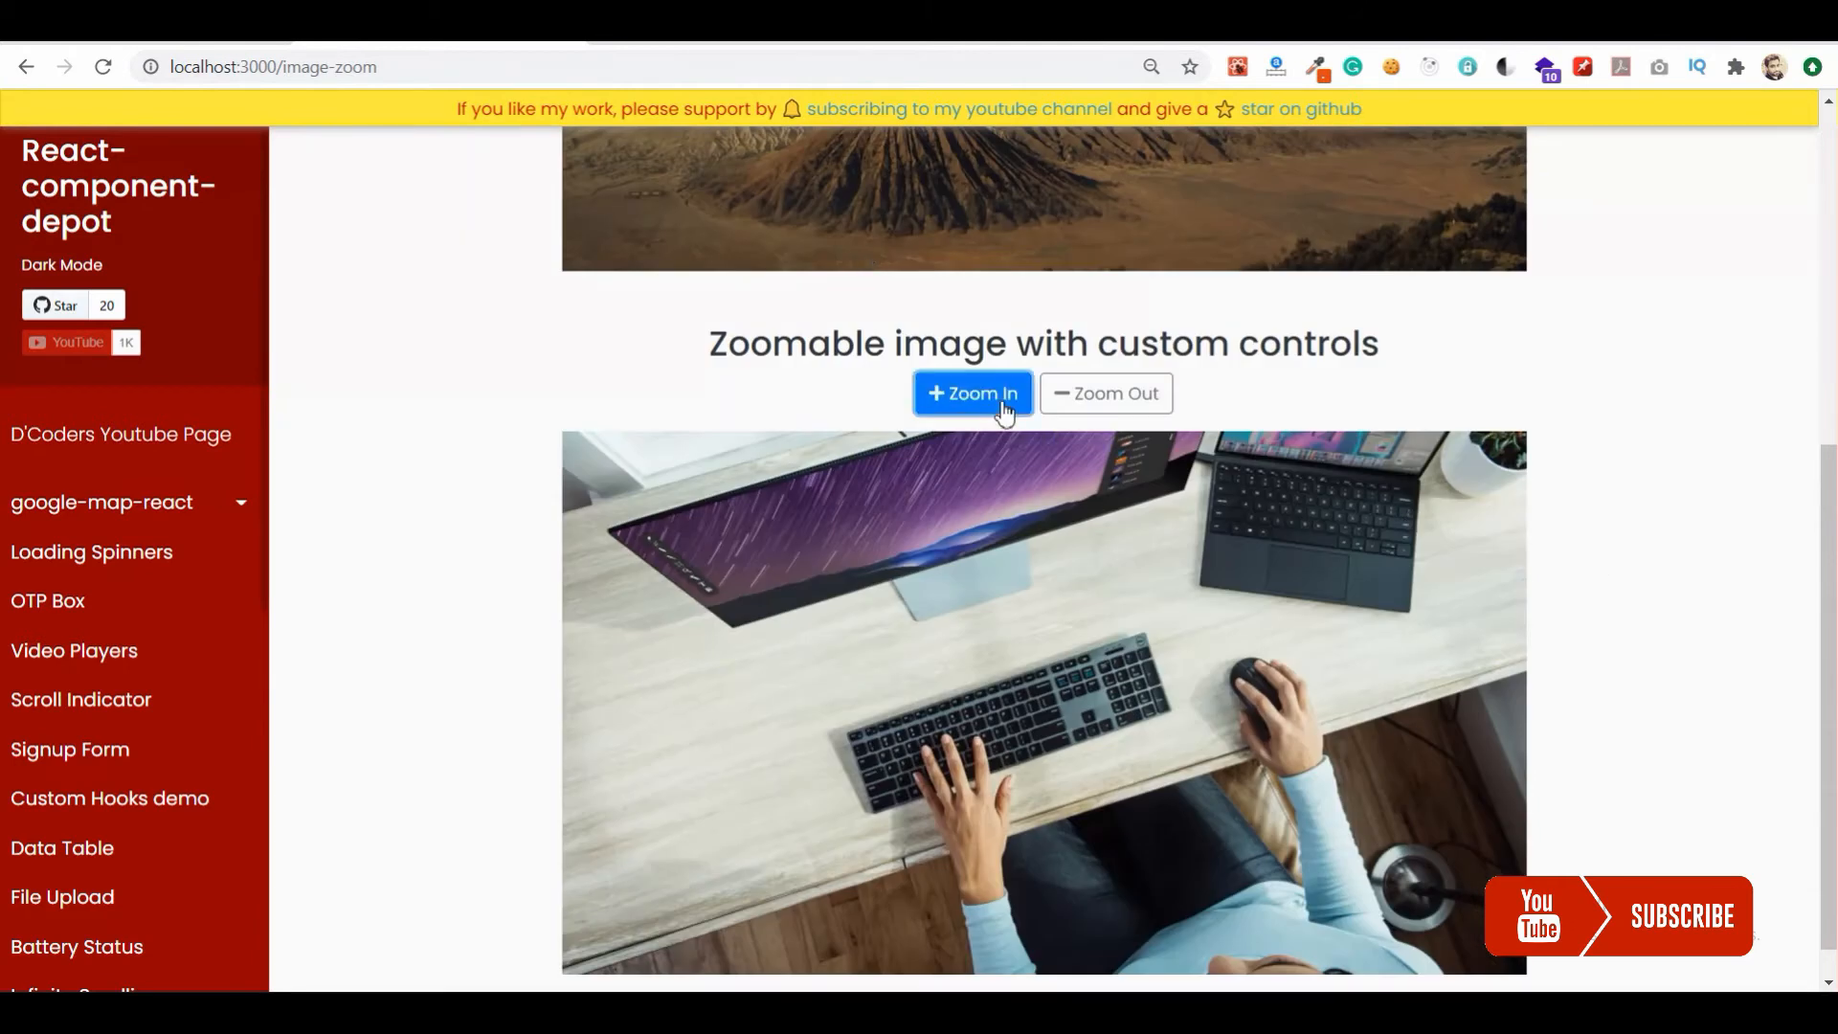
mouse_move(1106, 393)
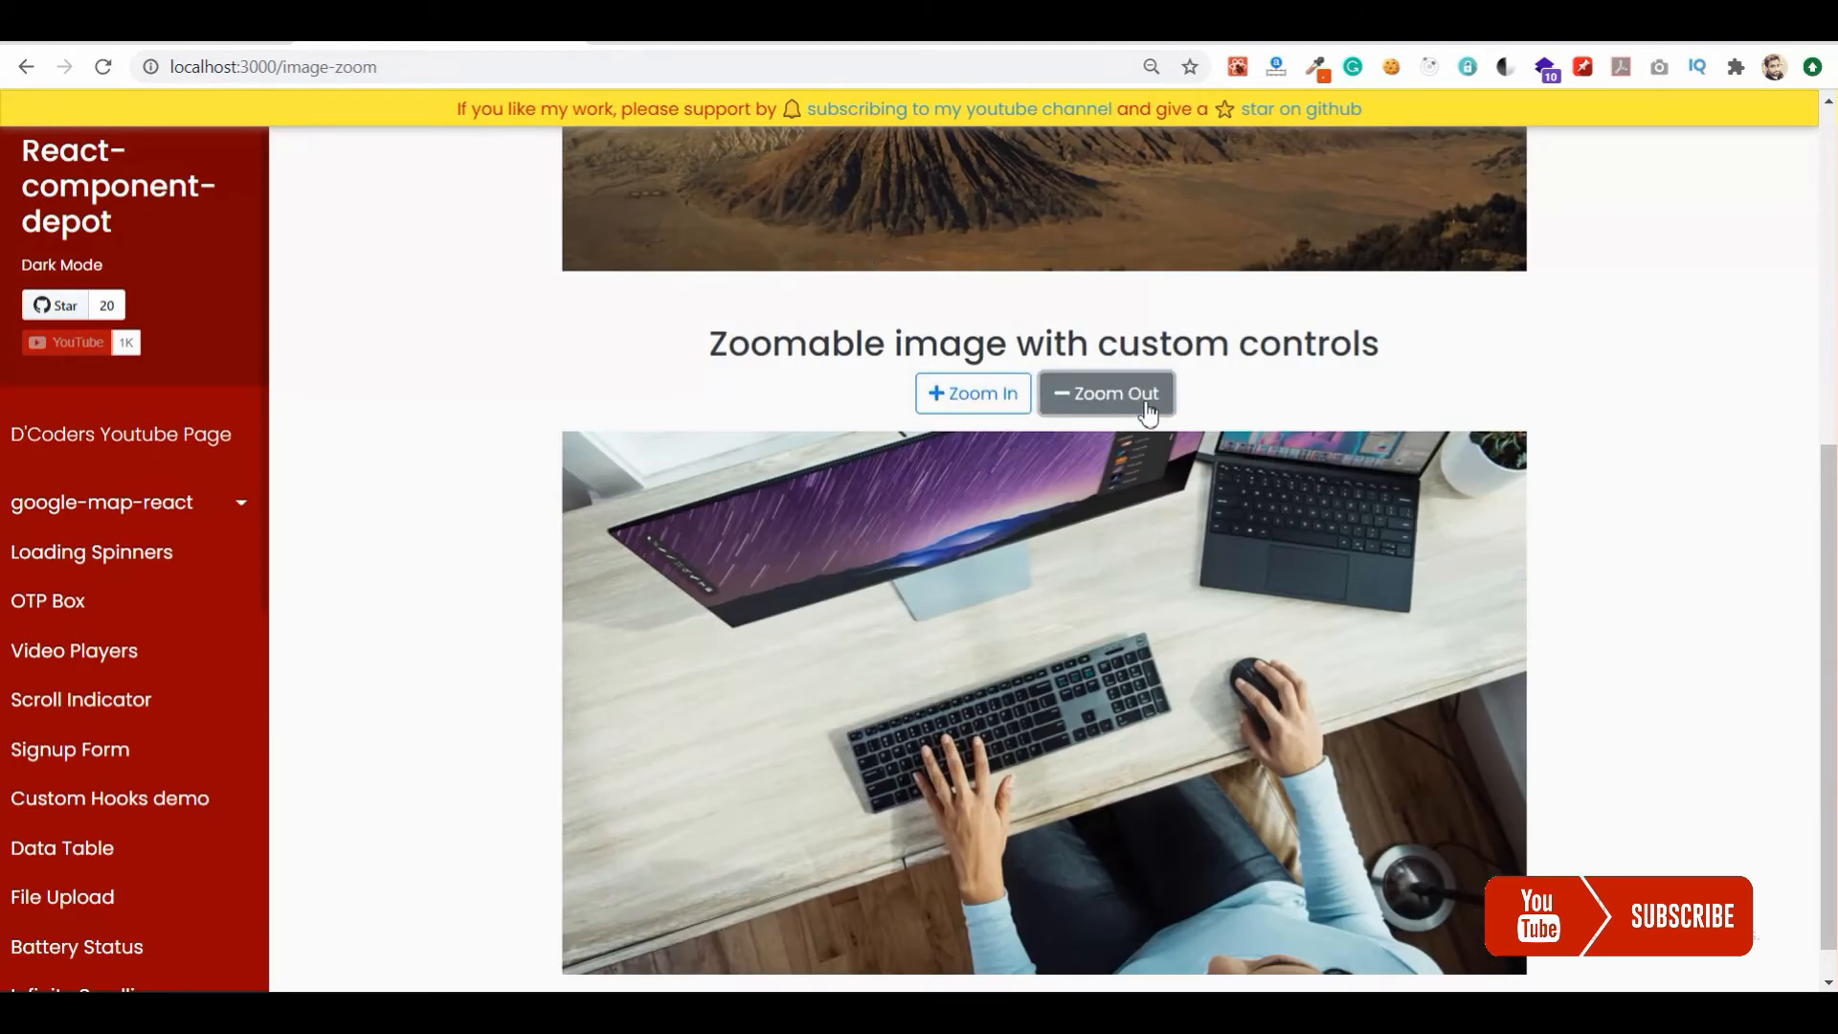
click(1104, 393)
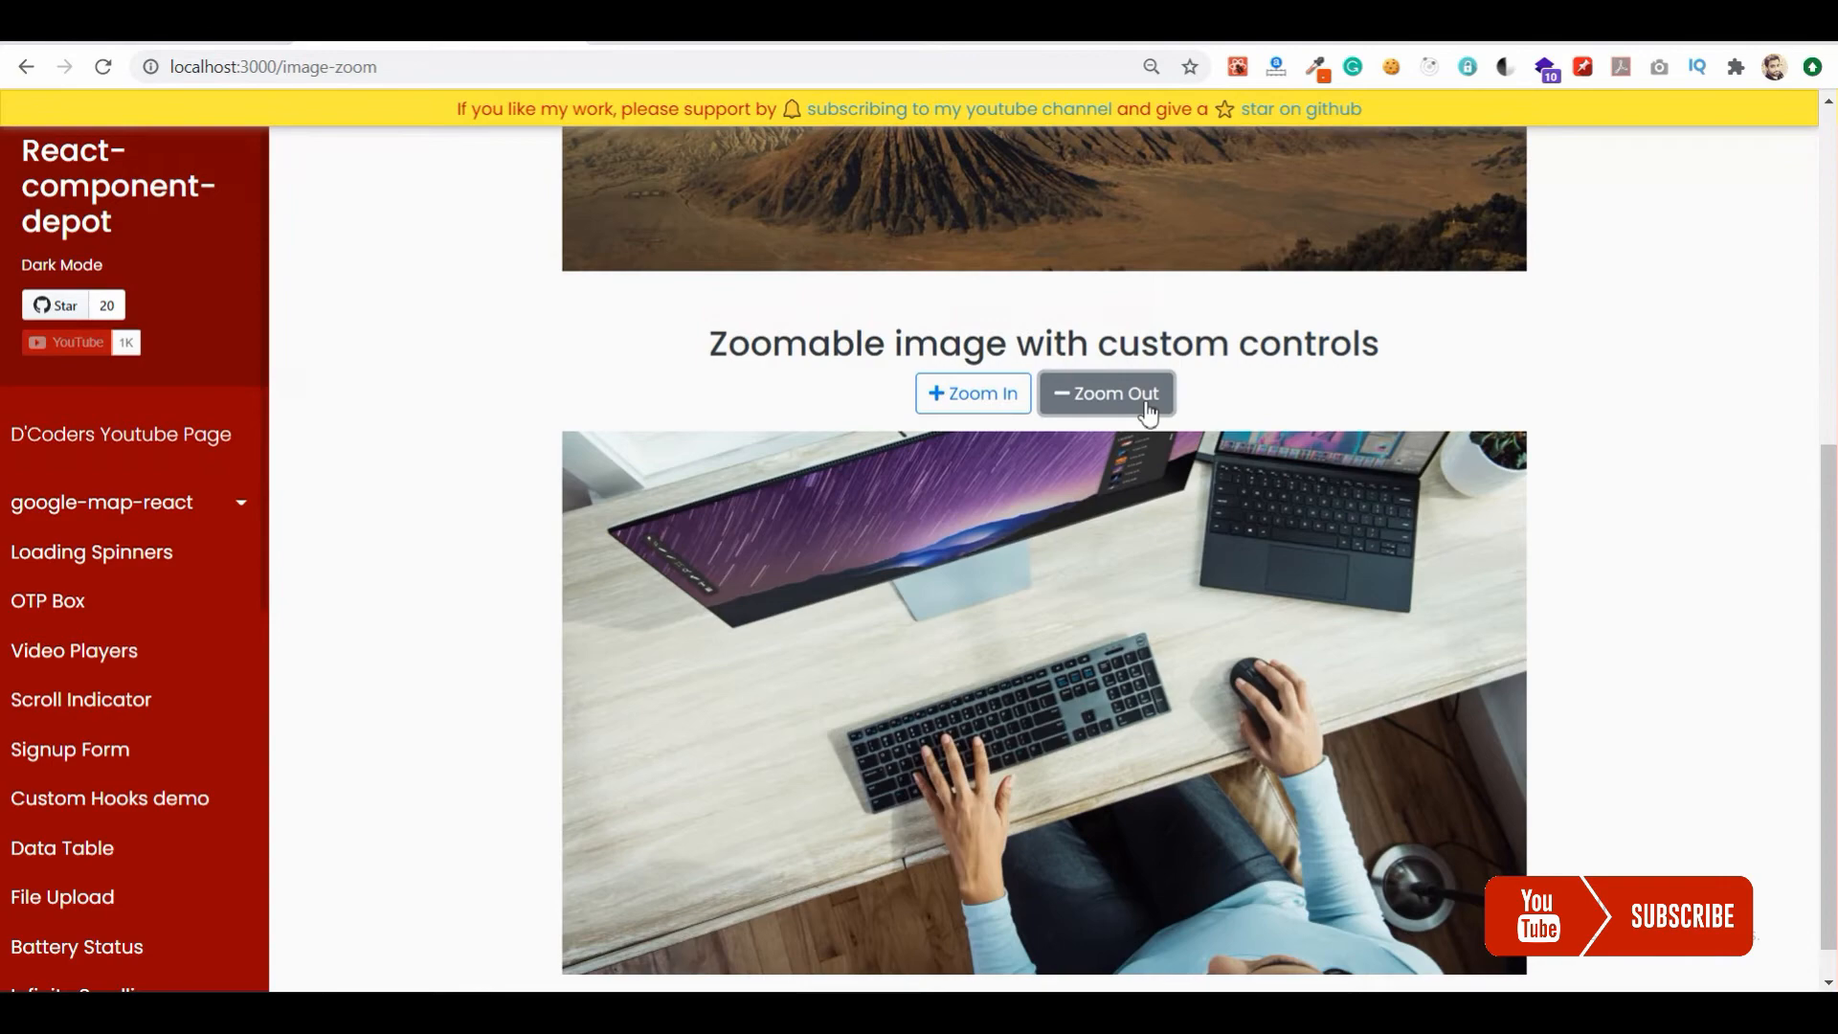
key(alt+tab)
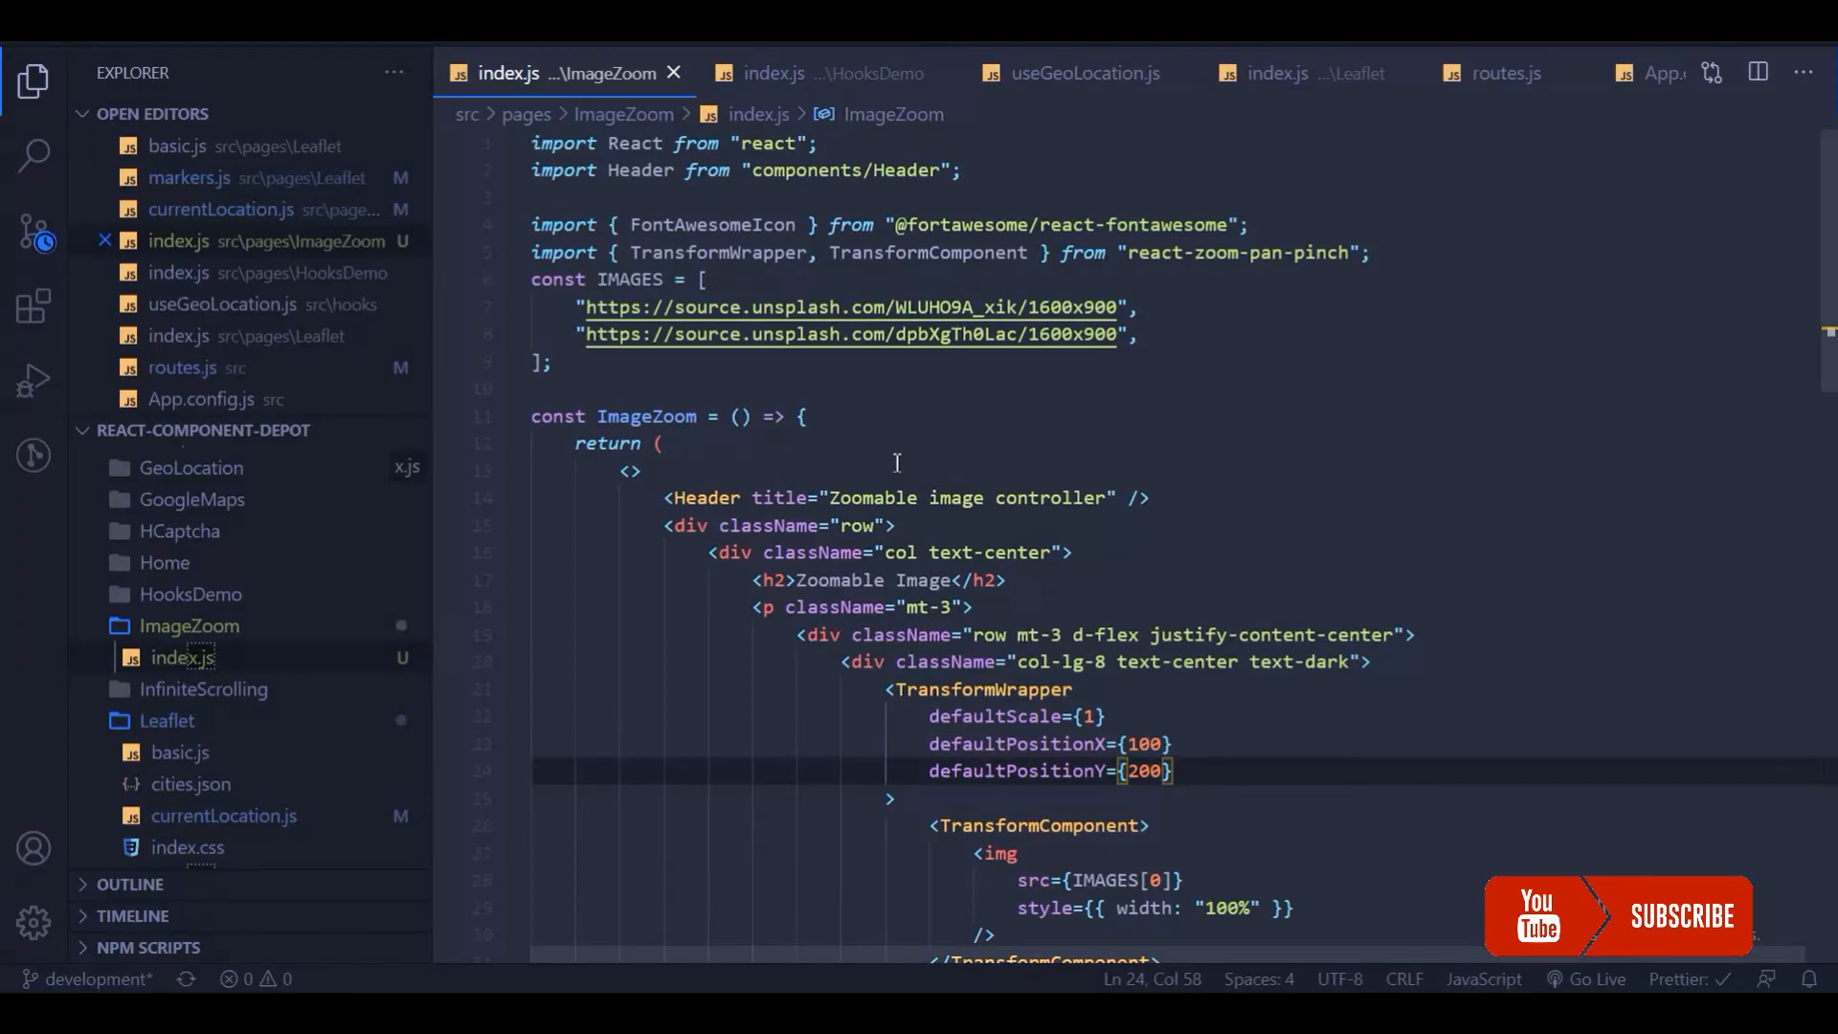
- Copy the TransformWrapper tag (scale 1, positions 100/200) into the custom-controls section
scroll(down, 3)
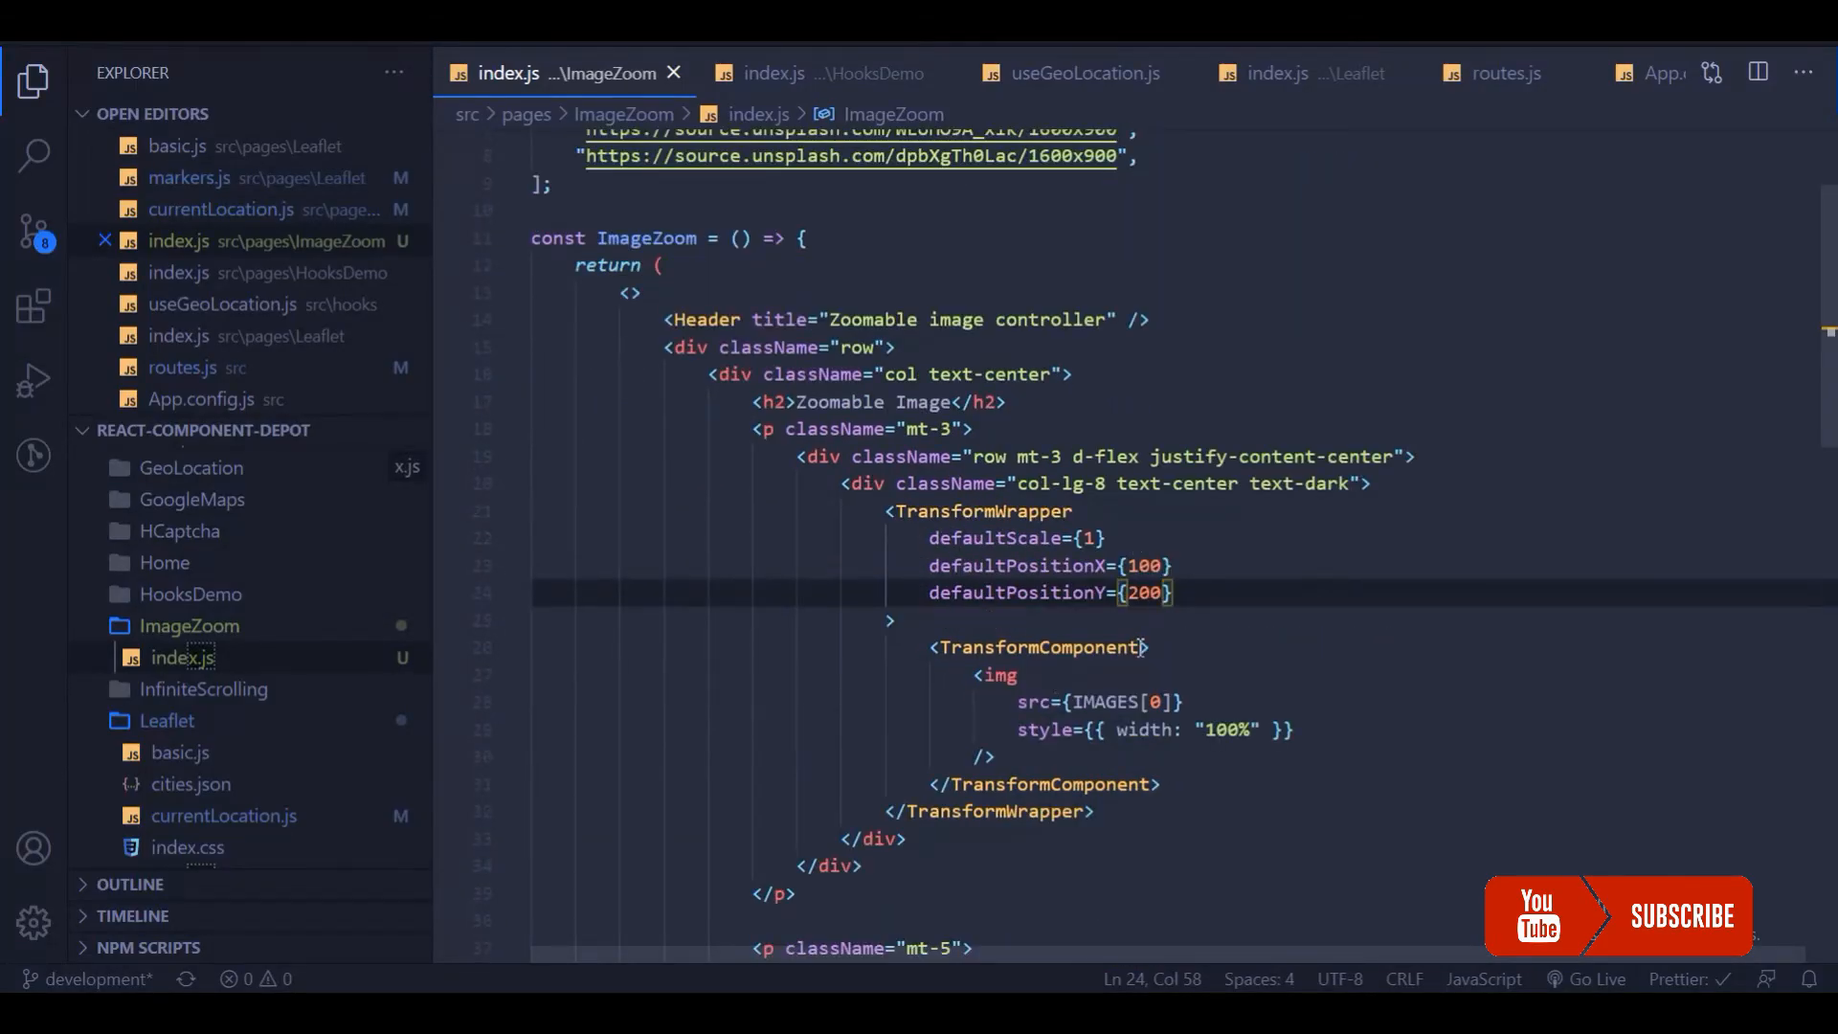
click(1158, 647)
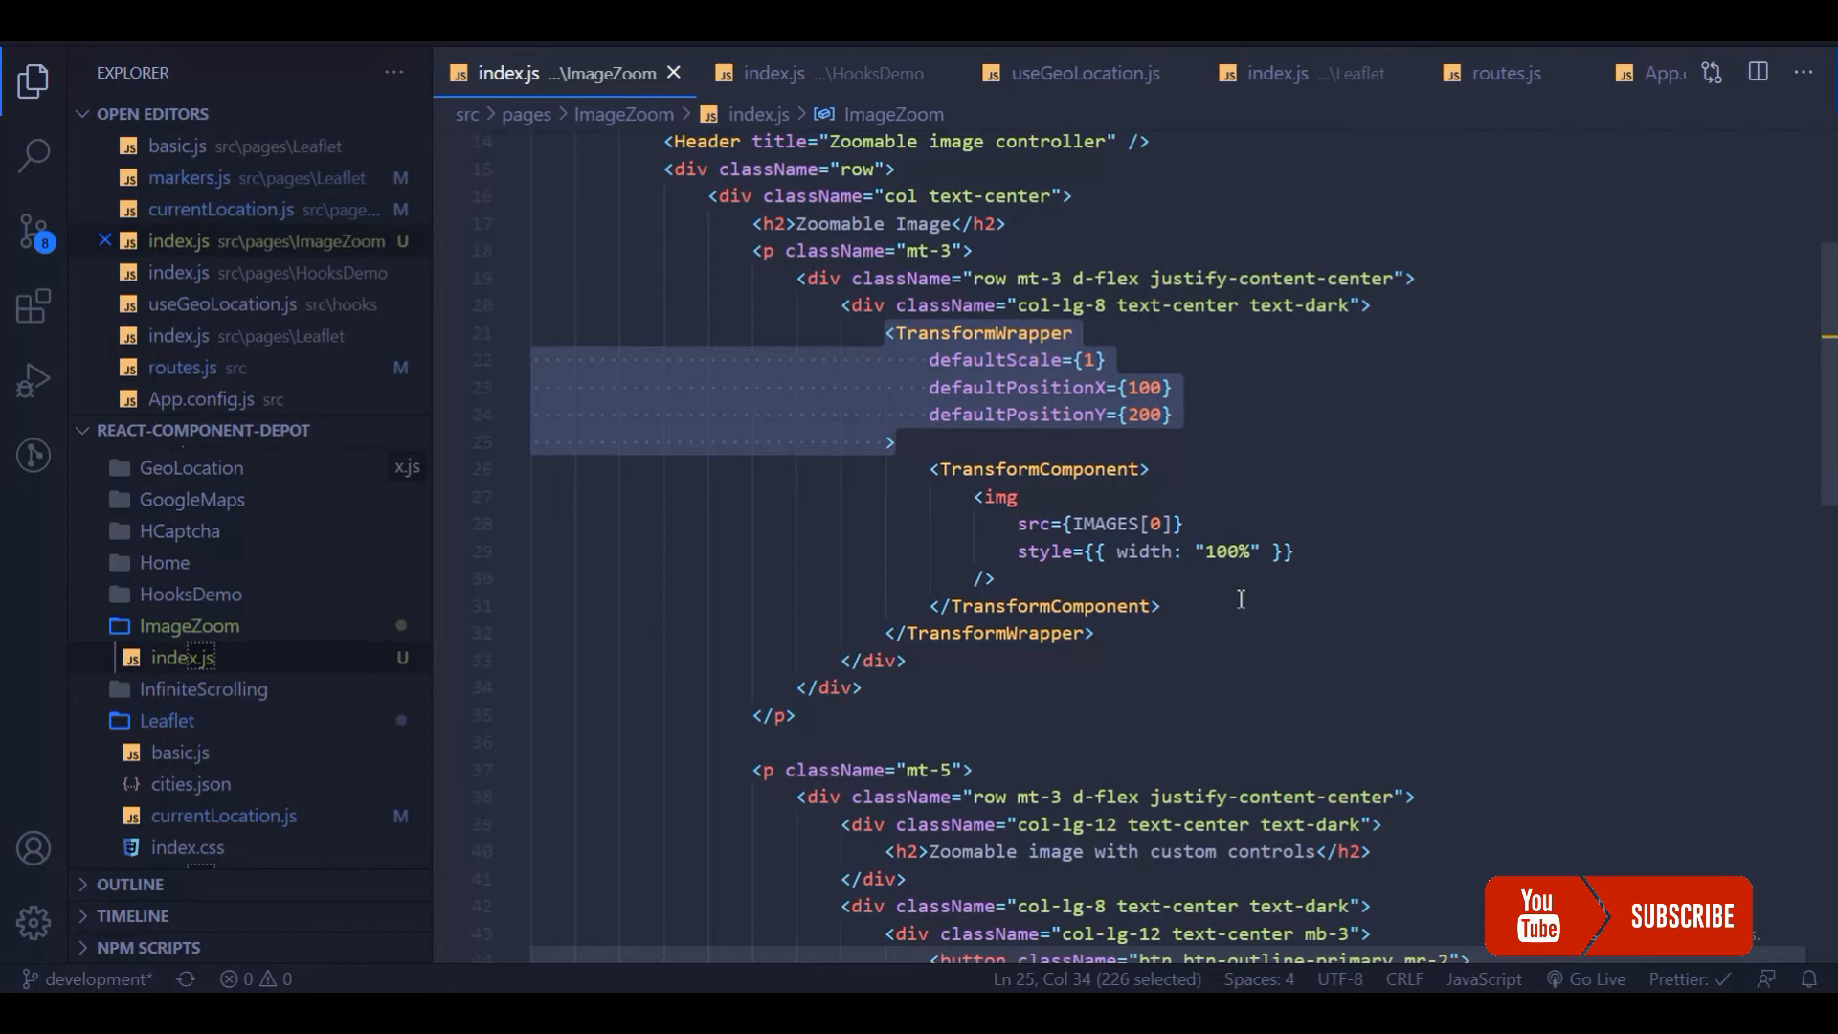
scroll(down, 3)
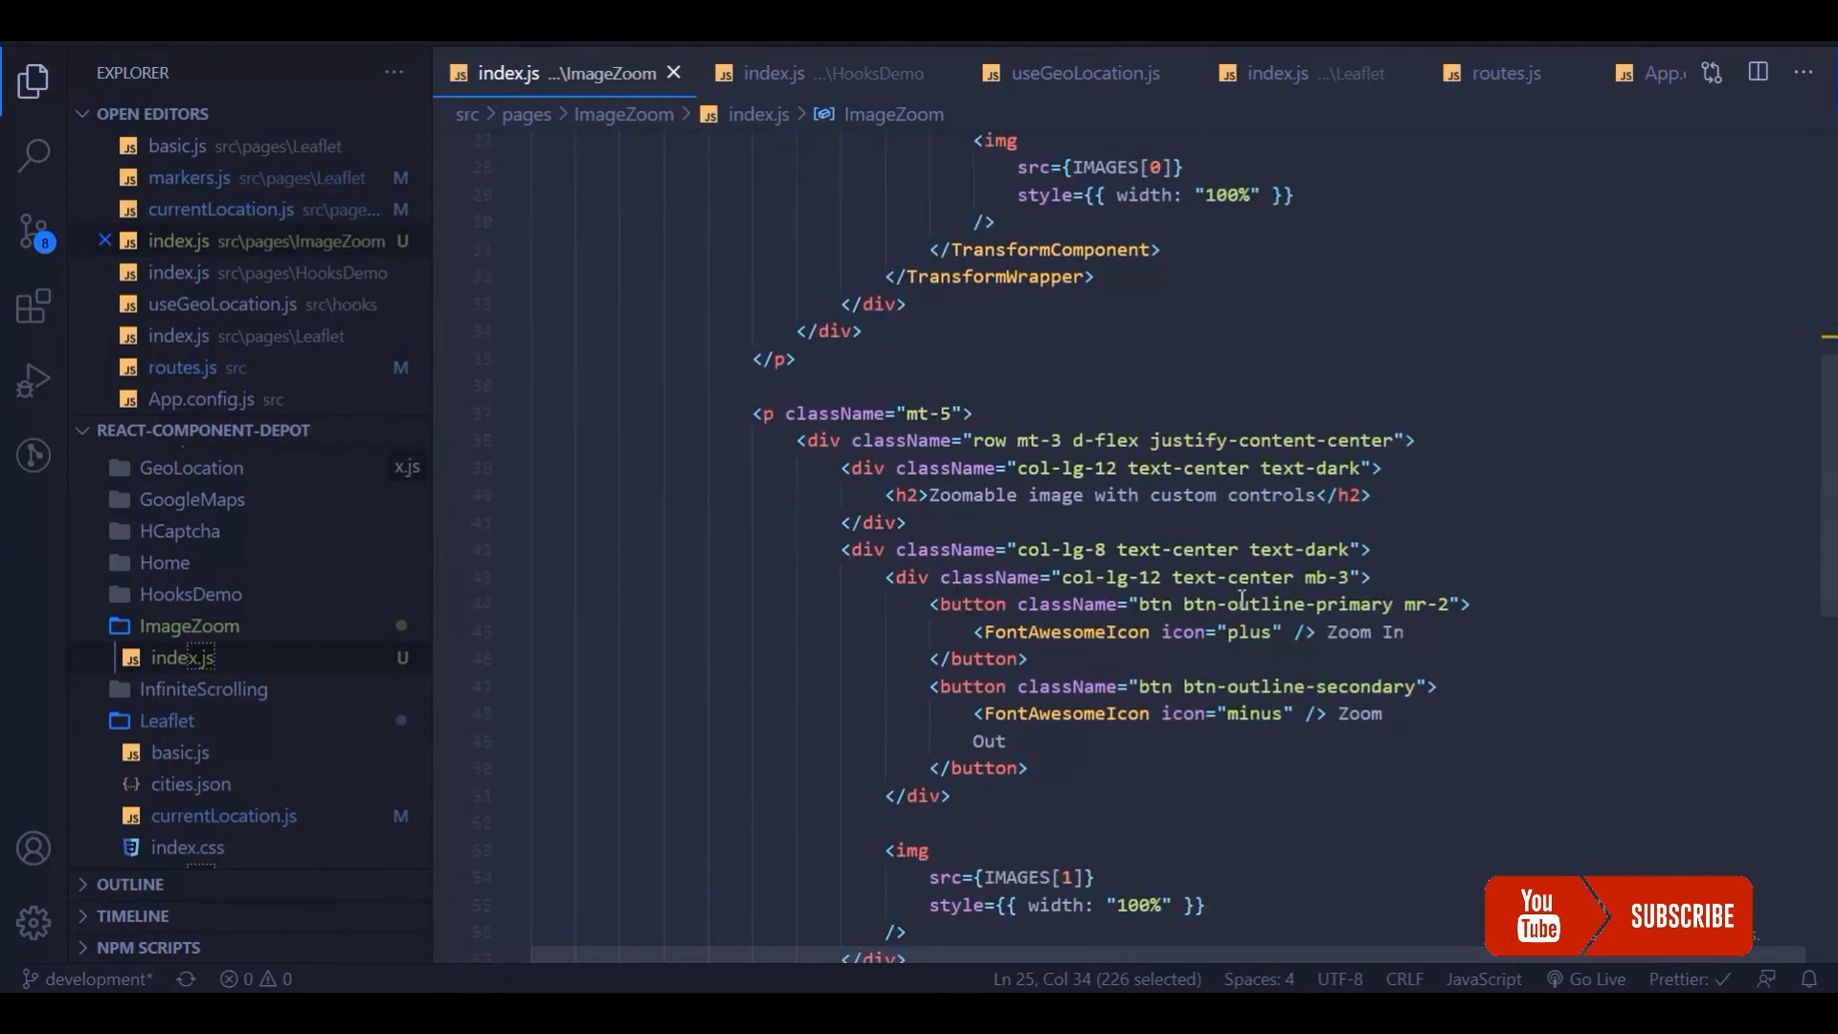
key(Enter)
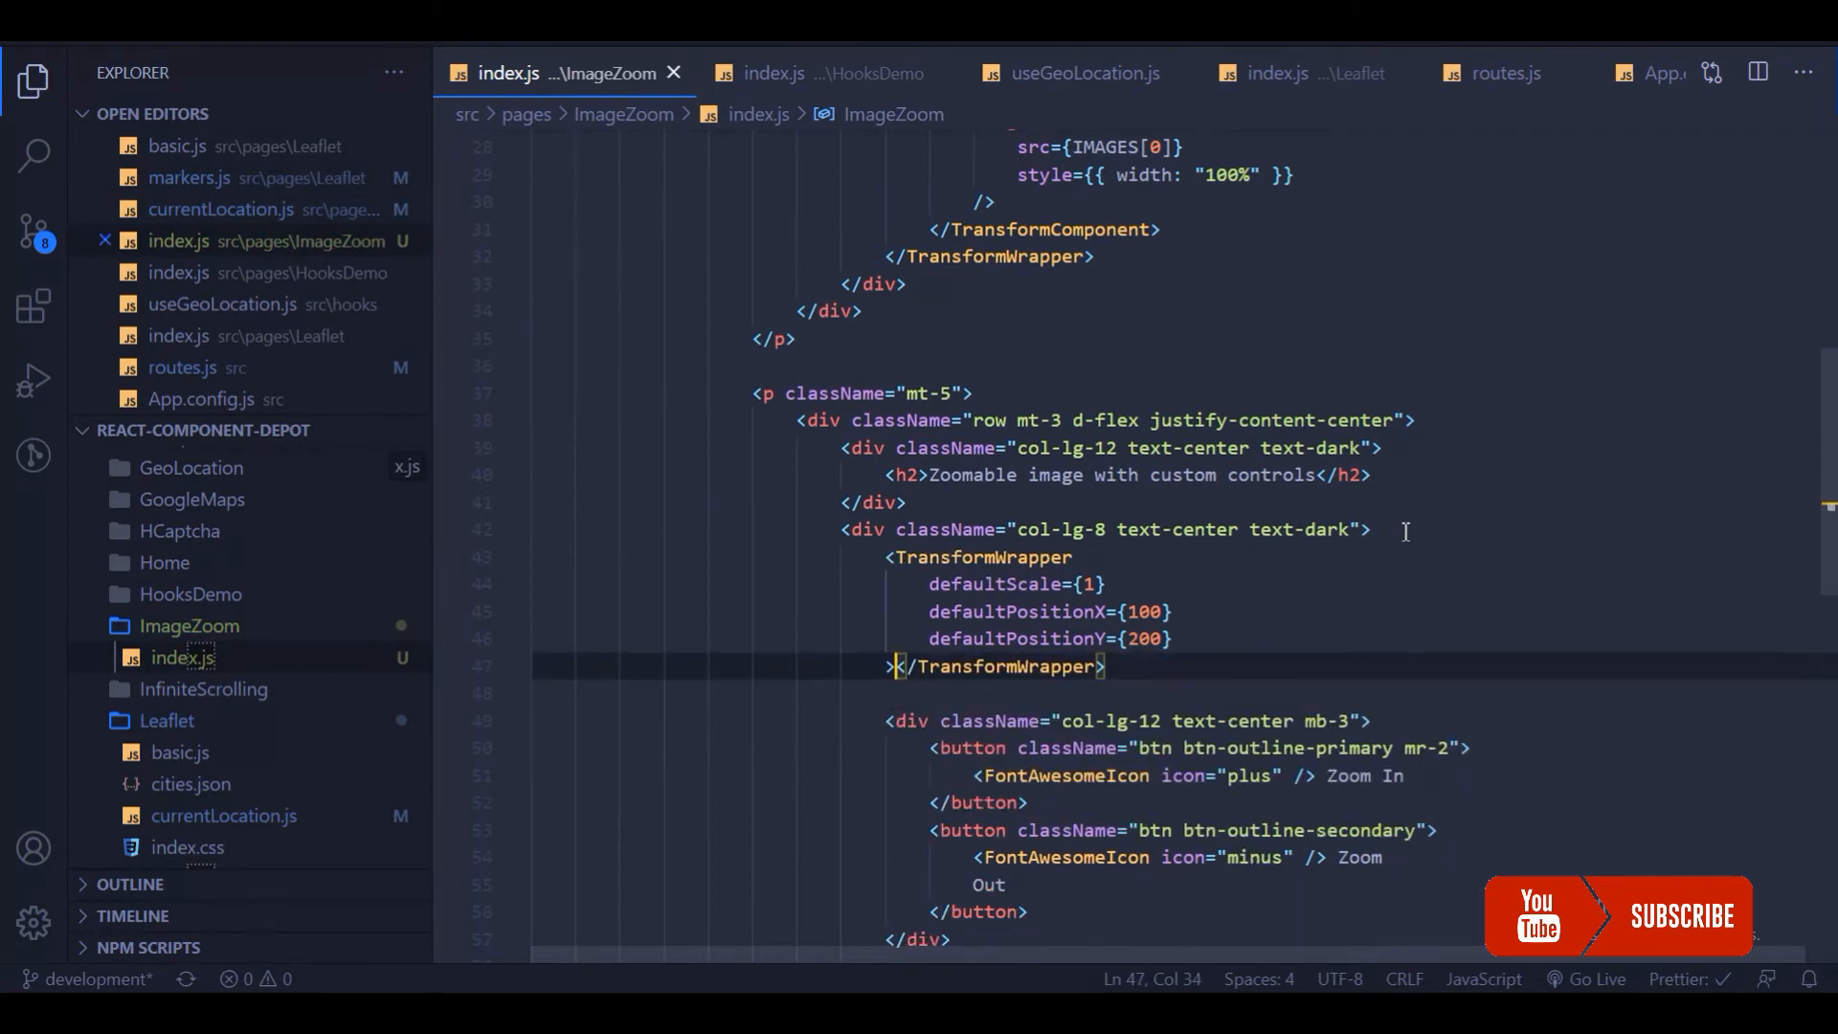
- Add a render function ({ zoomIn, zoomOut, ...rest }) returning an empty fragment
key(Enter)
text(() => ()
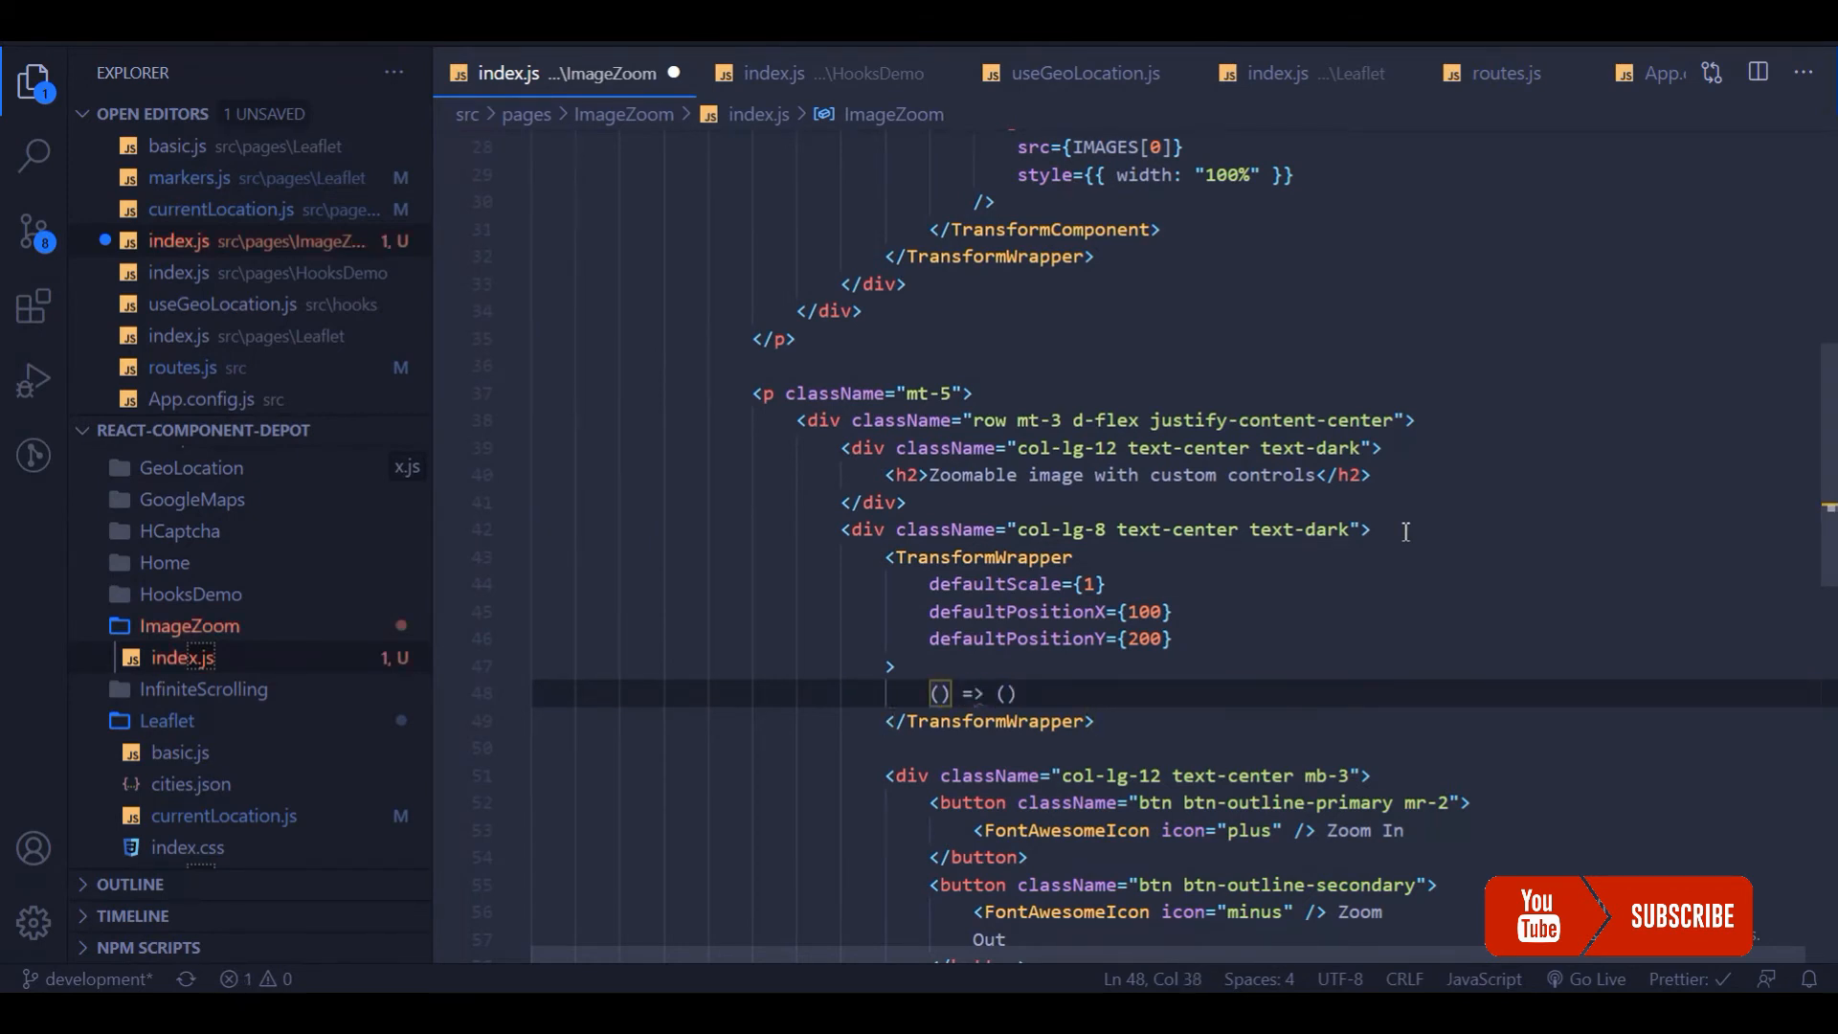
text({)
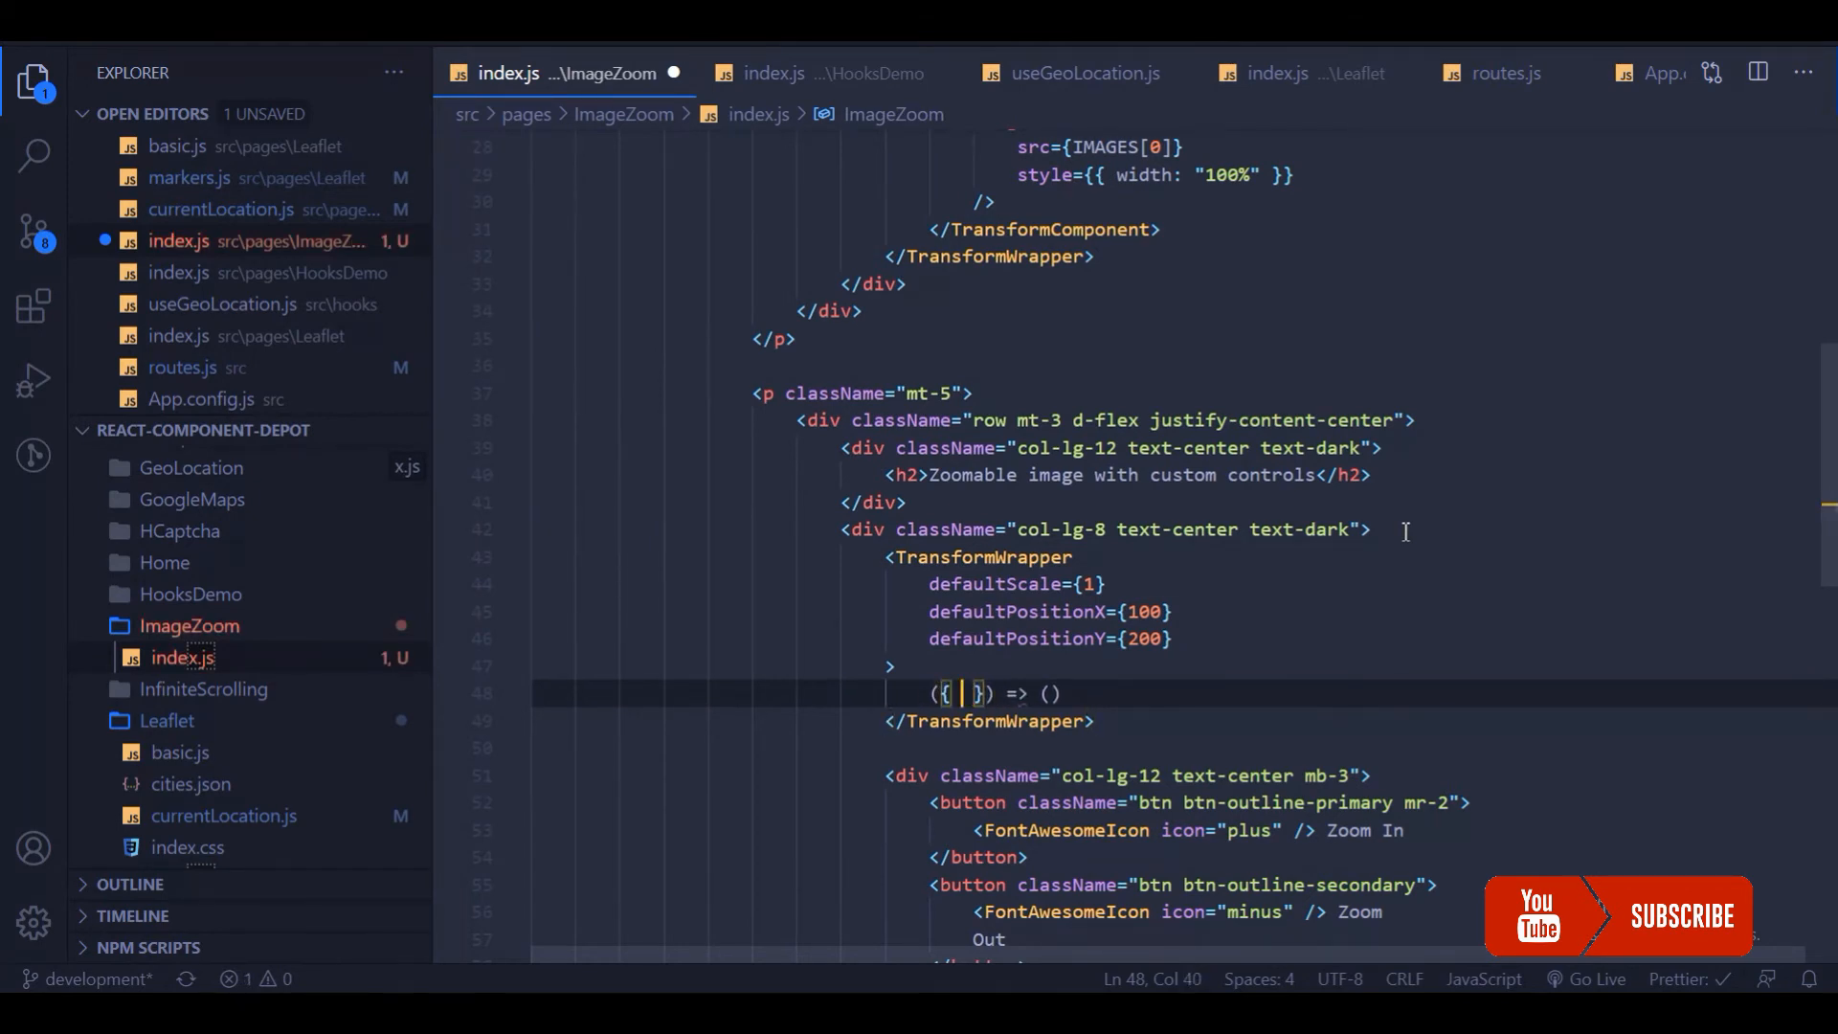
text(zoomIn)
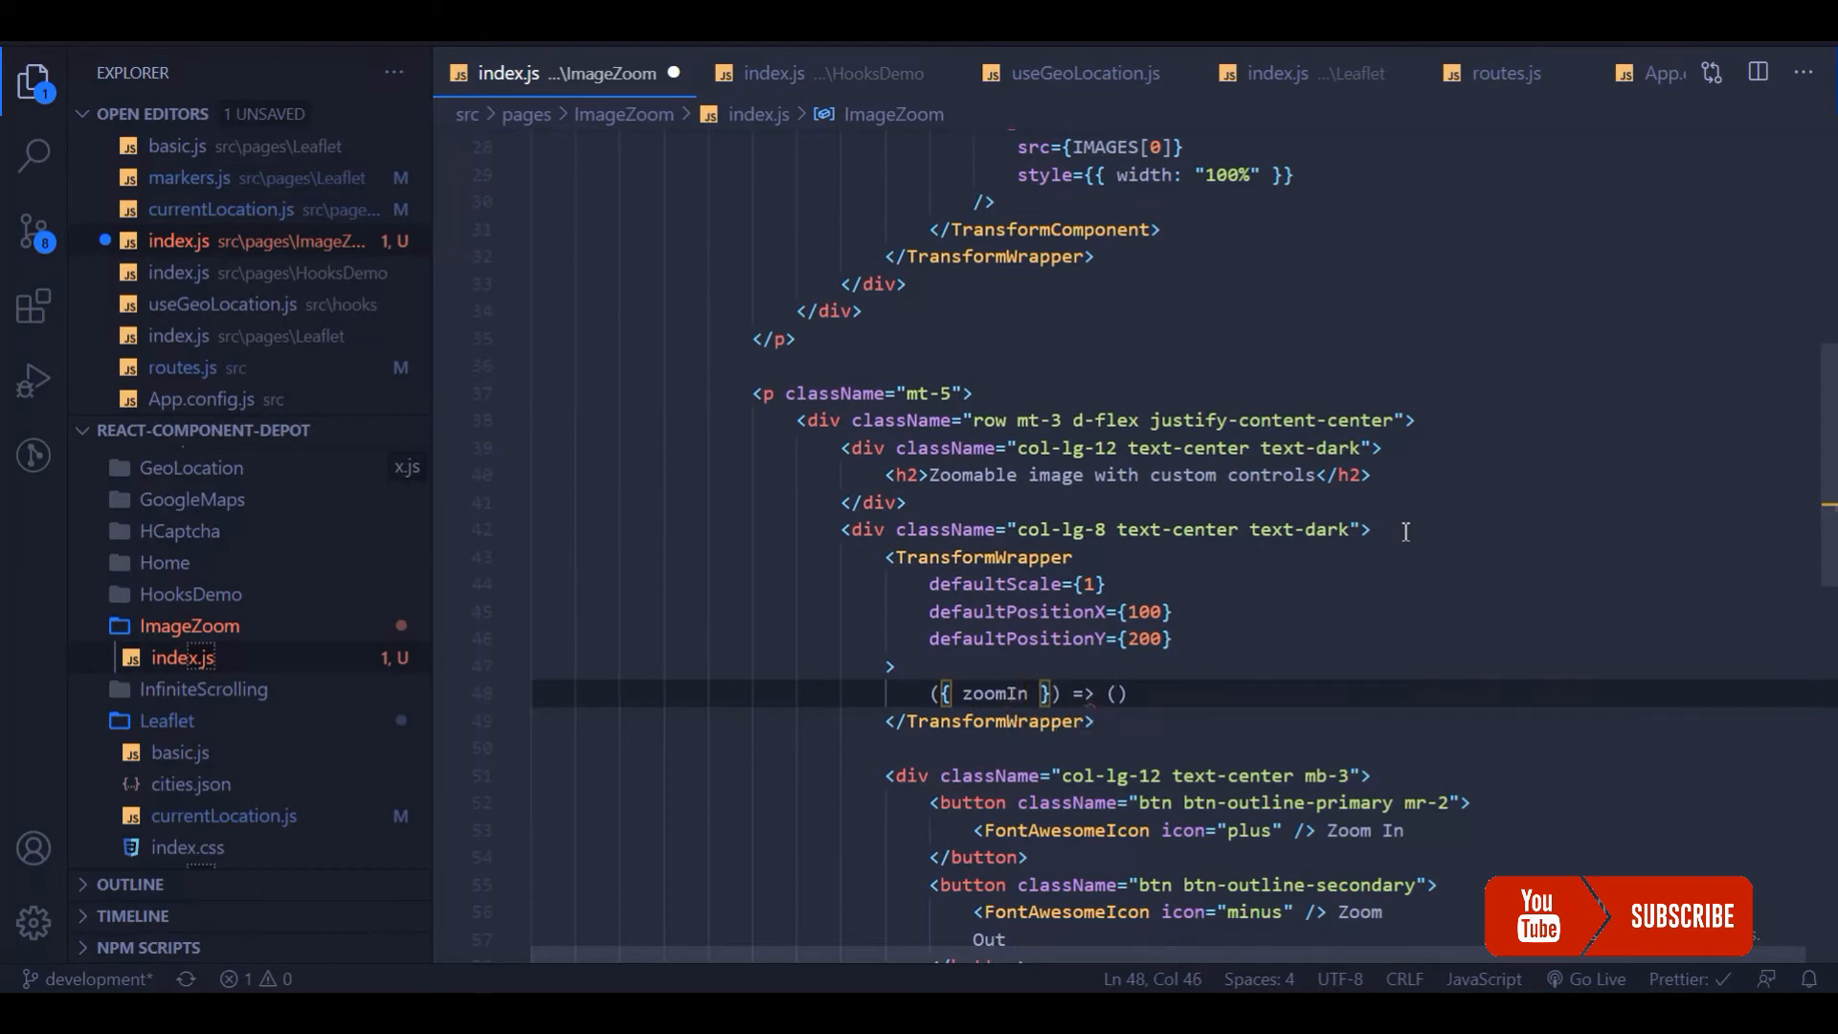
text(, zoomOut,)
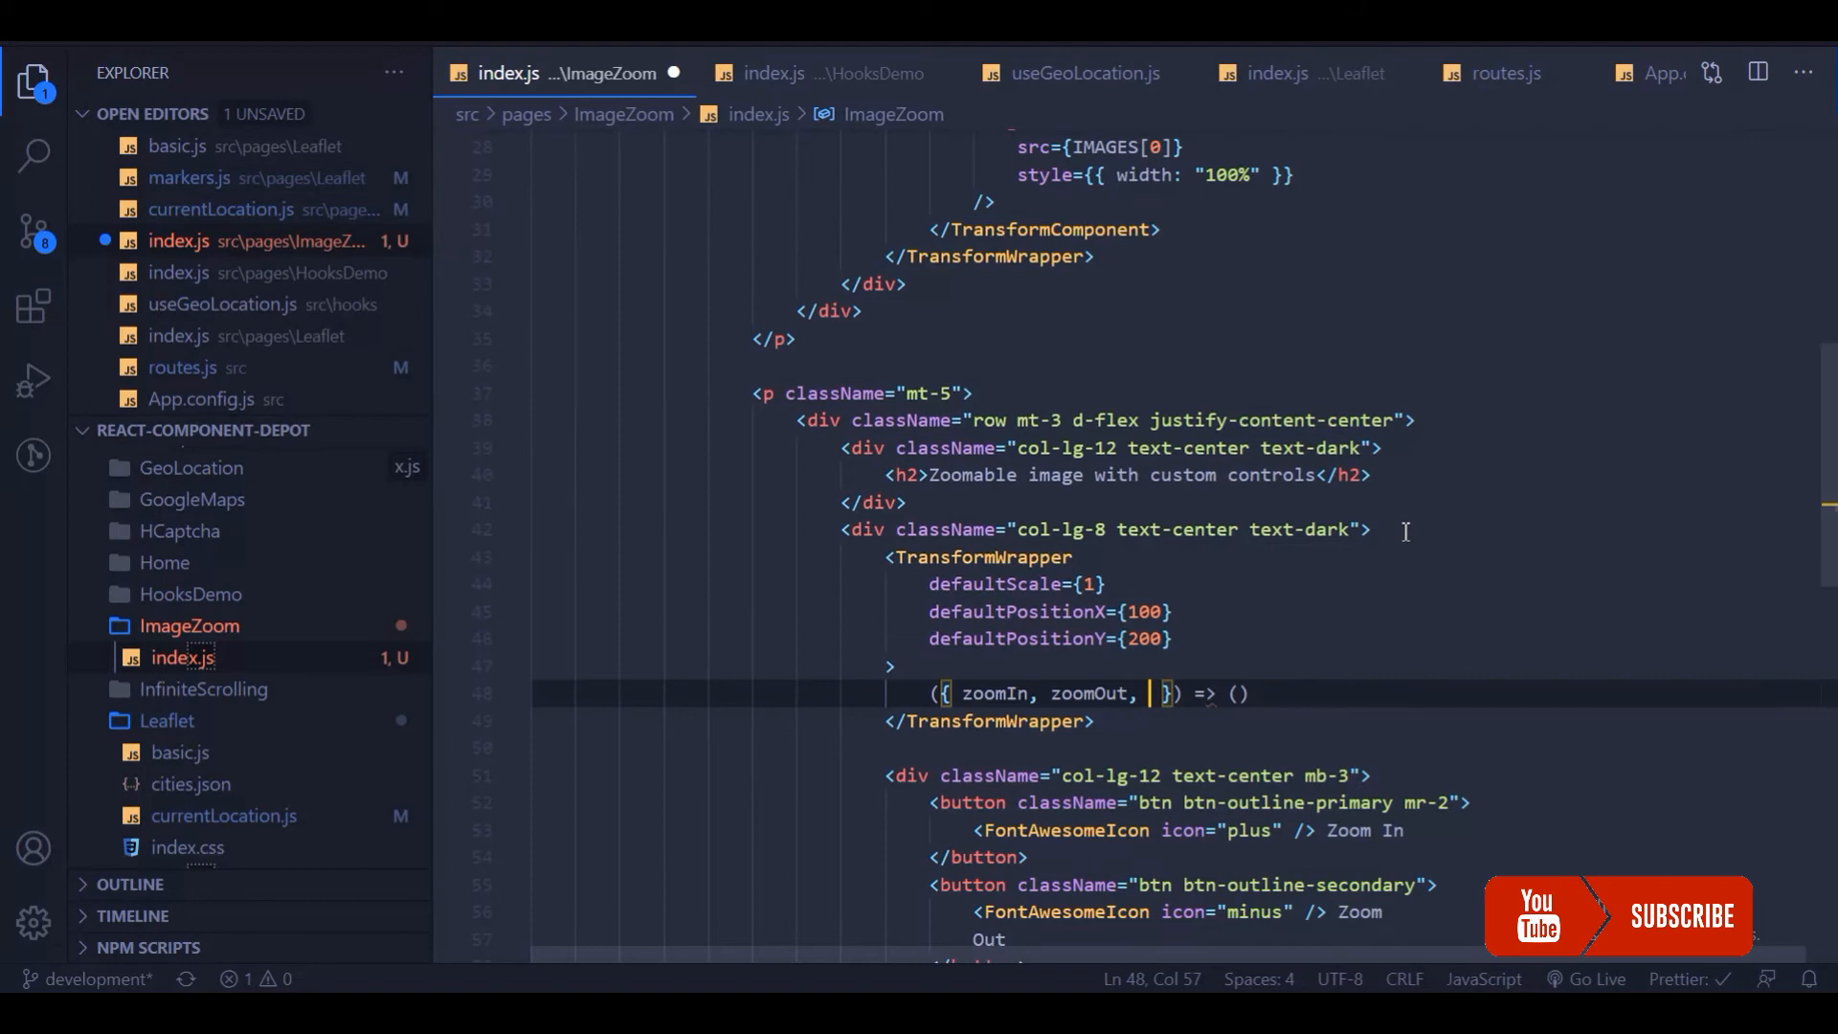
text(...rest)
text(<></>)
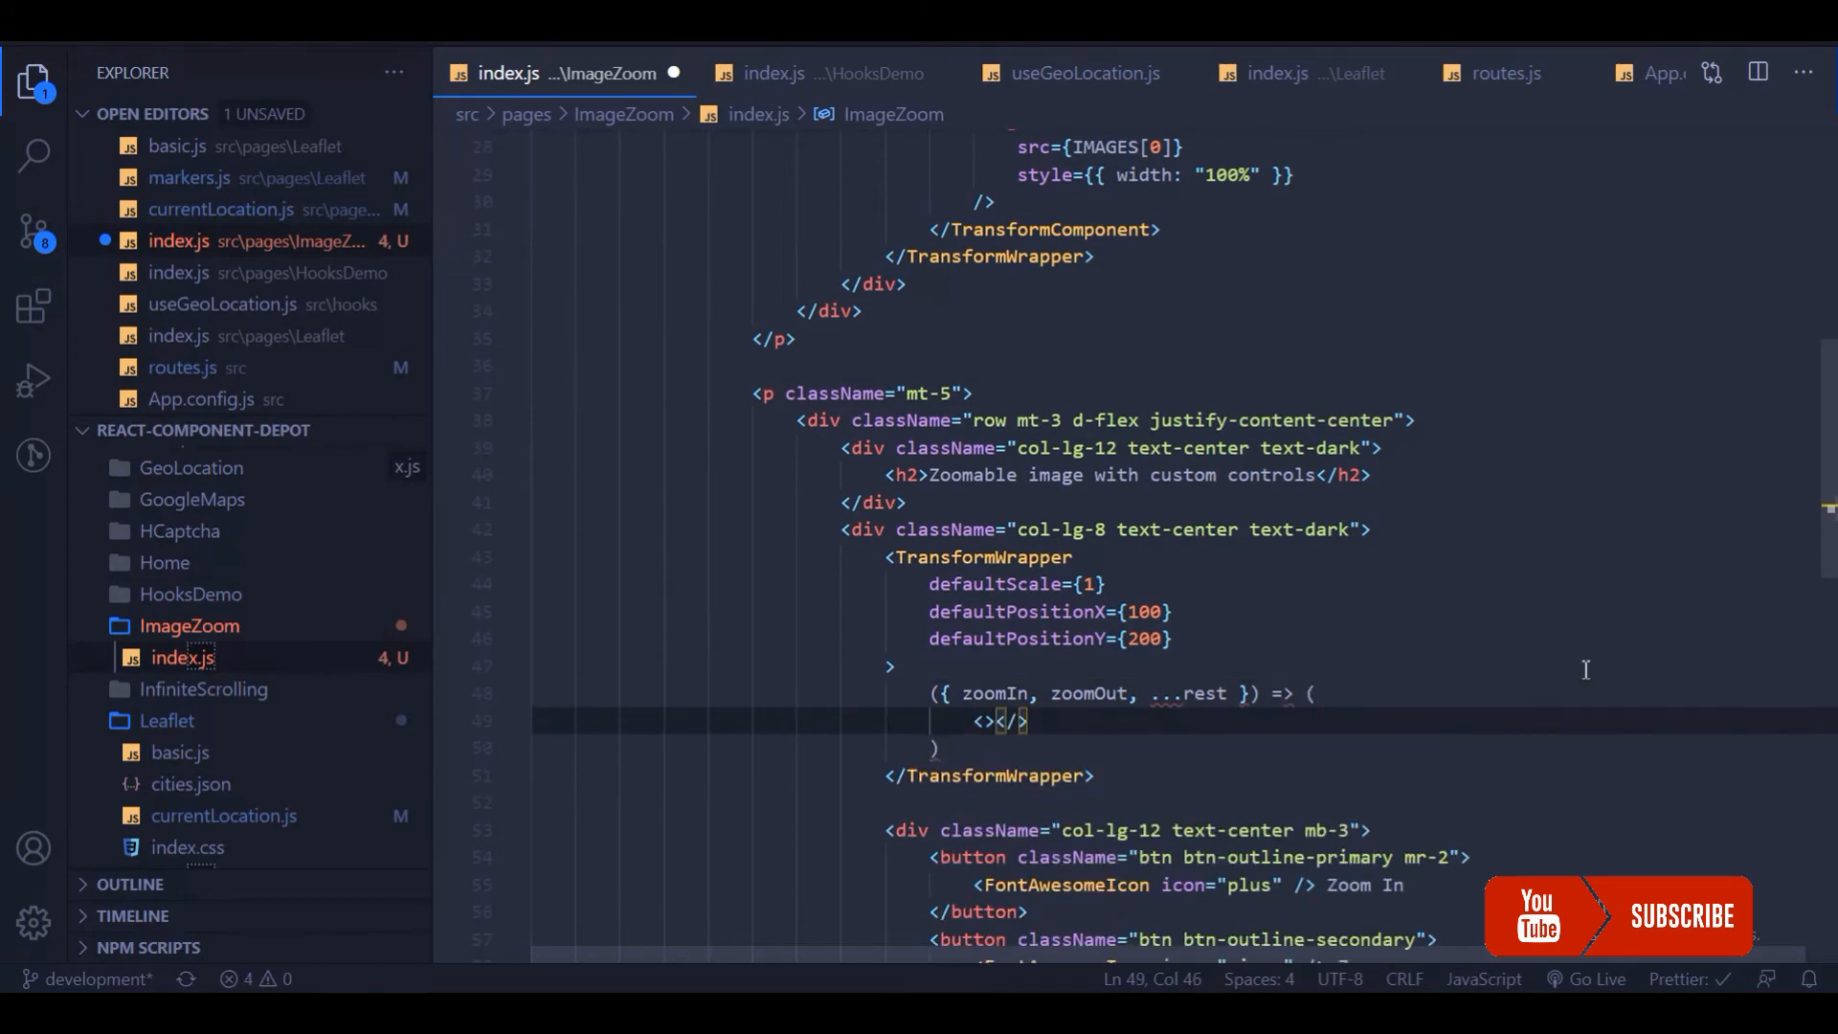
key(enter)
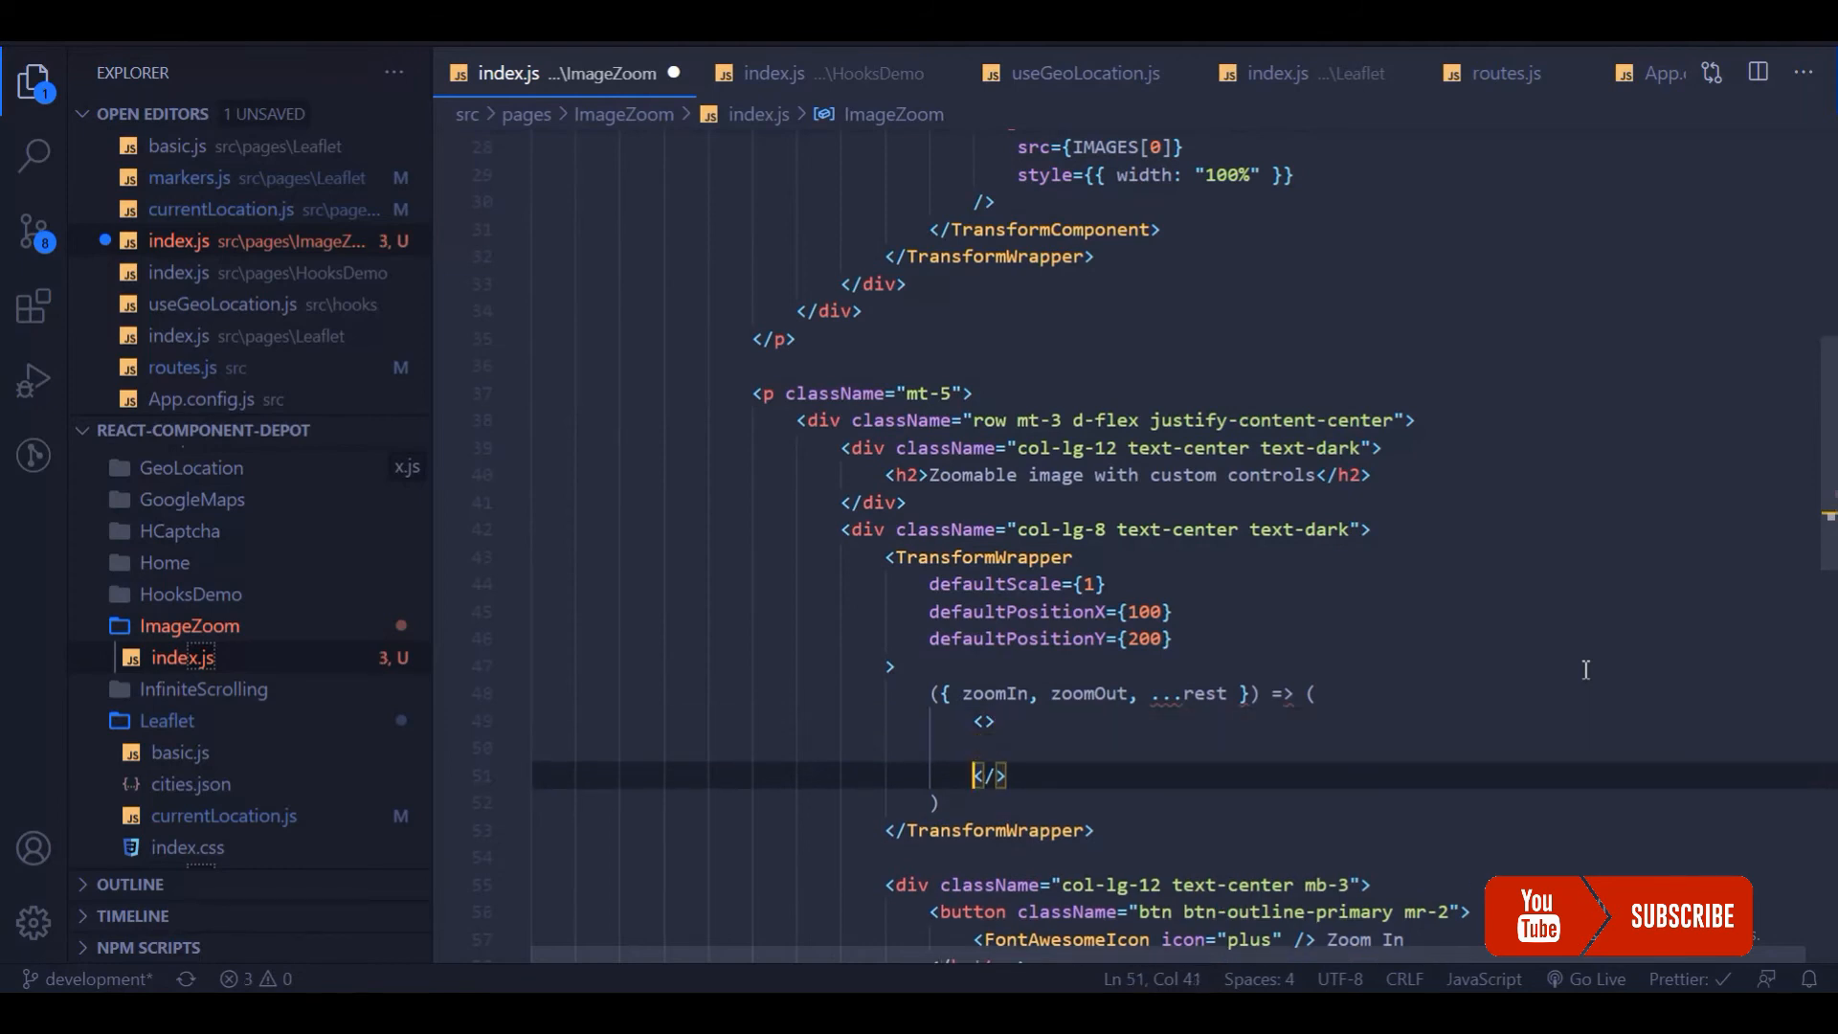
- Reindent the zoom controls under the fragment and open <TransformComponent> above the second image
scroll(down, 3)
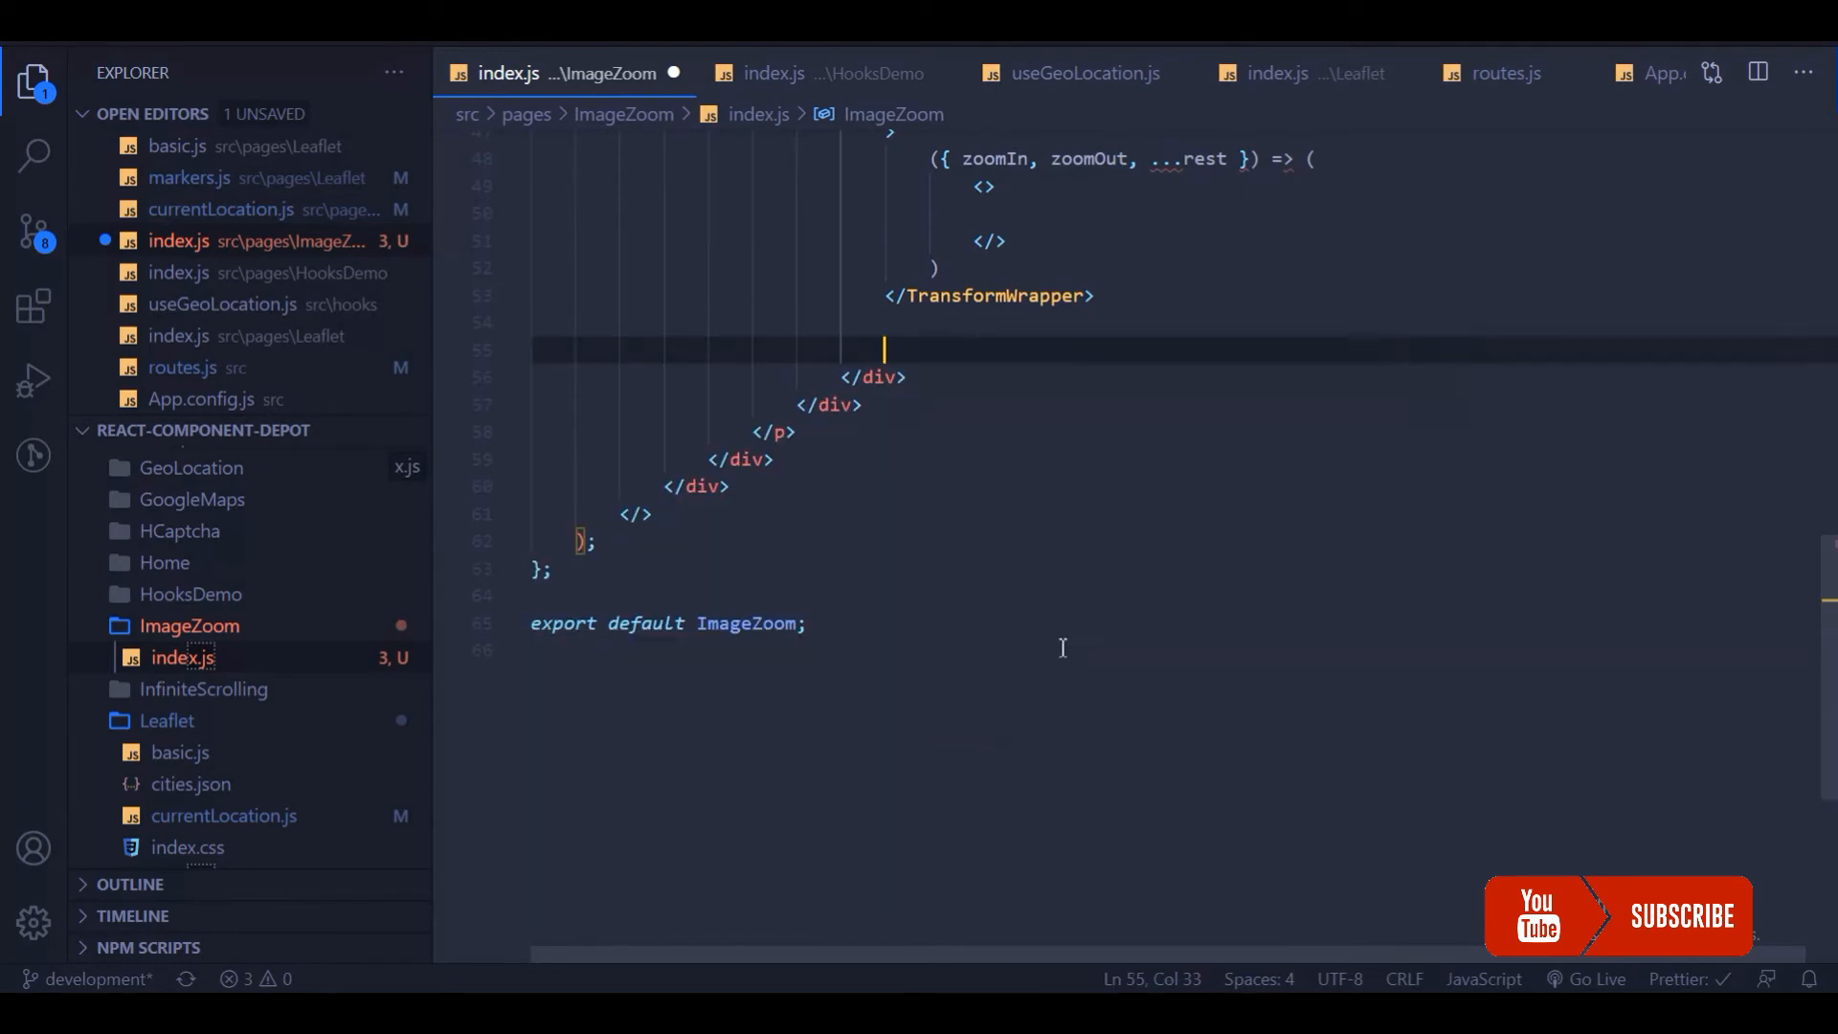
scroll(up, 3)
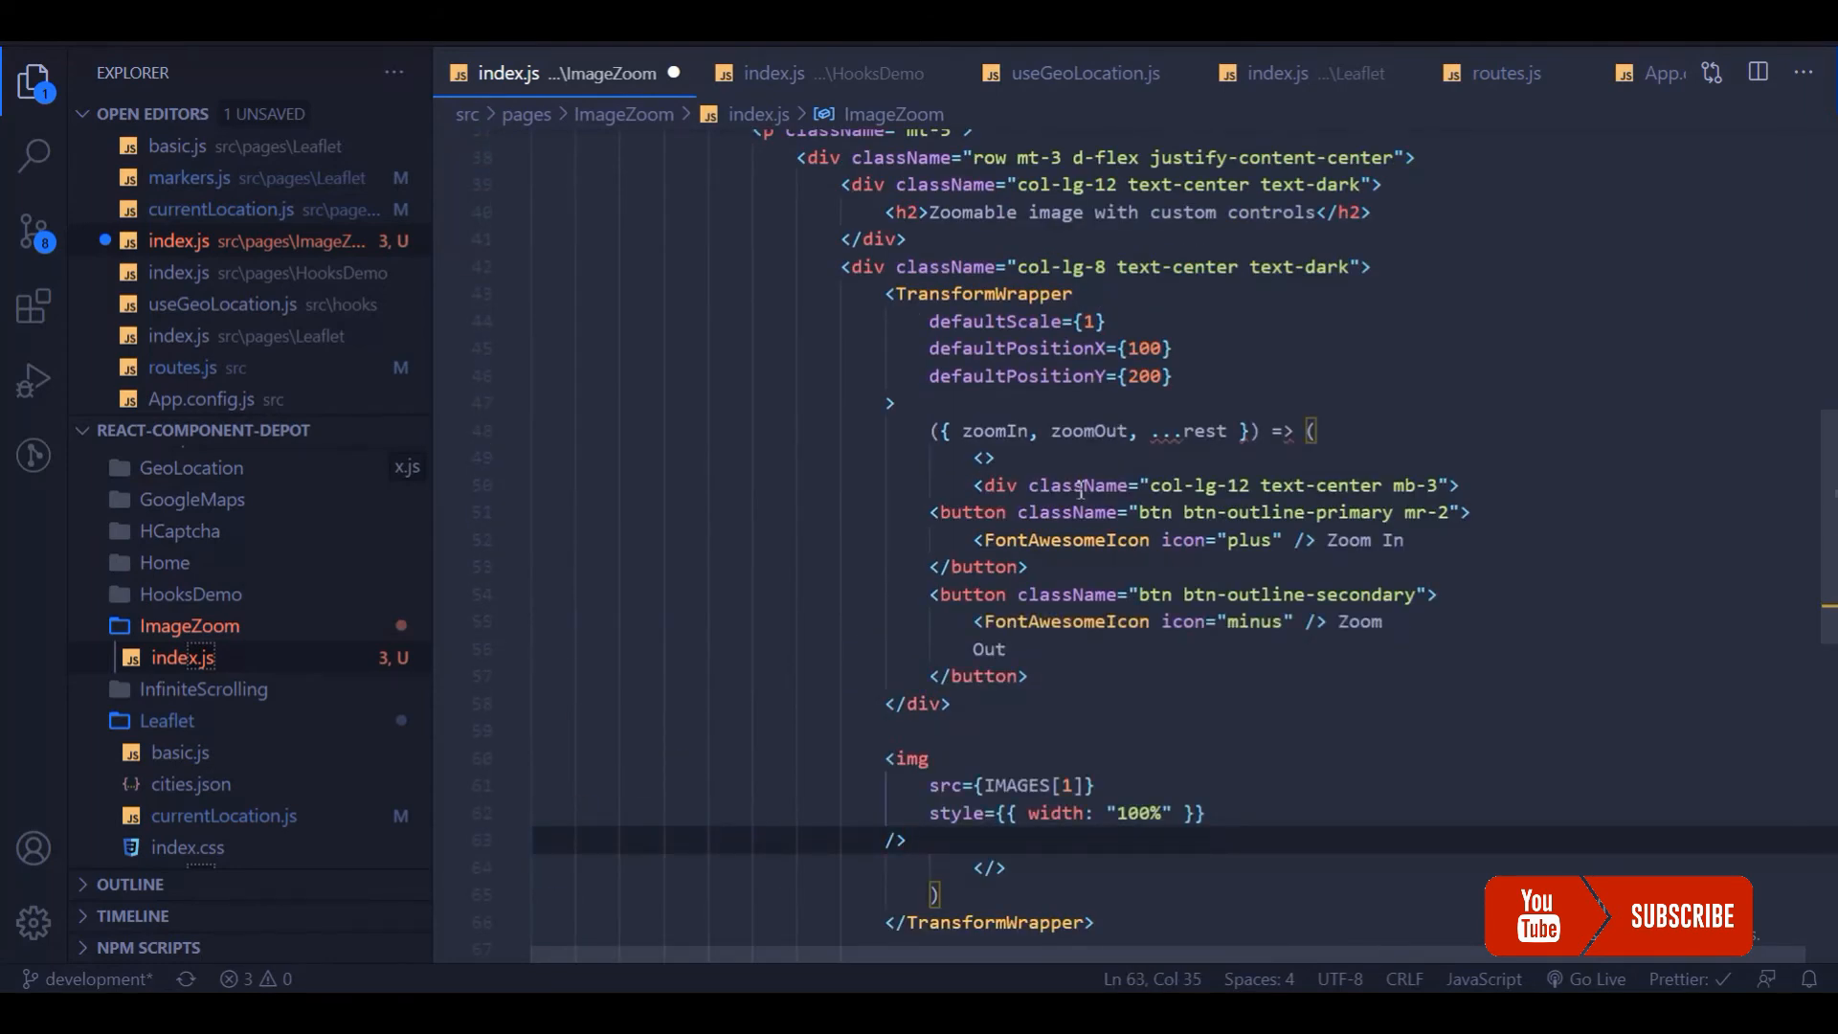
mouse_move(923, 809)
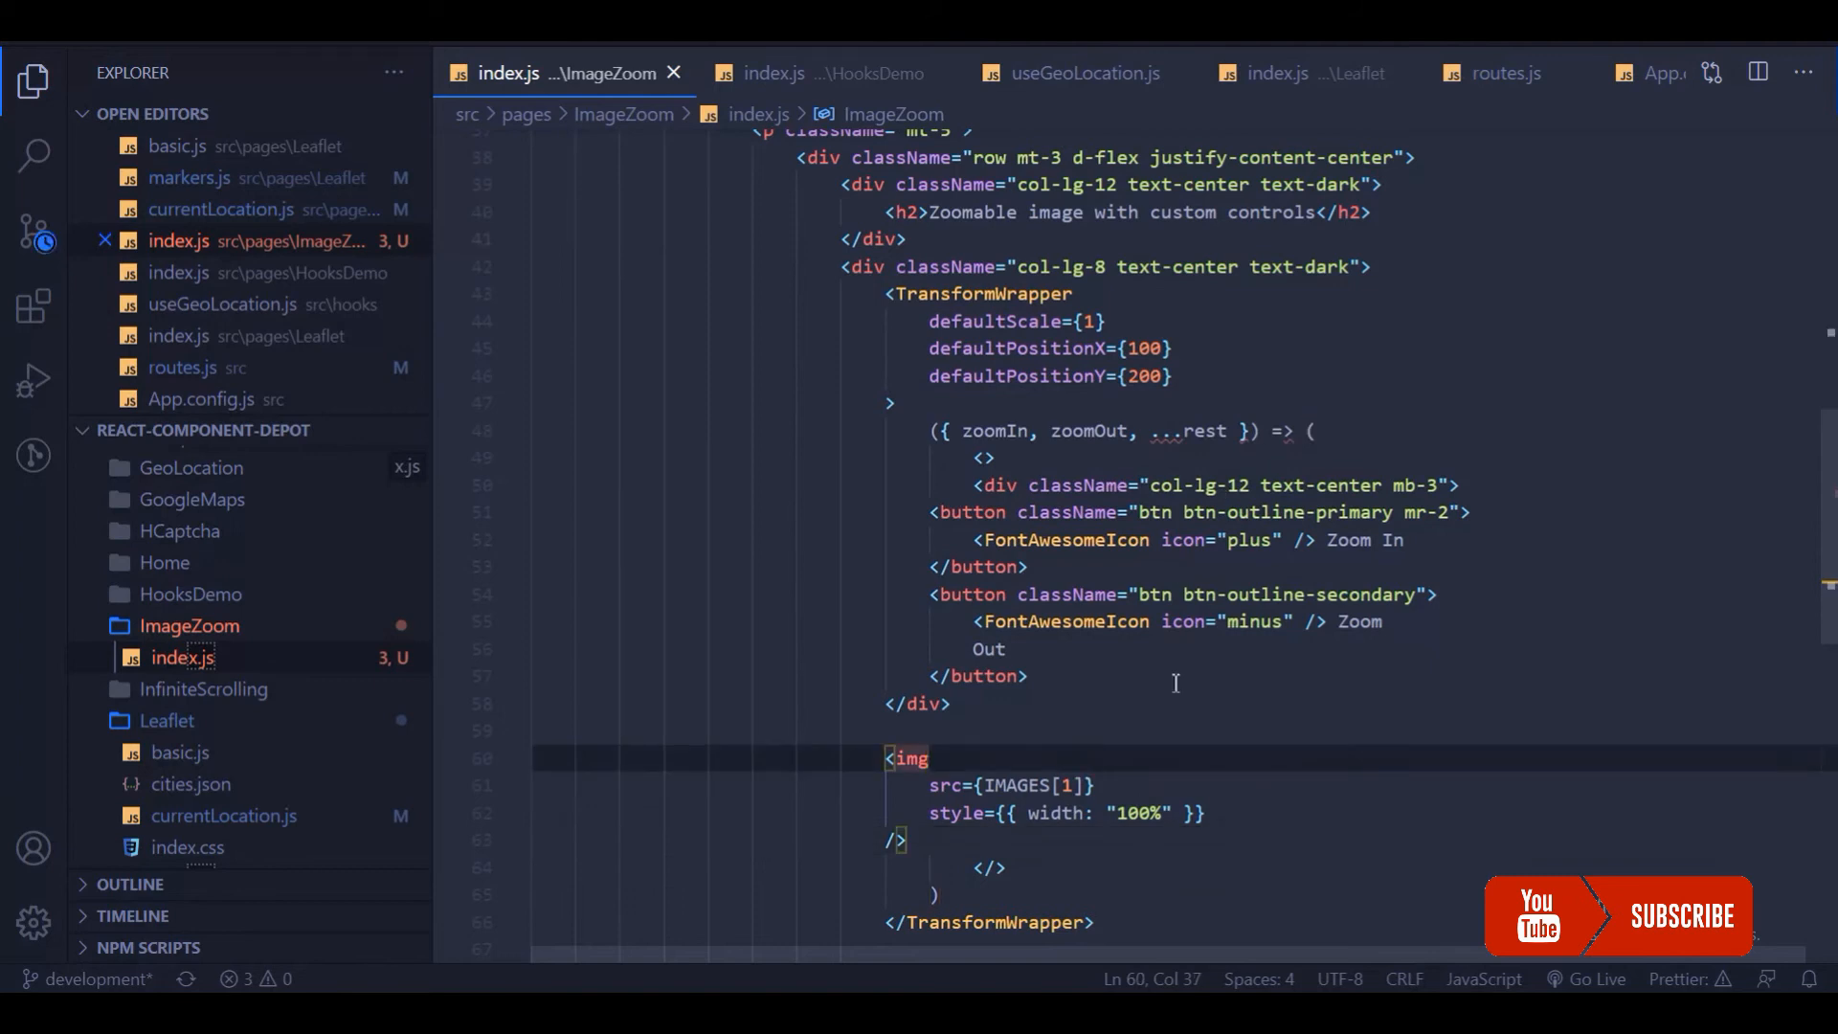
click(1027, 677)
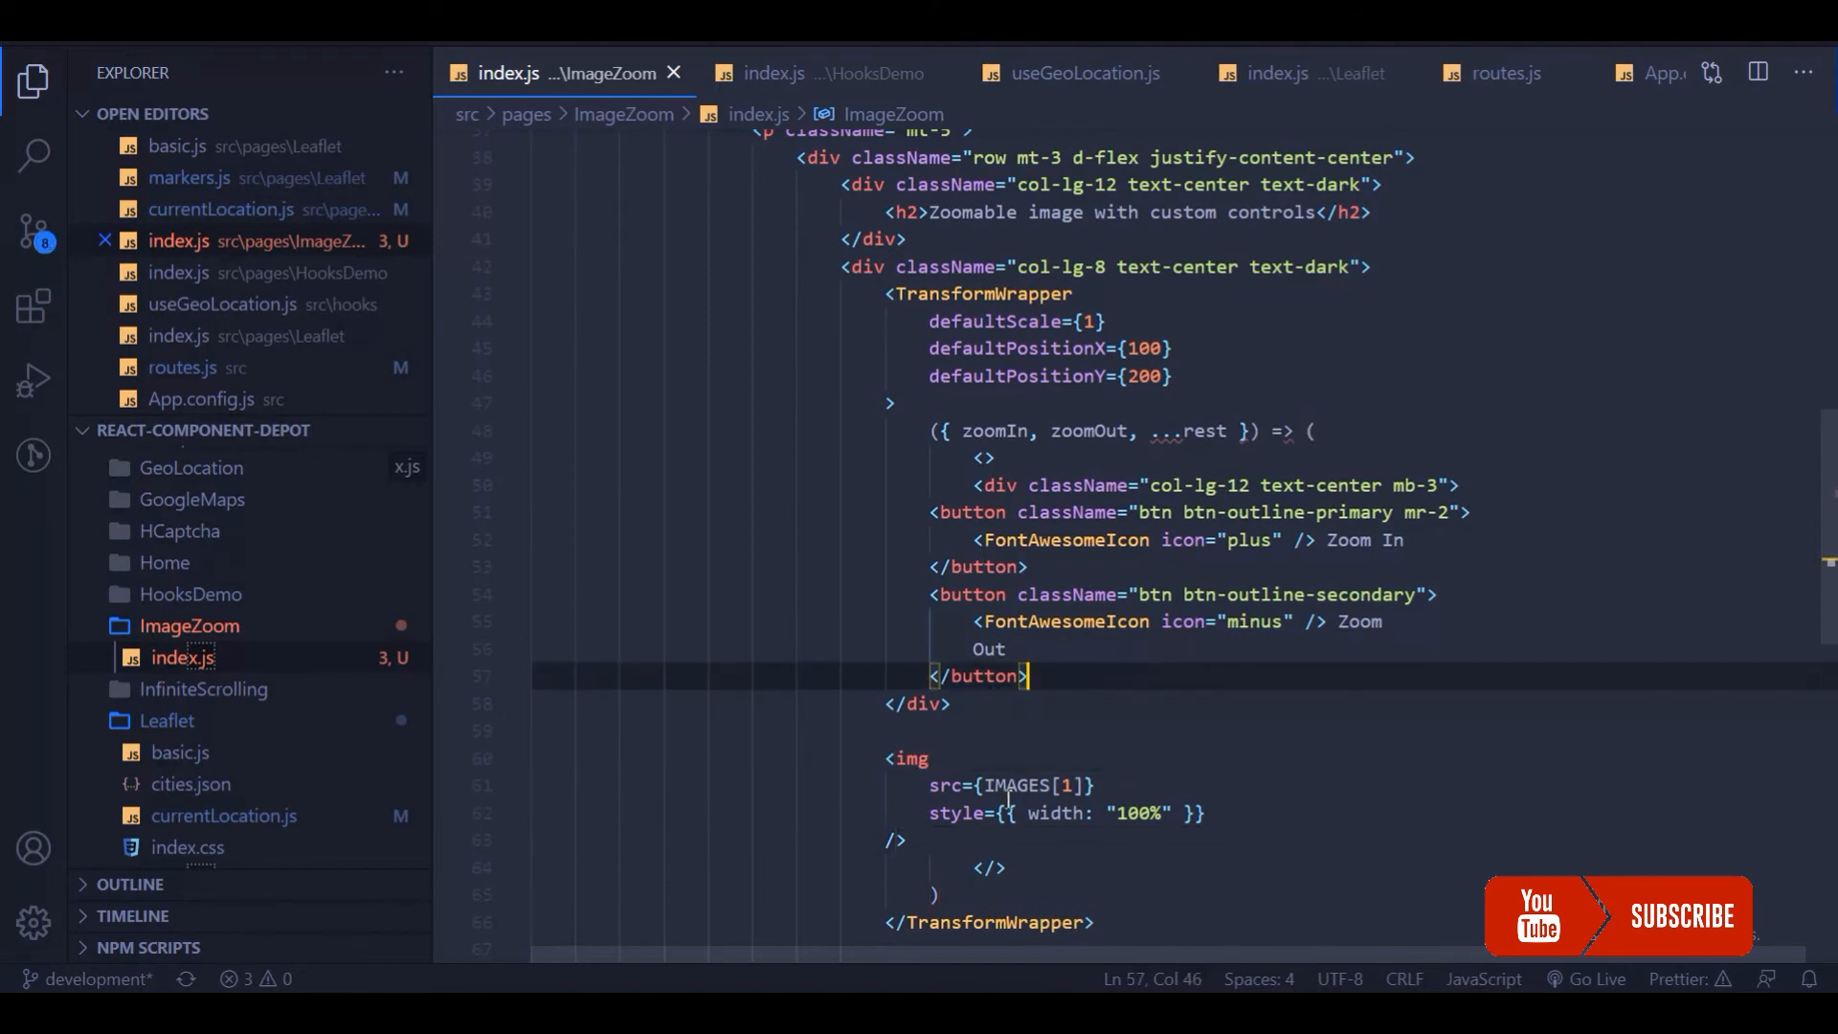
scroll(down, 3)
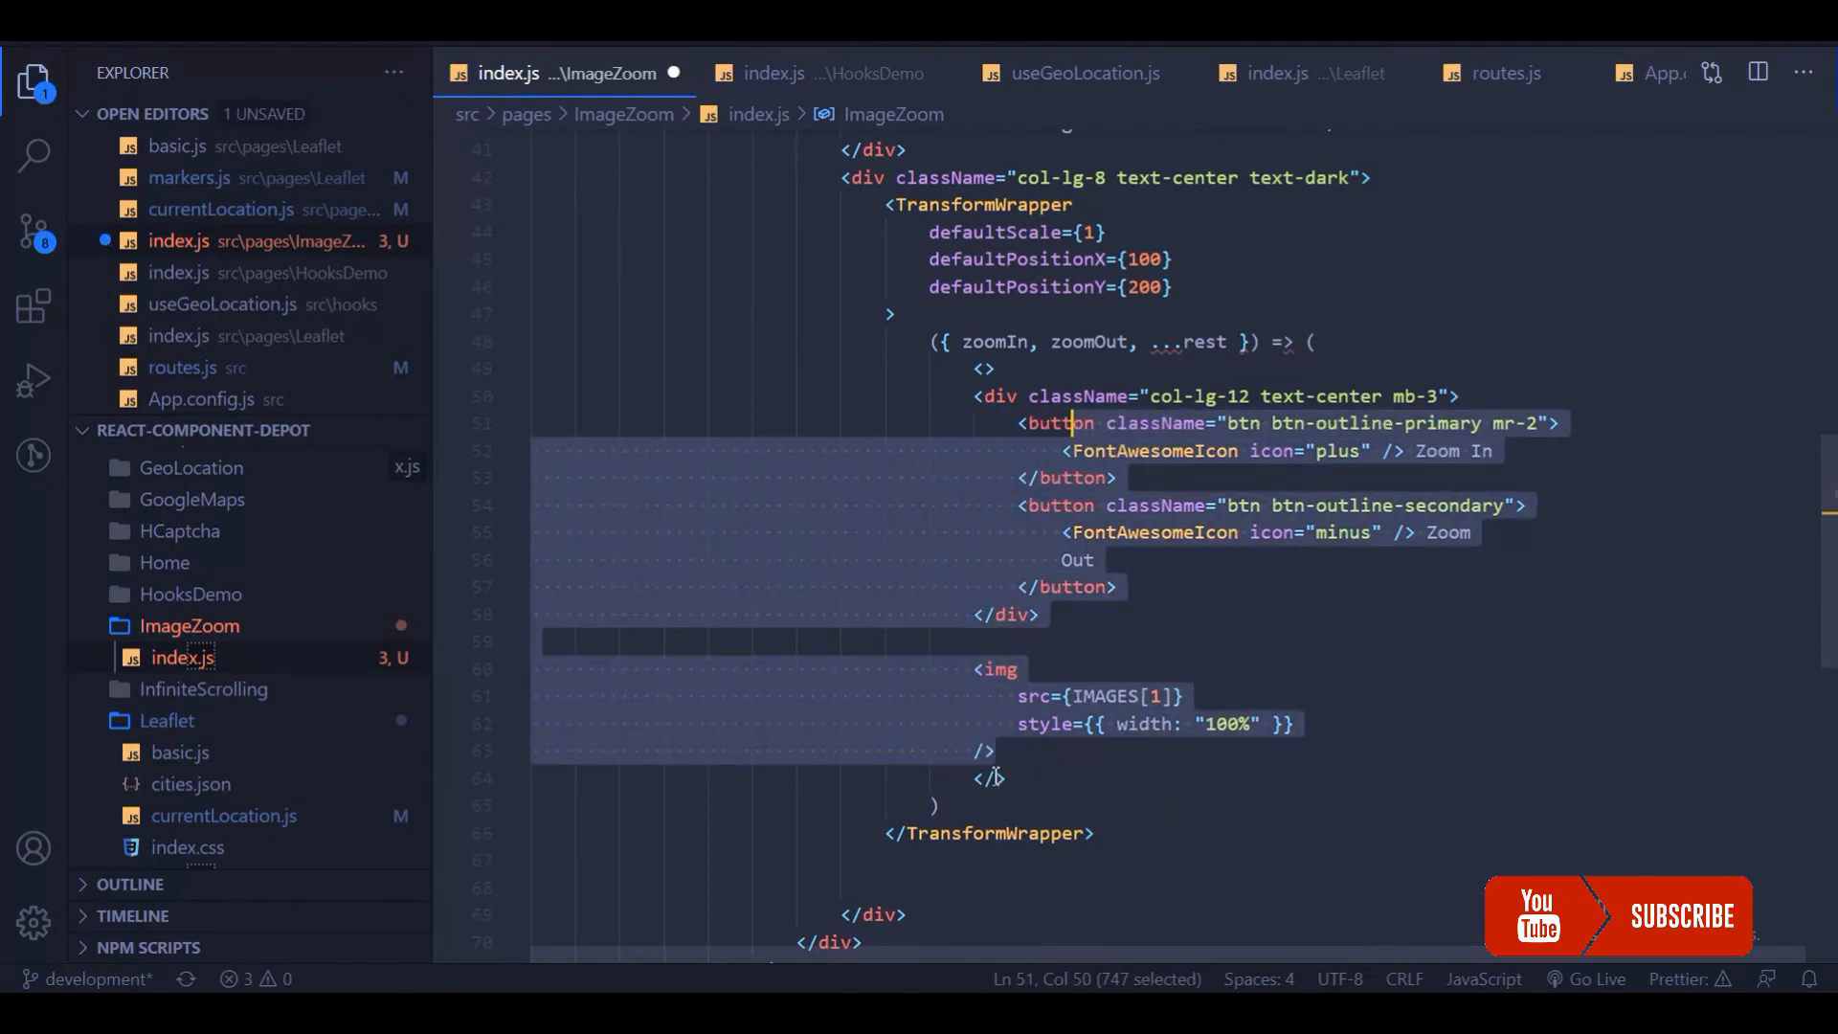
click(1006, 614)
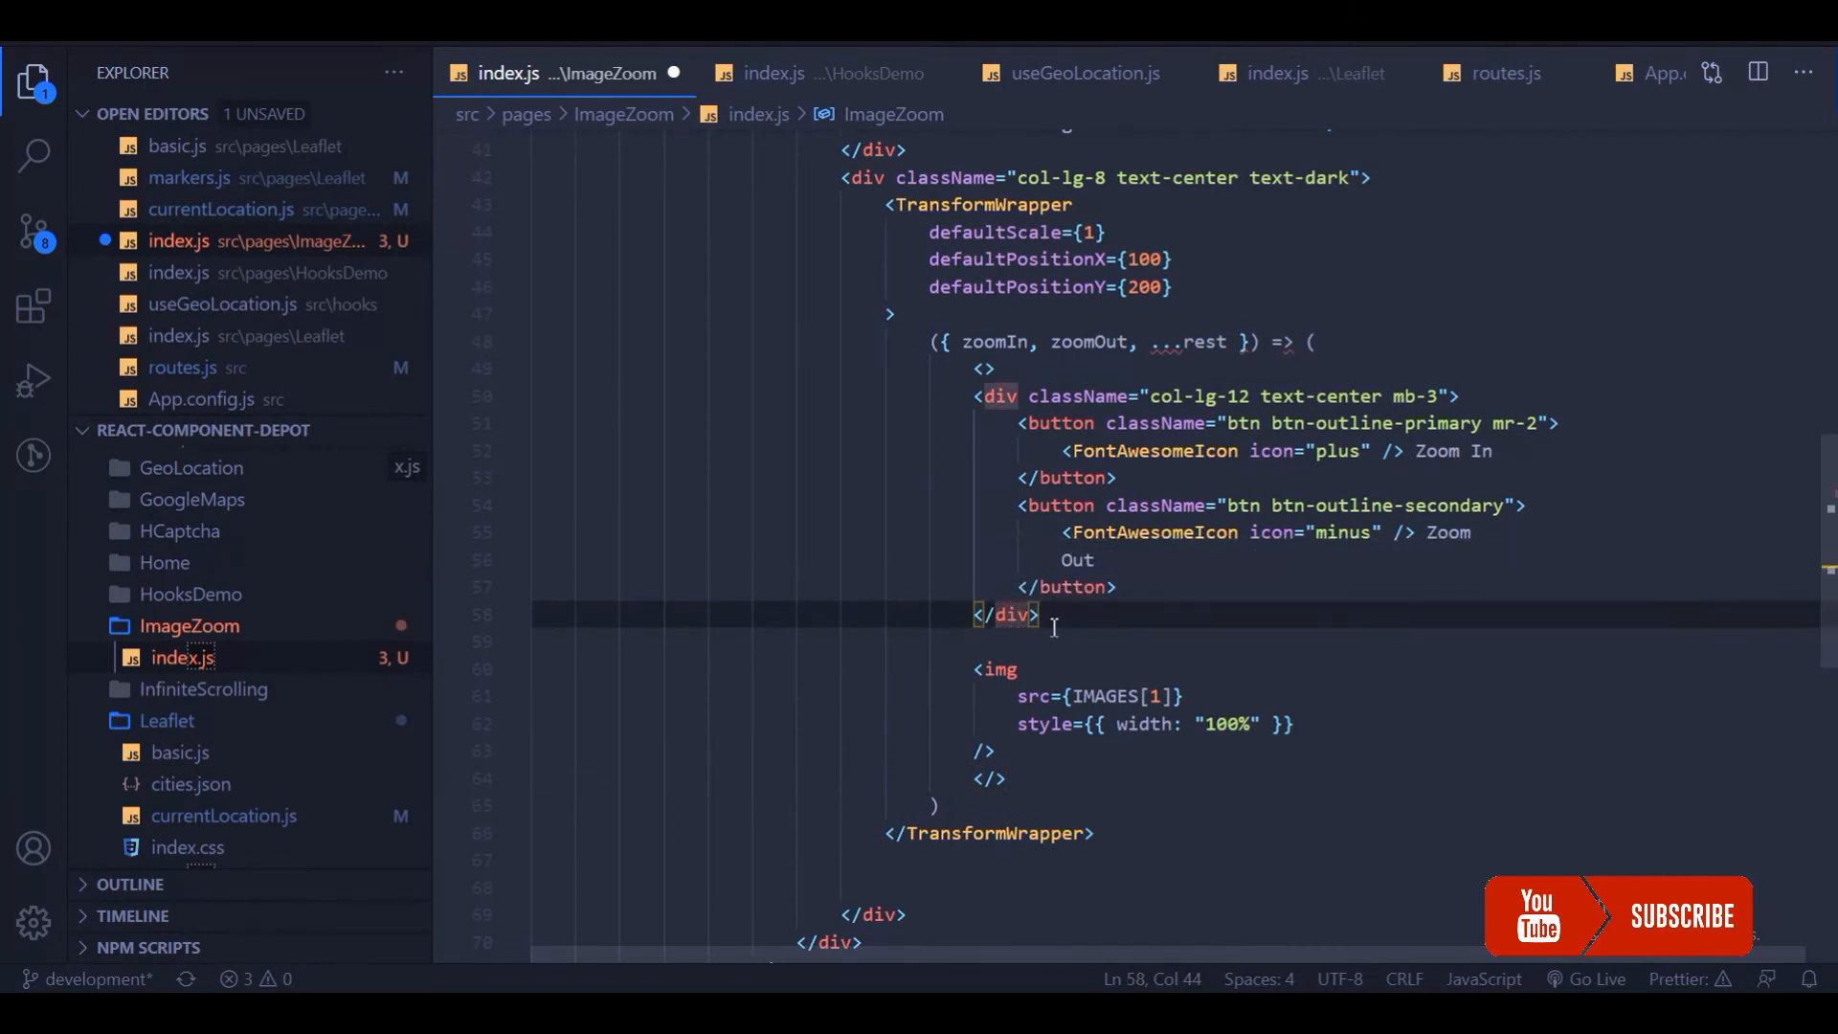
click(991, 777)
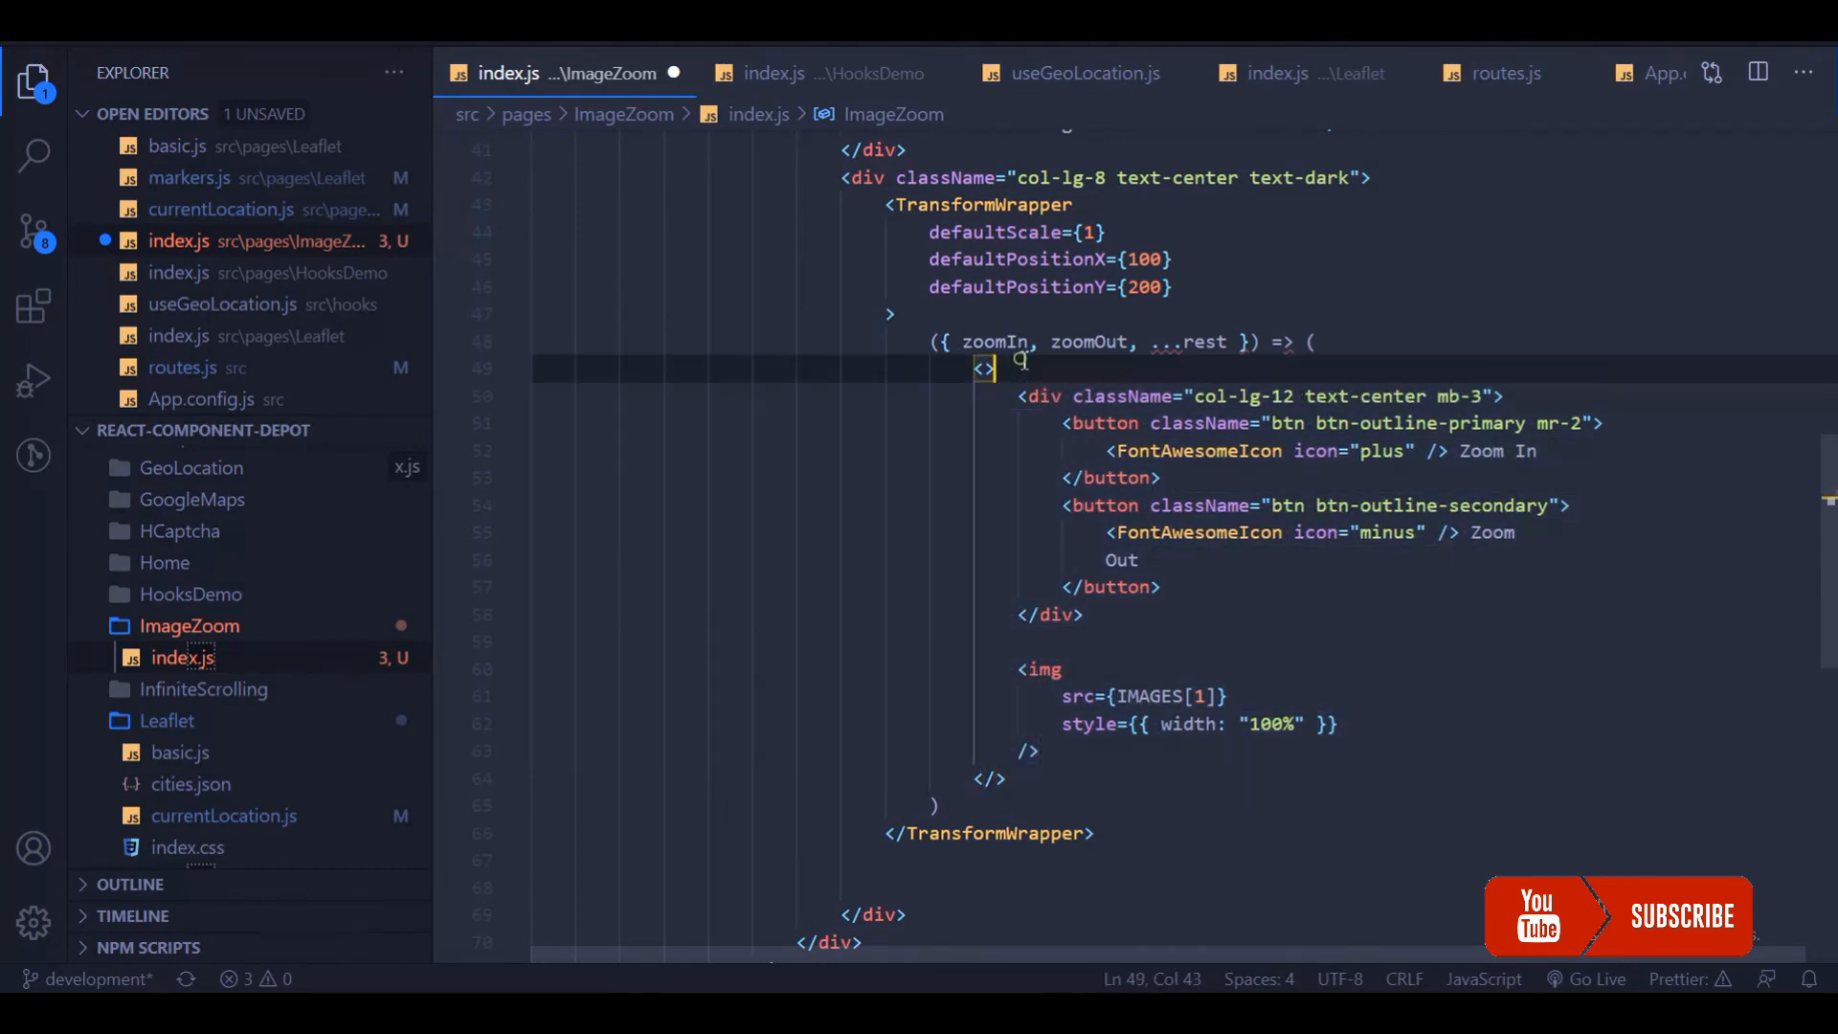
scroll(up, 3)
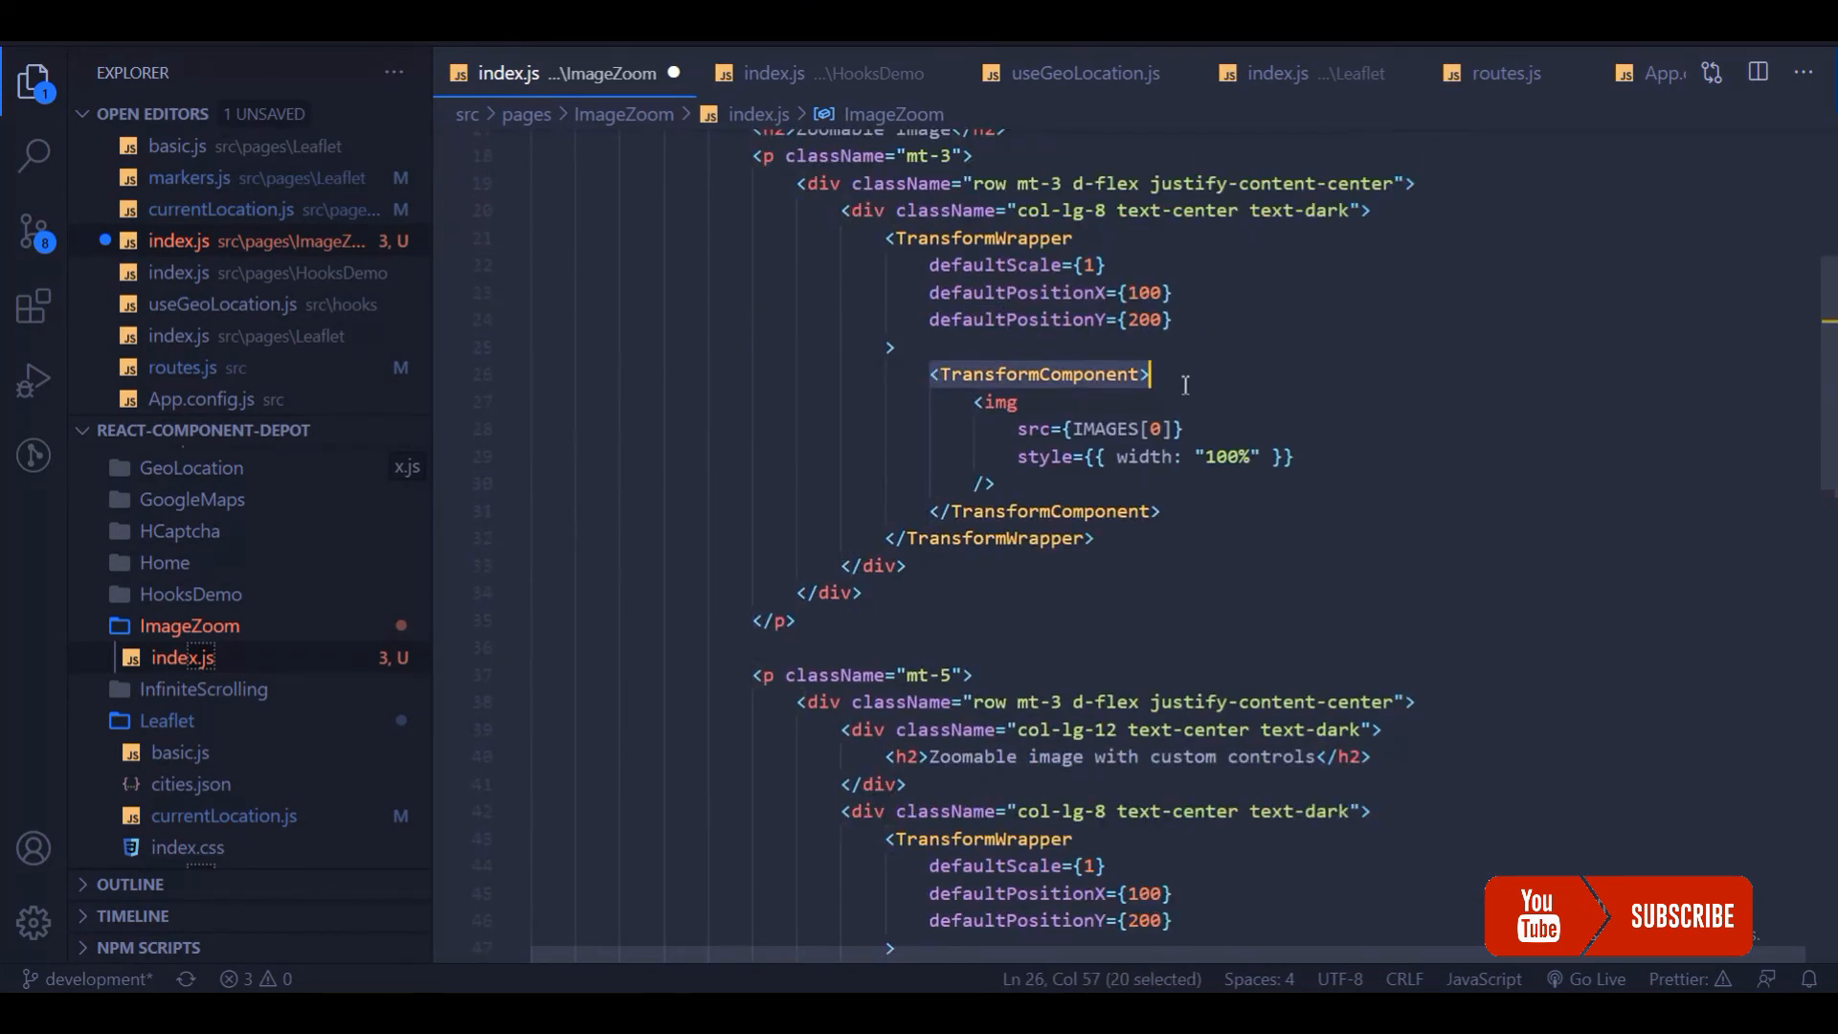
scroll(down, 3)
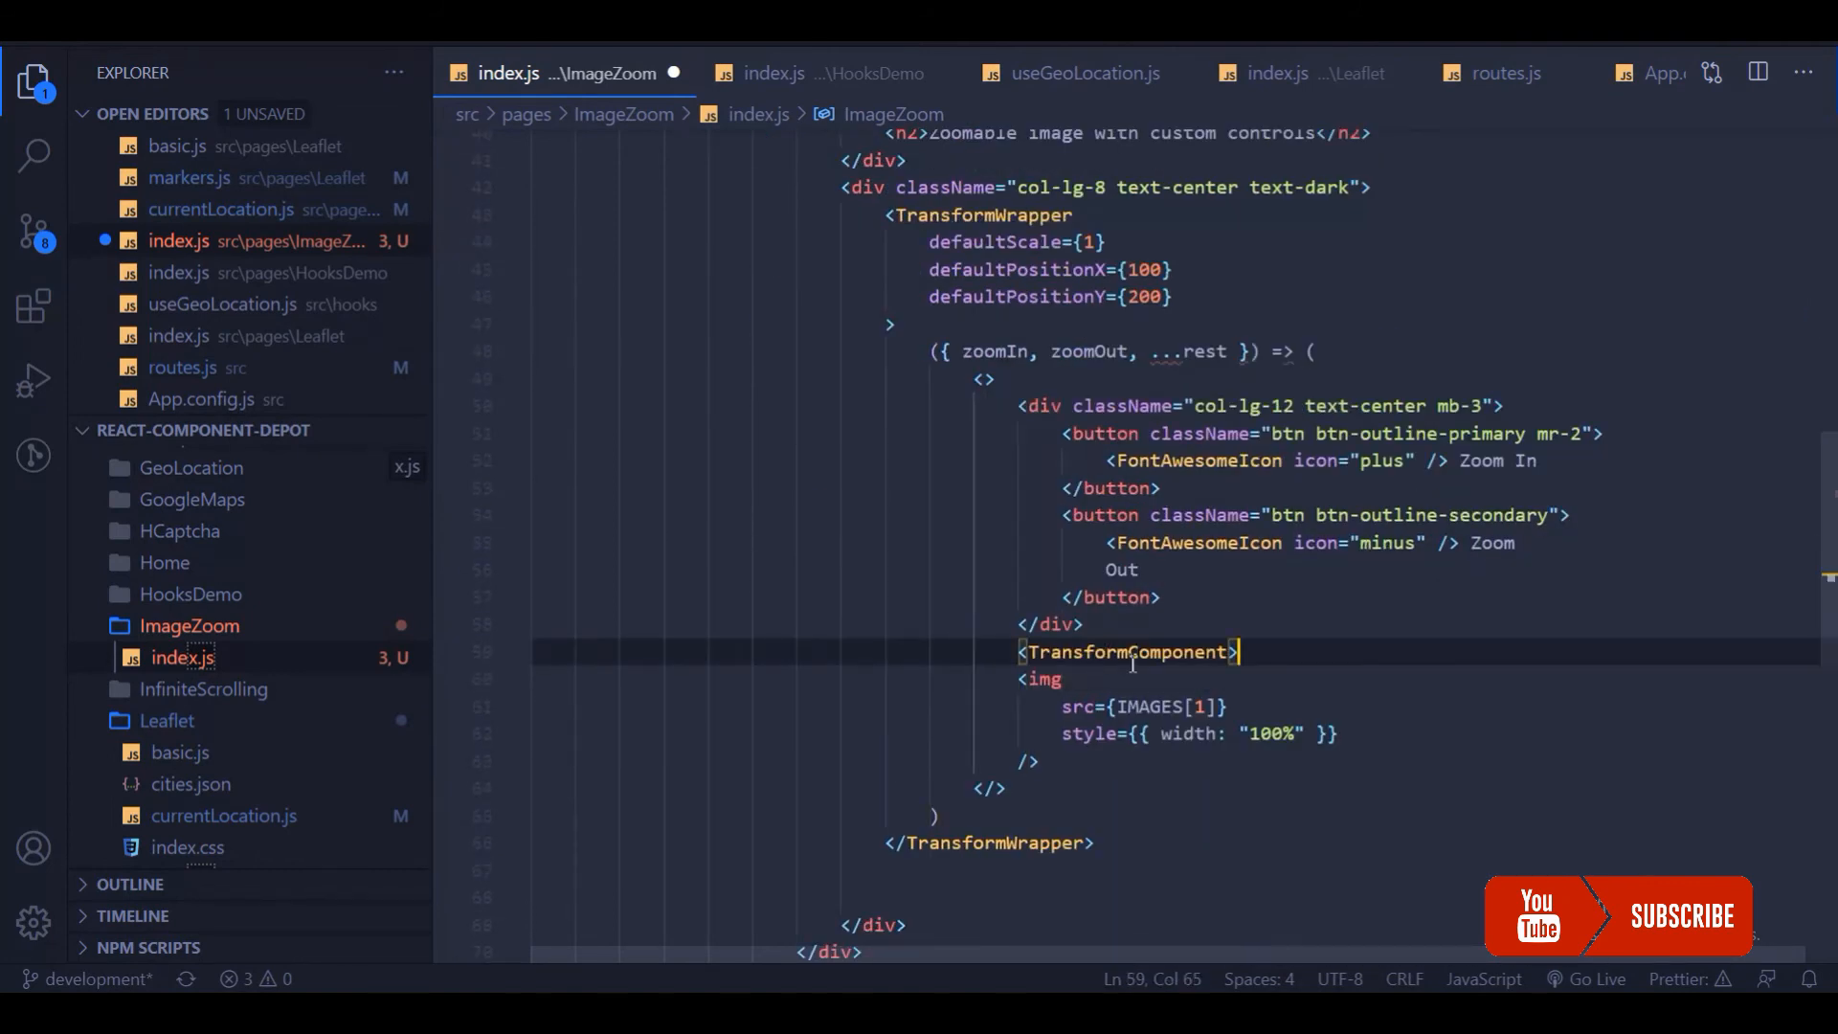
- Close </TransformComponent> after the second image, then select zoomIn in the Zoom In button
key(enter)
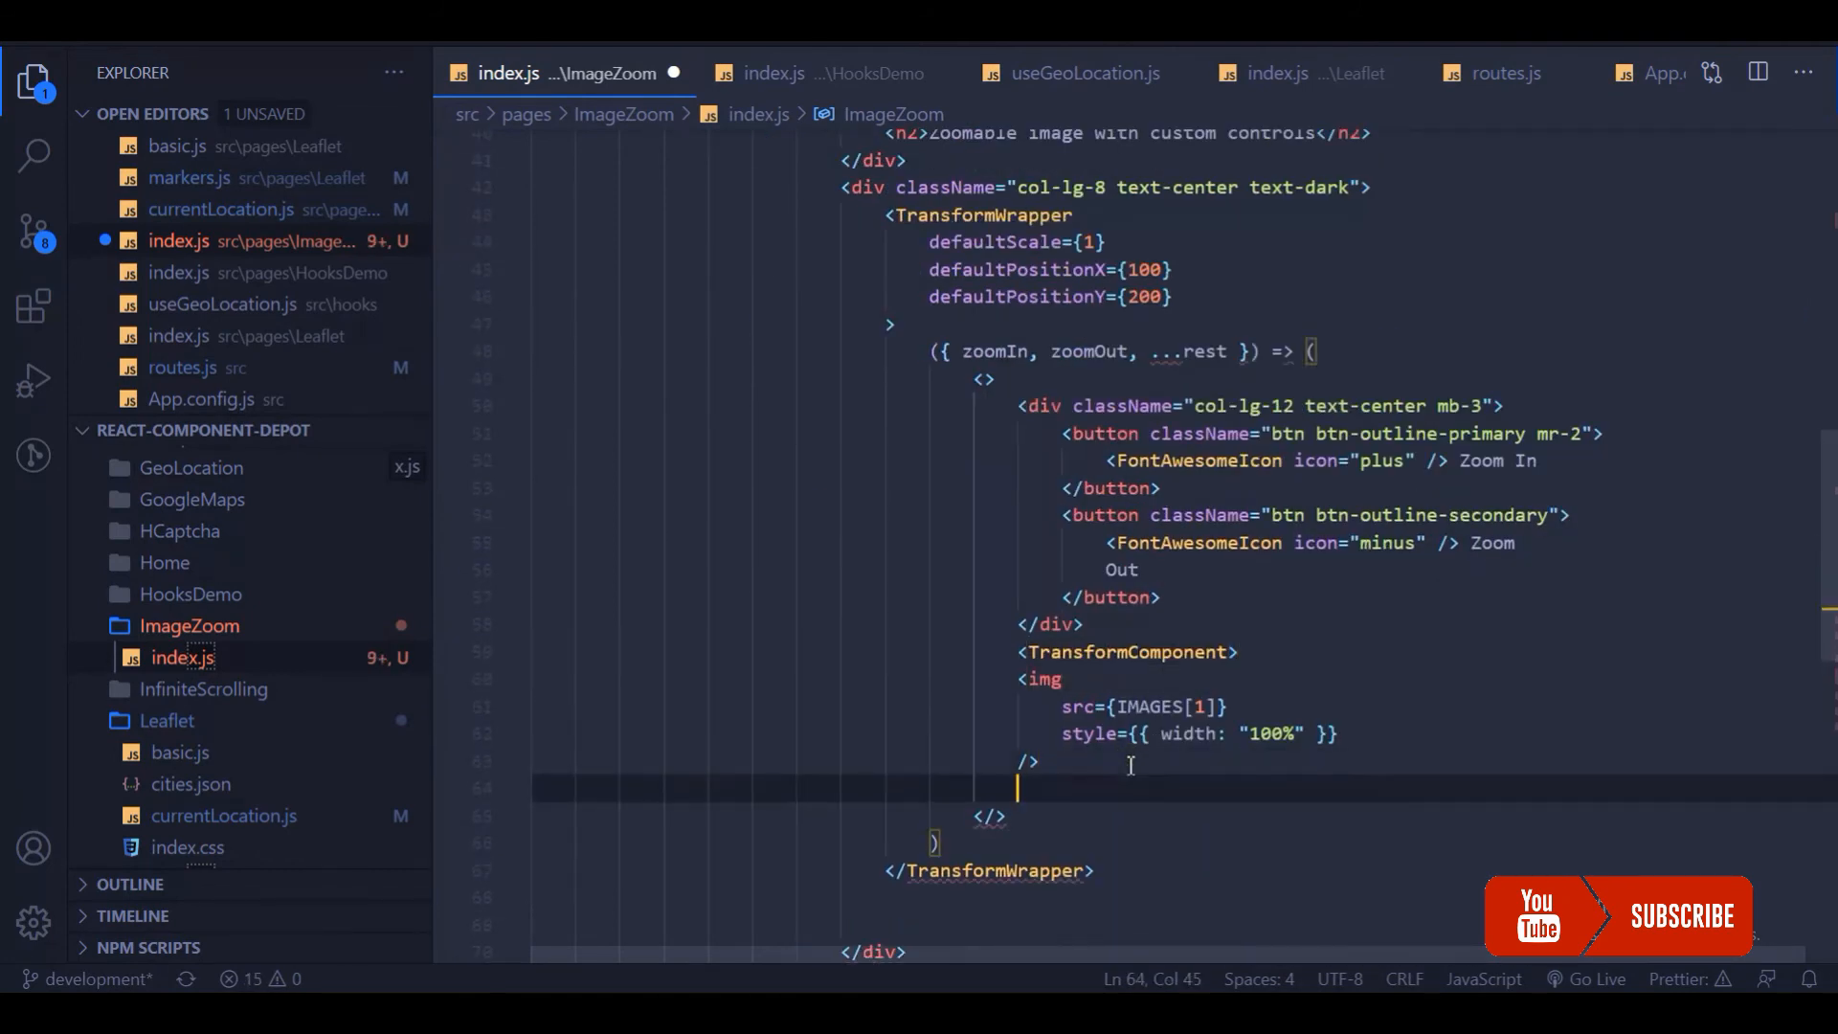
text(</TransformComponent>)
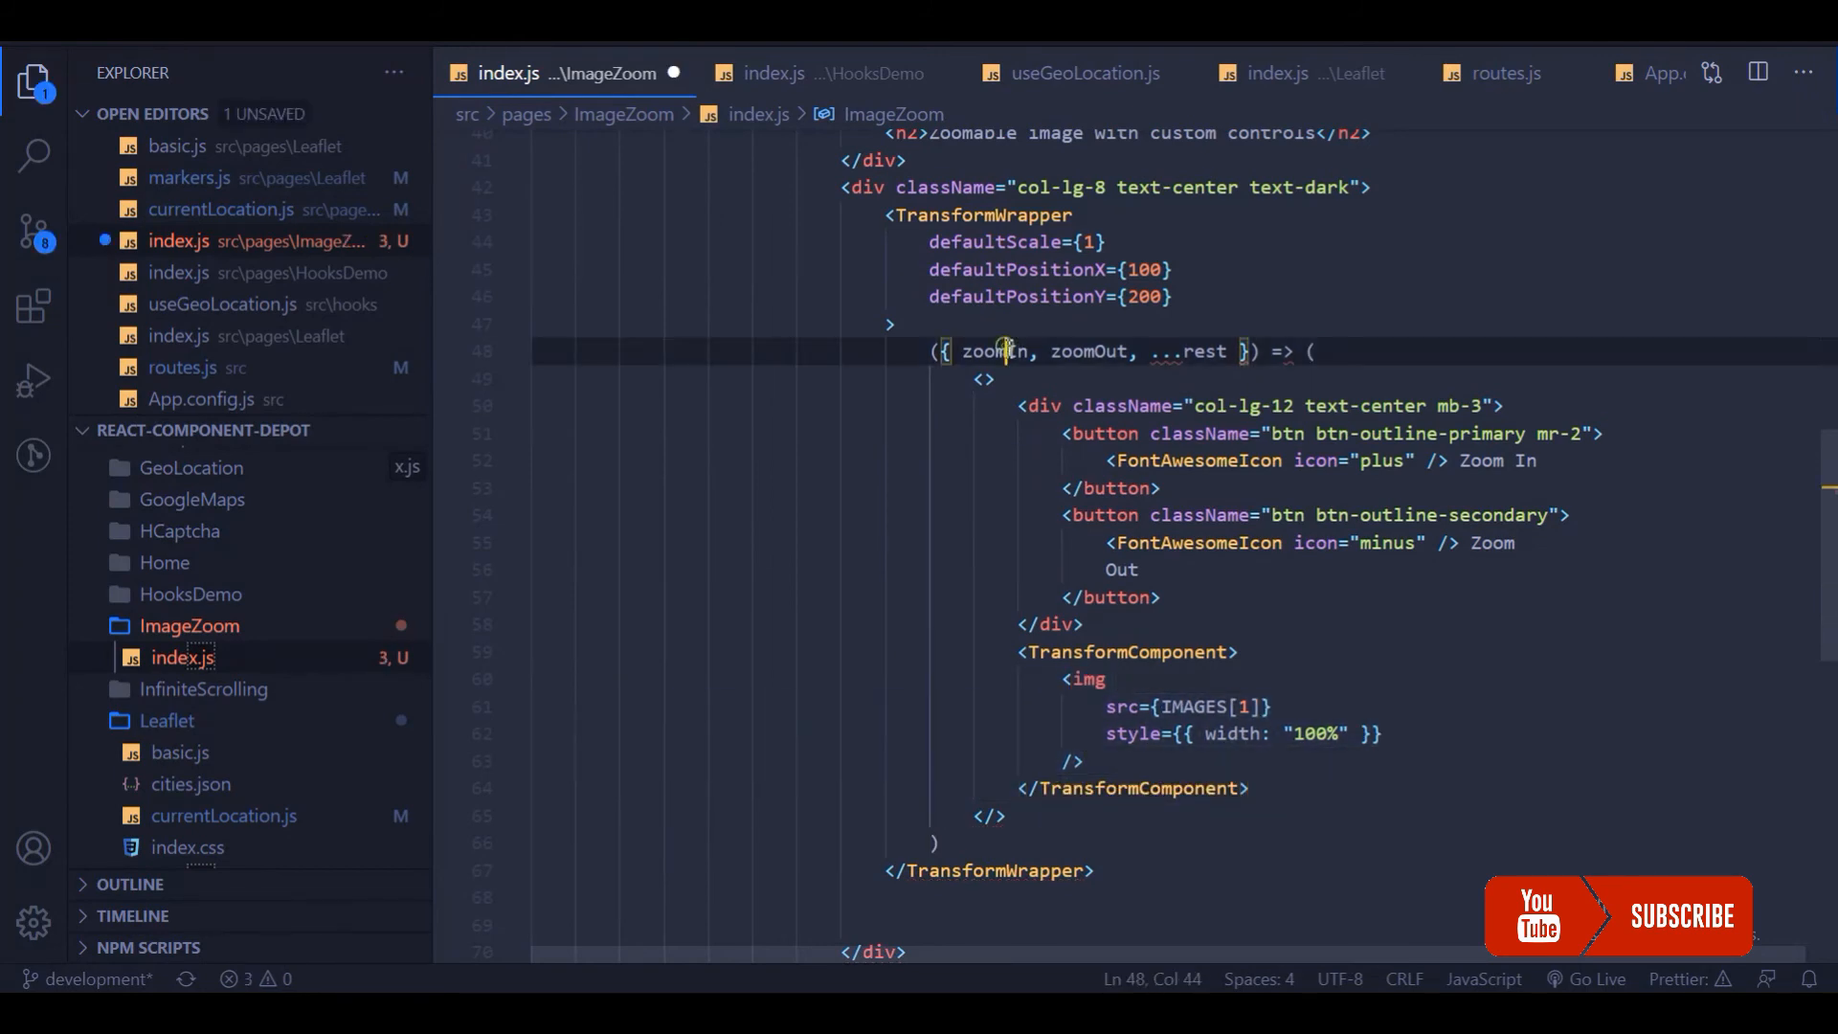
double_click(994, 351)
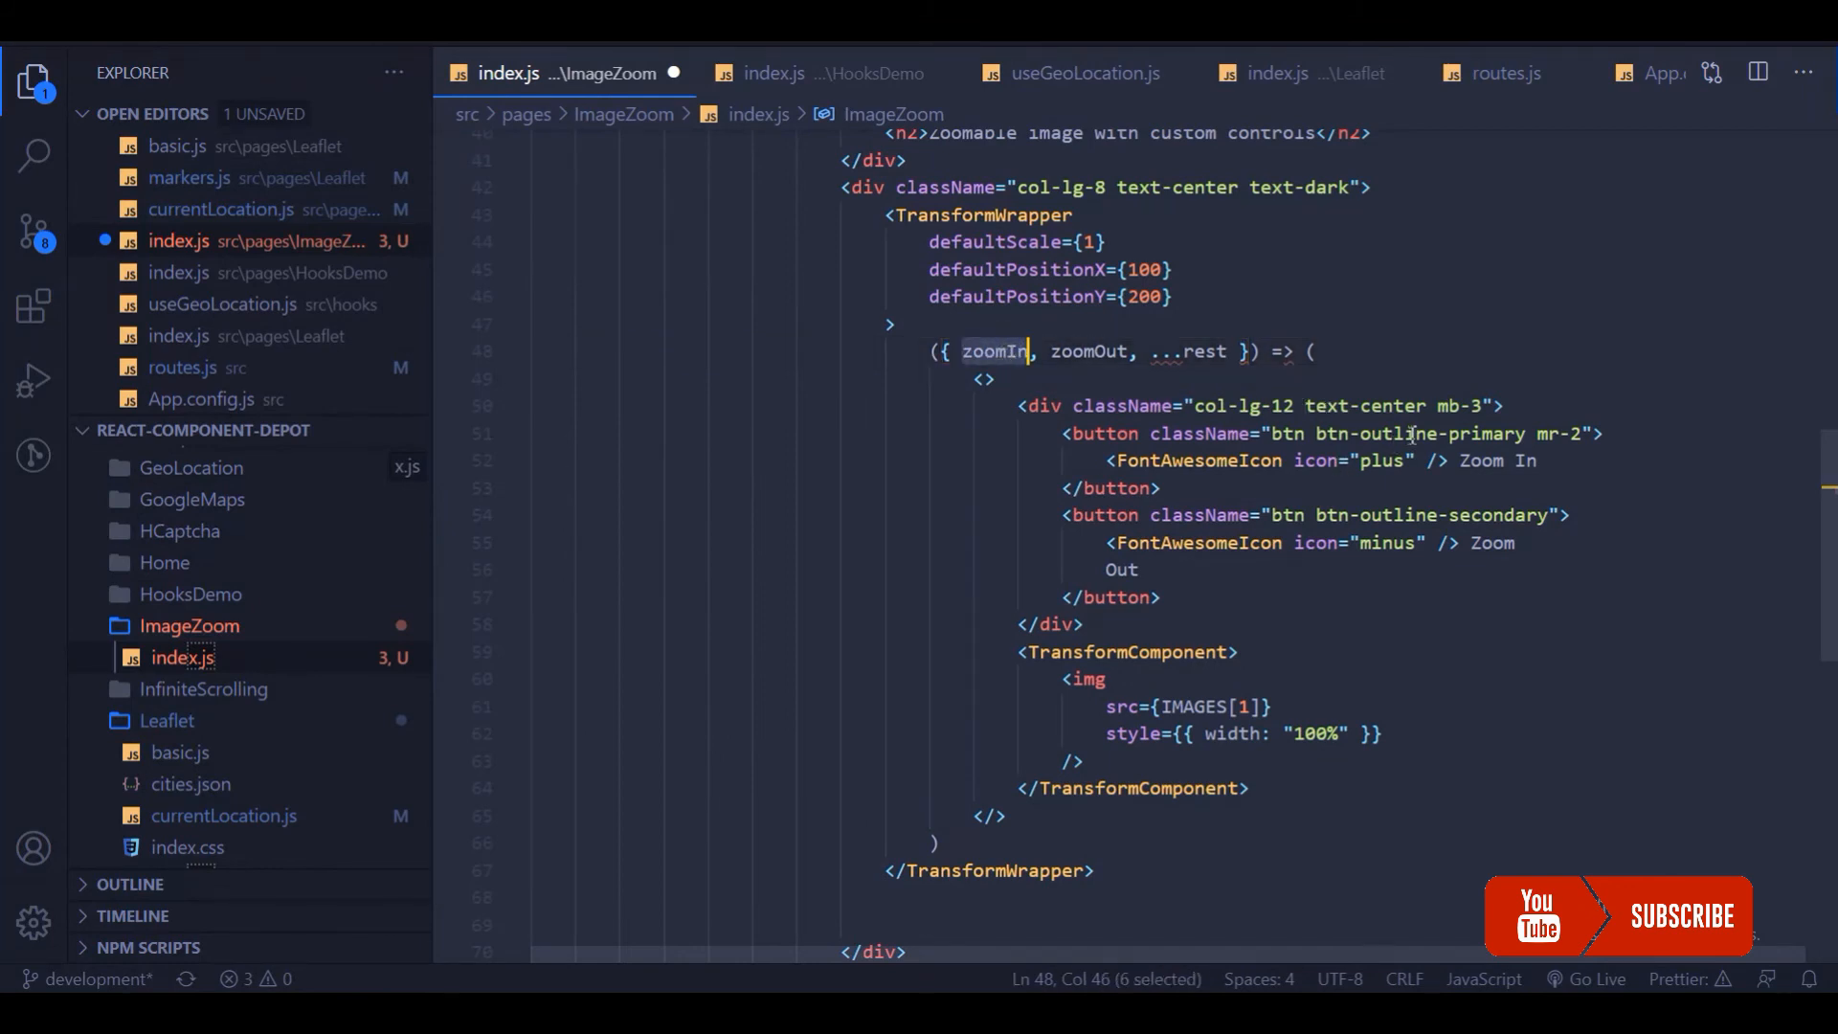
click(1594, 434)
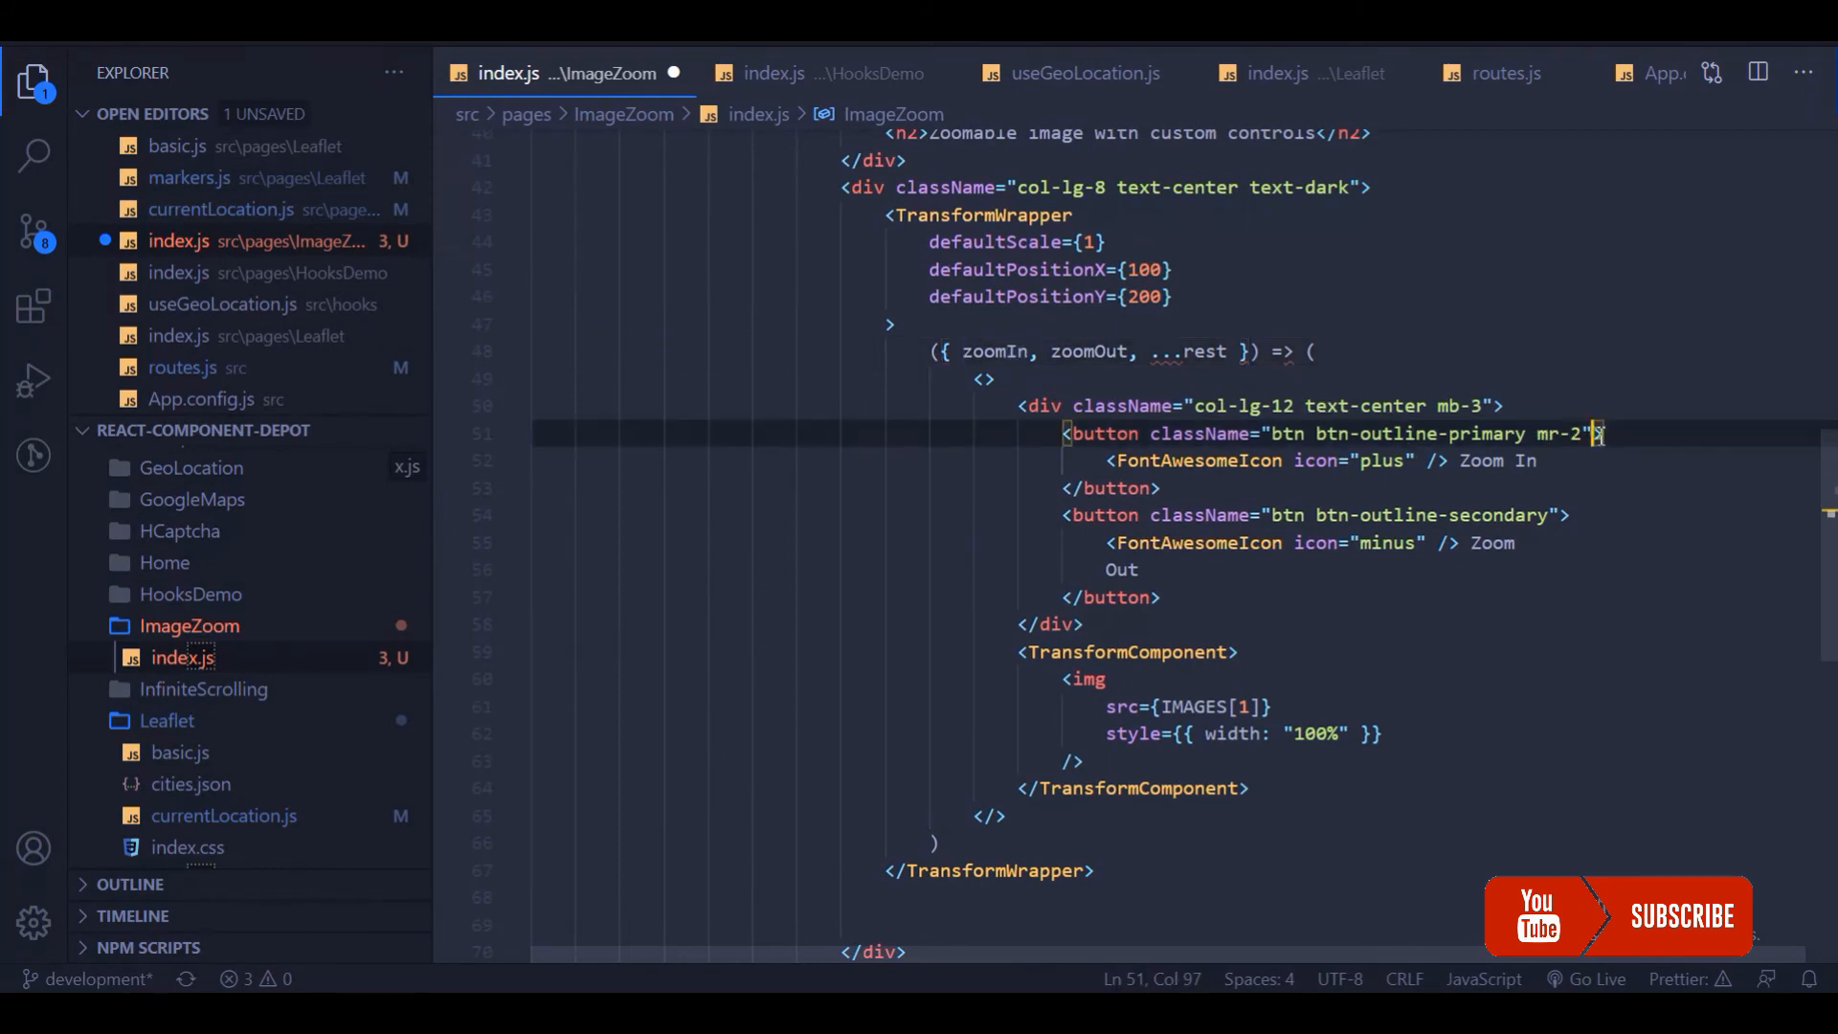
- Give the Zoom In button onClick={zoomIn} and the Zoom Out button onClick={zoomOut}
text(onClick={)
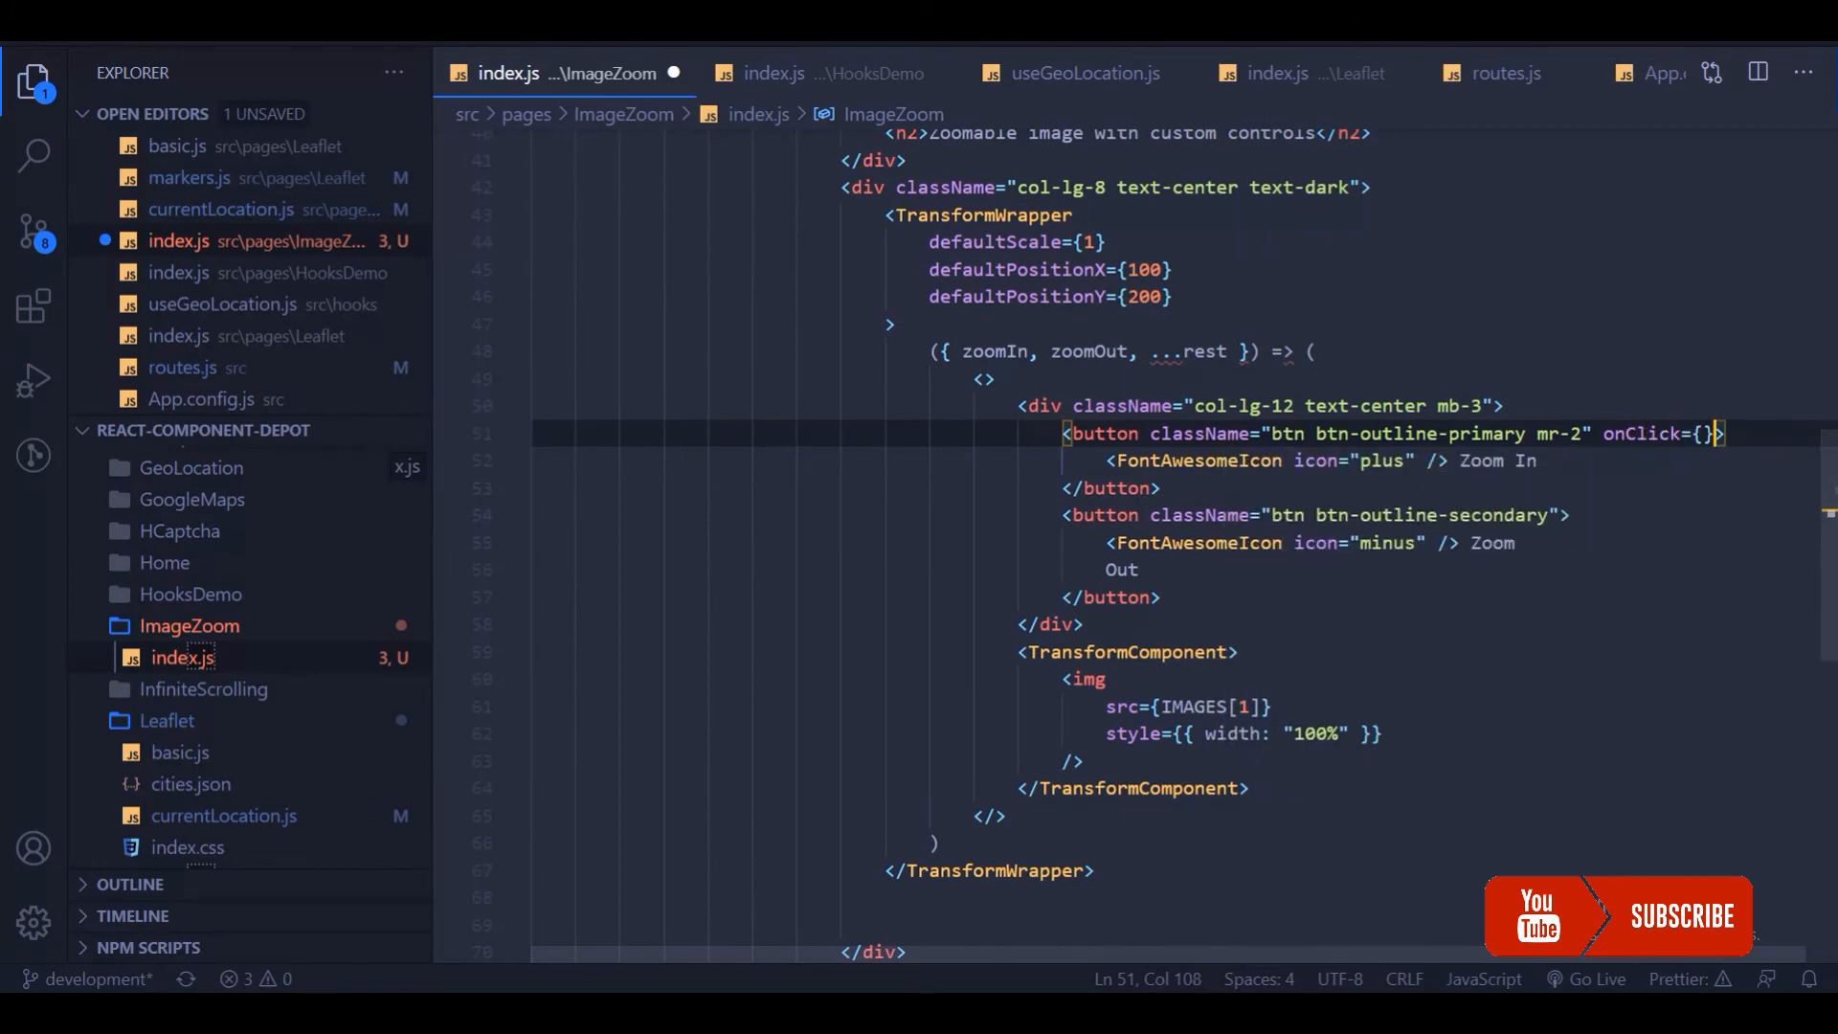
text(zoomIn)
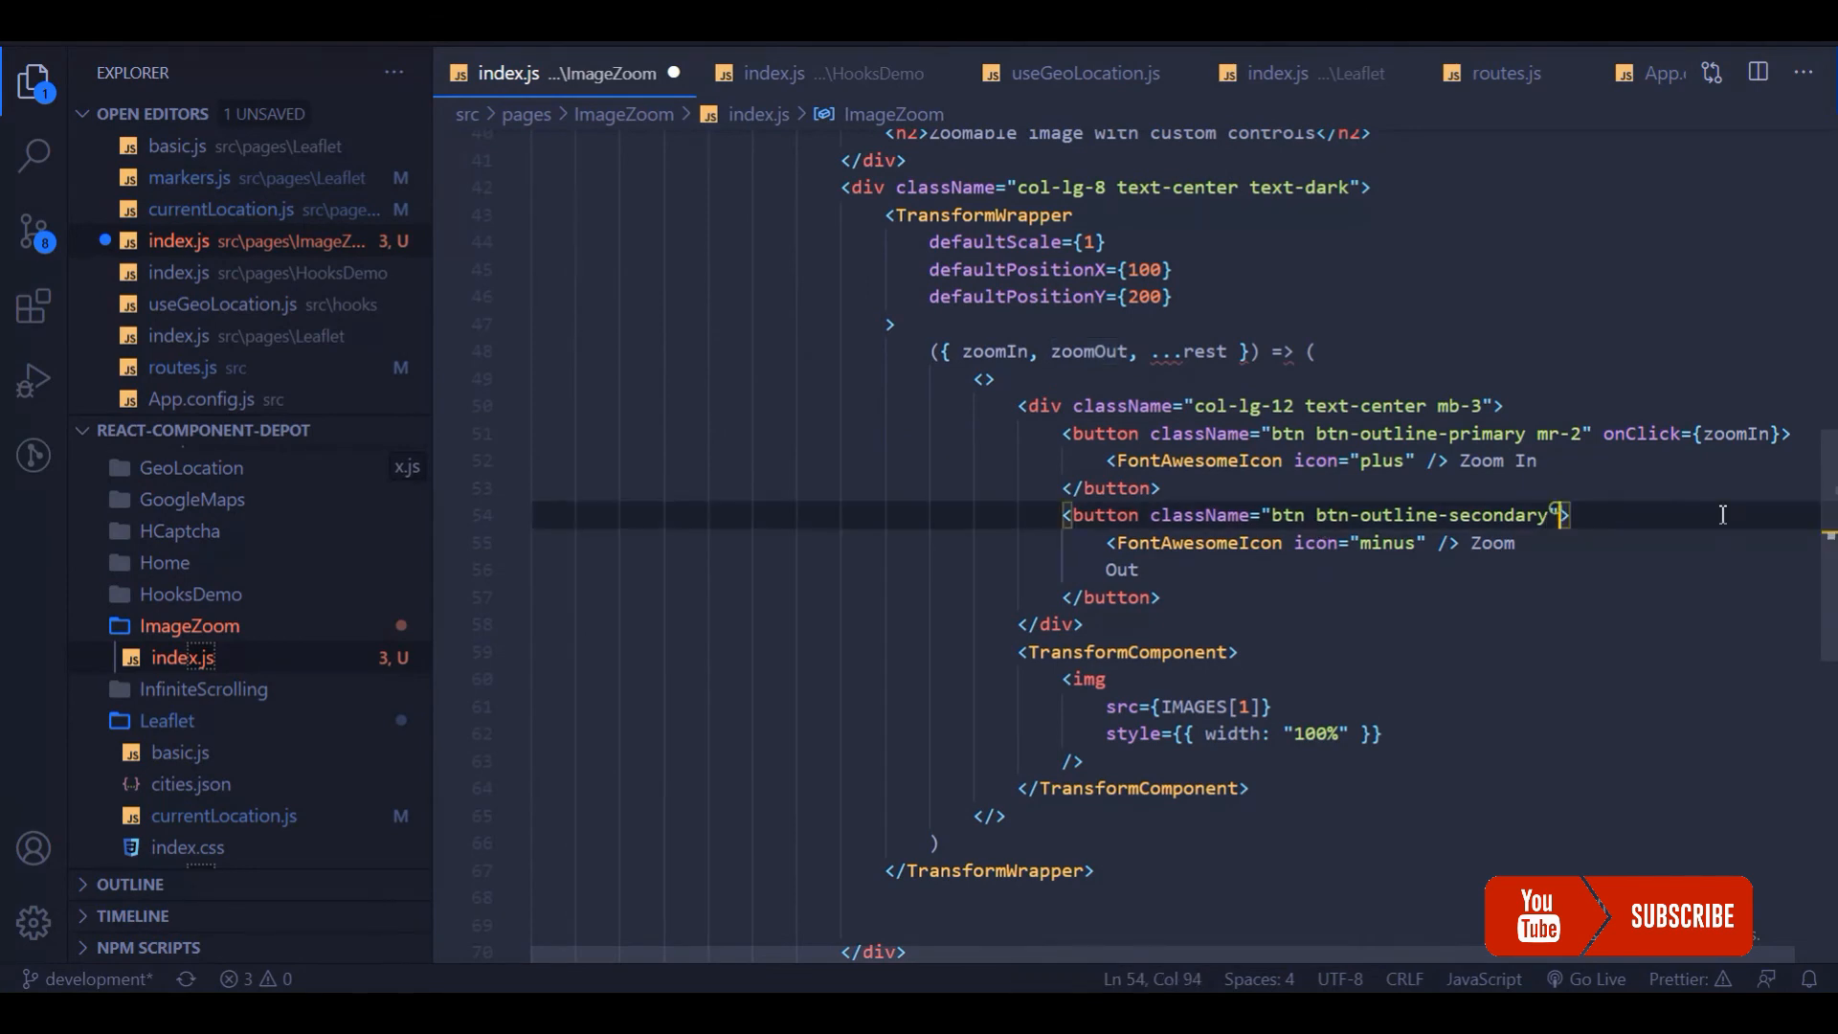
text(onCl)
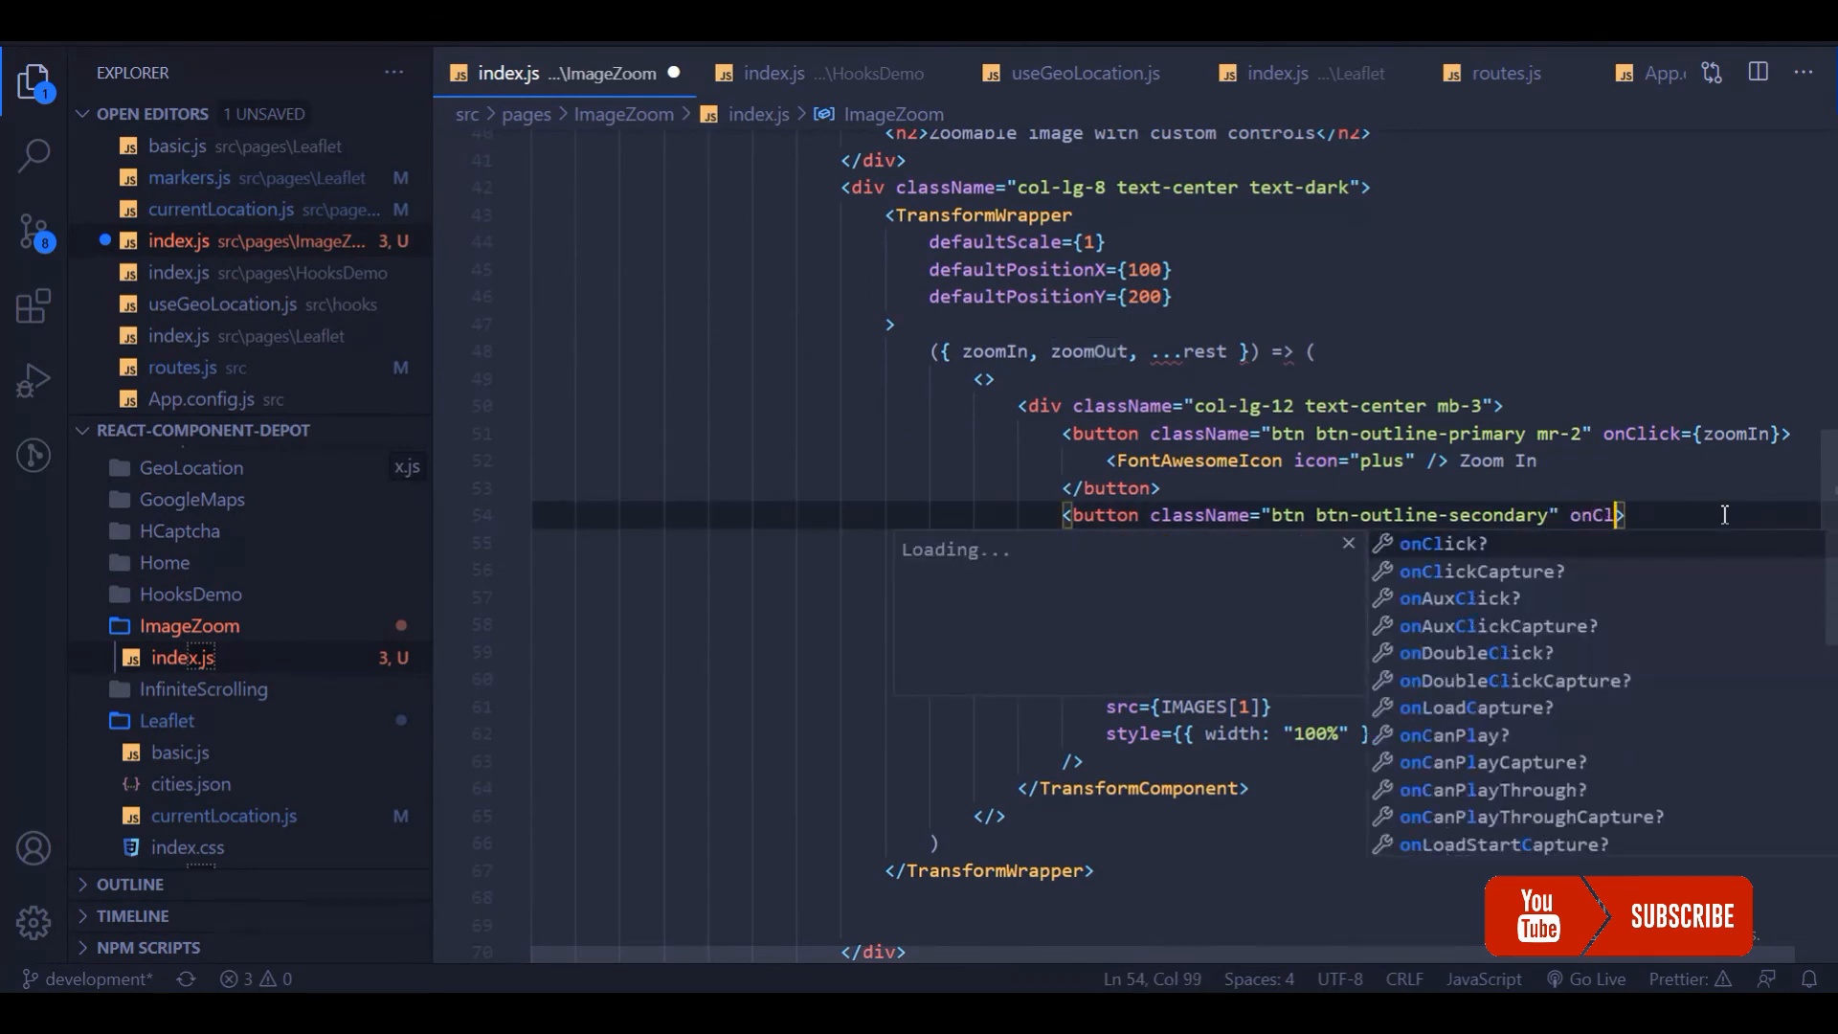
text(onClick={})
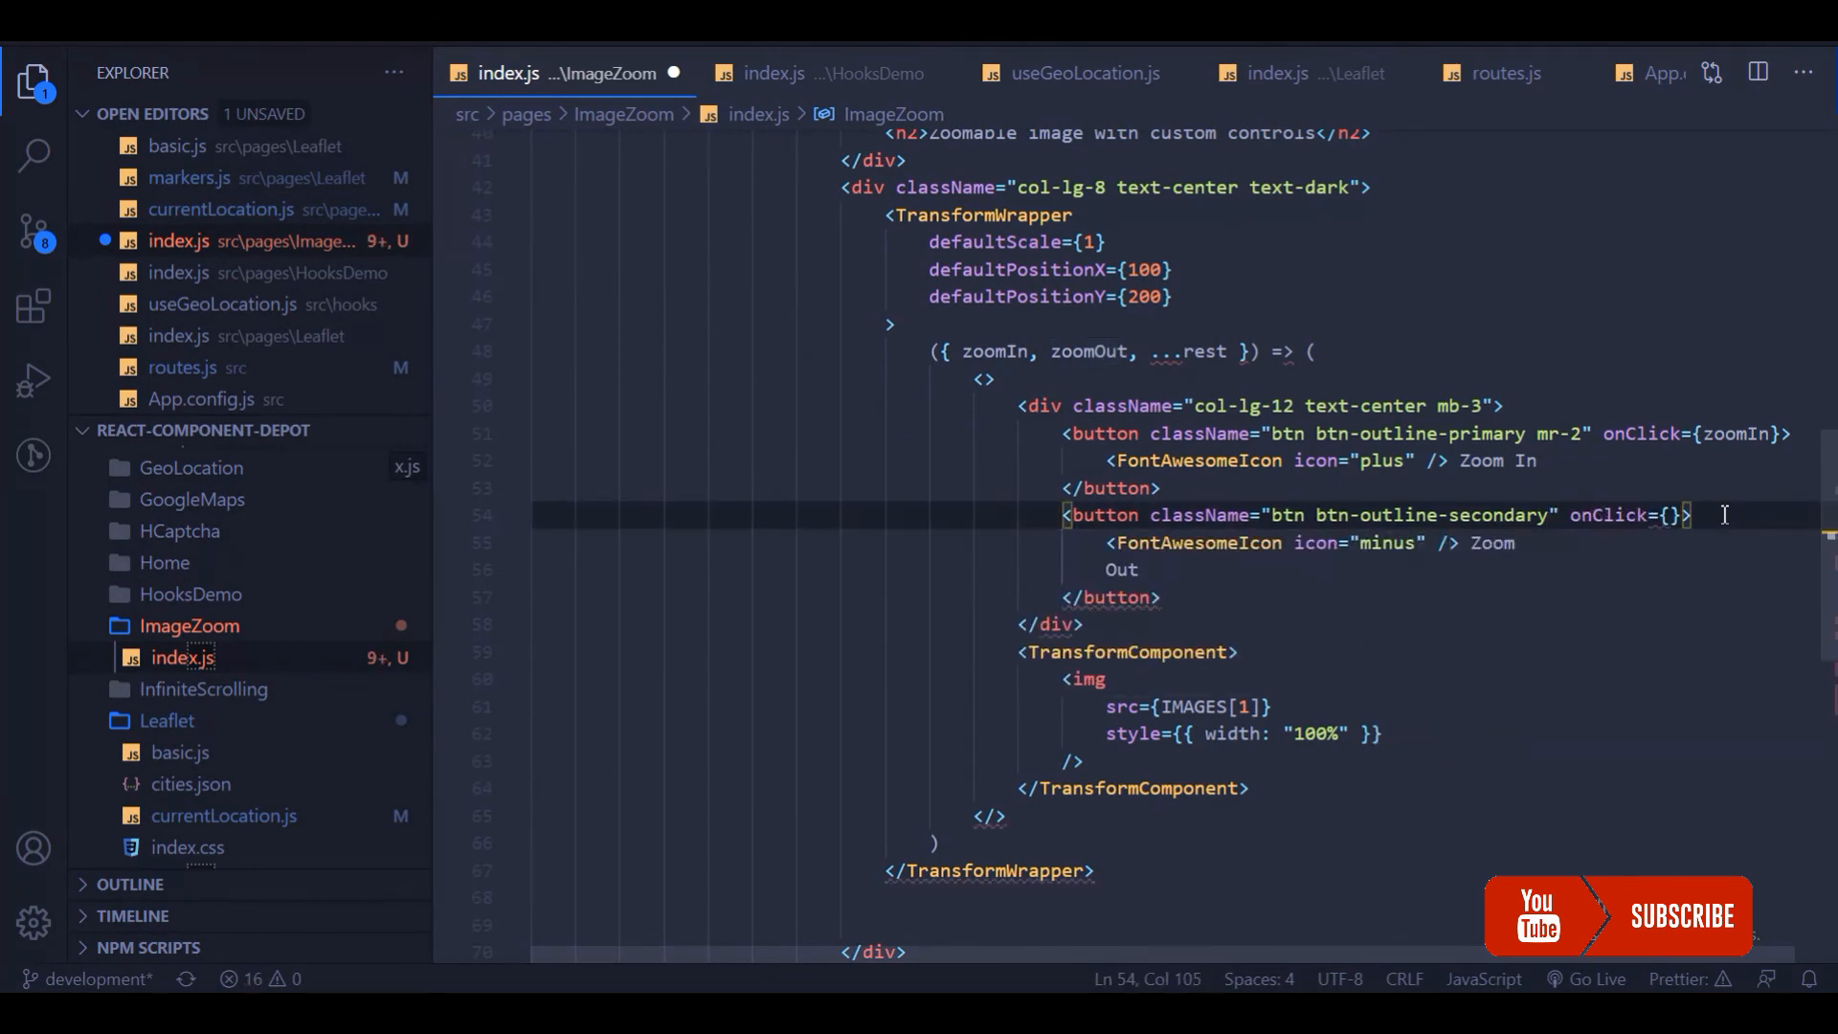
text(zoomOut)
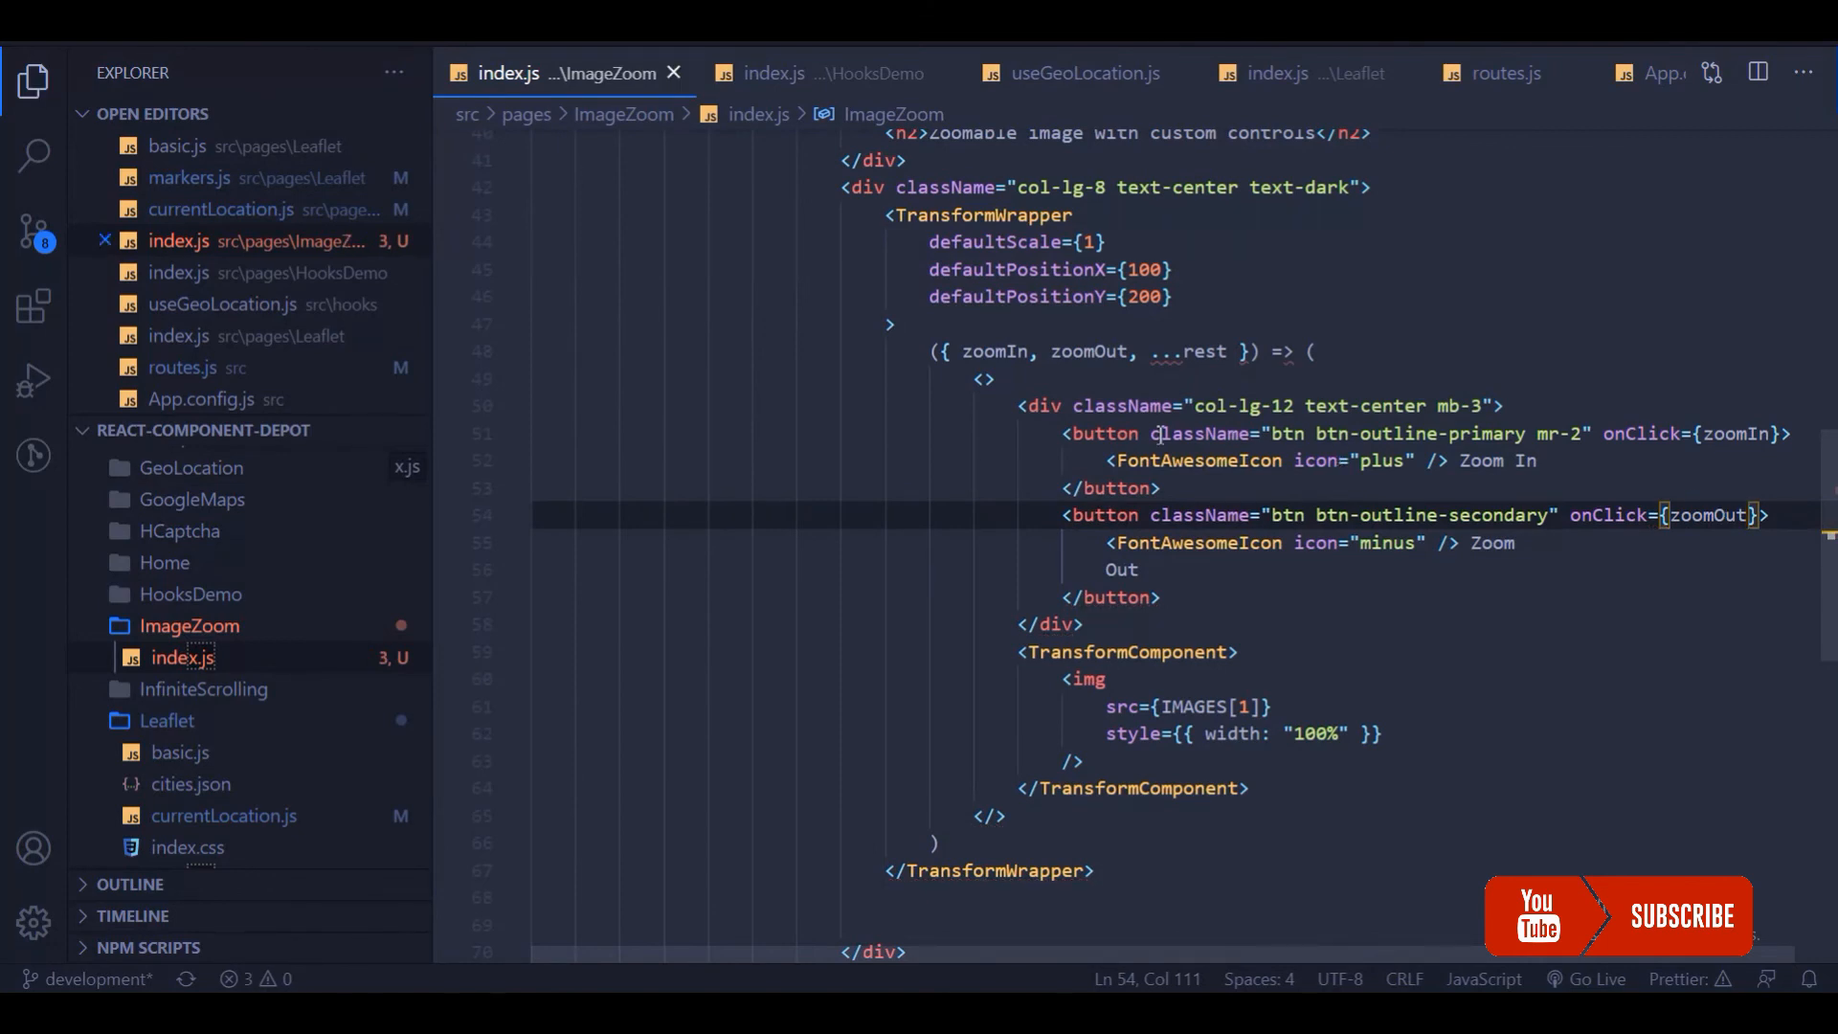
scroll(down, 3)
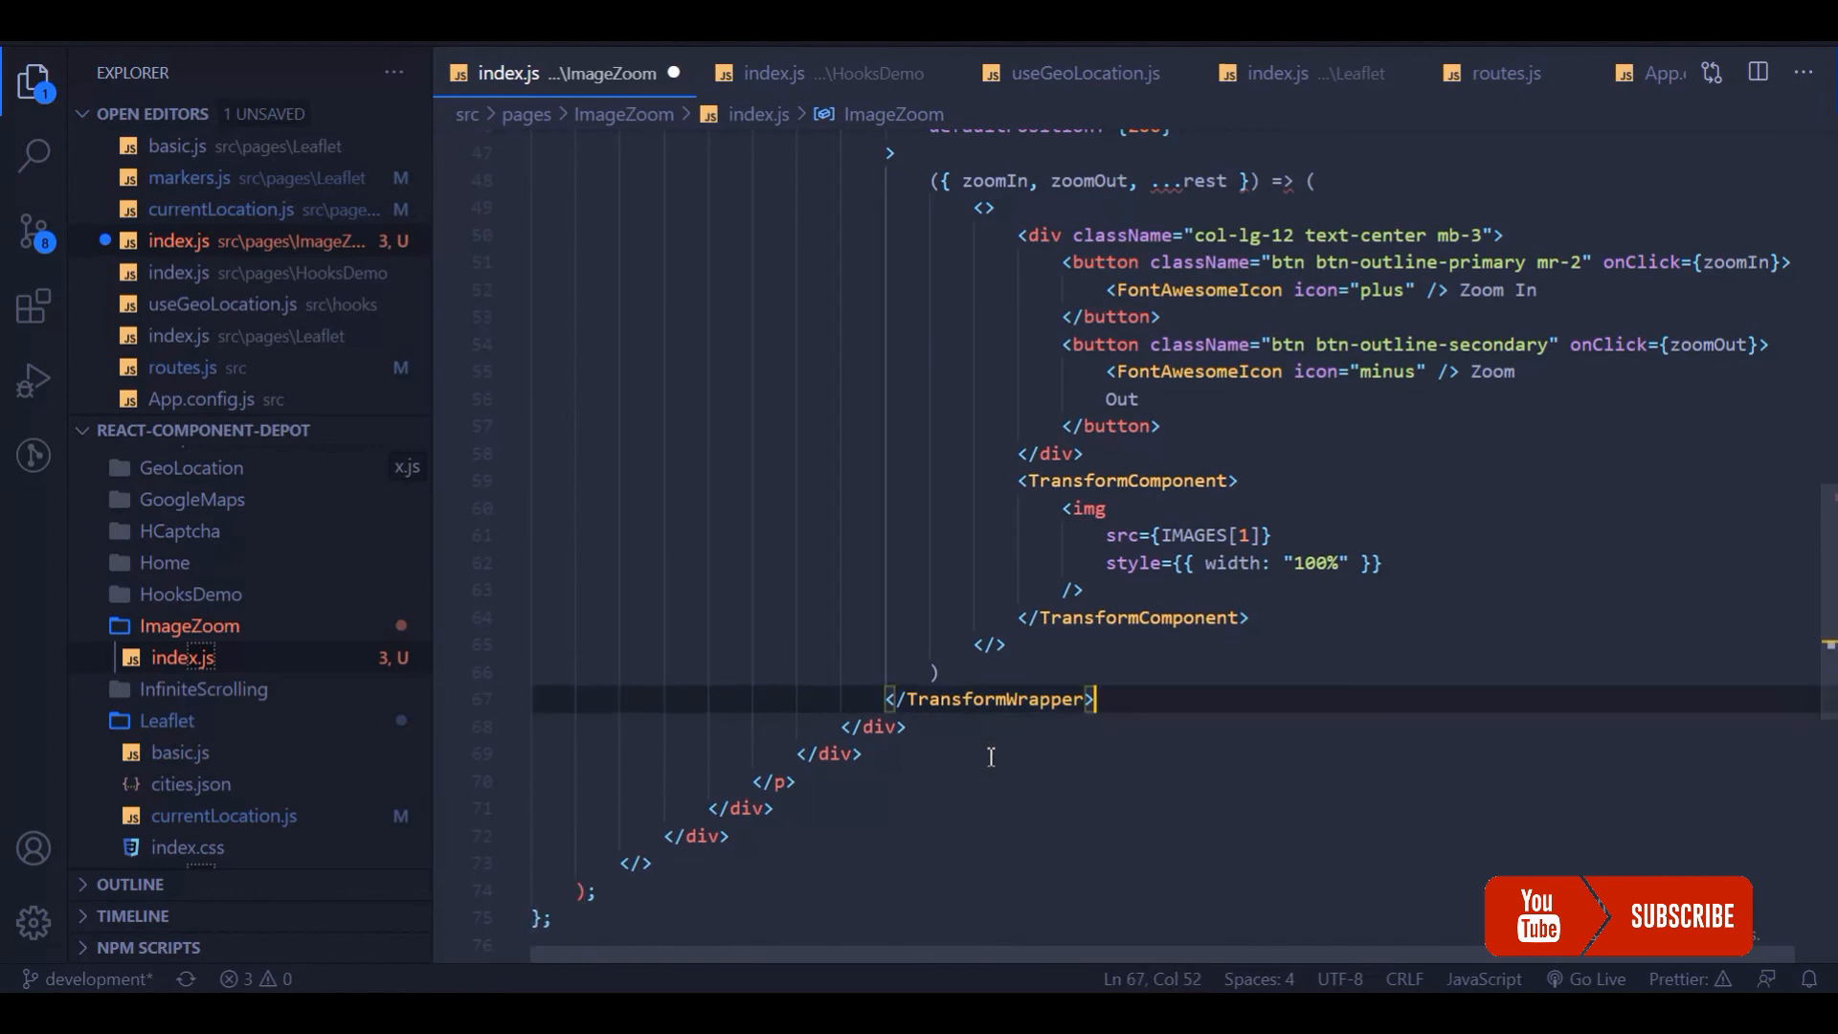
key(alt+tab)
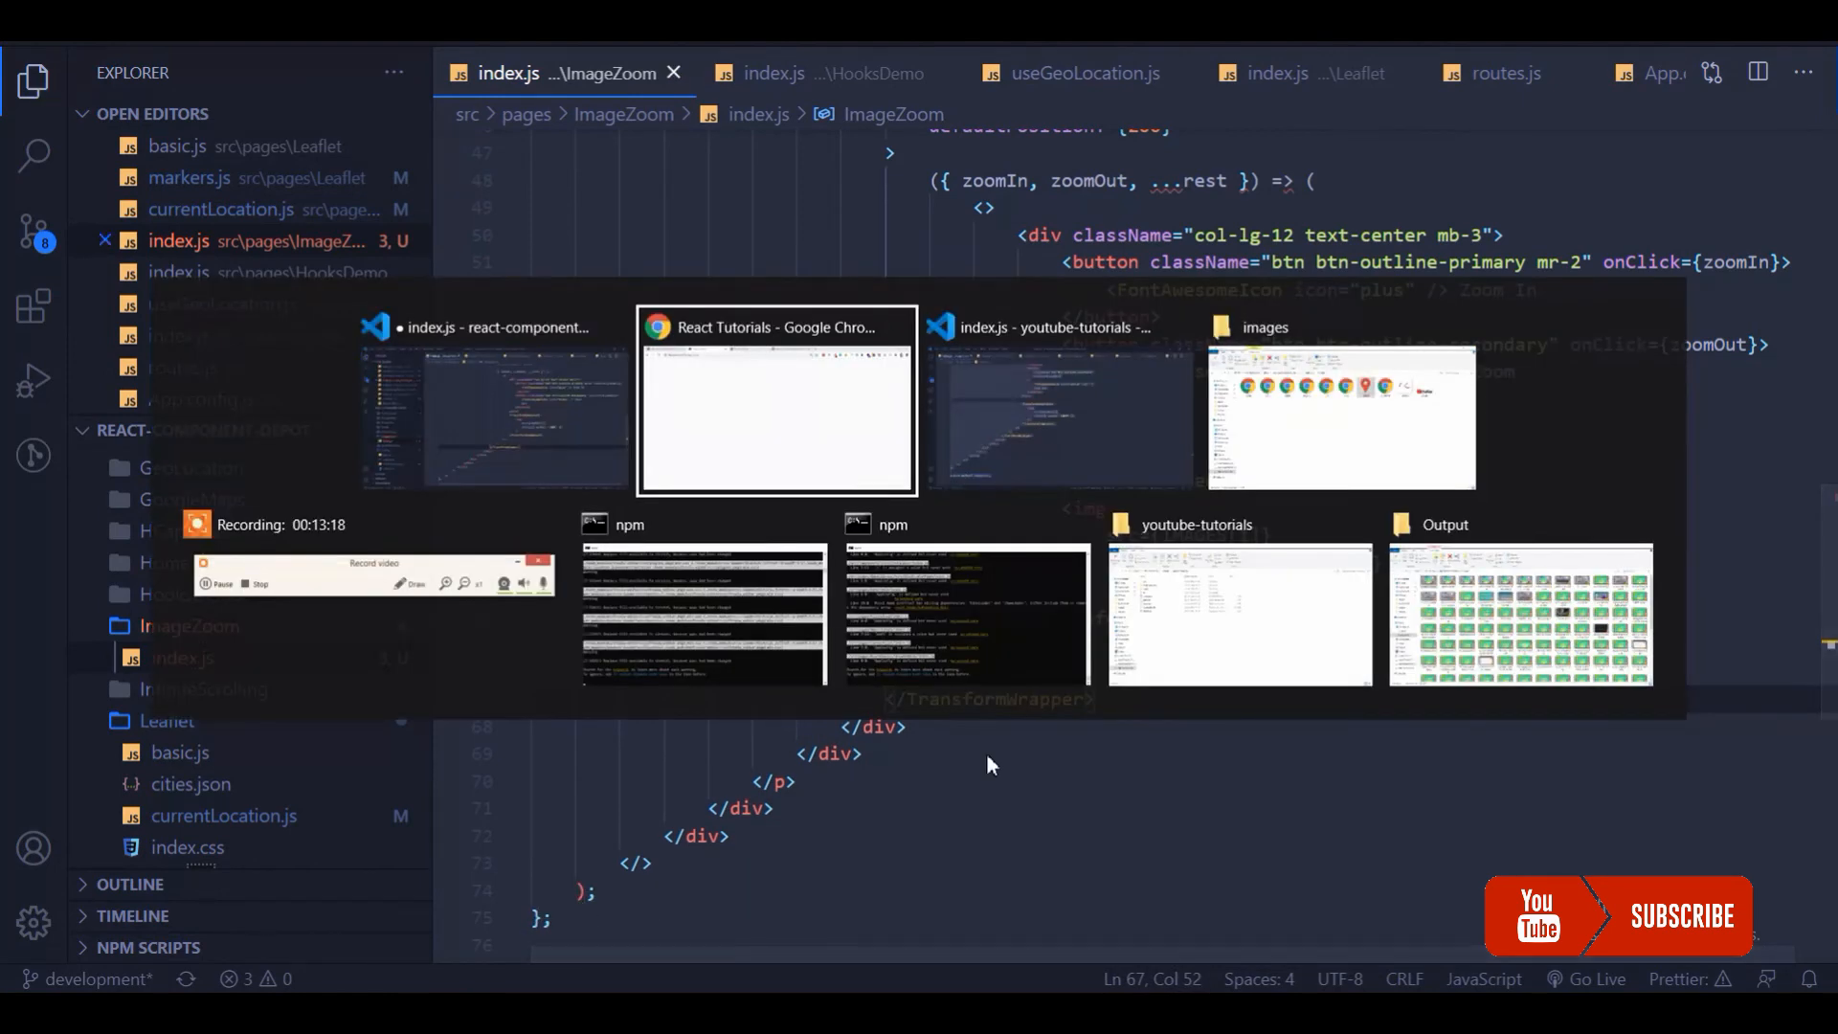
- In Chrome, zoom the desk photo in and out repeatedly with its Zoom In and Zoom Out buttons
click(775, 399)
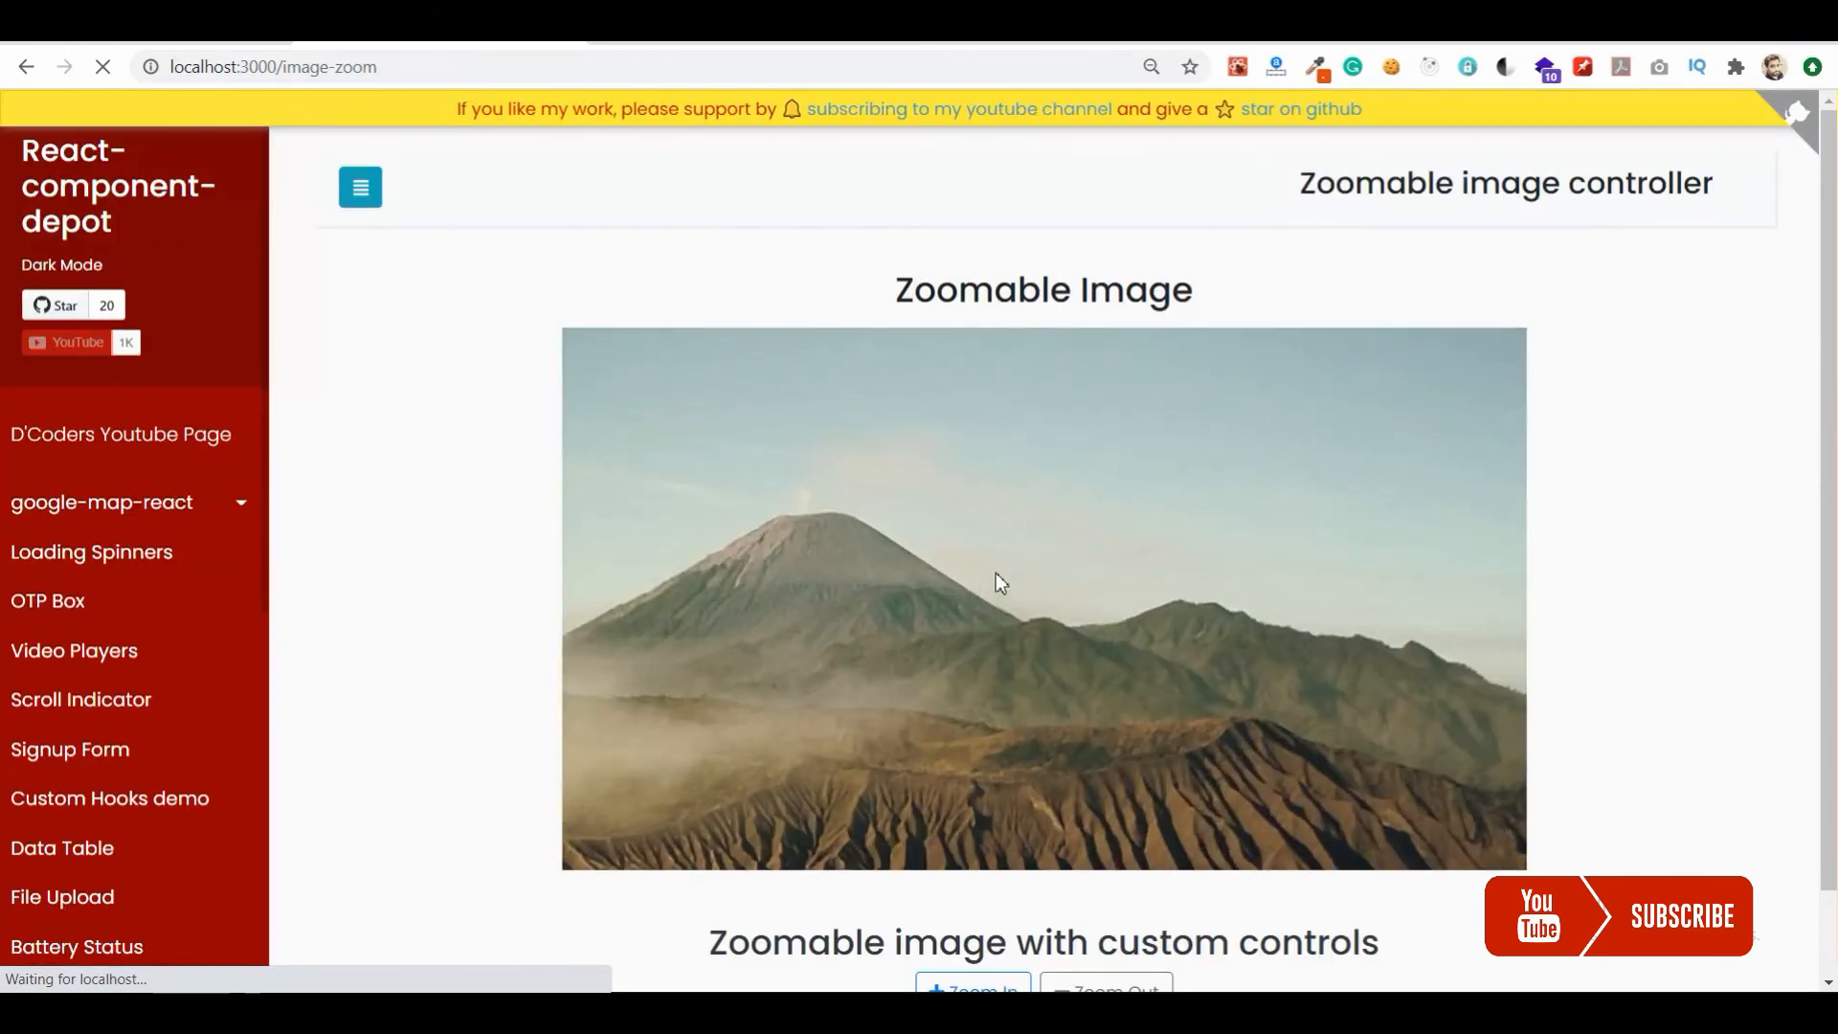
scroll(down, 3)
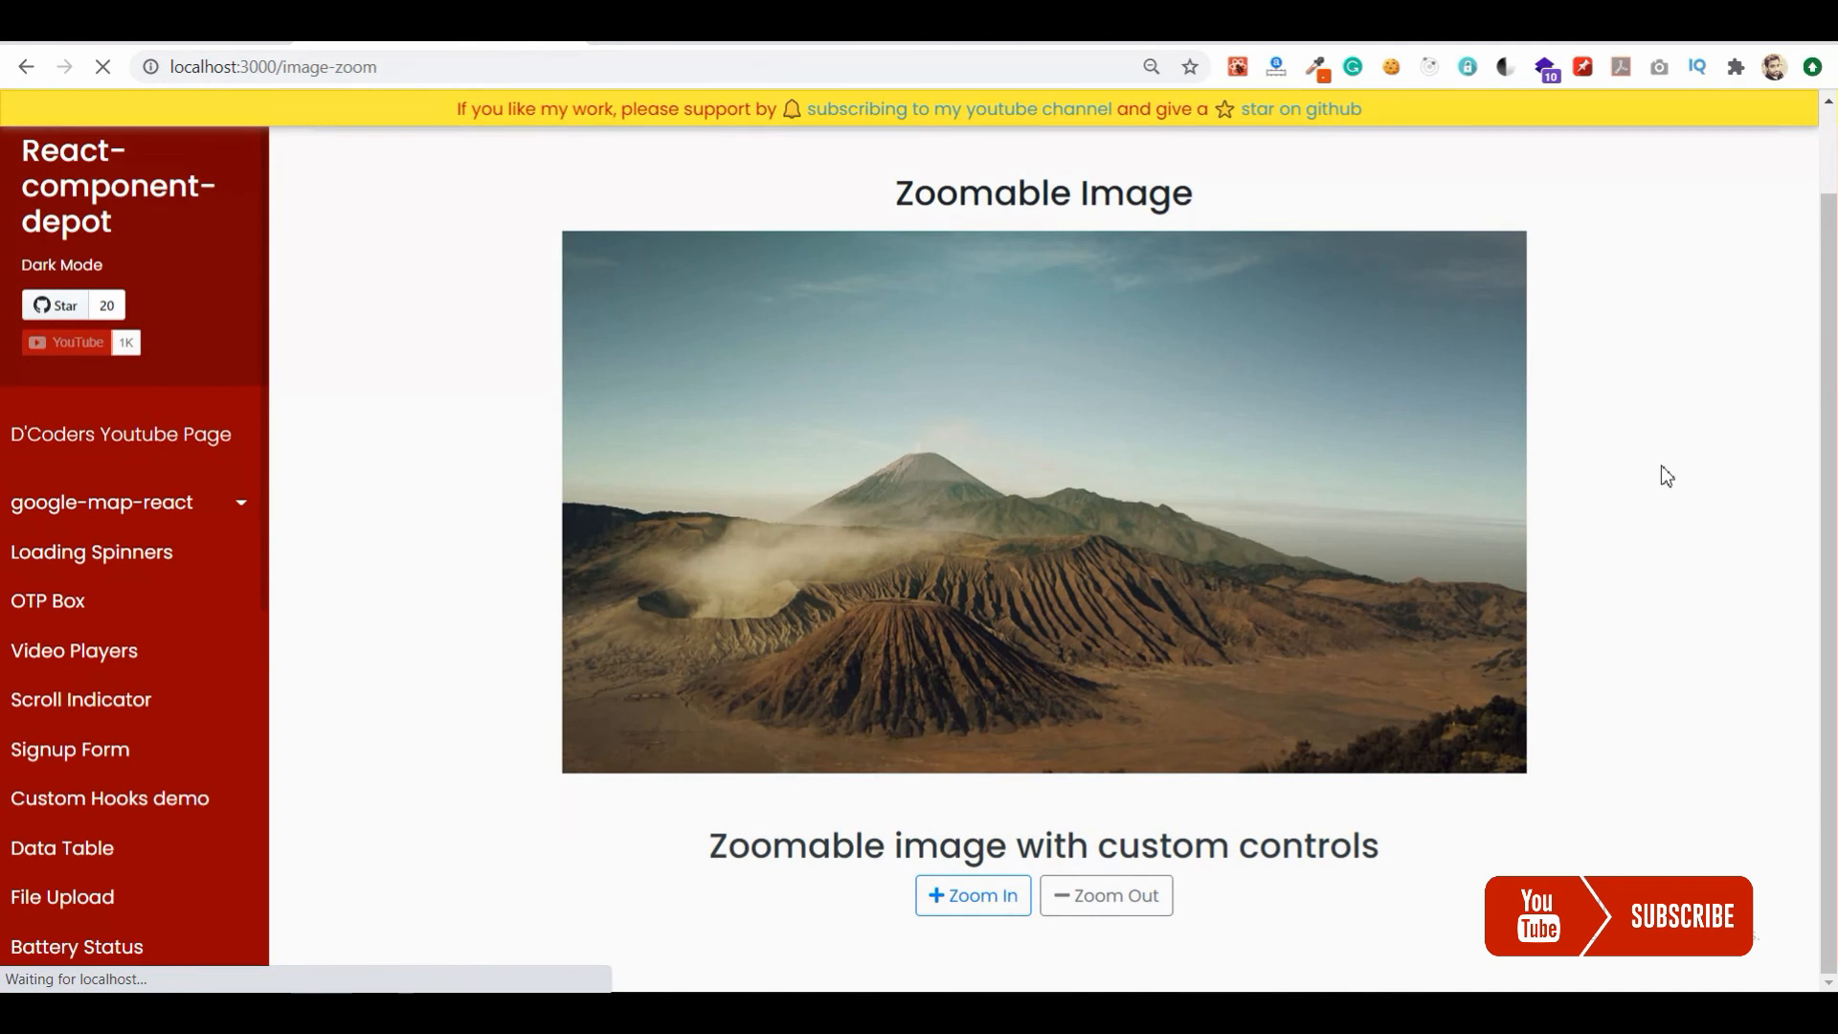
scroll(down, 3)
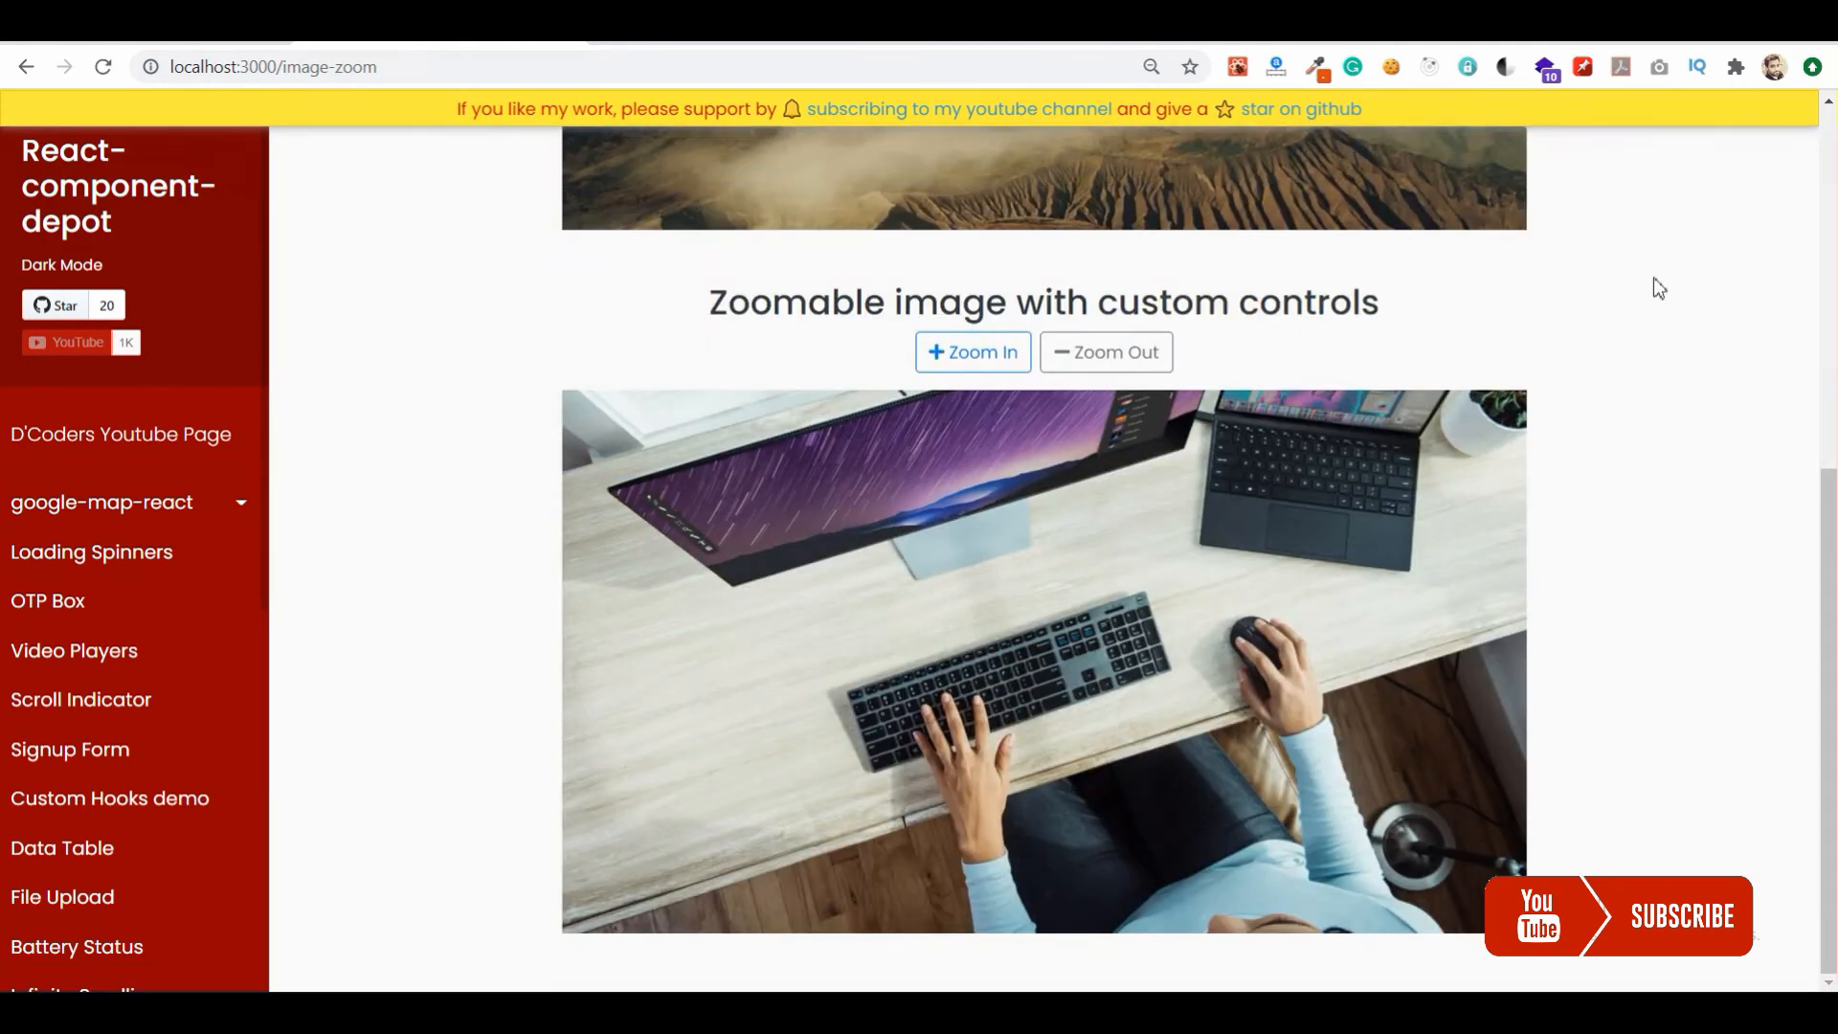
mouse_move(973, 351)
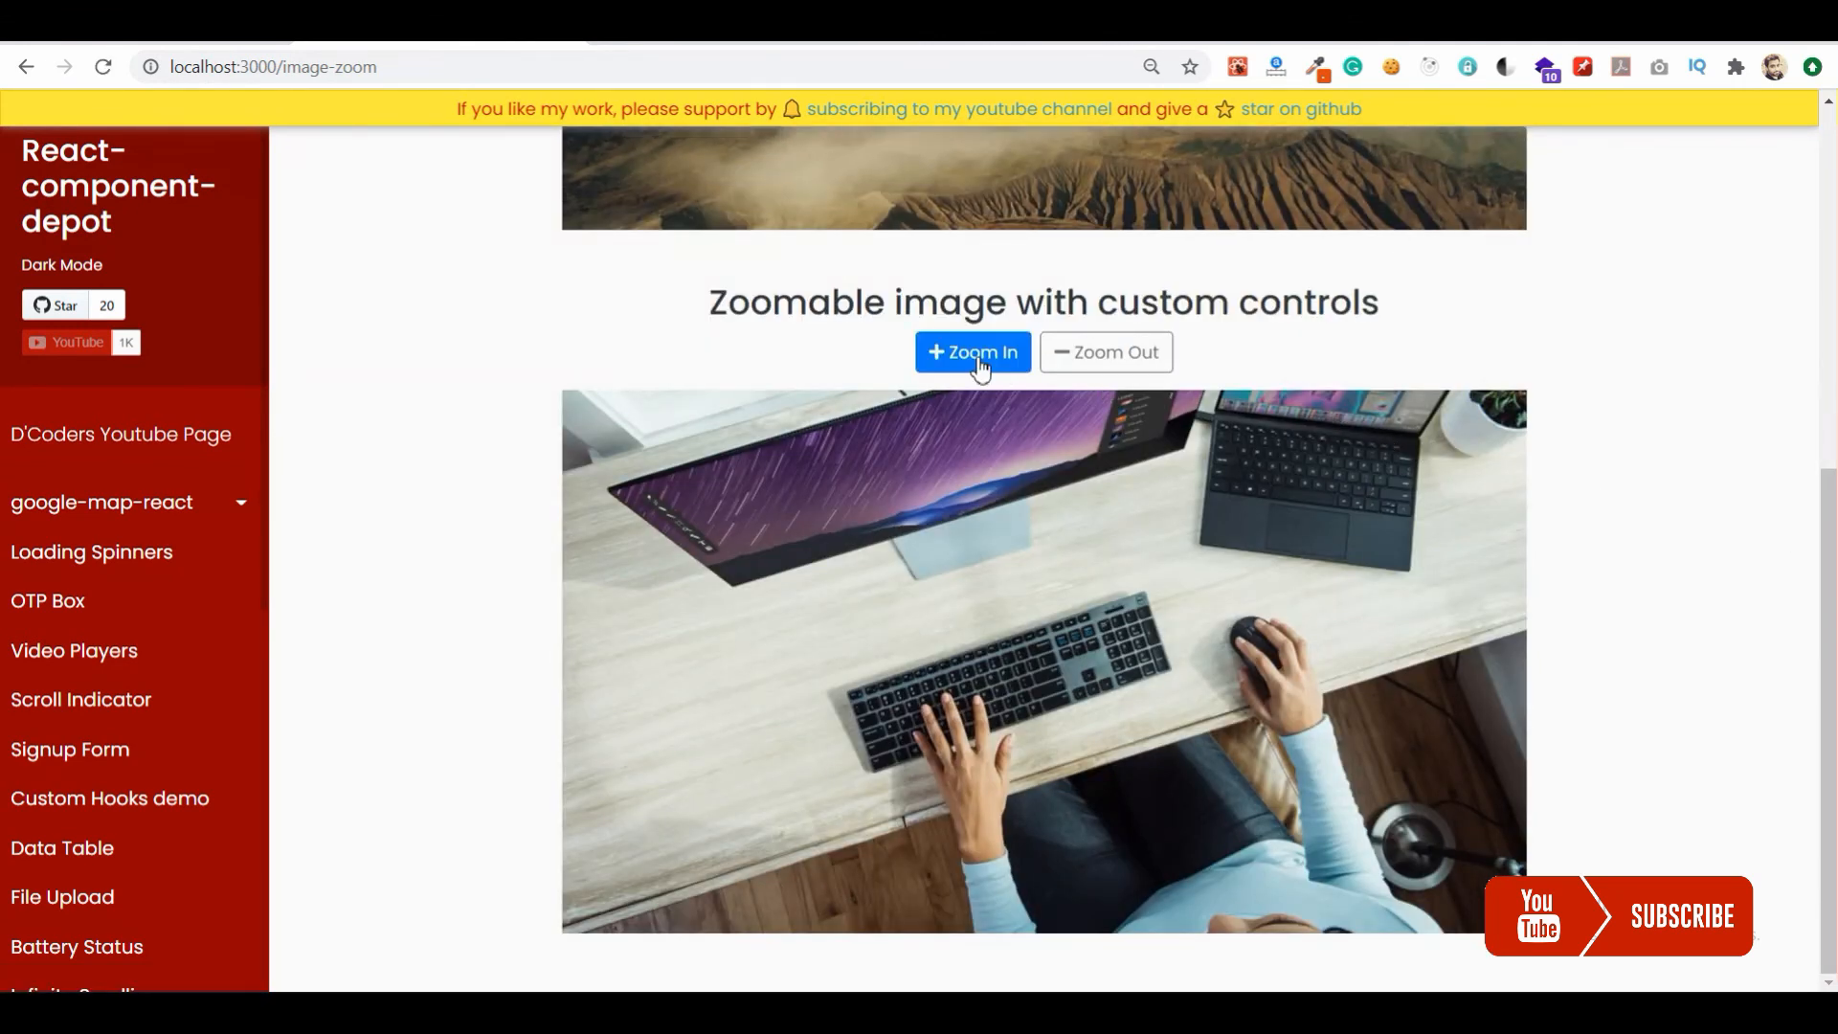
click(972, 351)
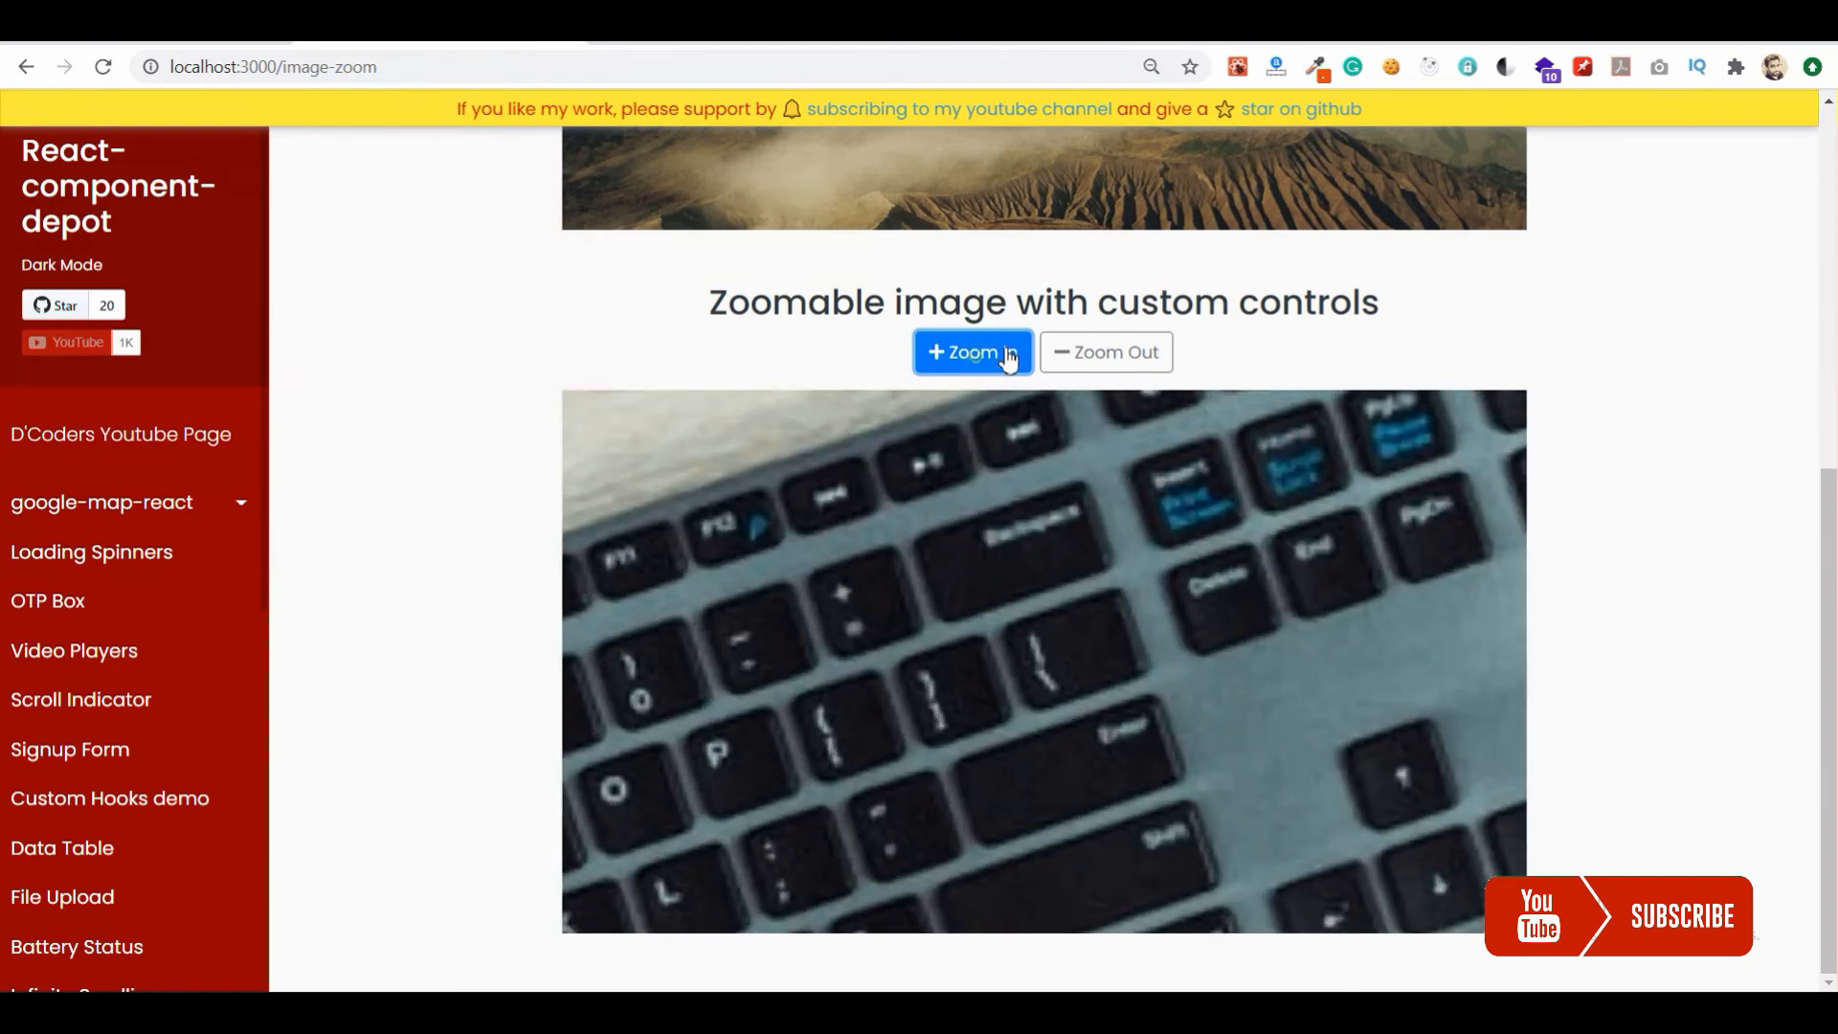
click(1104, 352)
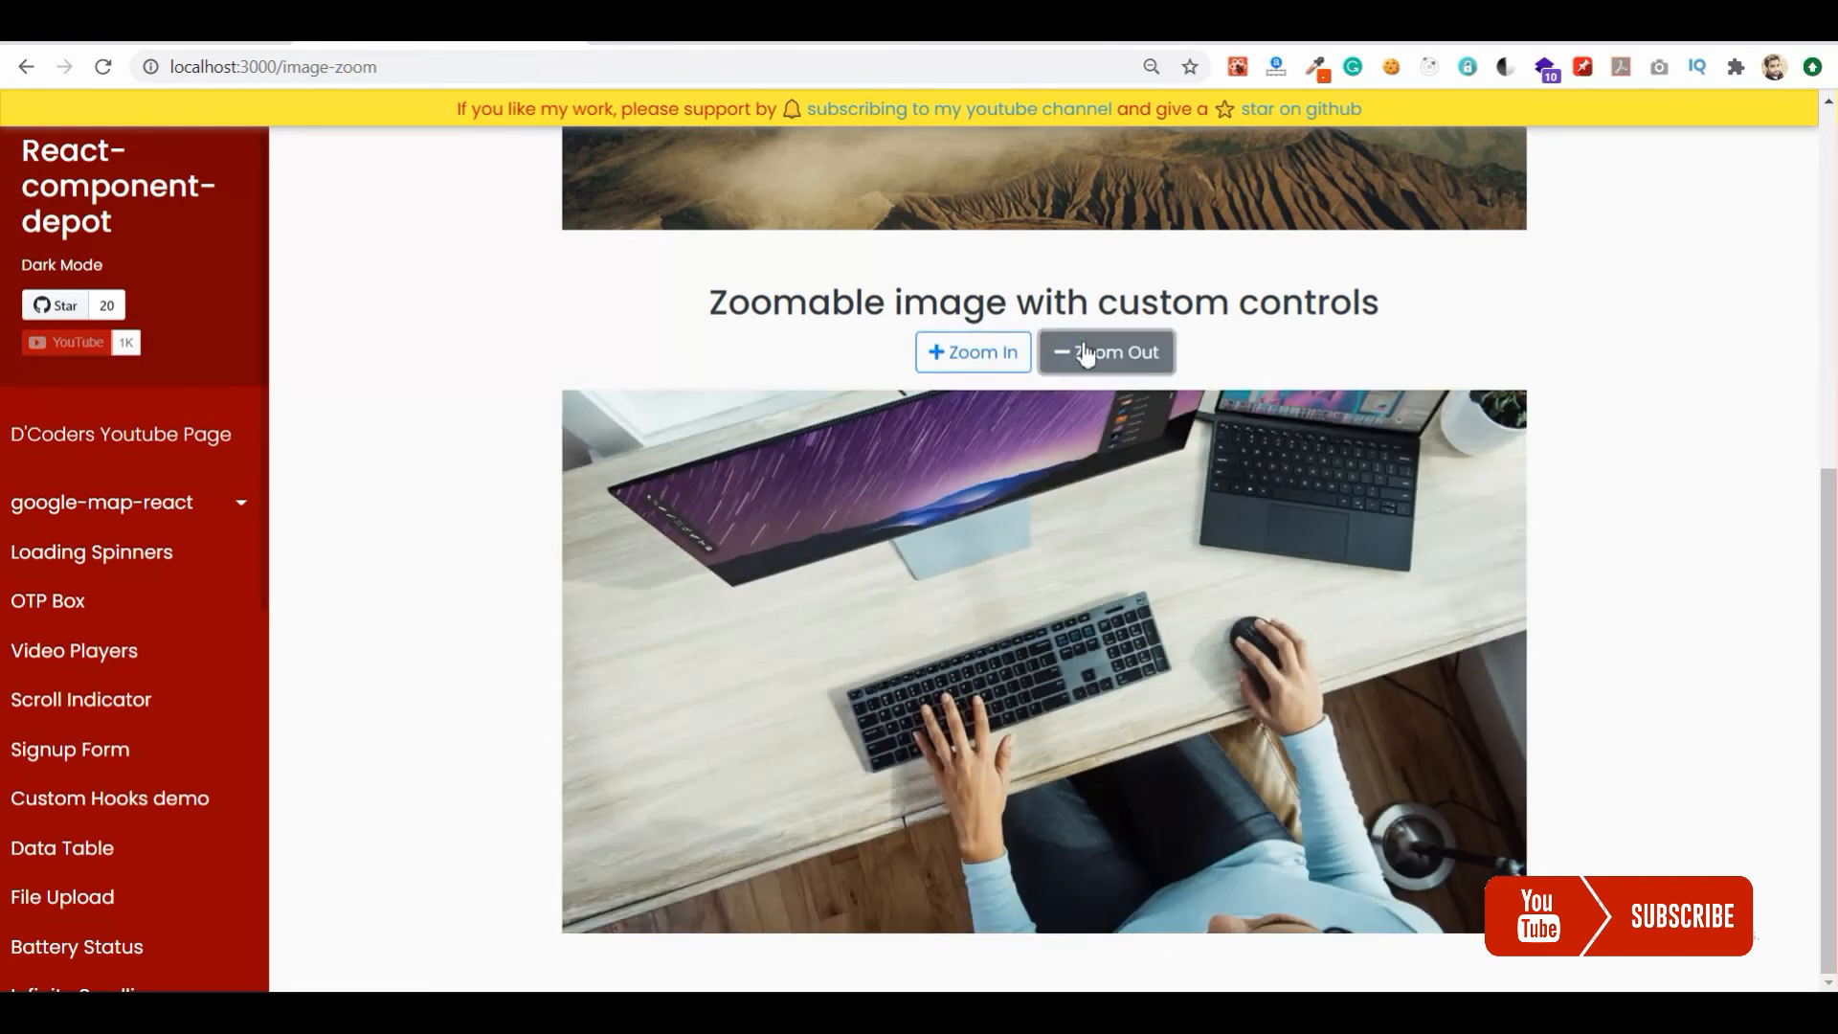
click(972, 351)
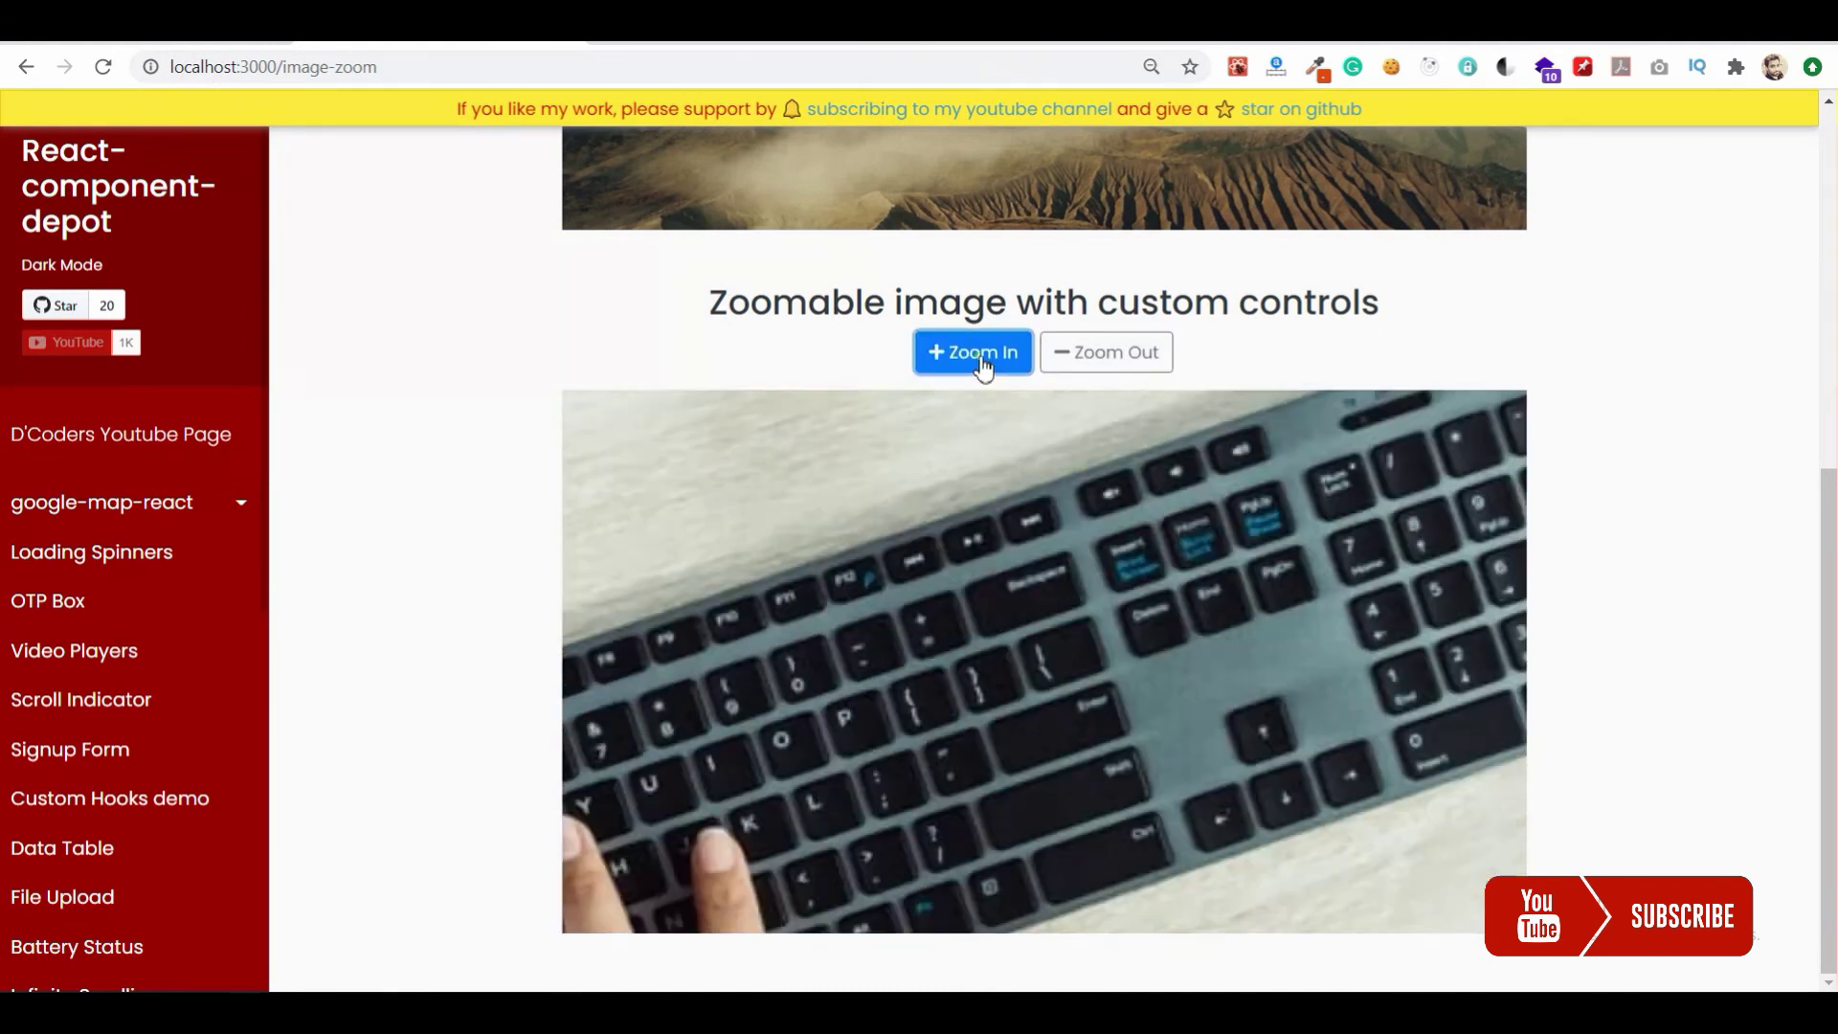
click(1104, 351)
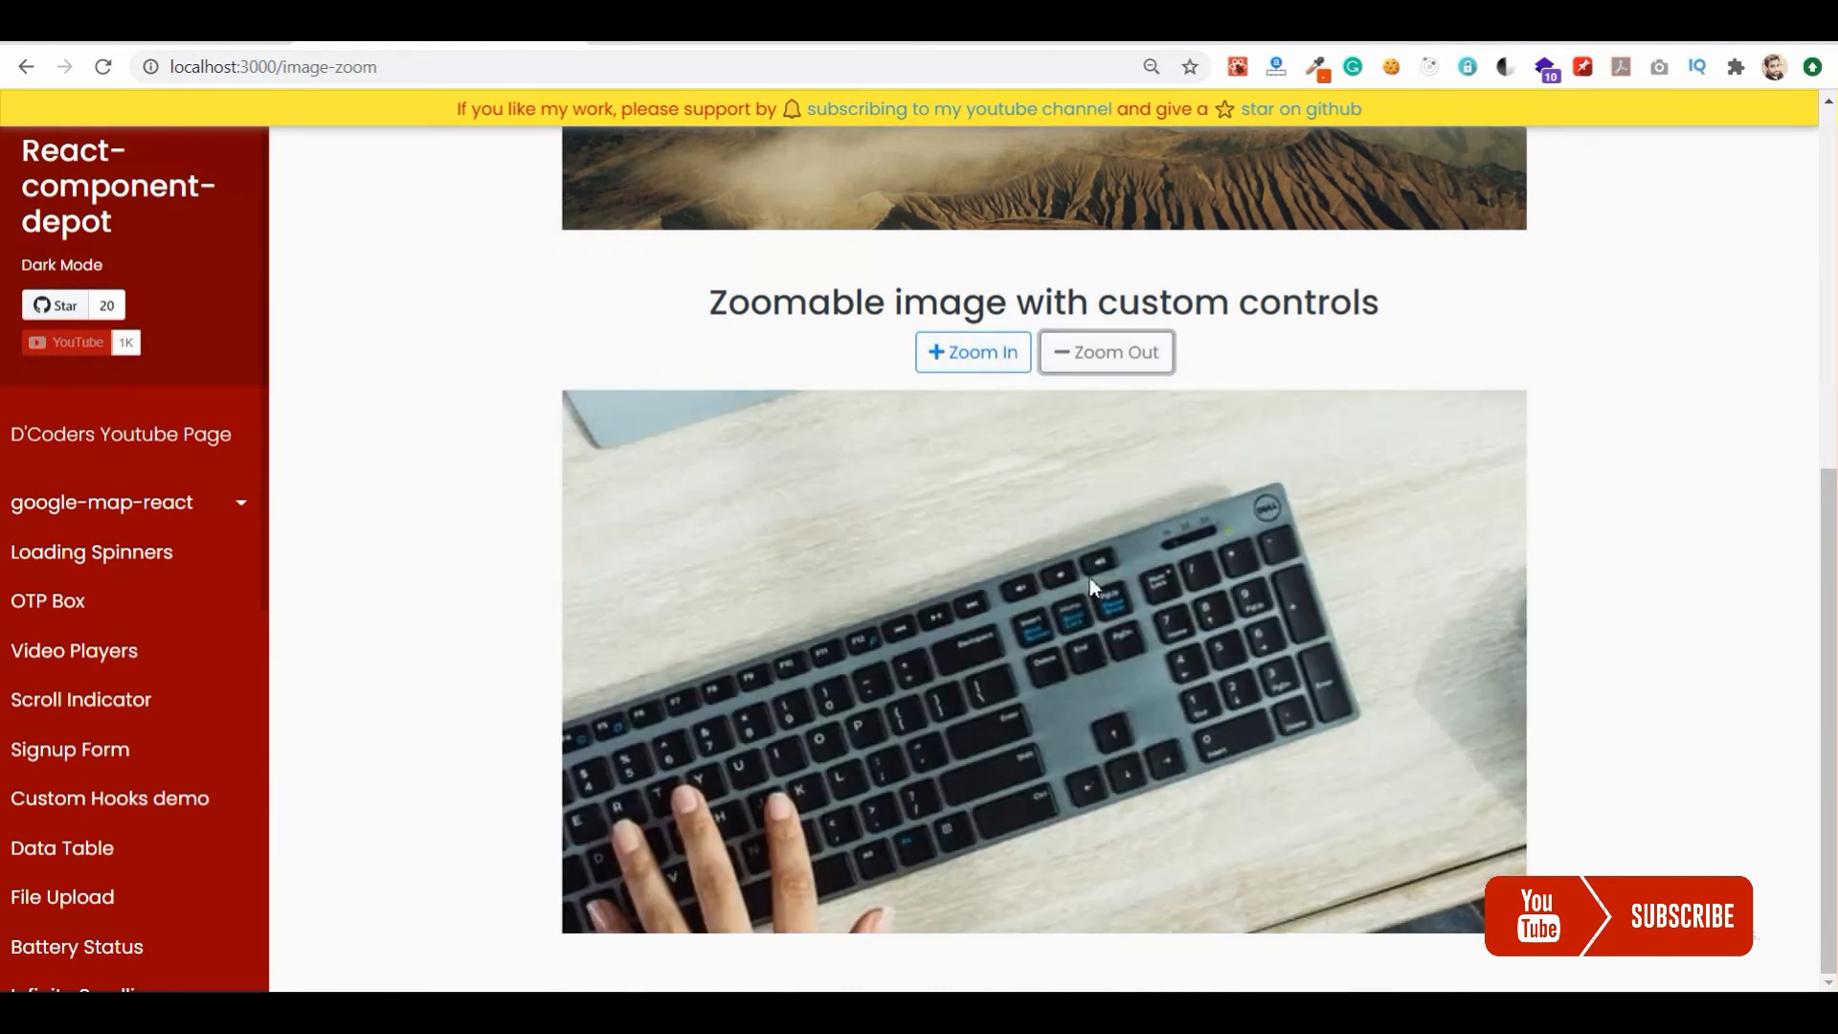
click(1104, 351)
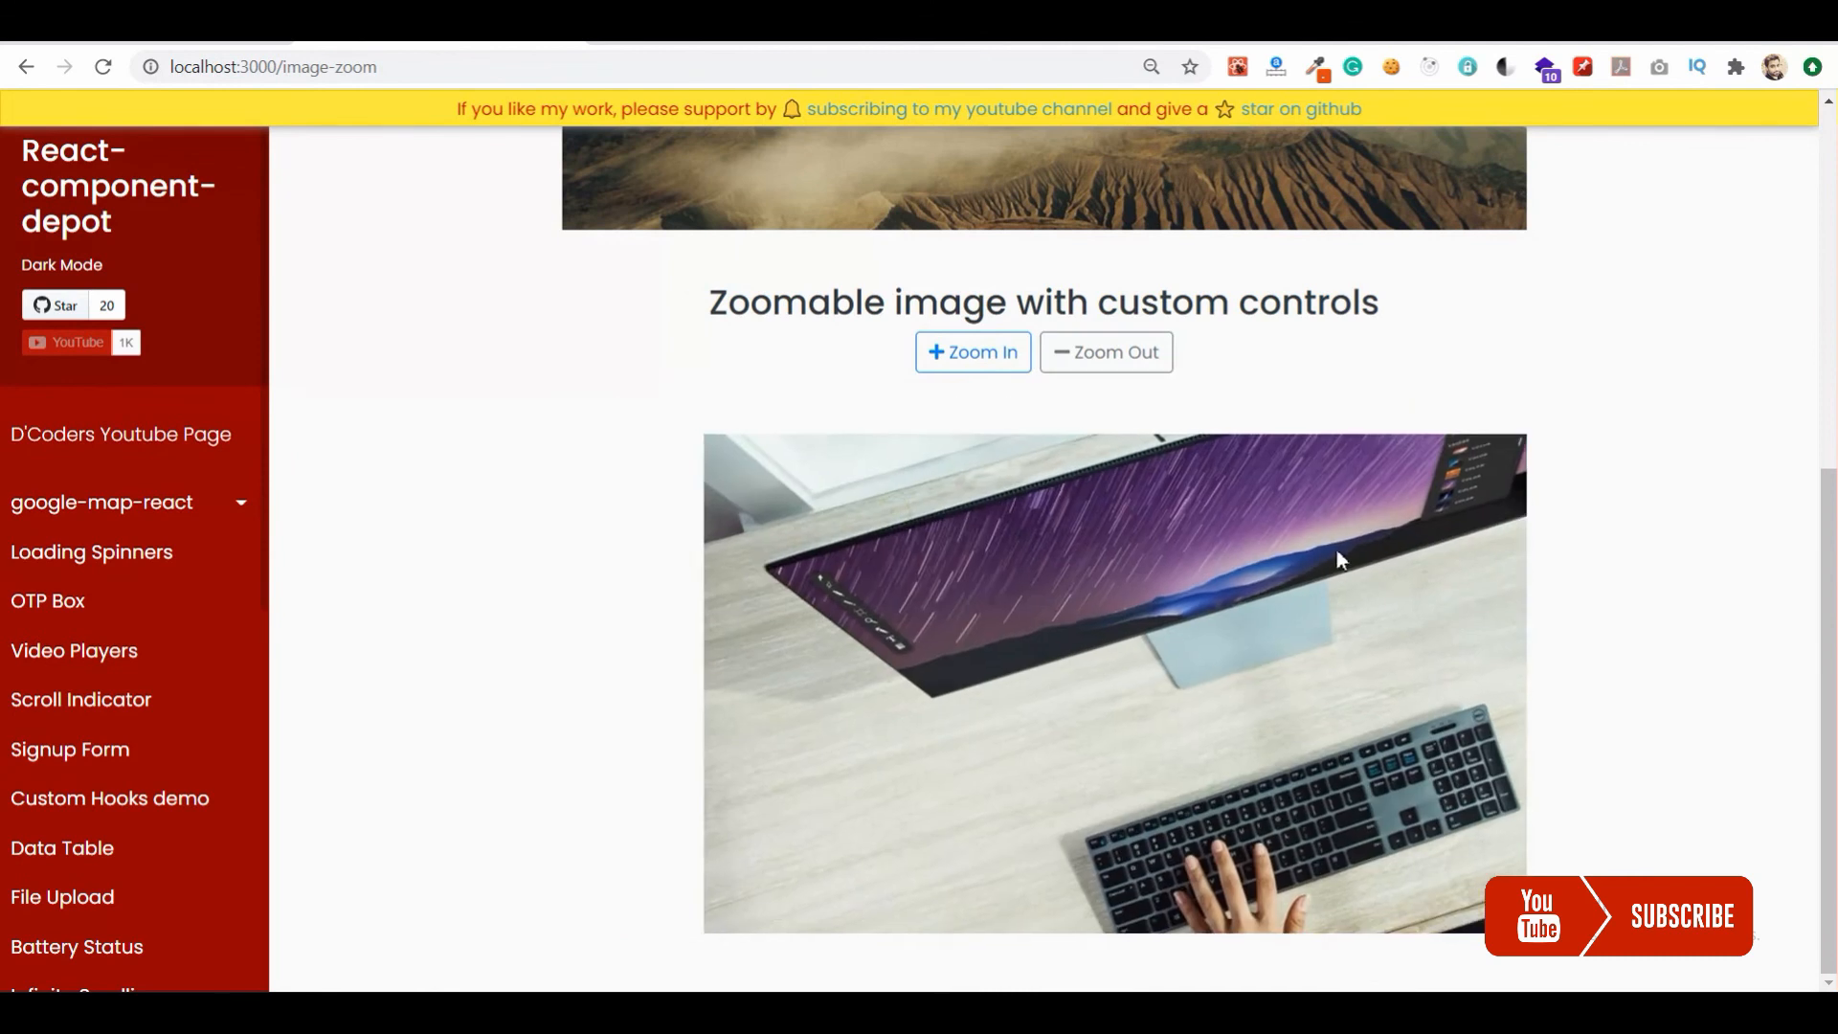
click(1103, 351)
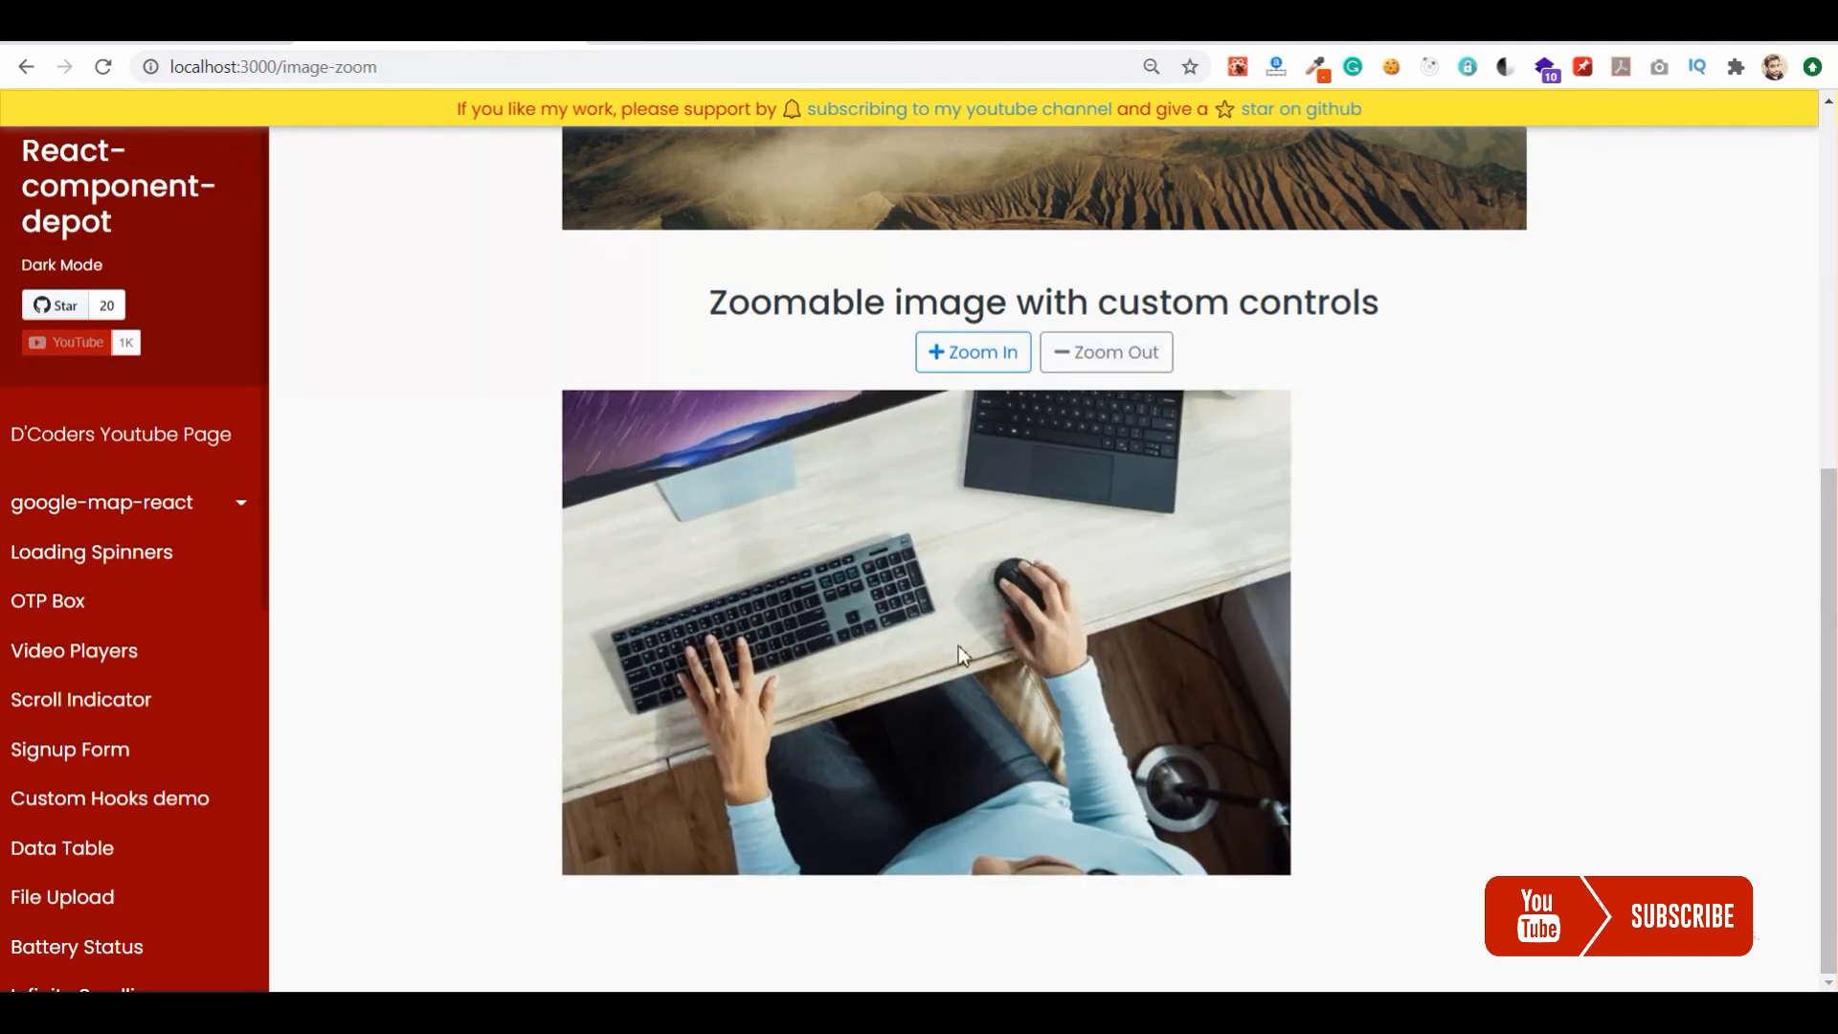
scroll(up, 3)
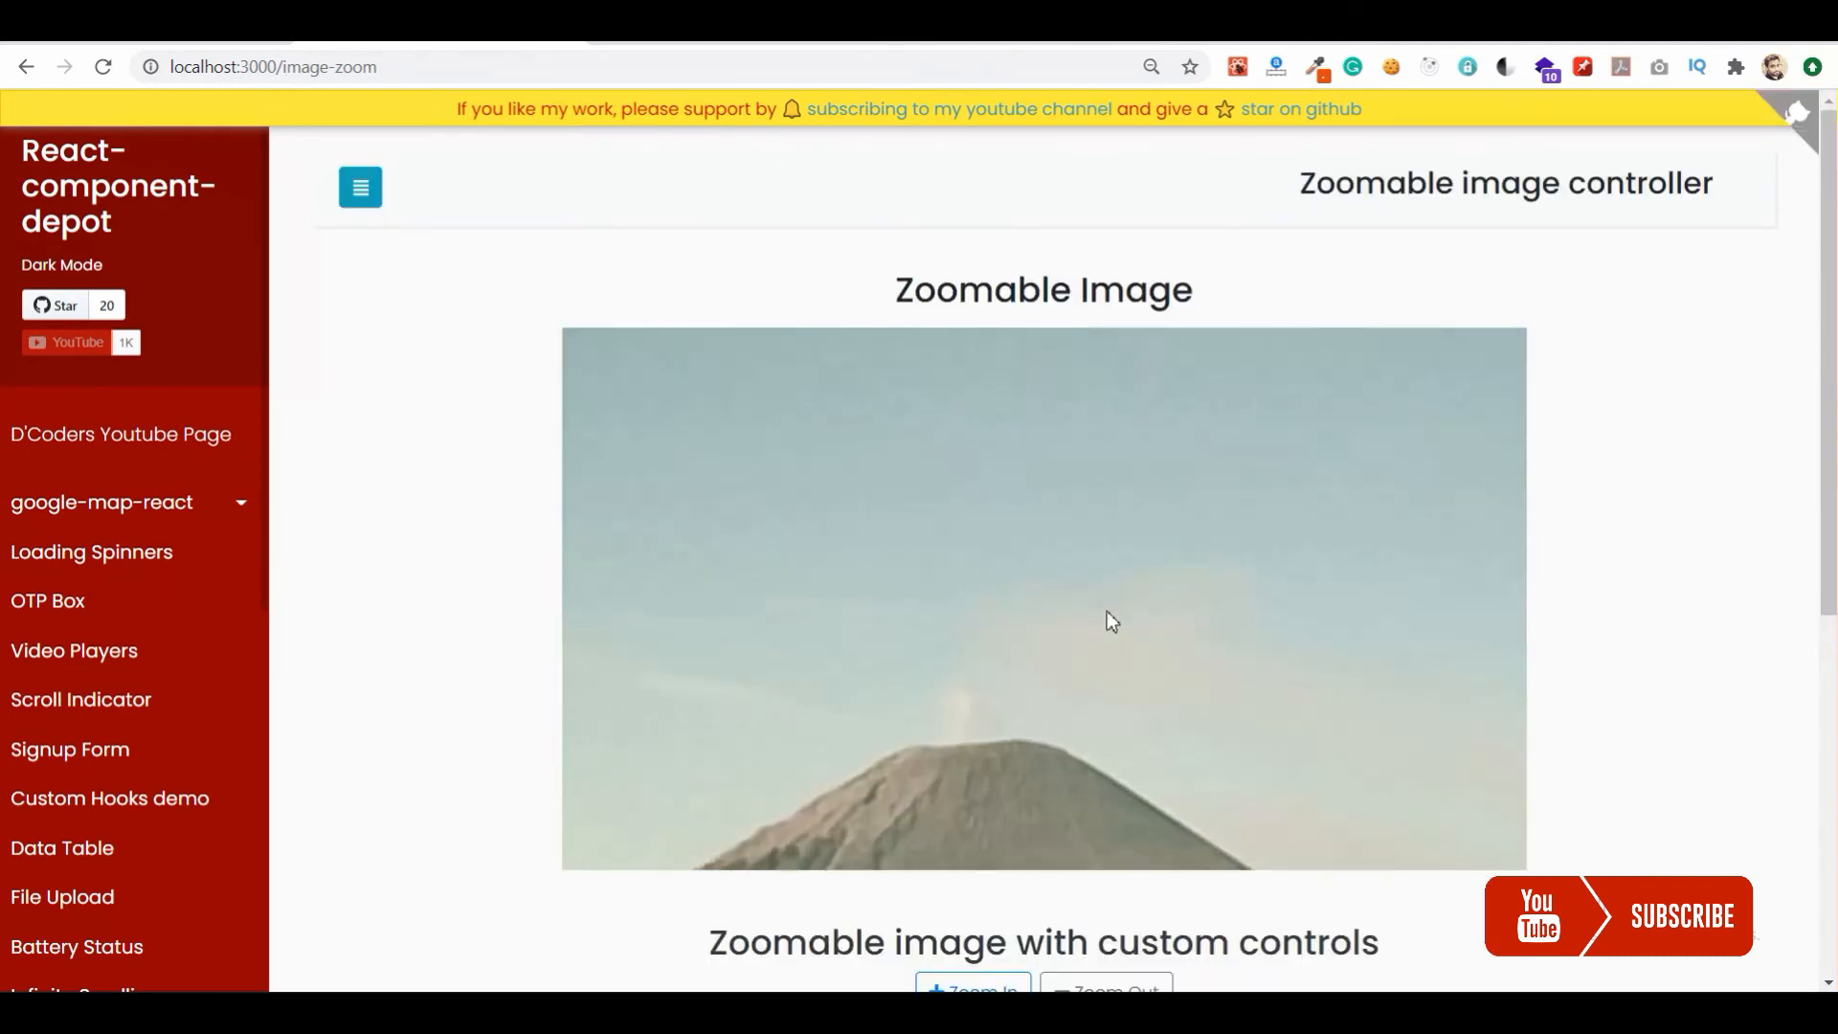